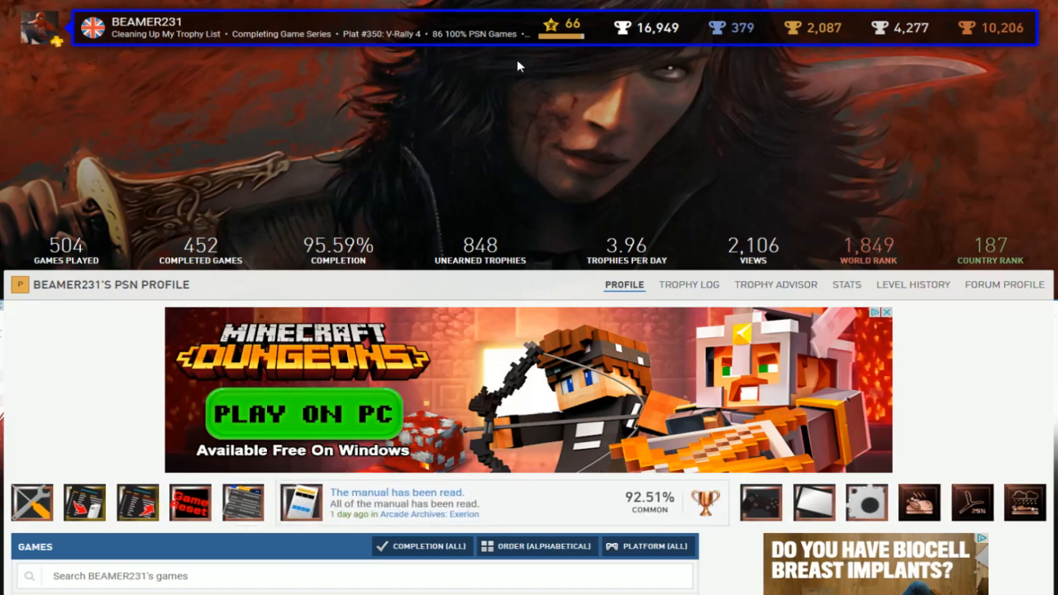
mouse_move(440, 47)
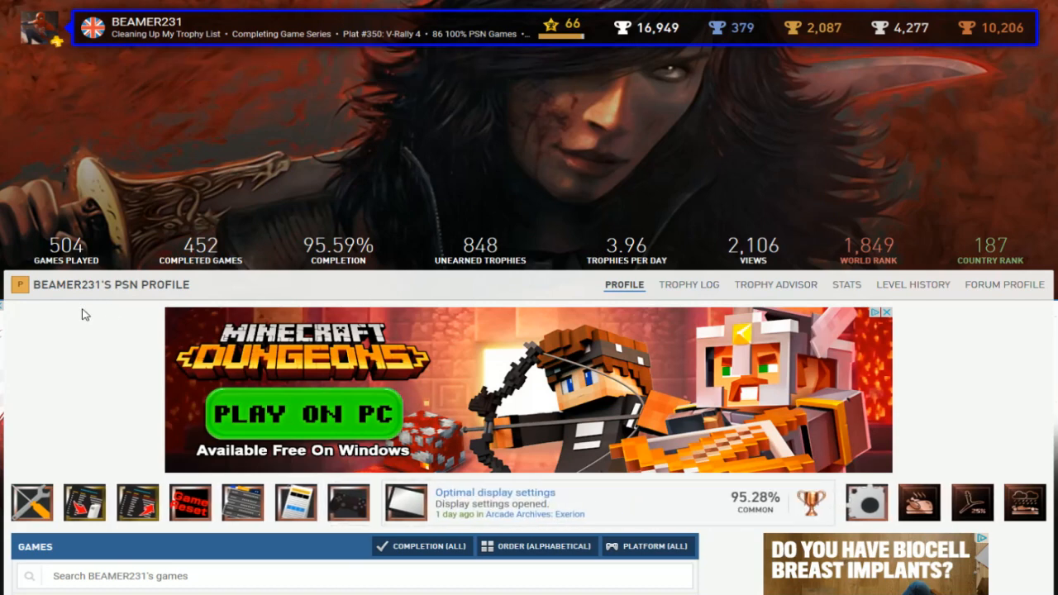
mouse_move(265, 235)
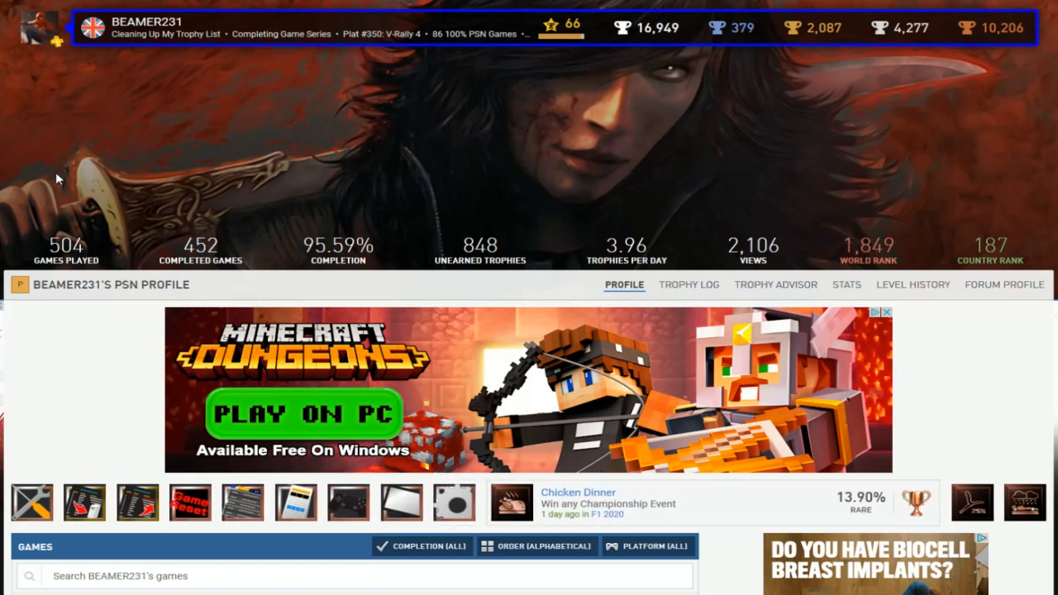
mouse_move(382, 96)
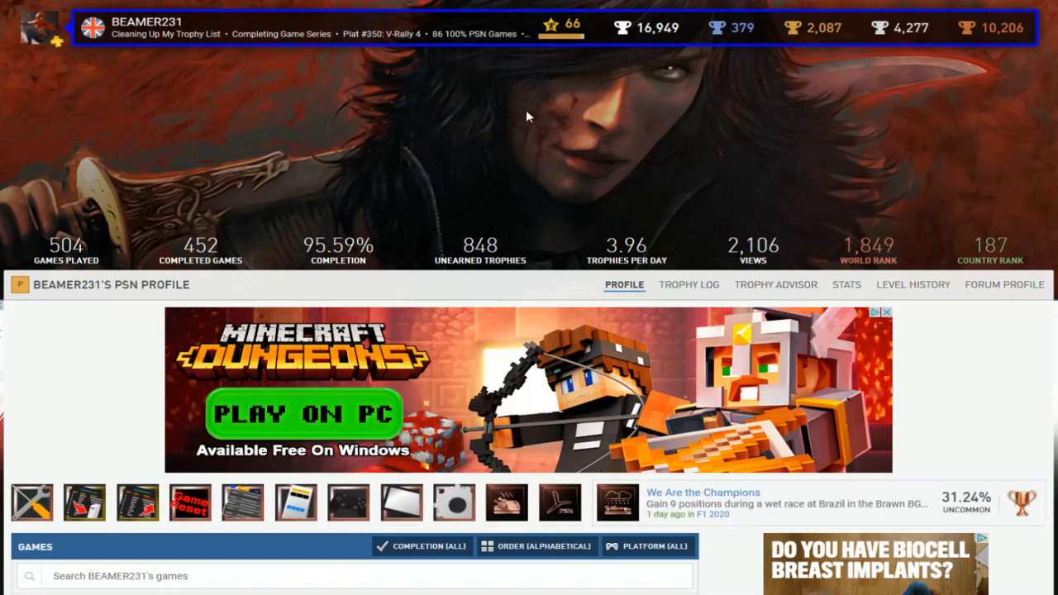
scroll(down, 3)
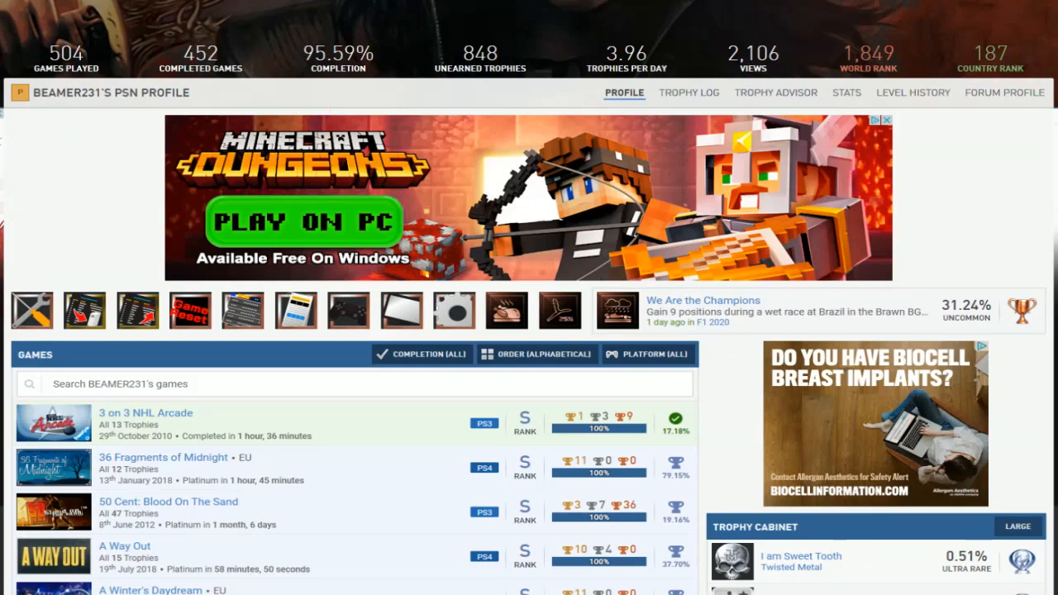
scroll(down, 3)
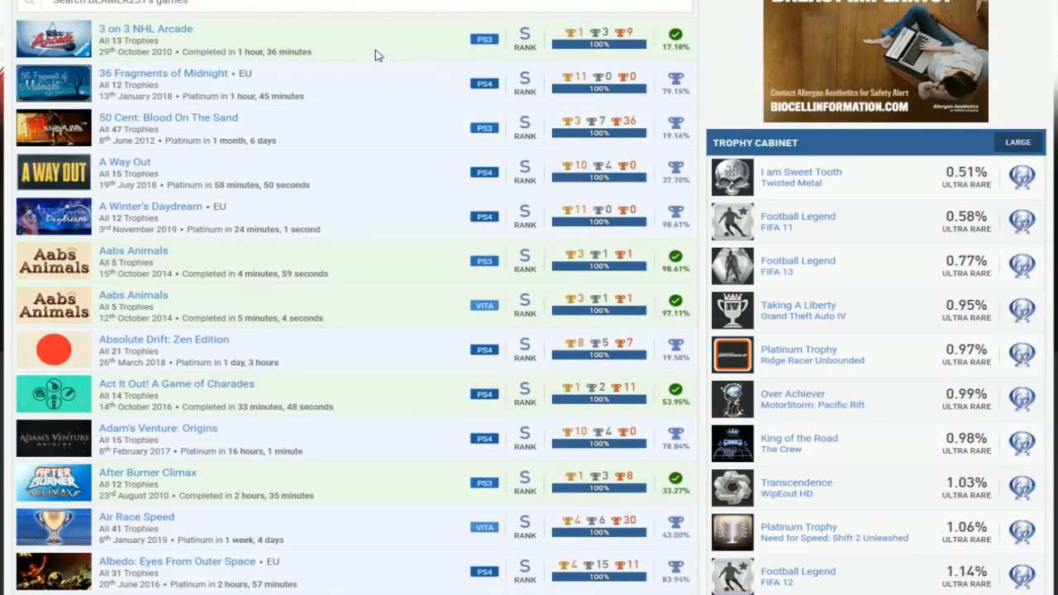
scroll(down, 3)
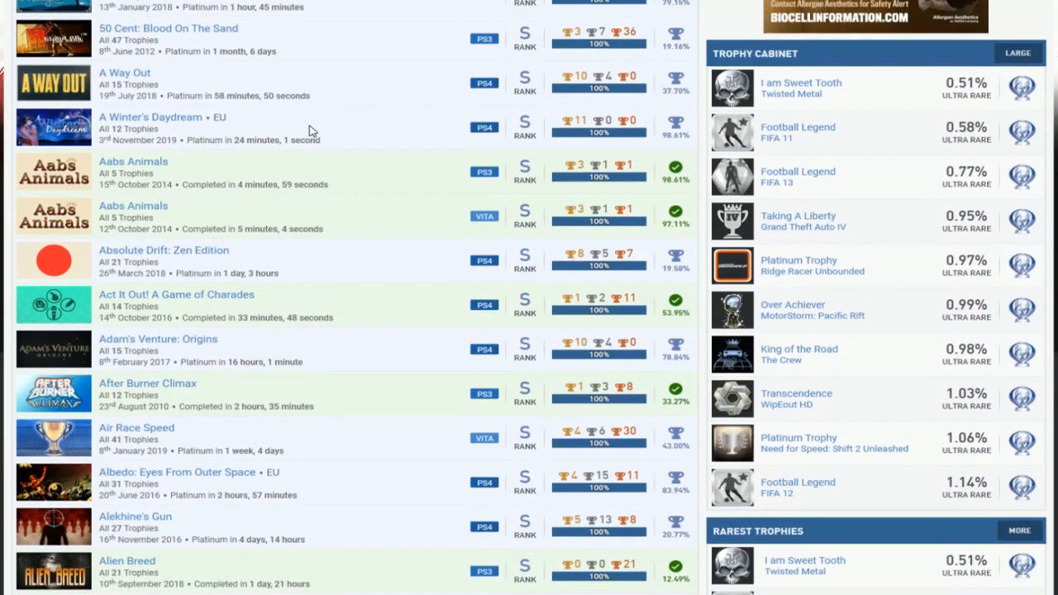
scroll(down, 3)
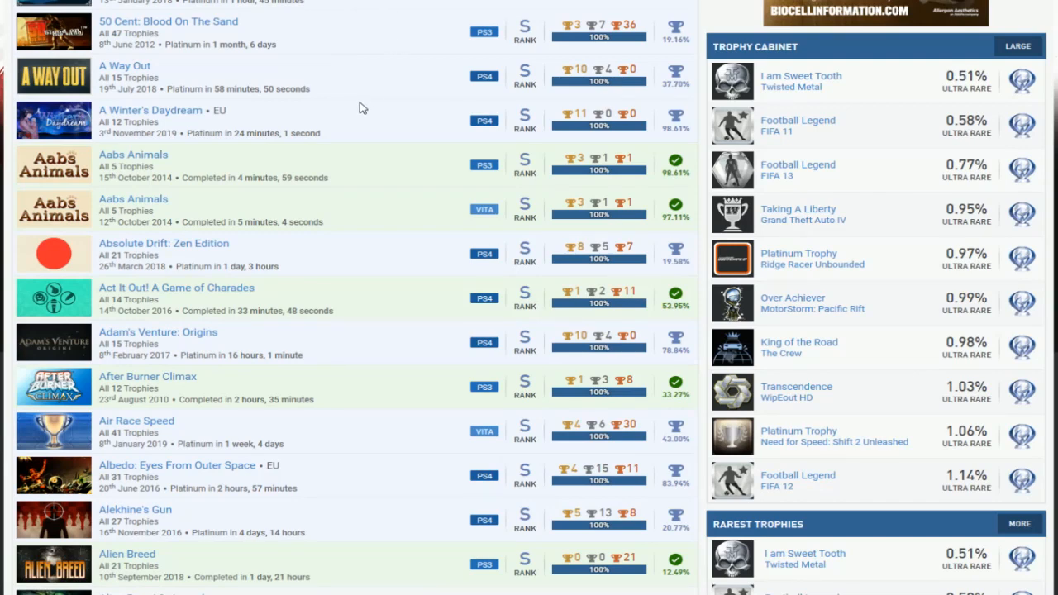
scroll(down, 3)
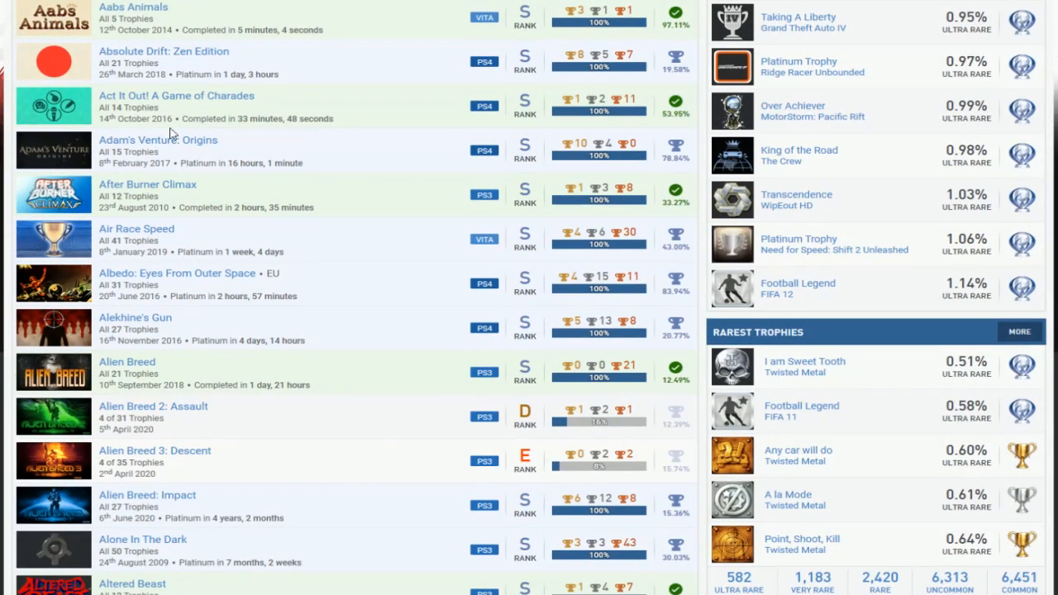
mouse_move(236, 231)
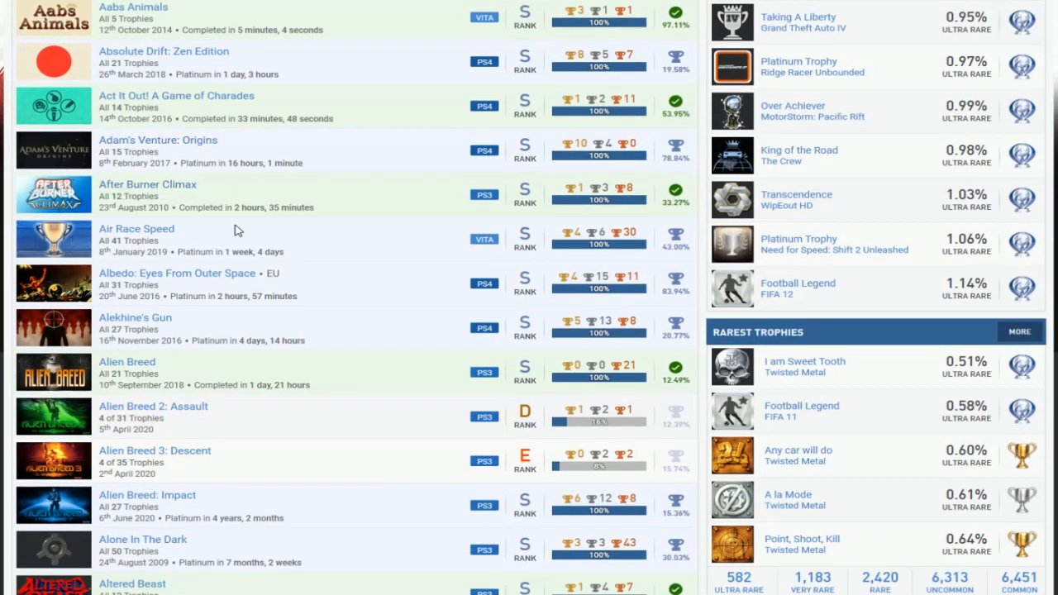
scroll(down, 3)
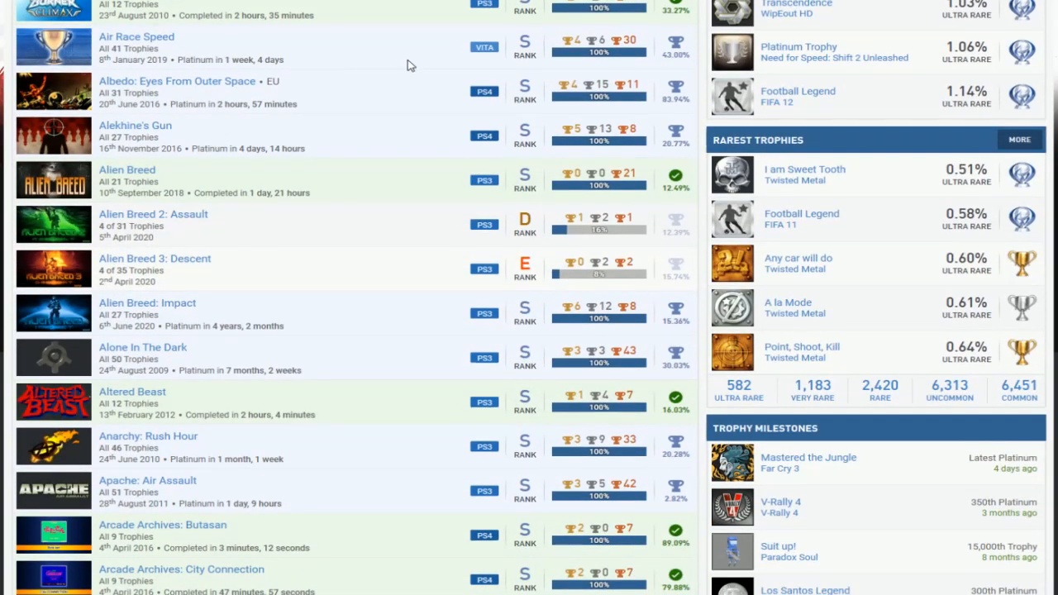
mouse_move(330, 176)
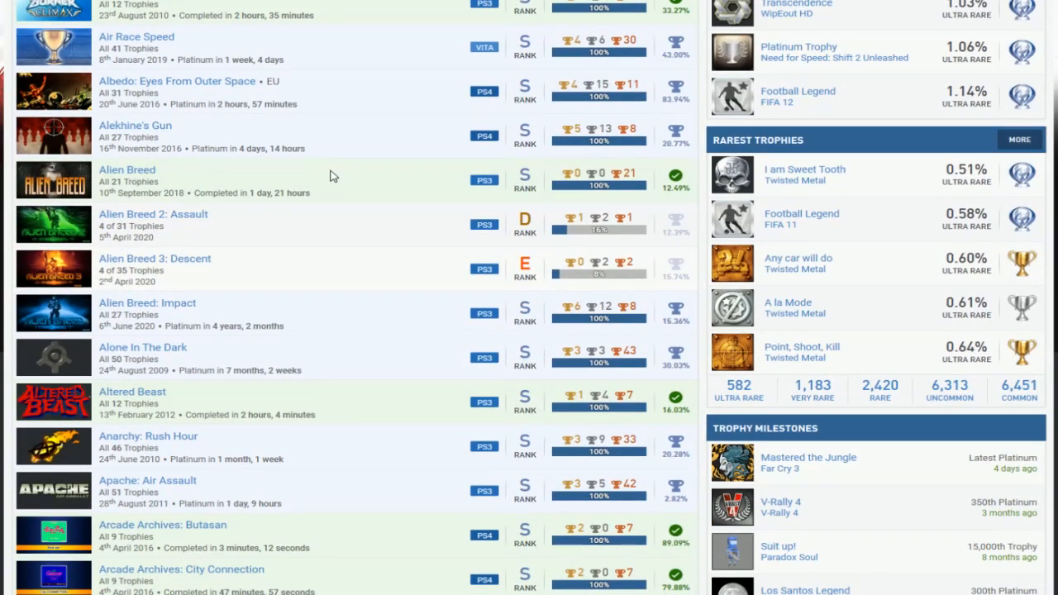
scroll(down, 3)
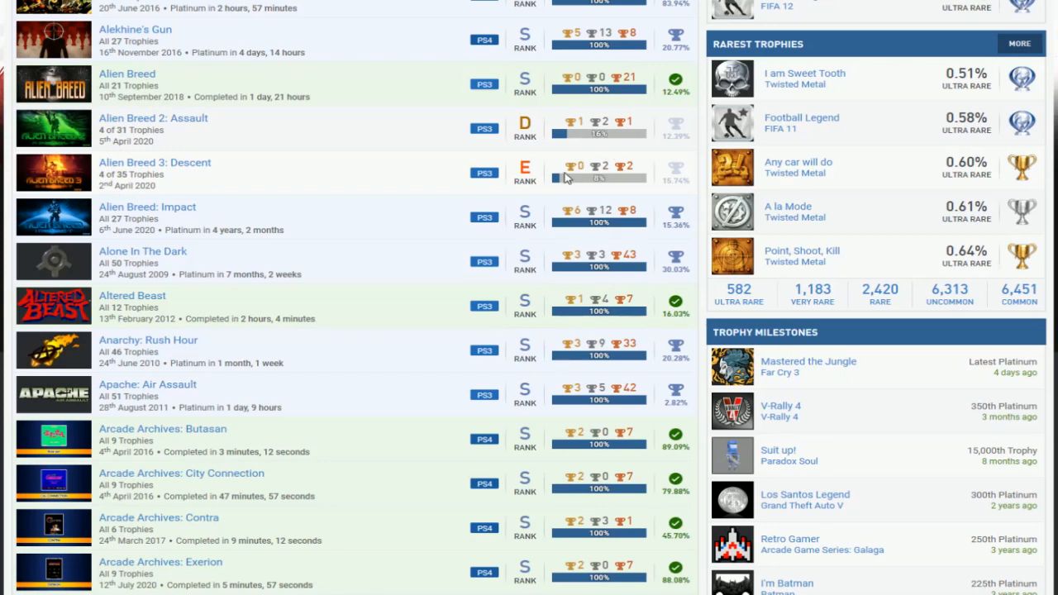
mouse_move(478, 139)
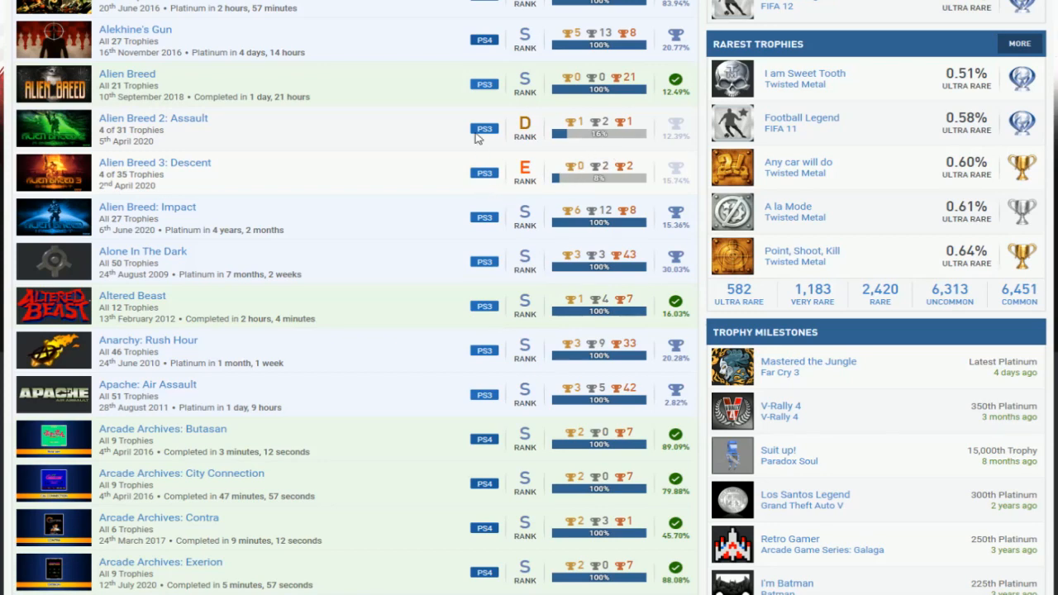
mouse_move(461, 148)
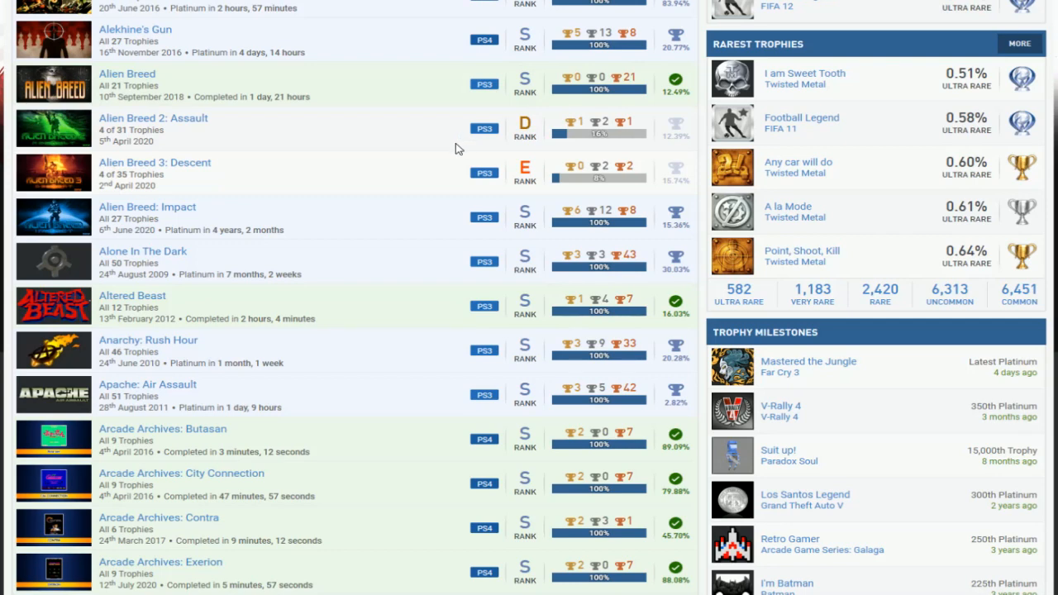
mouse_move(453, 151)
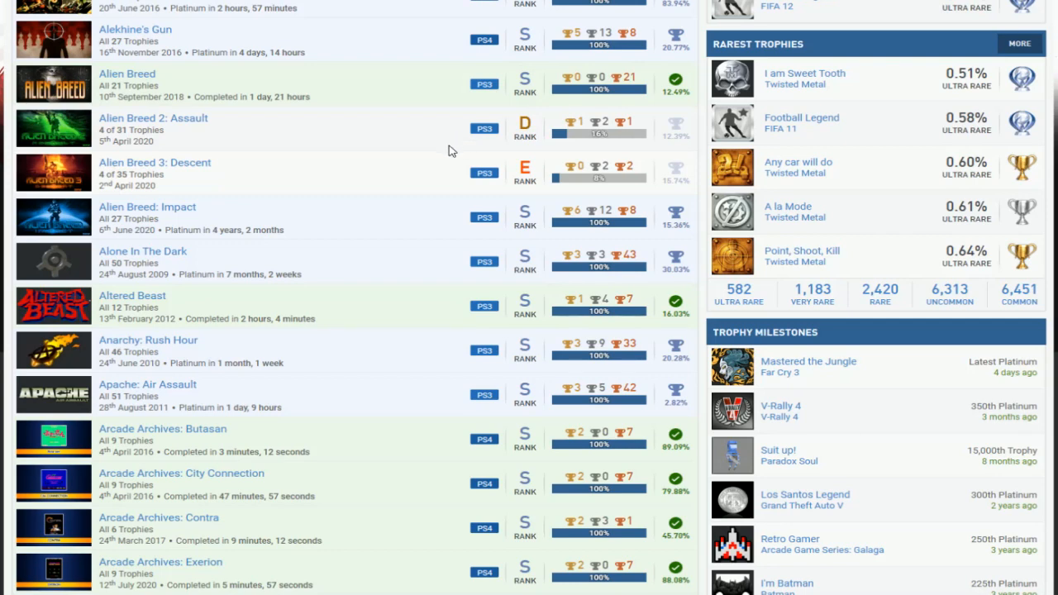
mouse_move(438, 139)
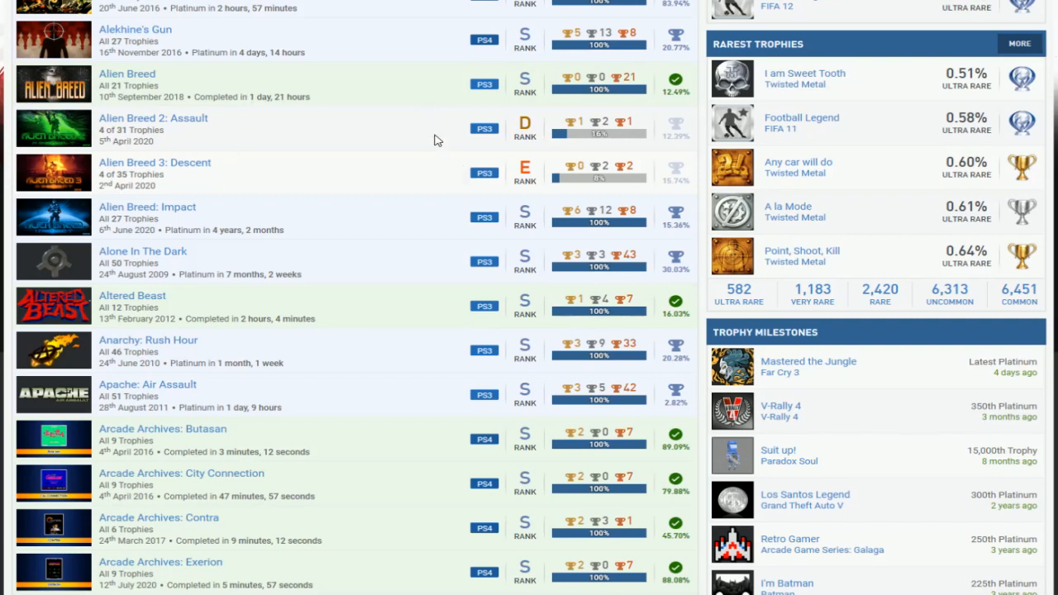
mouse_move(440, 197)
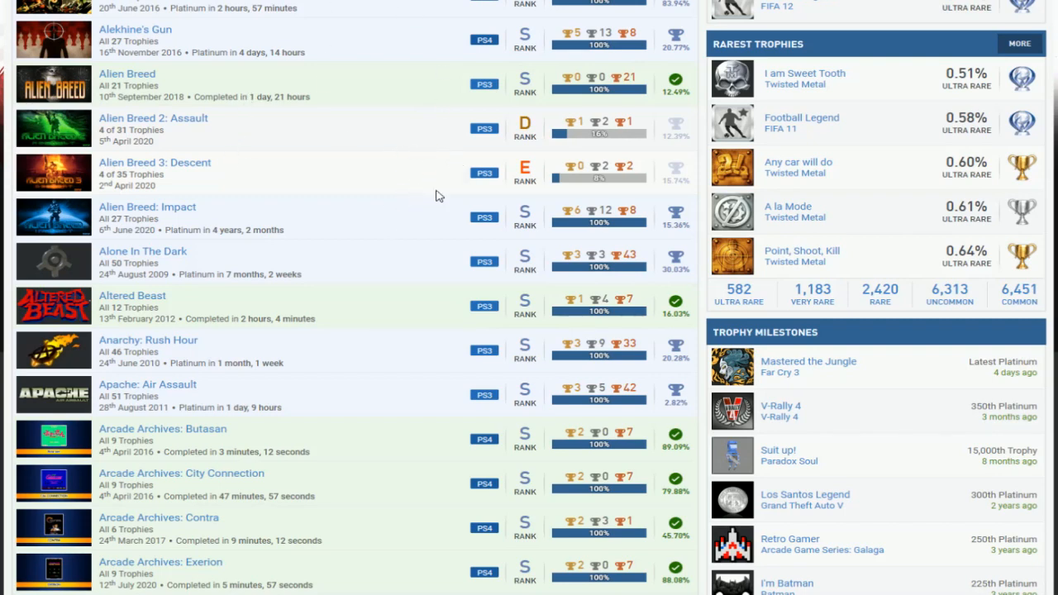
scroll(down, 3)
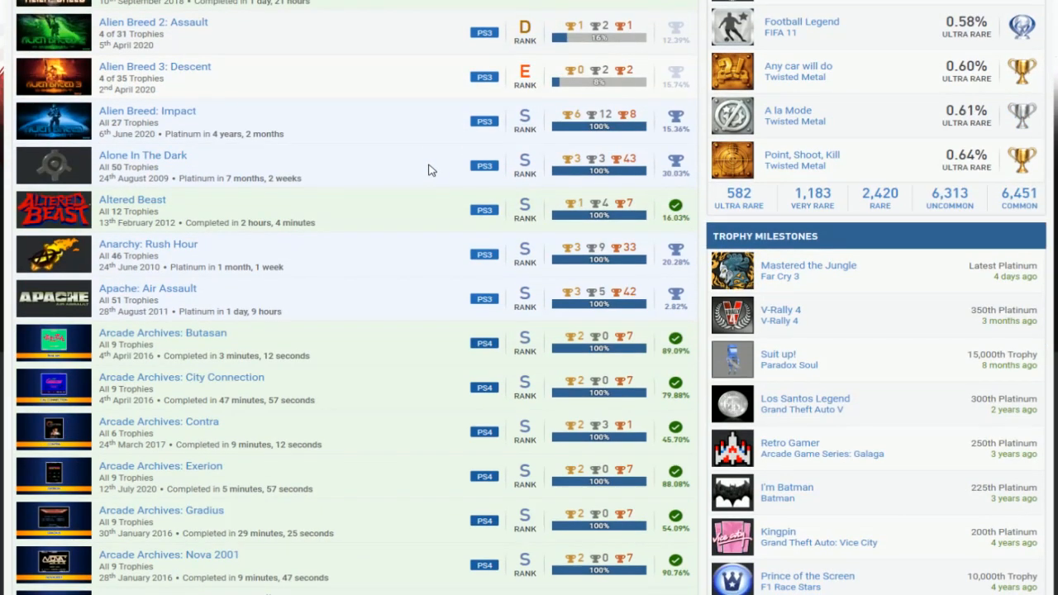
scroll(down, 3)
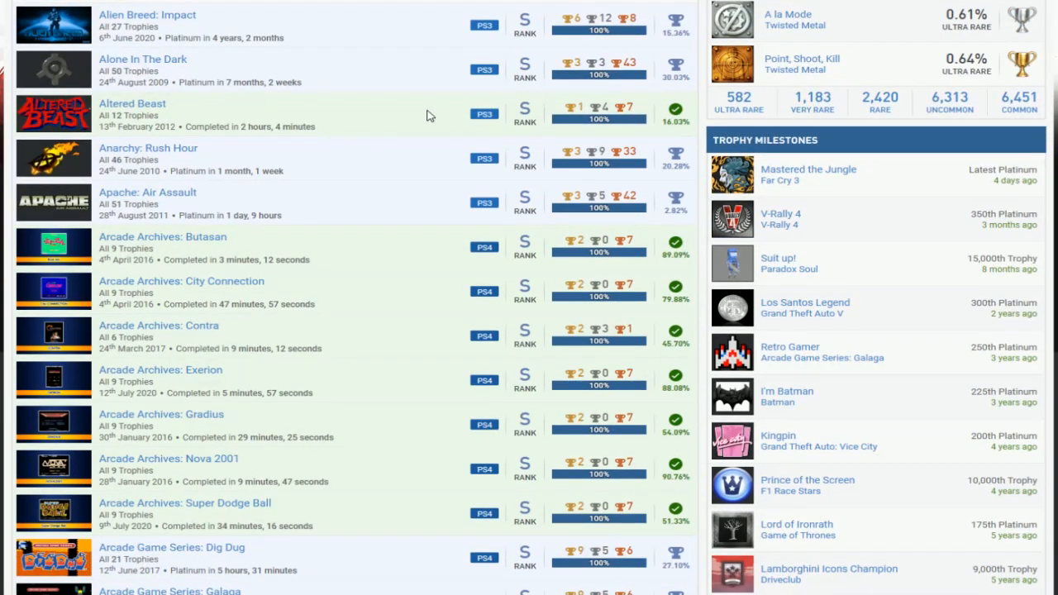
scroll(down, 3)
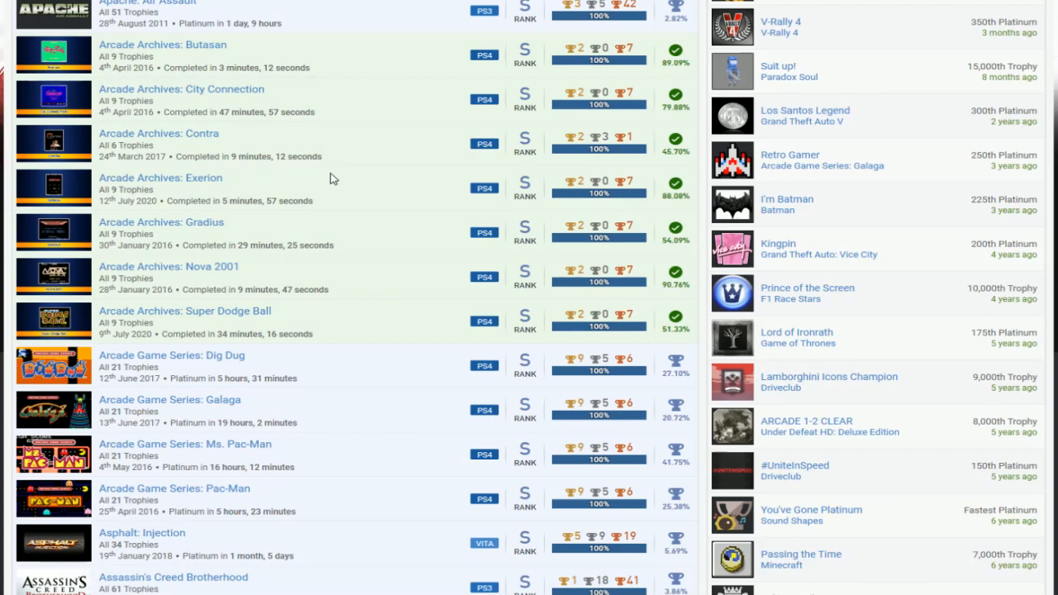
mouse_move(496, 161)
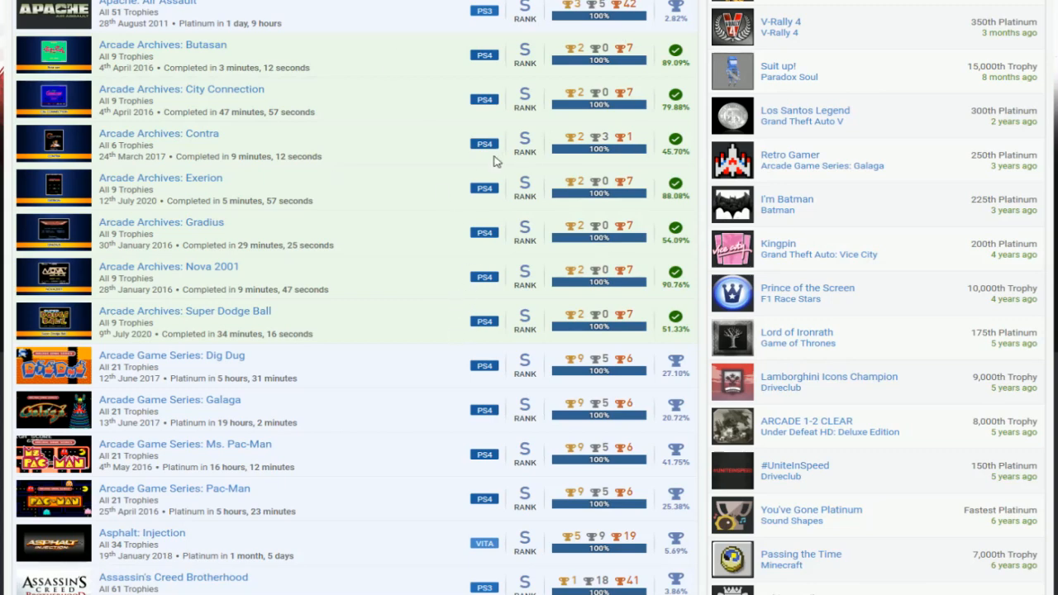
mouse_move(493, 203)
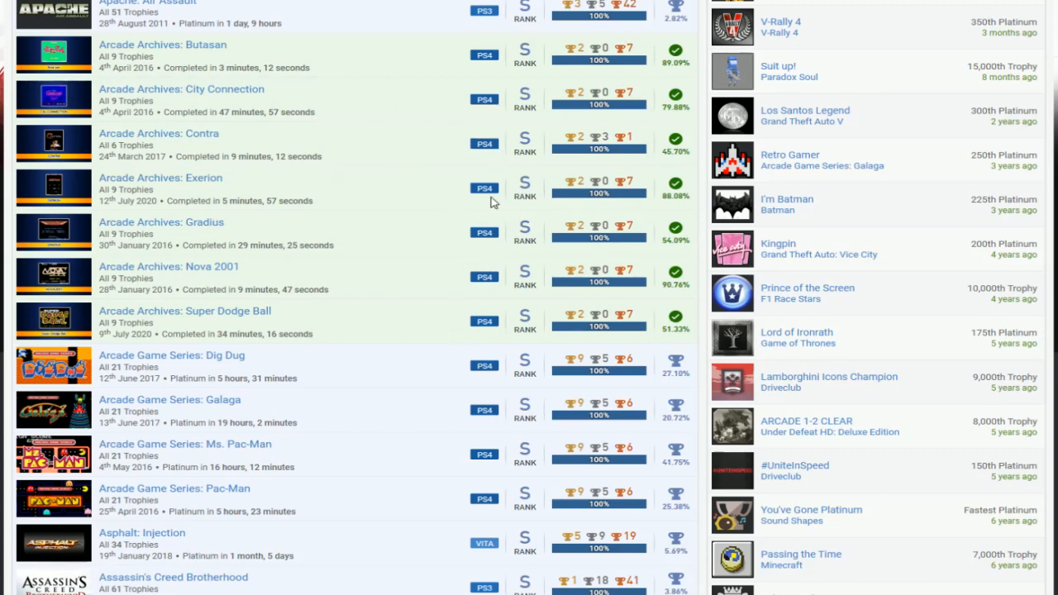
scroll(down, 3)
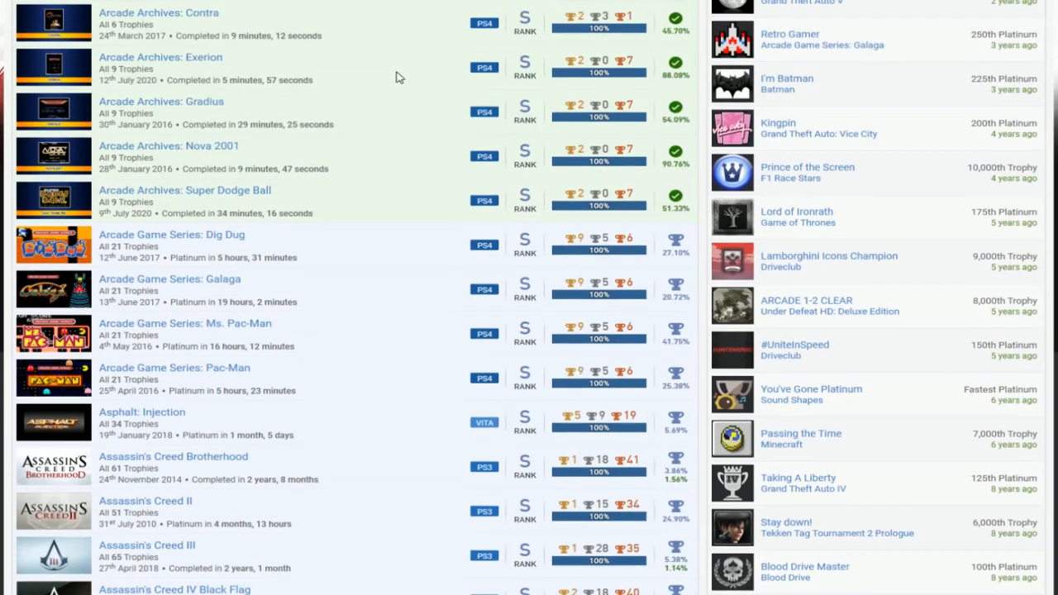
scroll(down, 3)
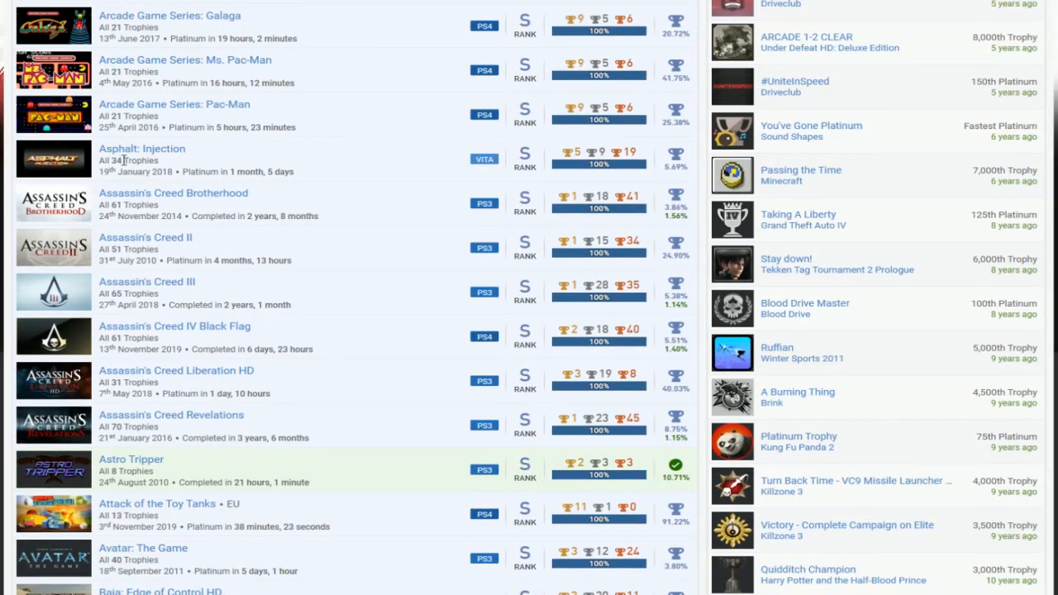
scroll(down, 3)
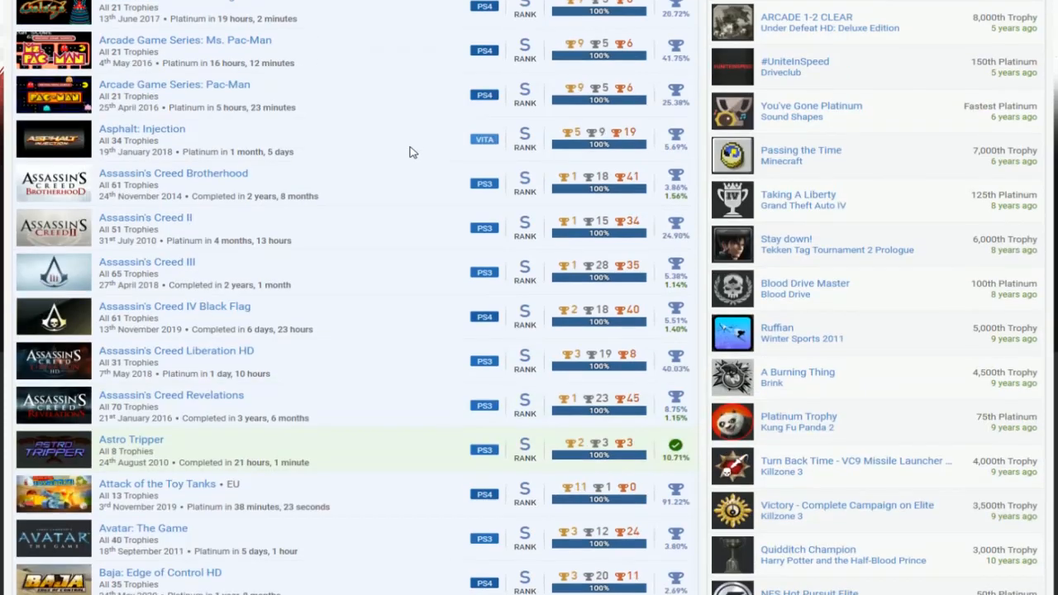
scroll(down, 3)
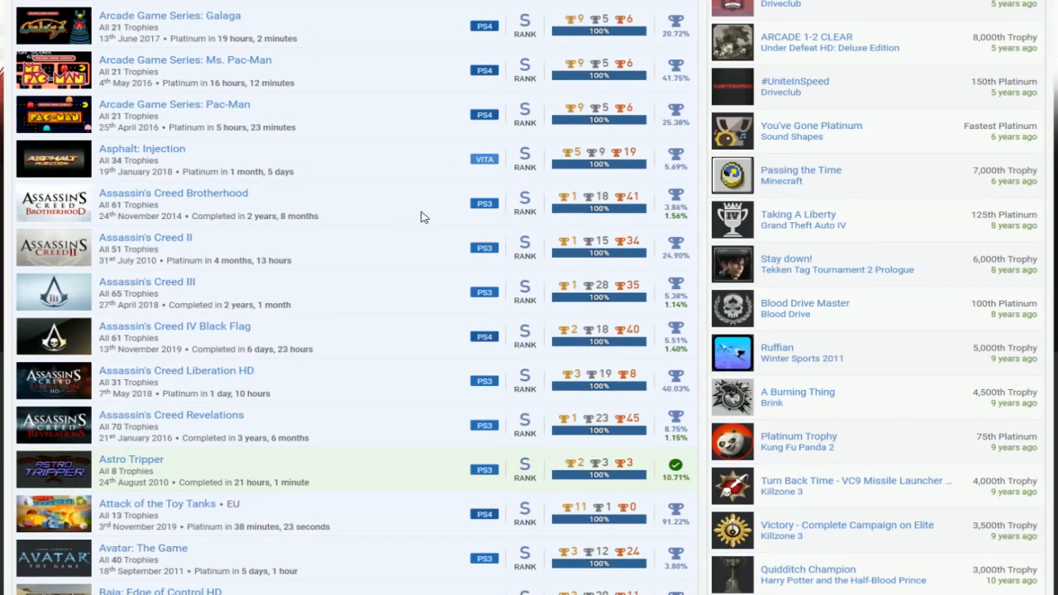
scroll(down, 3)
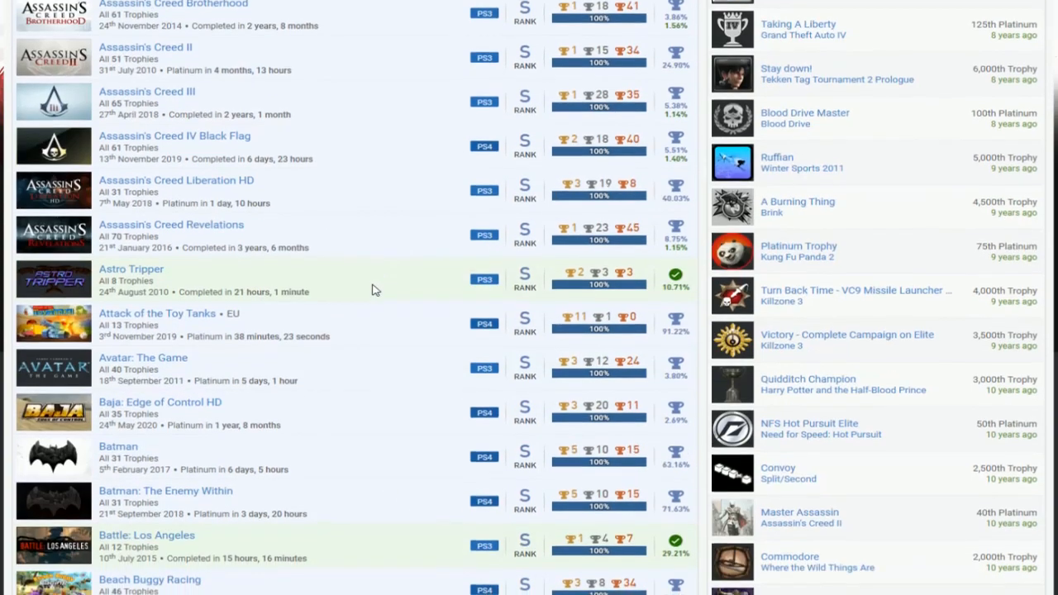
scroll(down, 3)
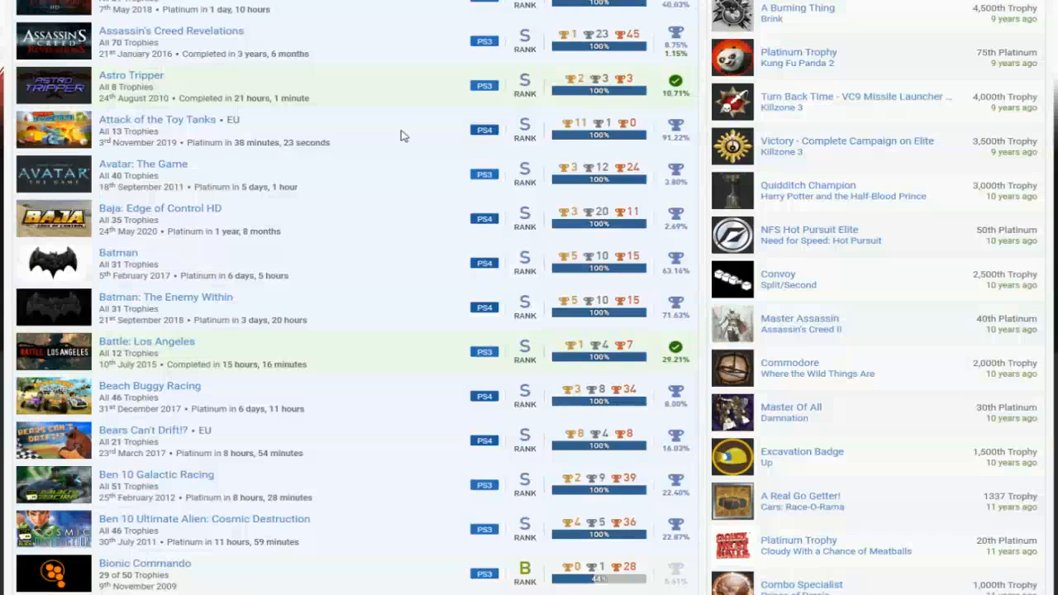
mouse_move(359, 129)
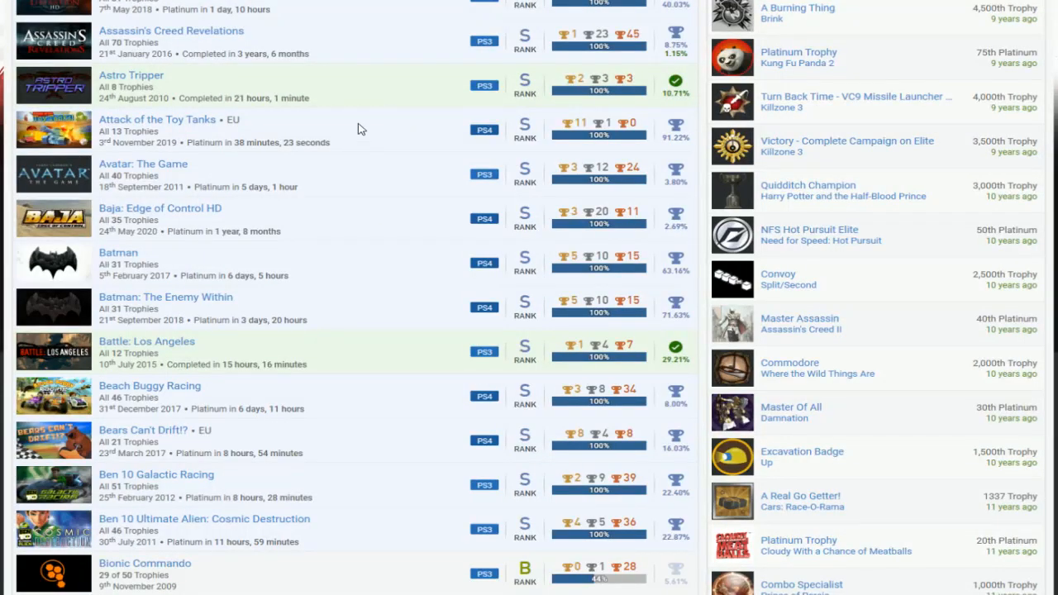
scroll(down, 3)
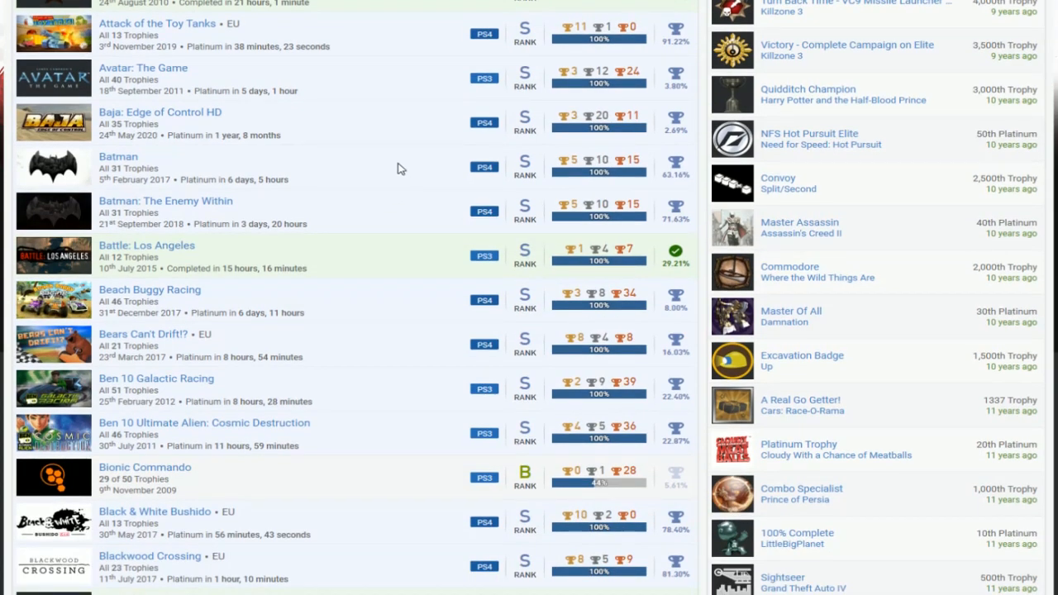
scroll(down, 3)
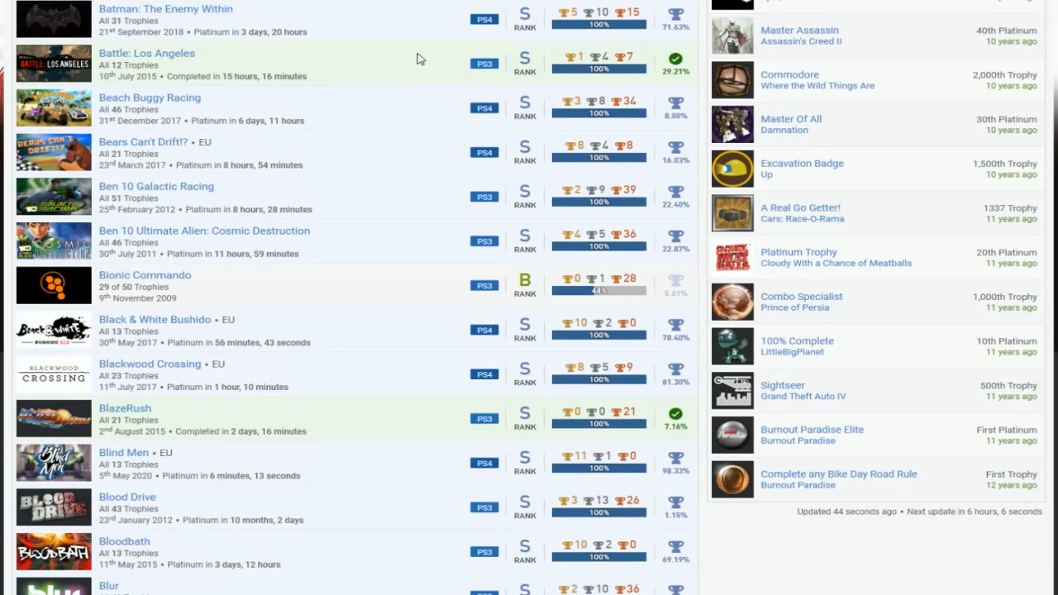
mouse_move(237, 153)
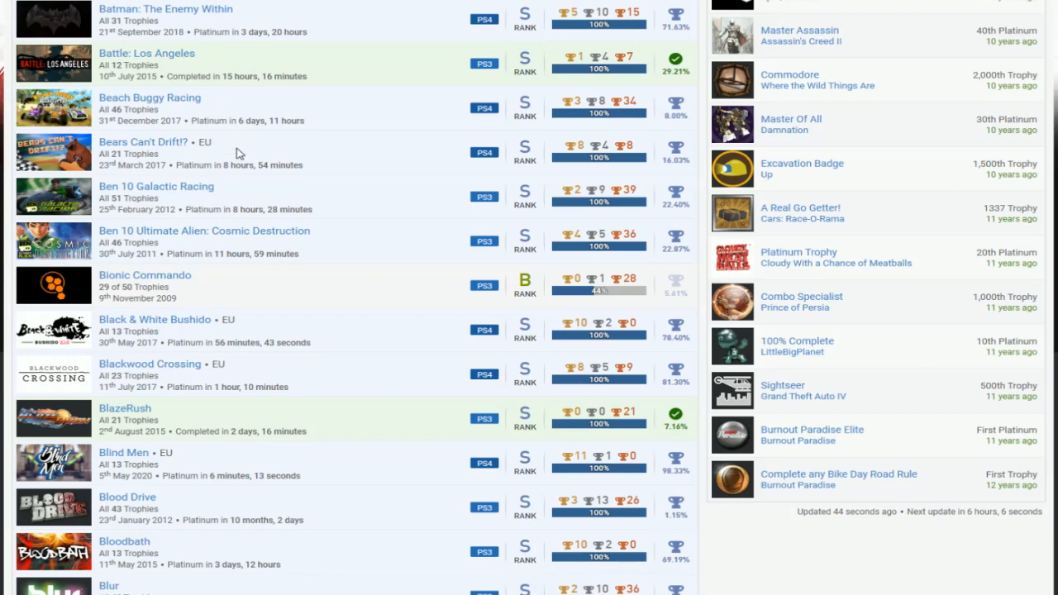
mouse_move(166, 243)
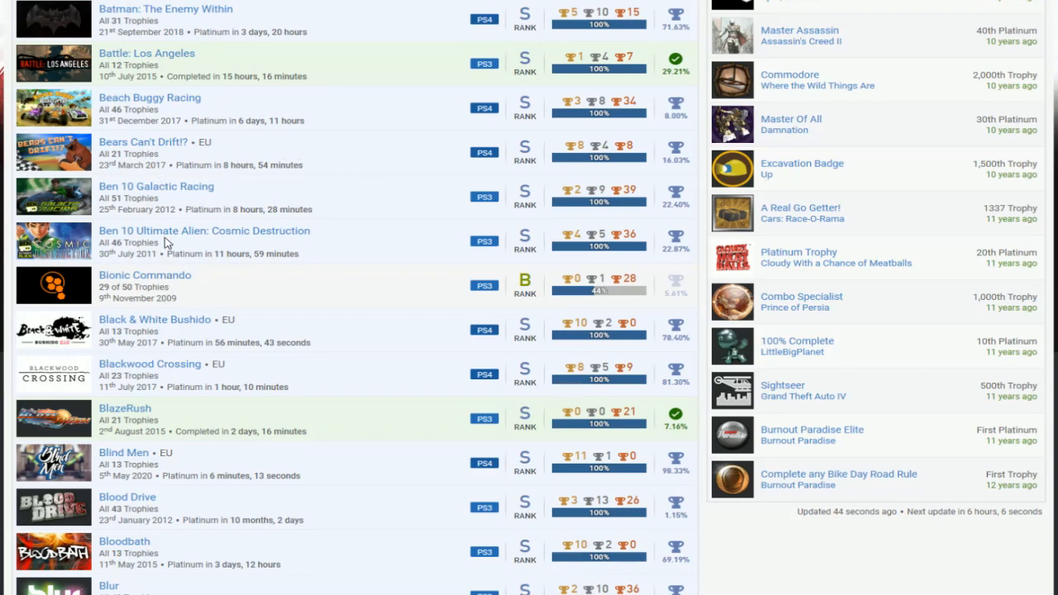
mouse_move(379, 198)
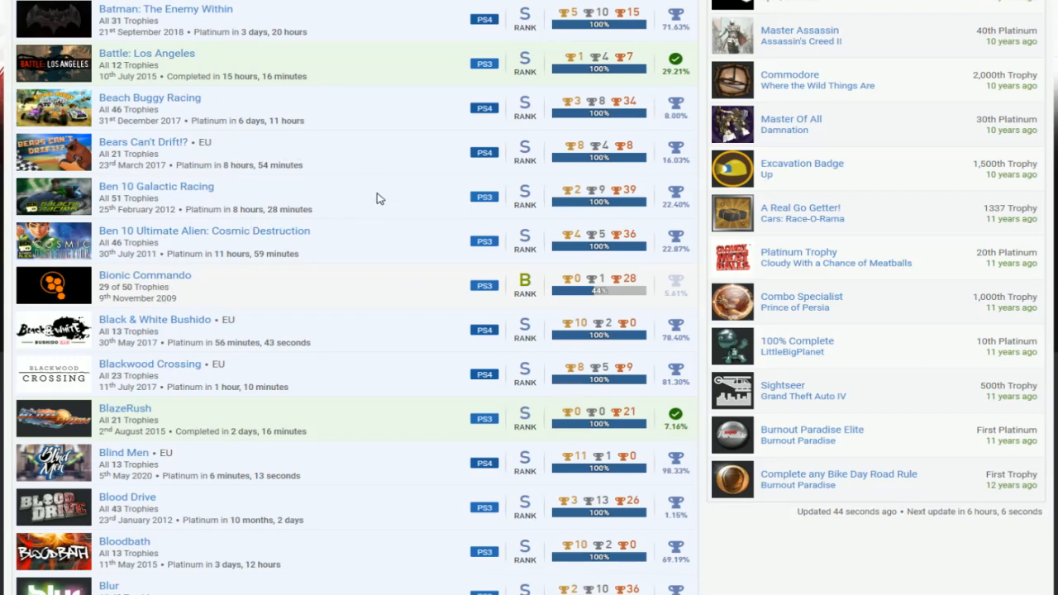
scroll(down, 3)
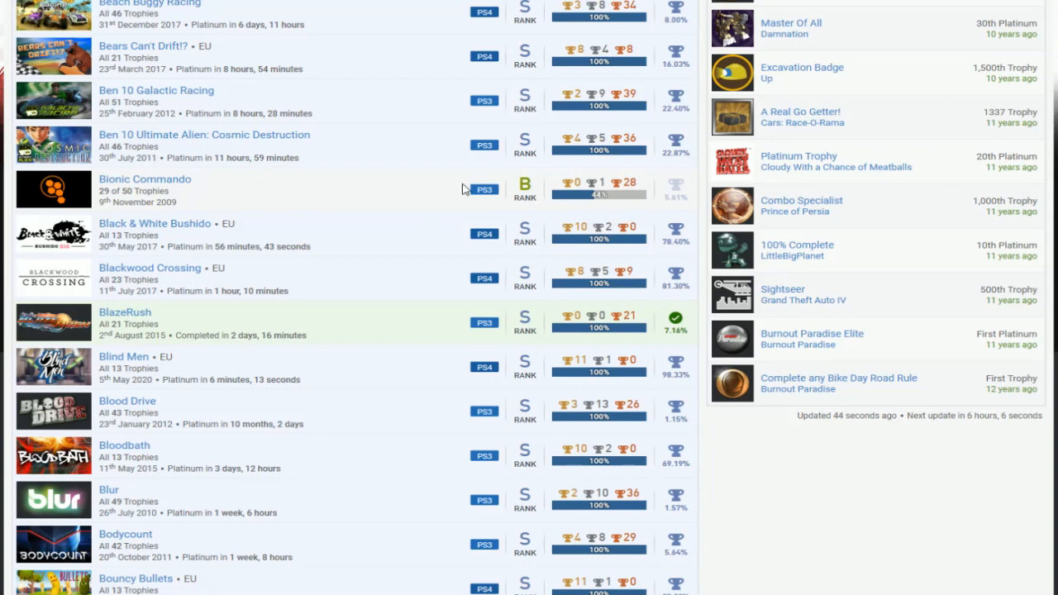
mouse_move(360, 191)
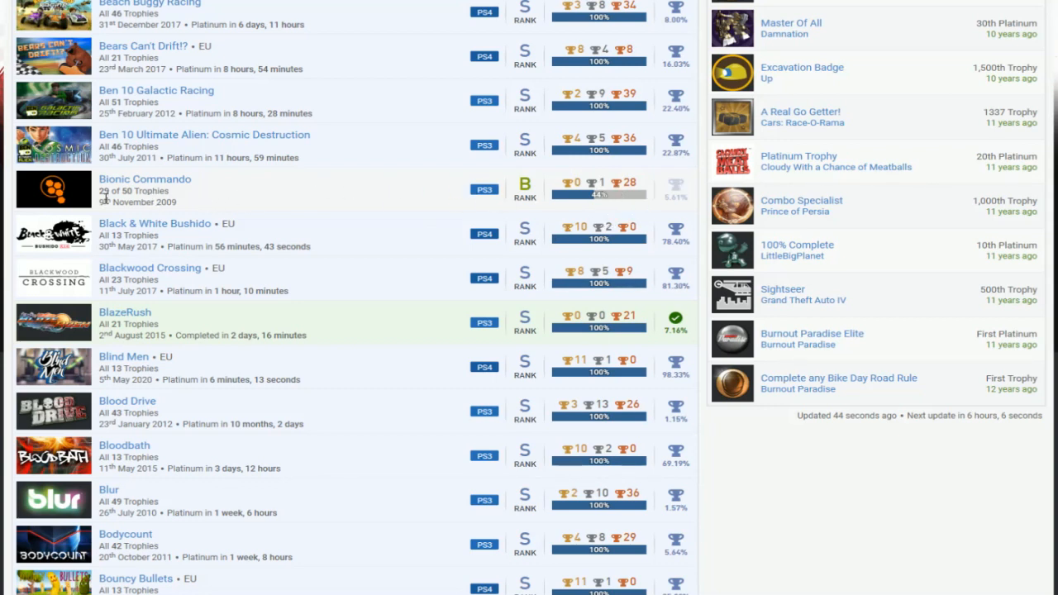
mouse_move(508, 202)
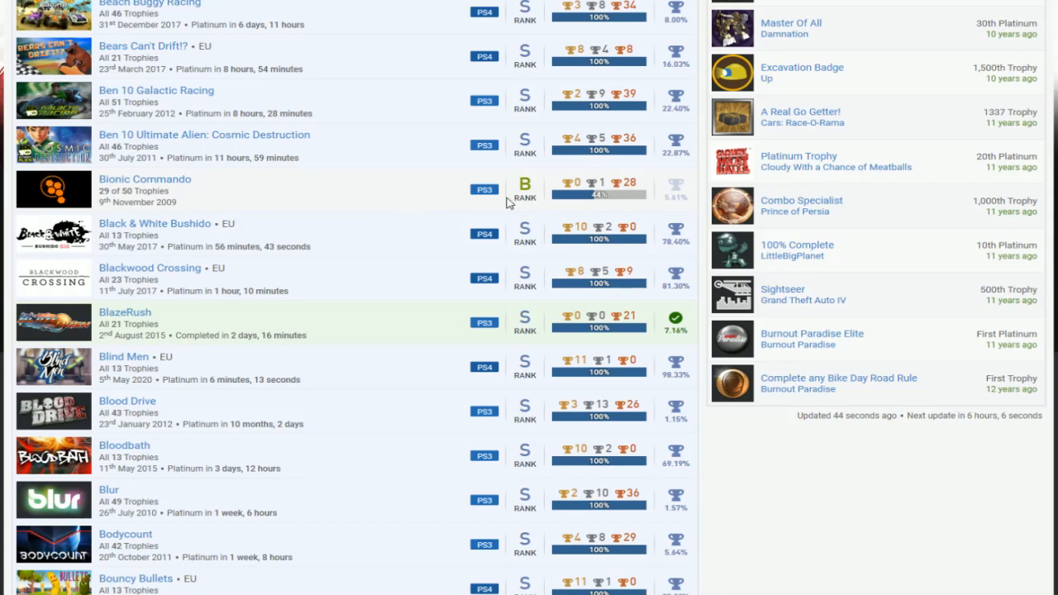
scroll(down, 3)
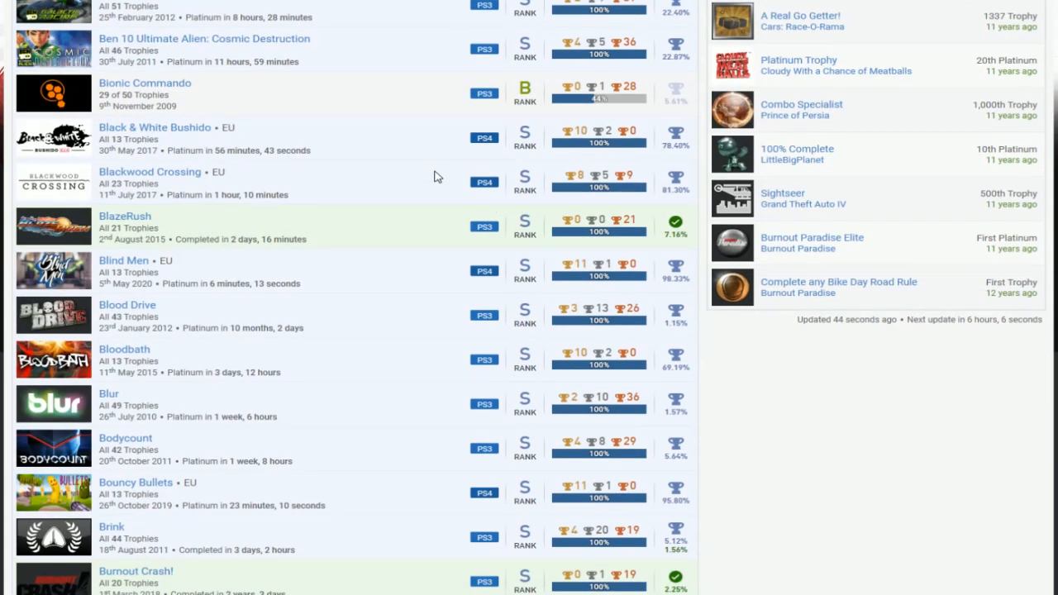
scroll(down, 3)
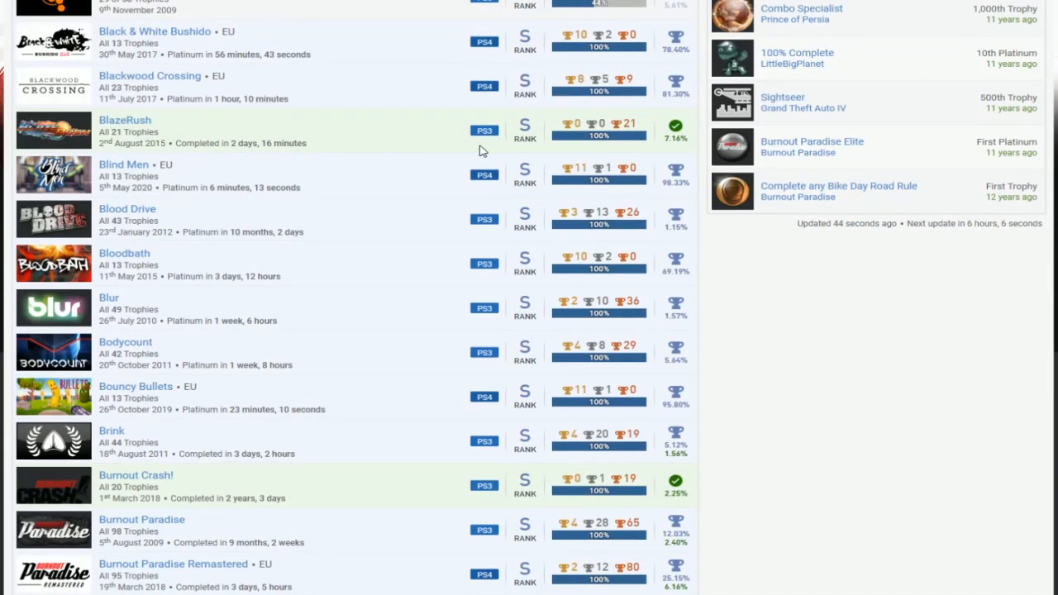
scroll(down, 3)
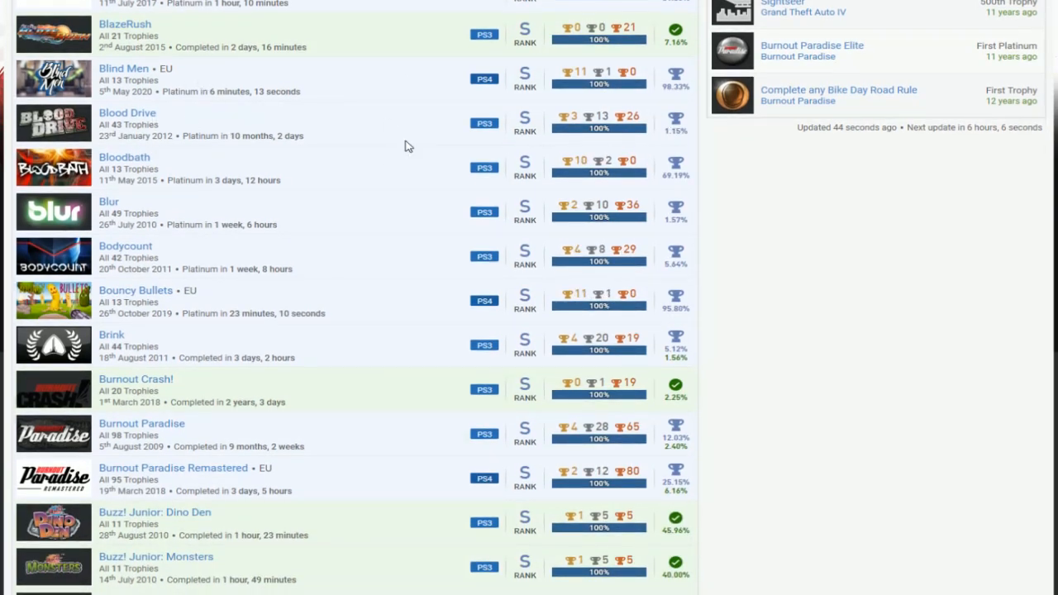
scroll(down, 3)
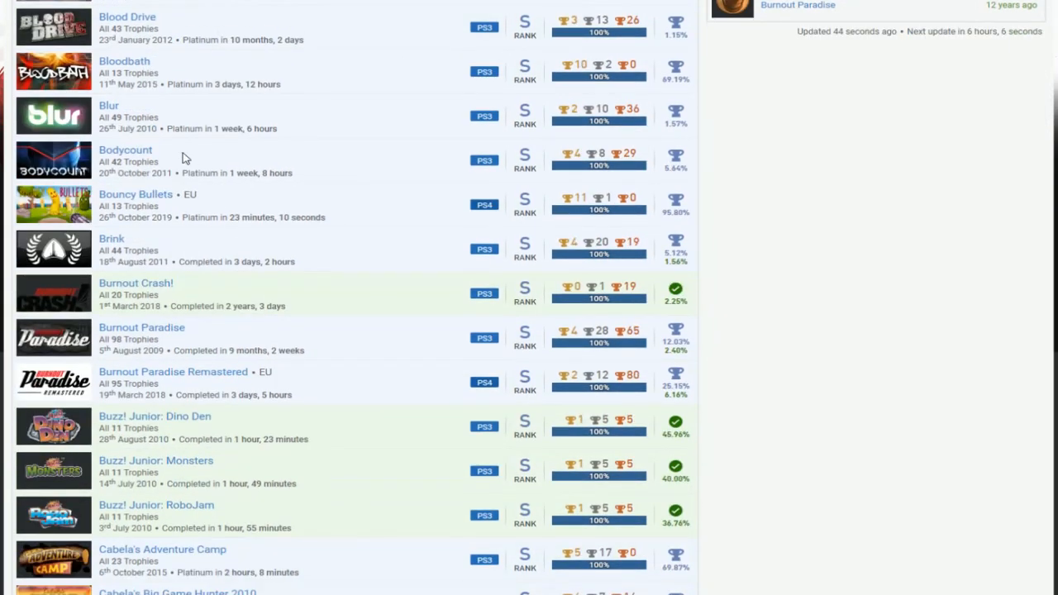
scroll(down, 3)
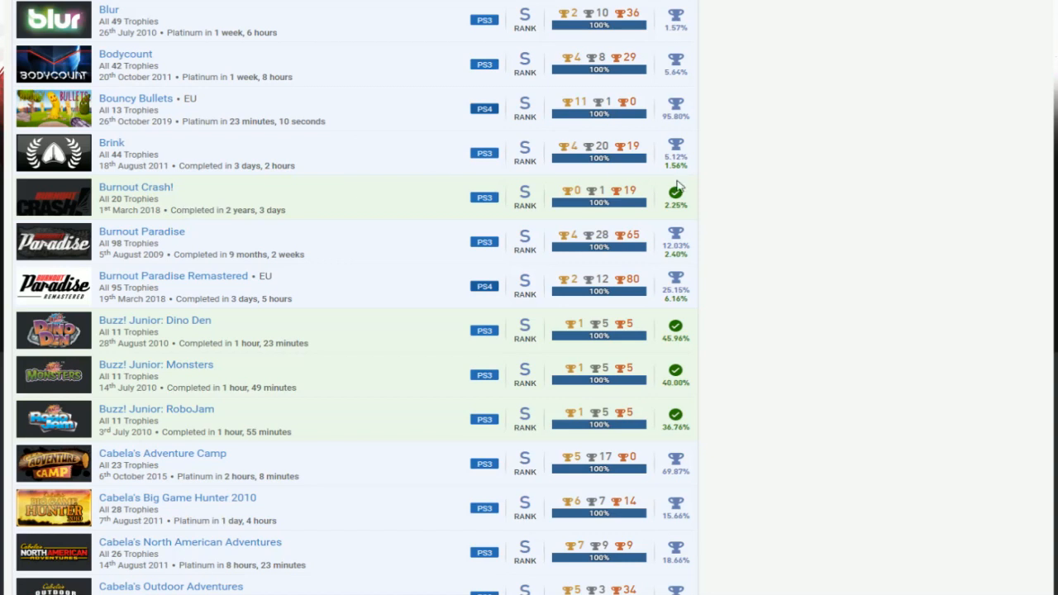
mouse_move(607, 180)
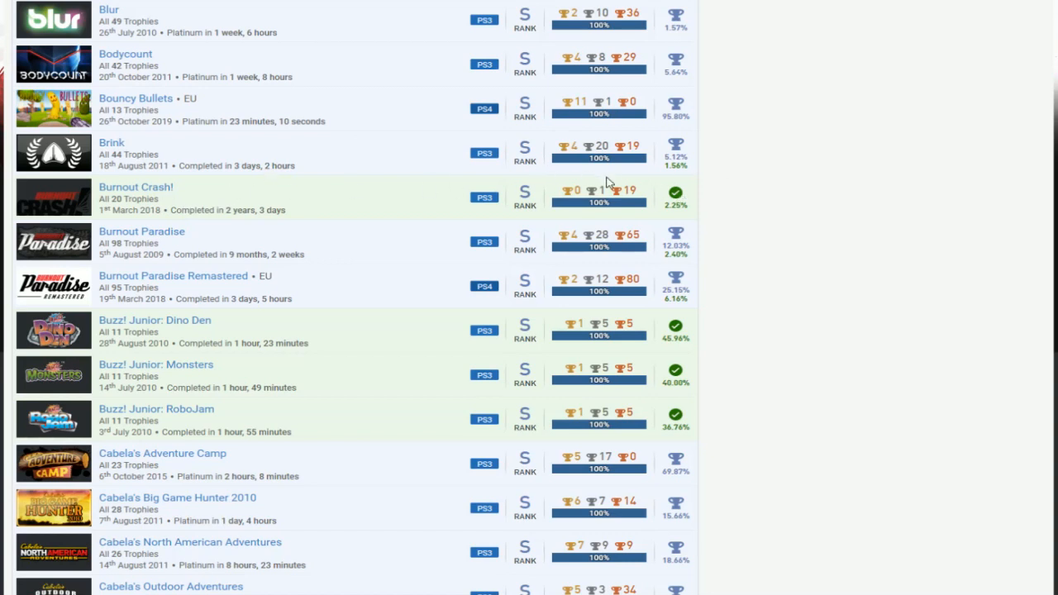
scroll(down, 3)
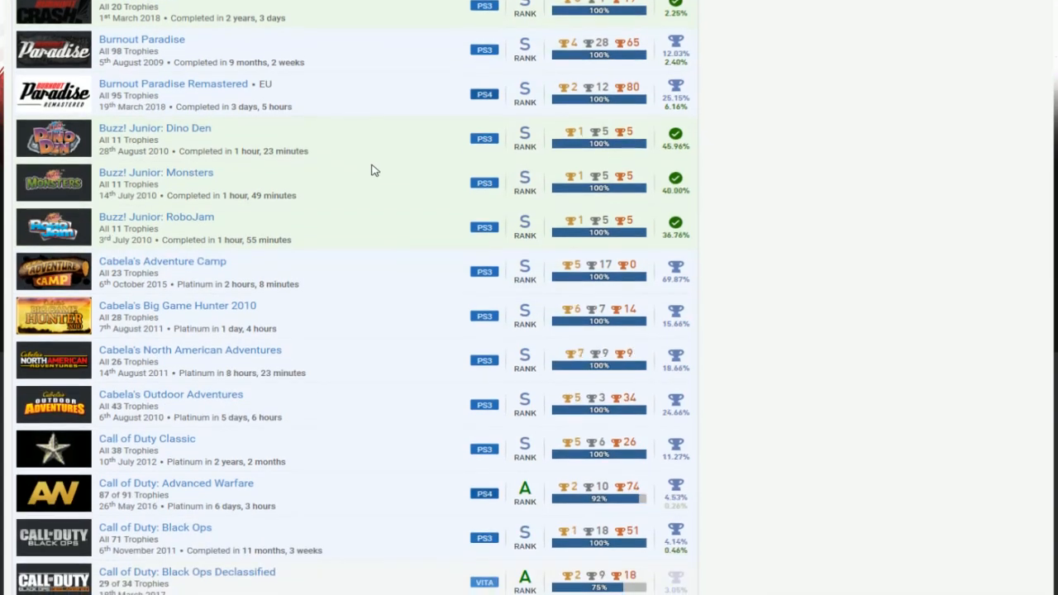
scroll(down, 3)
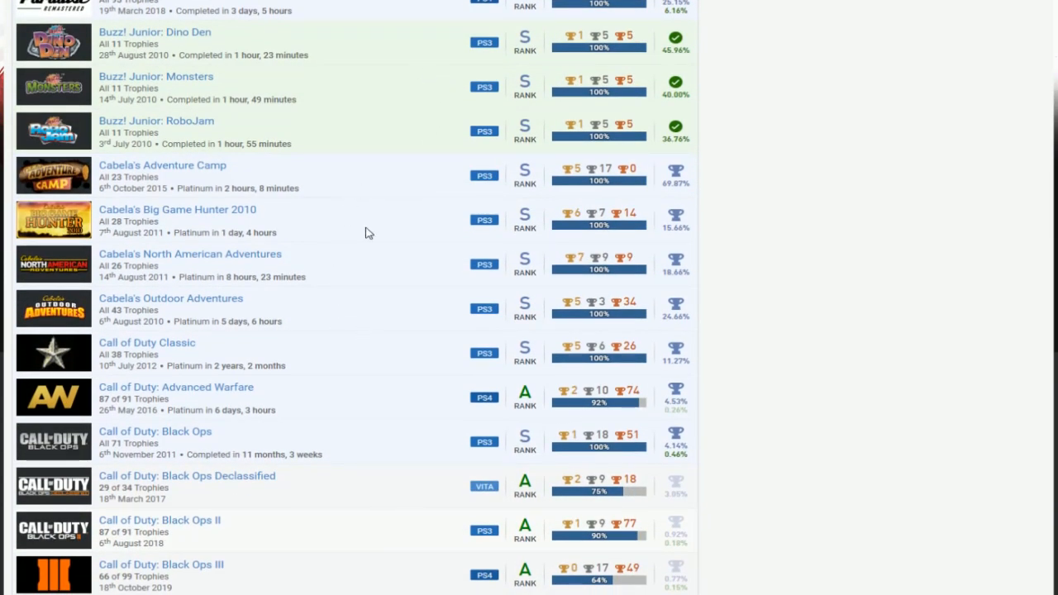
scroll(down, 3)
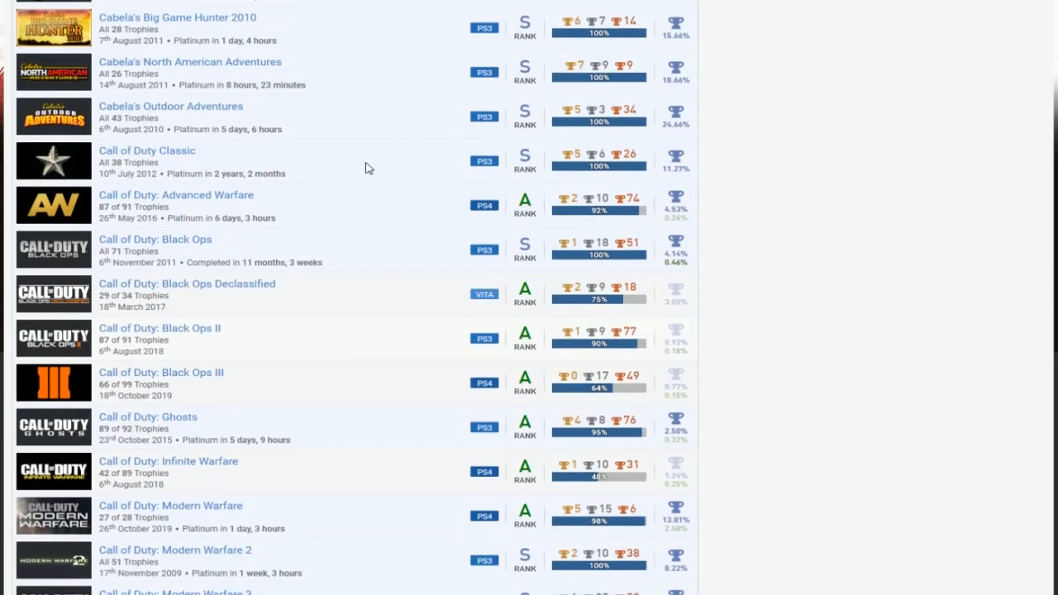
scroll(down, 3)
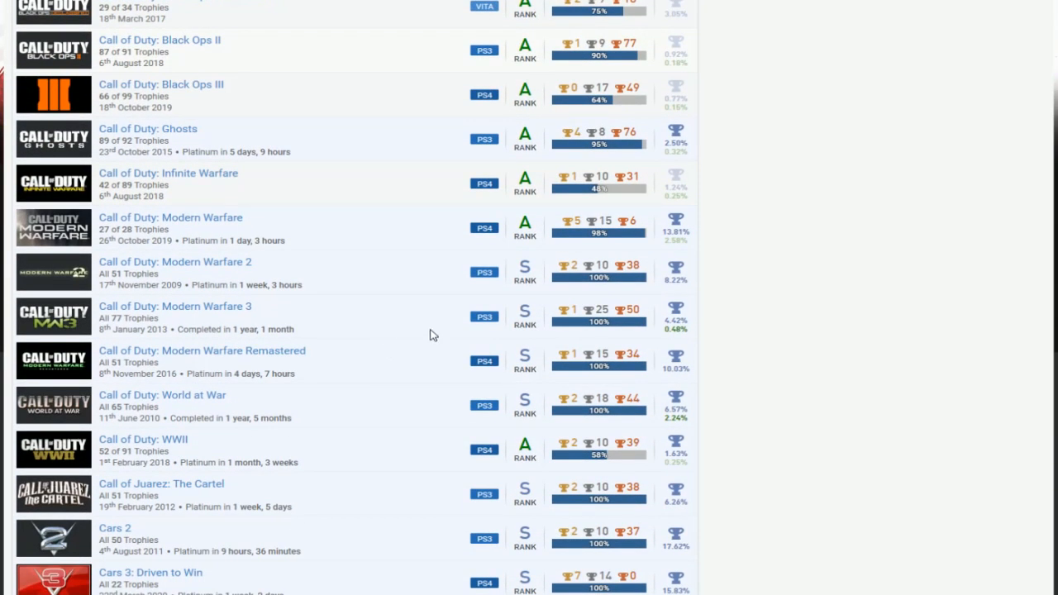
scroll(up, 3)
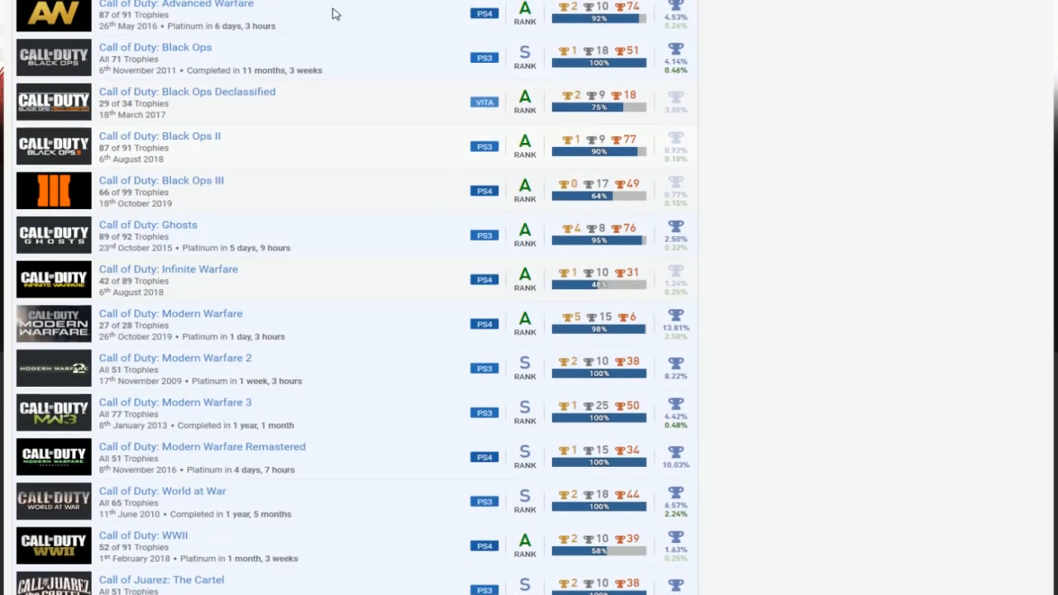
mouse_move(504, 573)
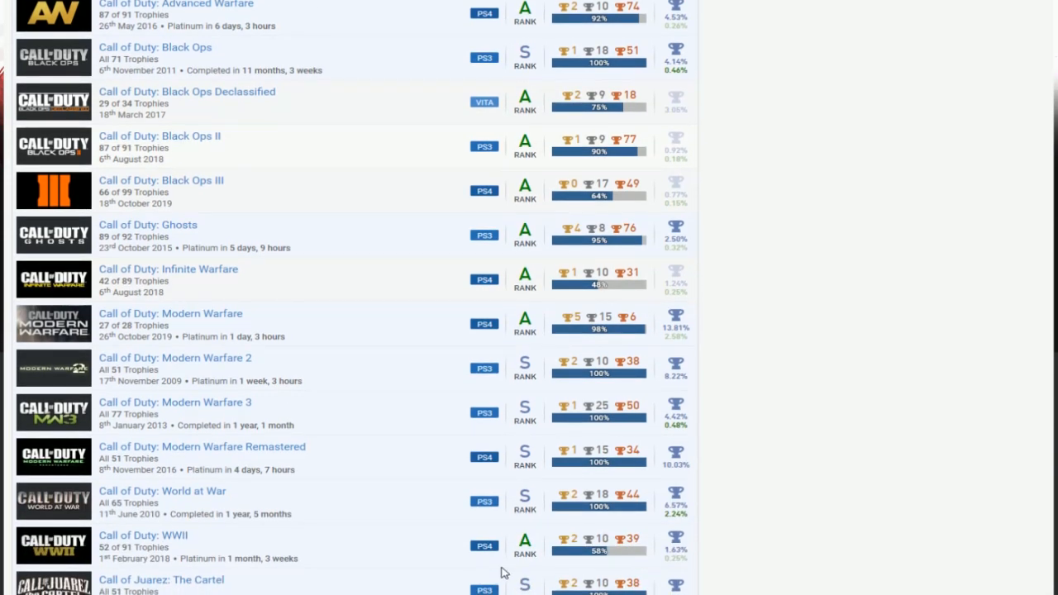
mouse_move(538, 93)
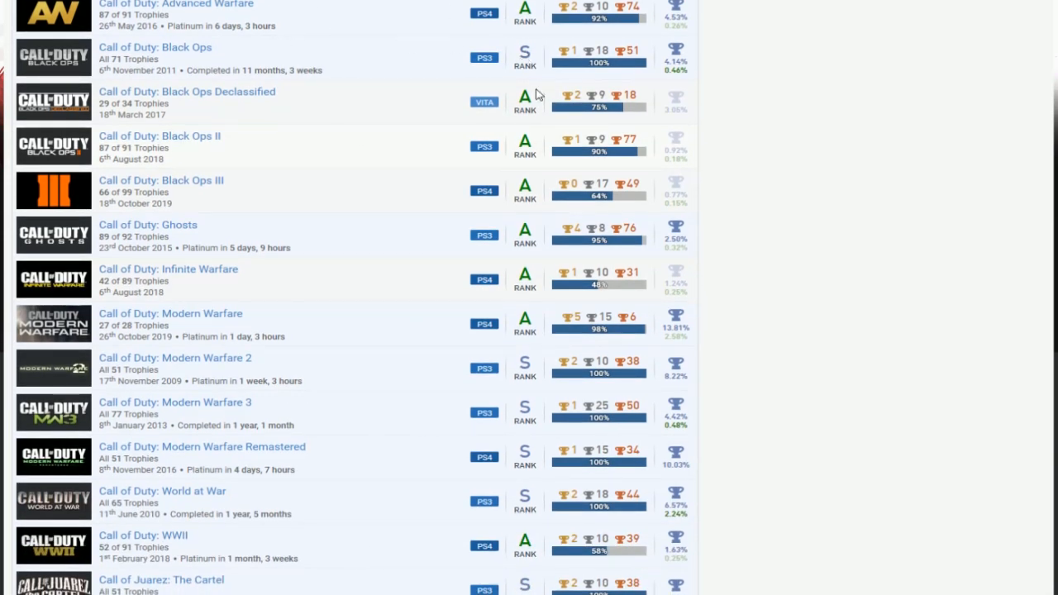
mouse_move(298, 138)
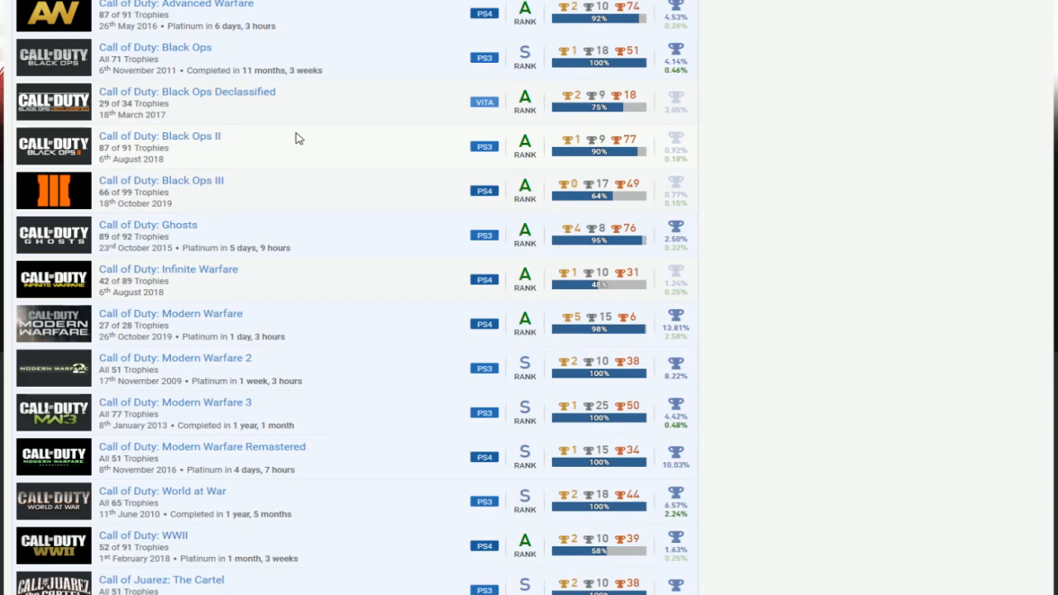
mouse_move(169, 139)
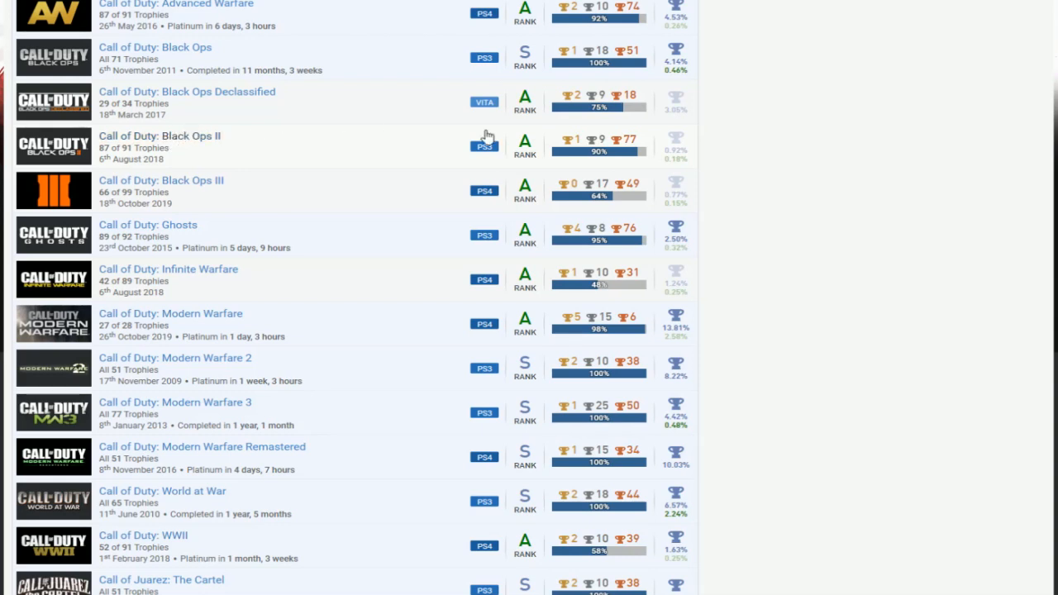
mouse_move(195, 191)
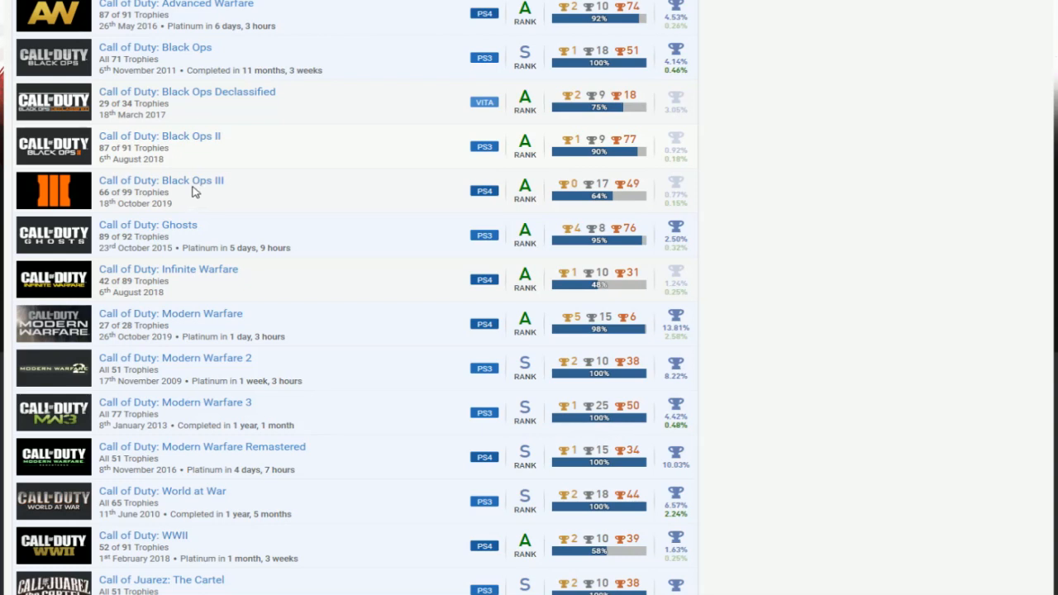
mouse_move(264, 210)
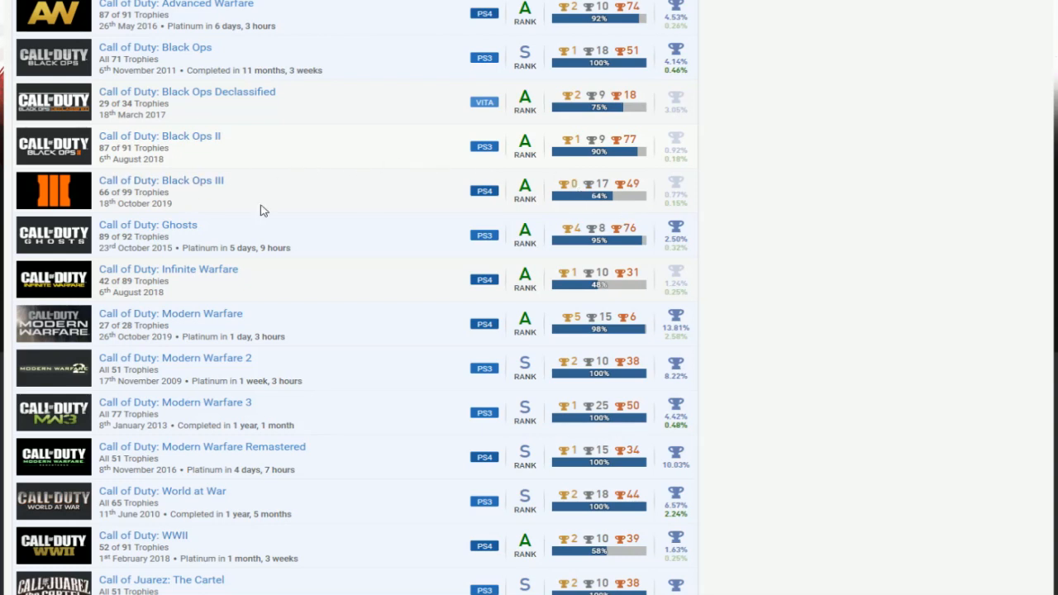
mouse_move(328, 307)
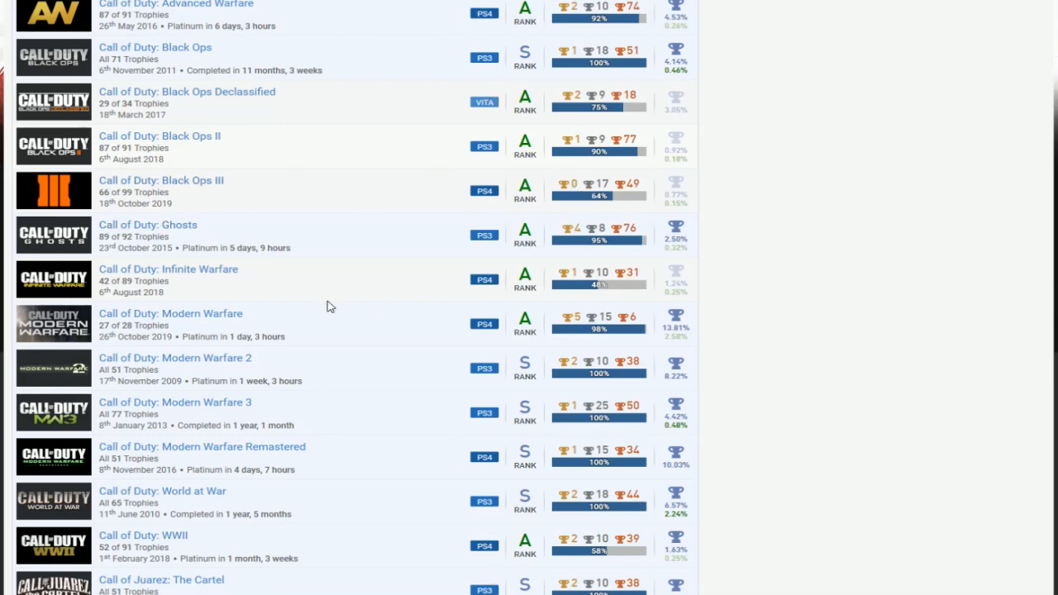
mouse_move(370, 329)
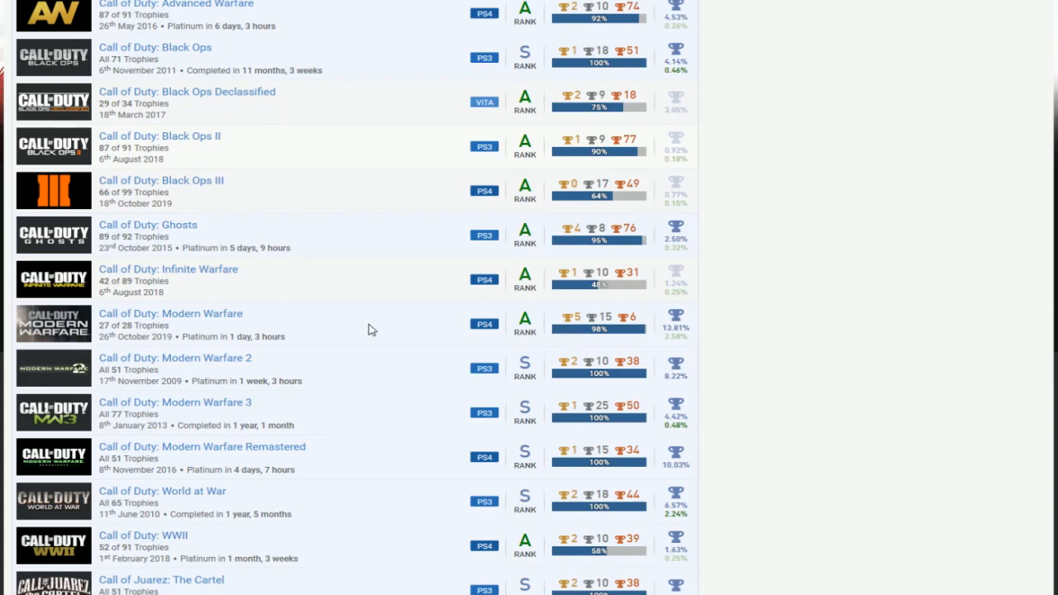
mouse_move(272, 126)
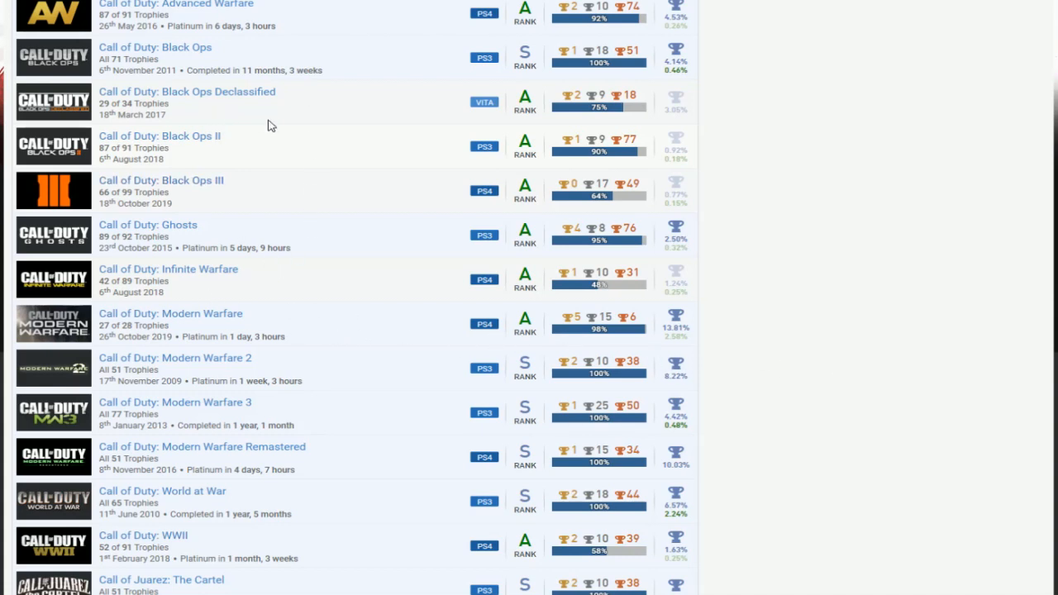
mouse_move(421, 114)
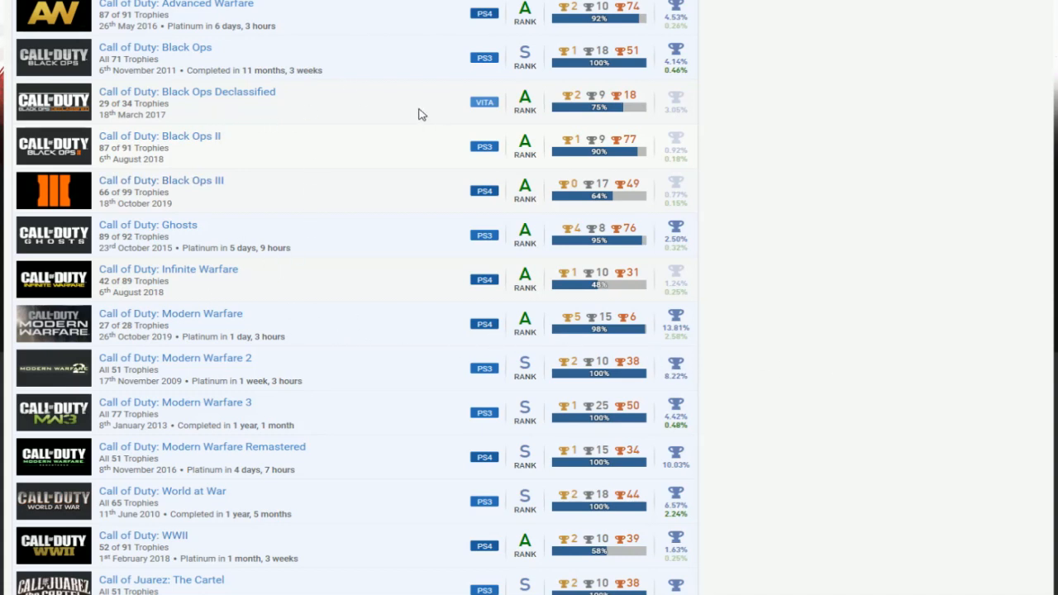
mouse_move(368, 31)
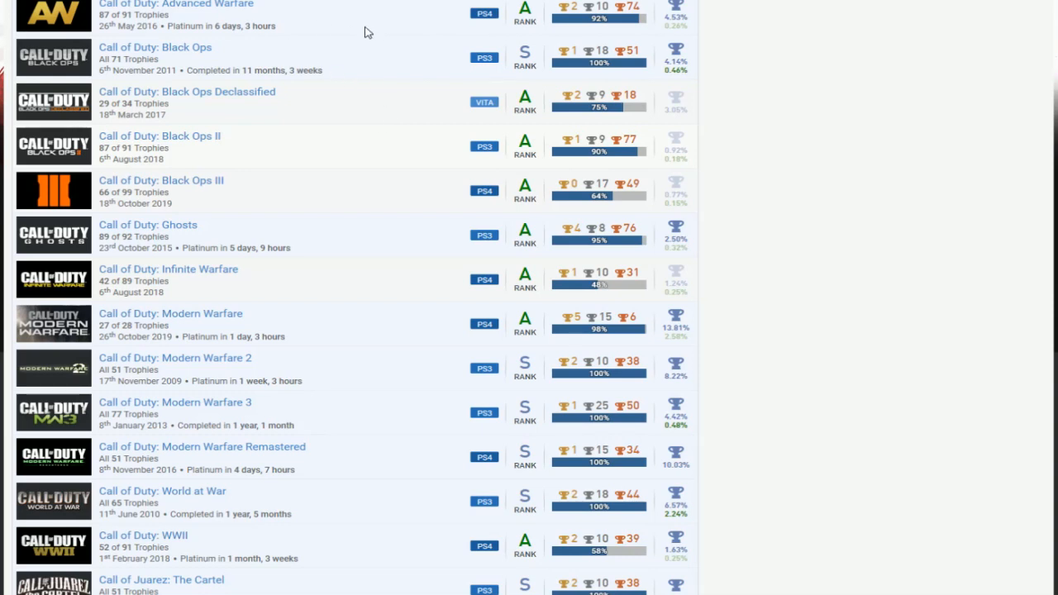
mouse_move(375, 185)
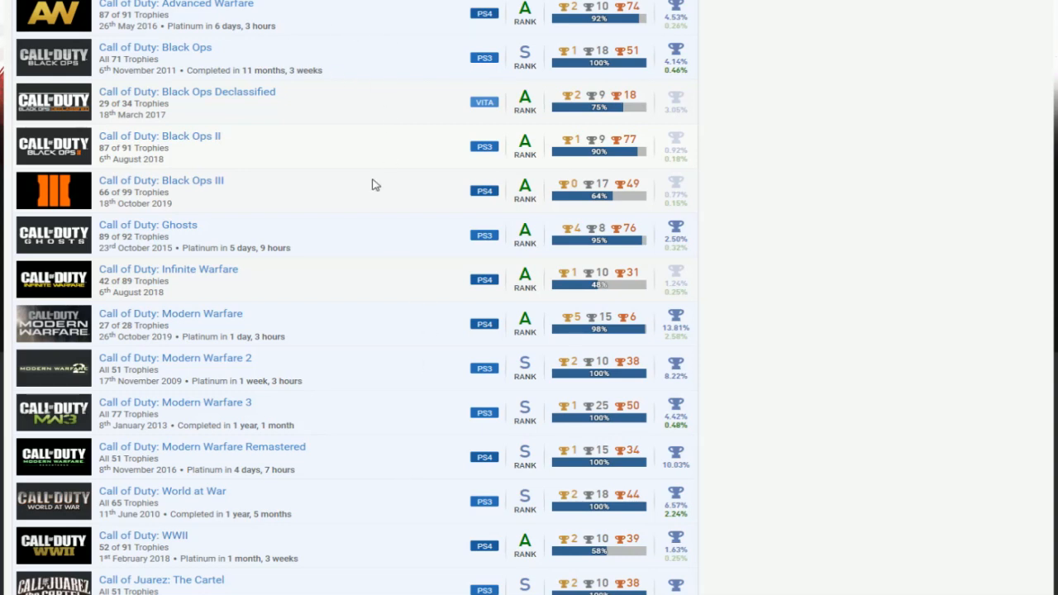
scroll(down, 3)
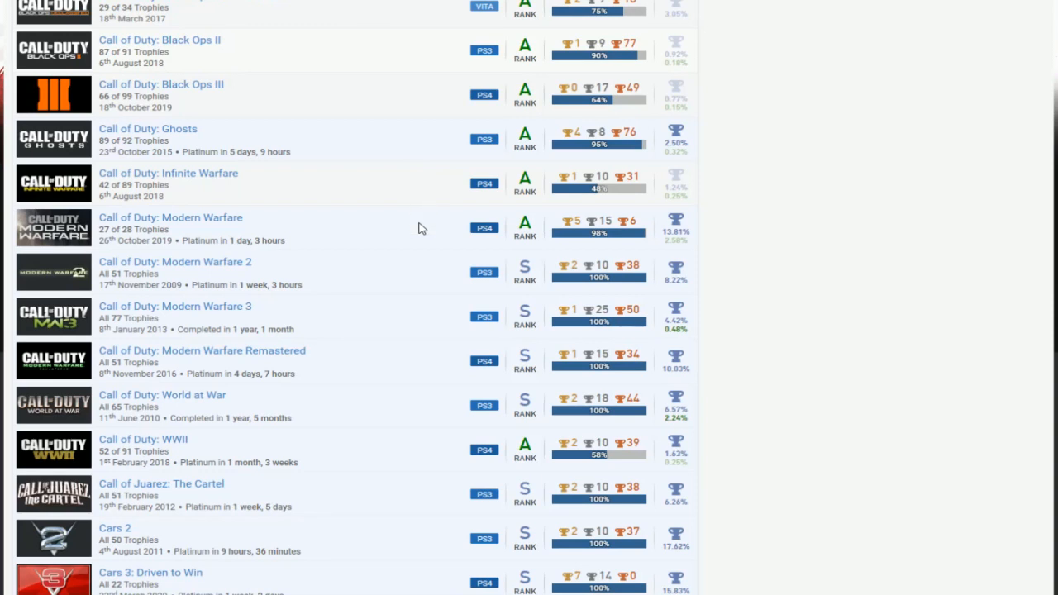
mouse_move(190, 177)
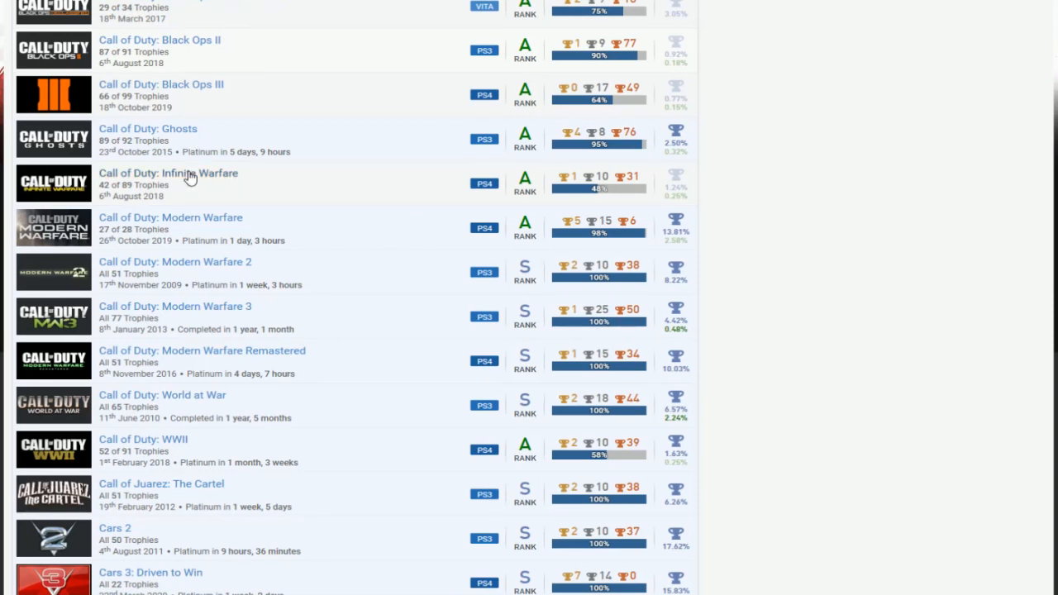
mouse_move(420, 169)
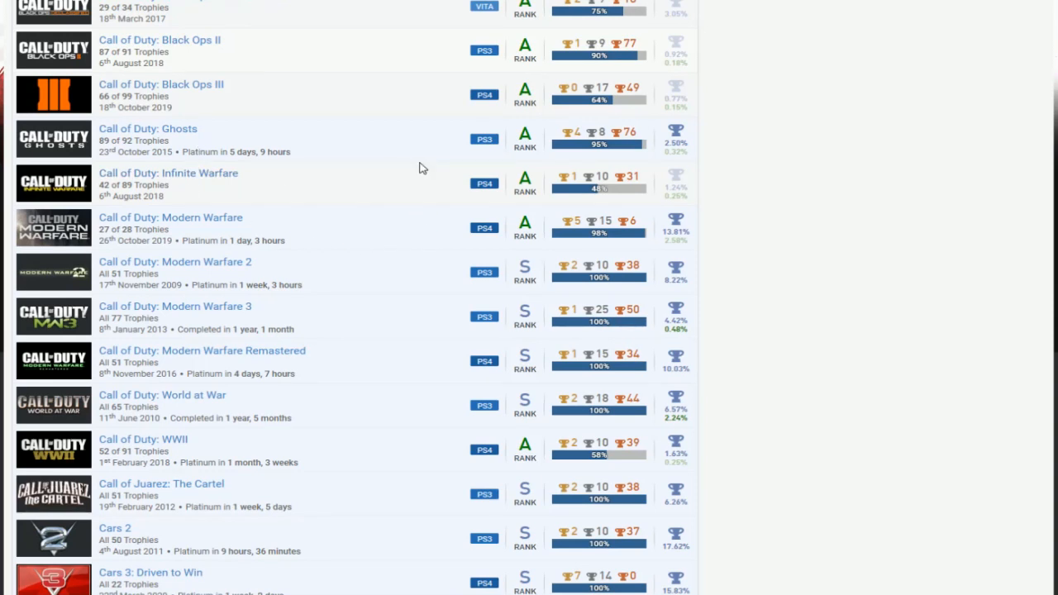
mouse_move(413, 180)
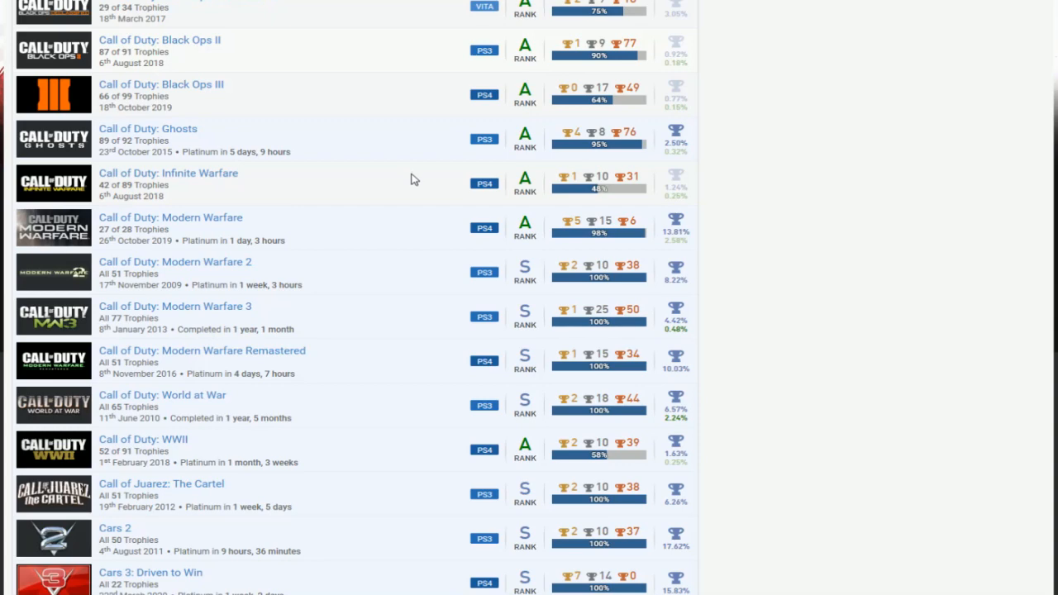
scroll(down, 3)
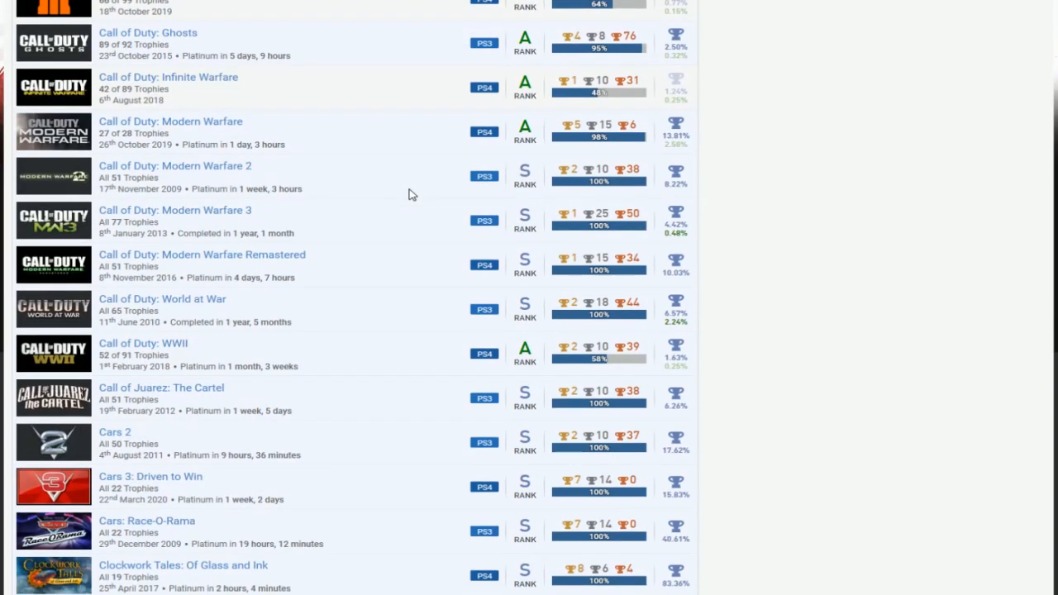
scroll(down, 3)
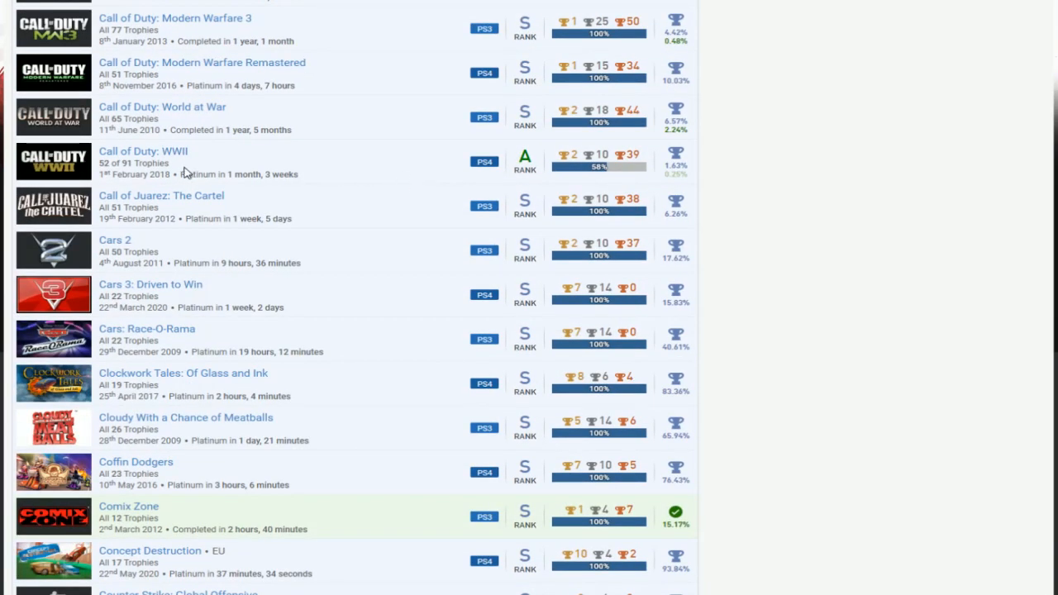
scroll(down, 3)
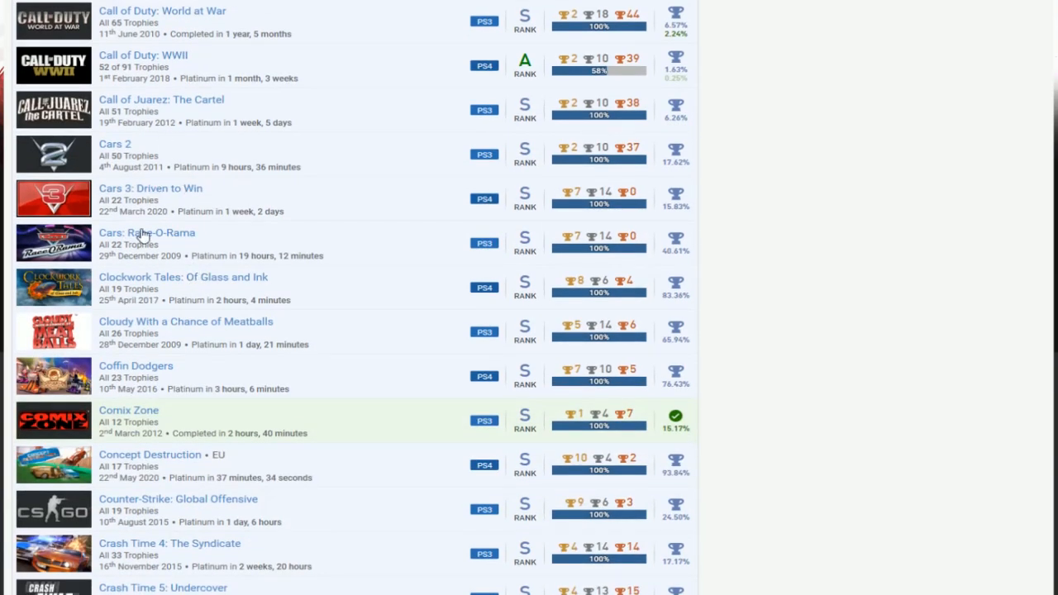
mouse_move(403, 223)
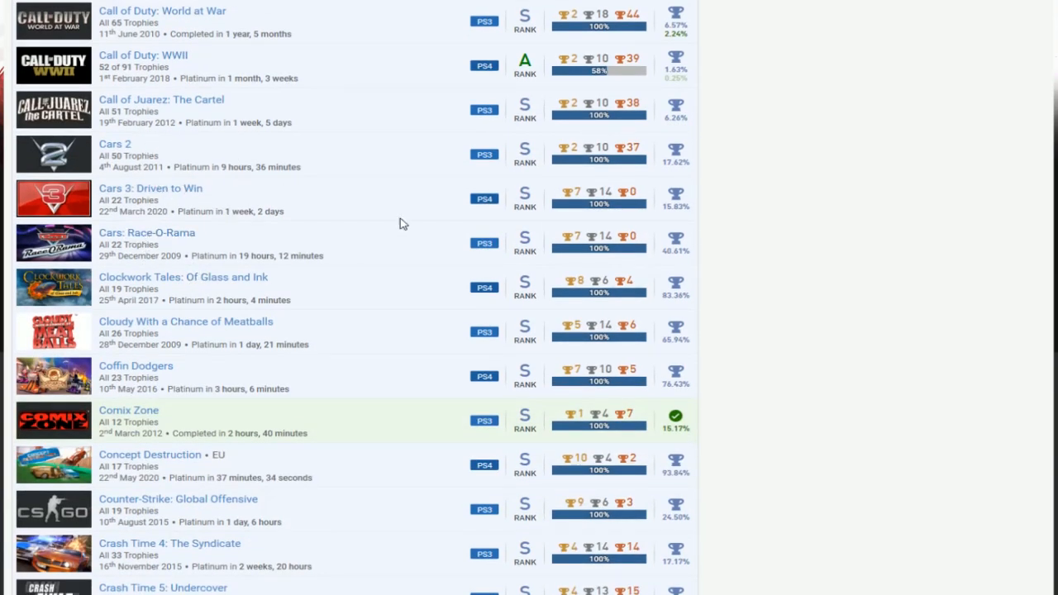
mouse_move(243, 185)
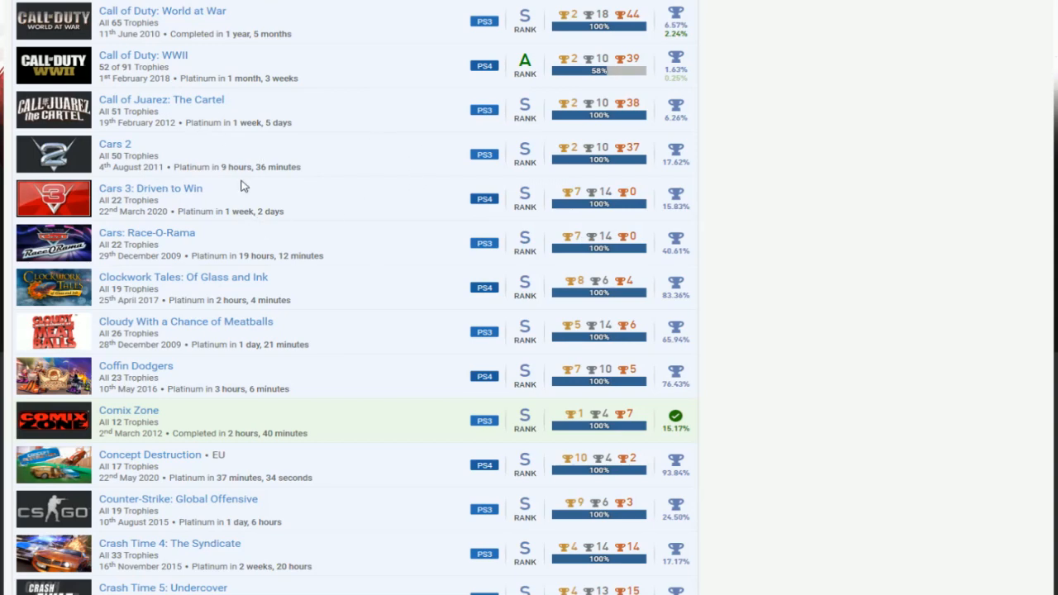
mouse_move(394, 201)
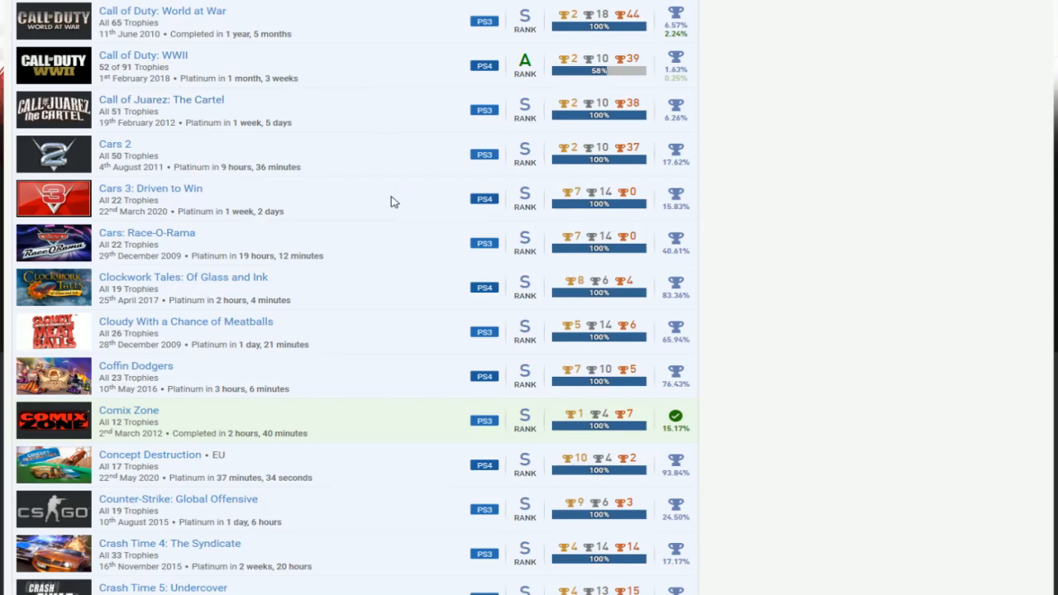
scroll(down, 3)
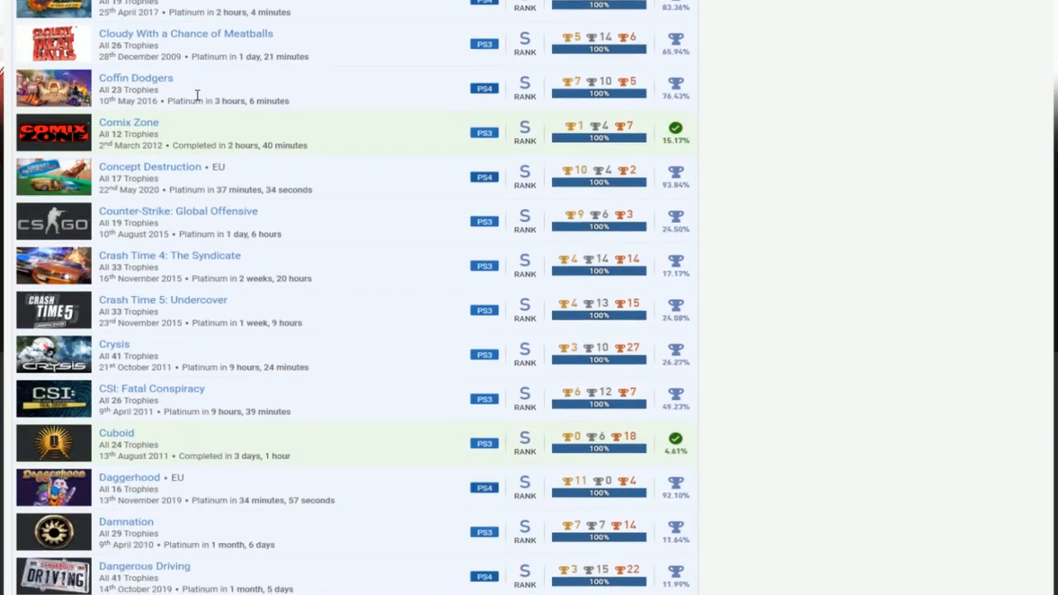
scroll(down, 3)
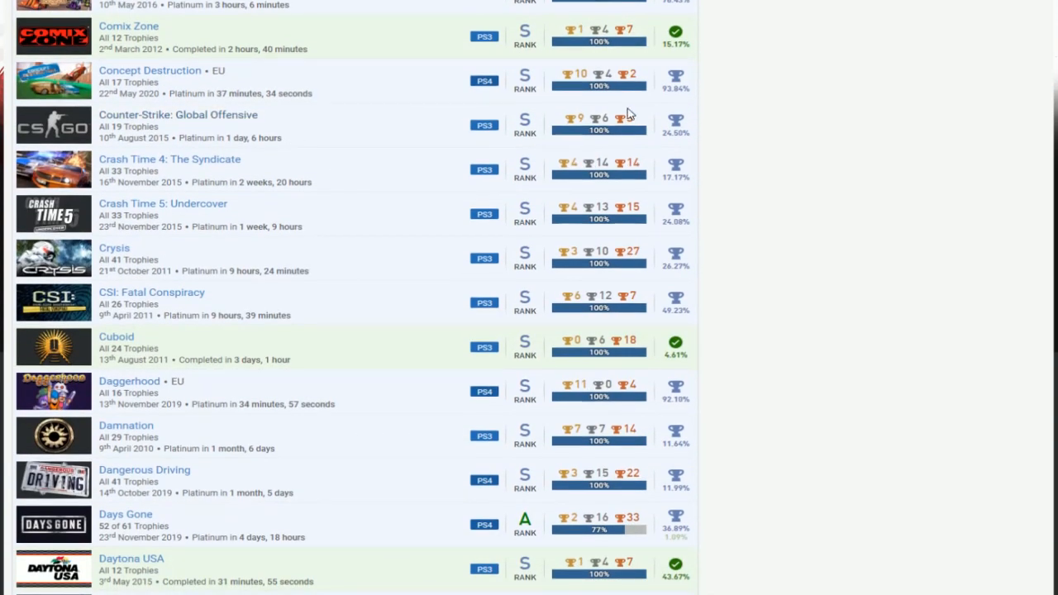
mouse_move(393, 201)
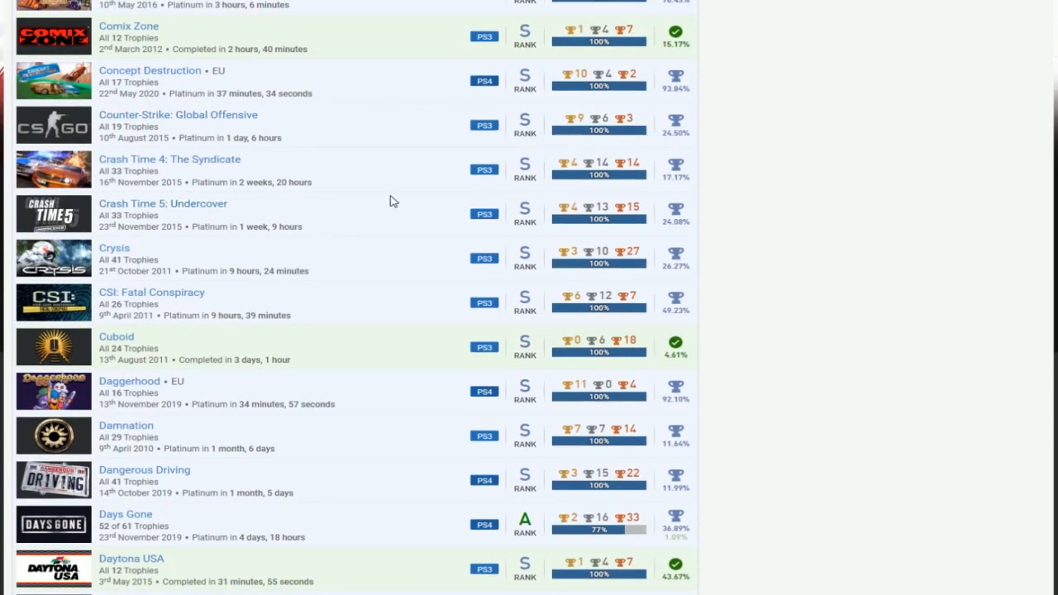
scroll(down, 3)
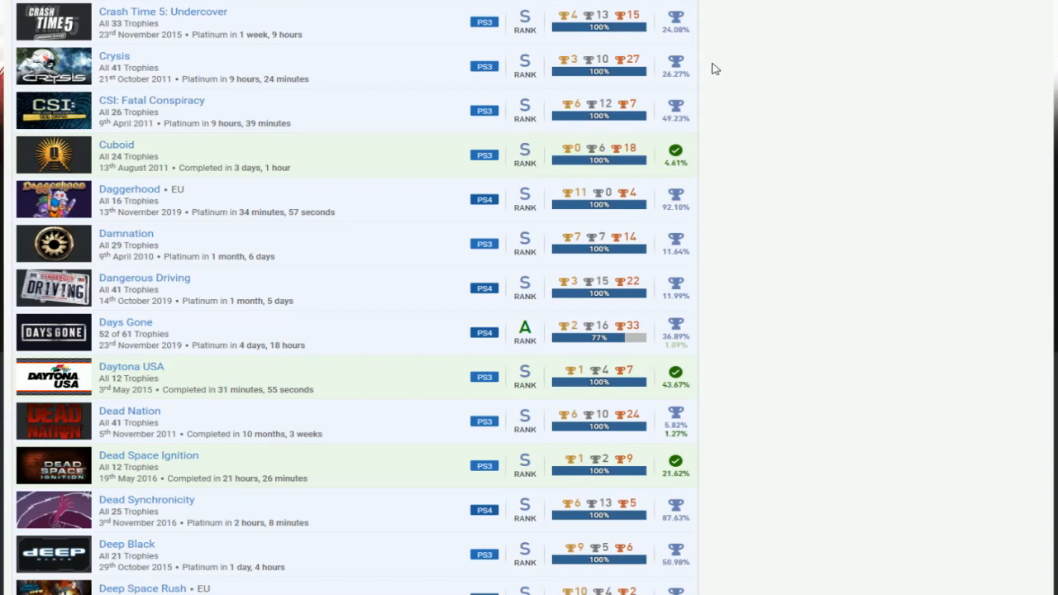
mouse_move(372, 106)
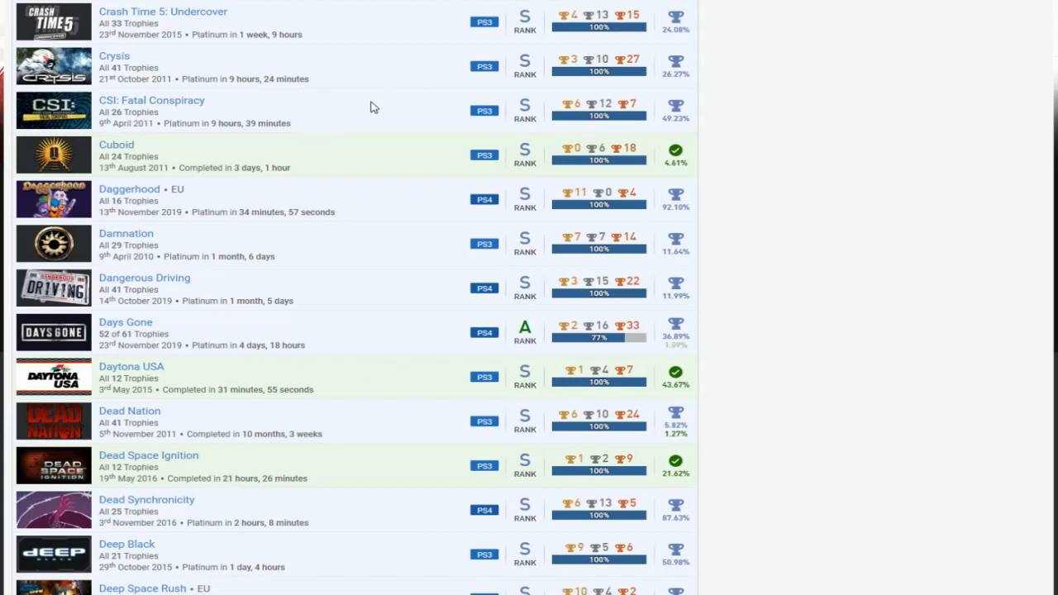
mouse_move(214, 118)
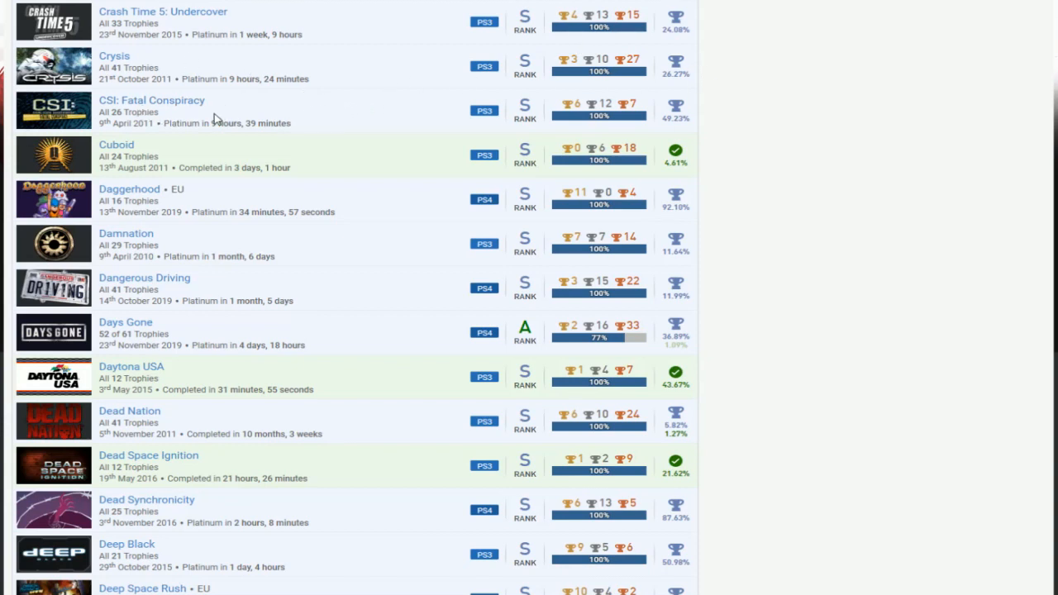
scroll(down, 3)
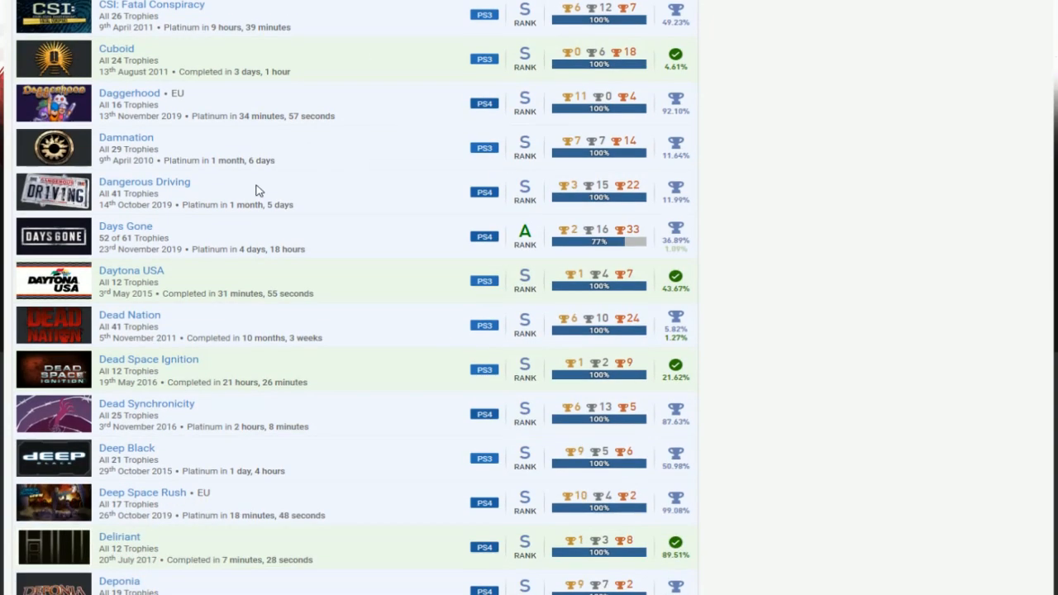
scroll(down, 3)
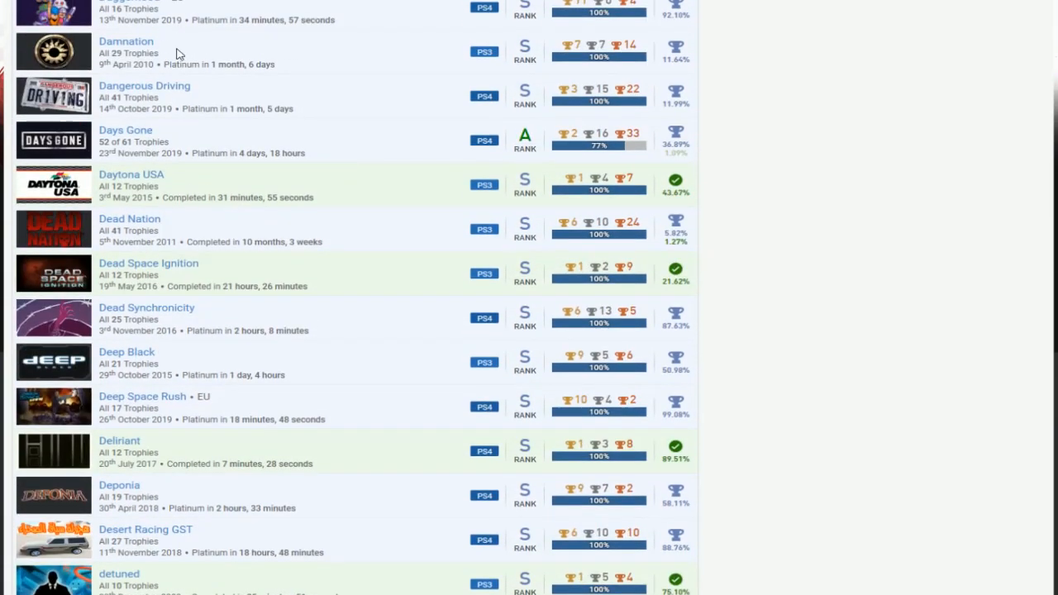
scroll(down, 3)
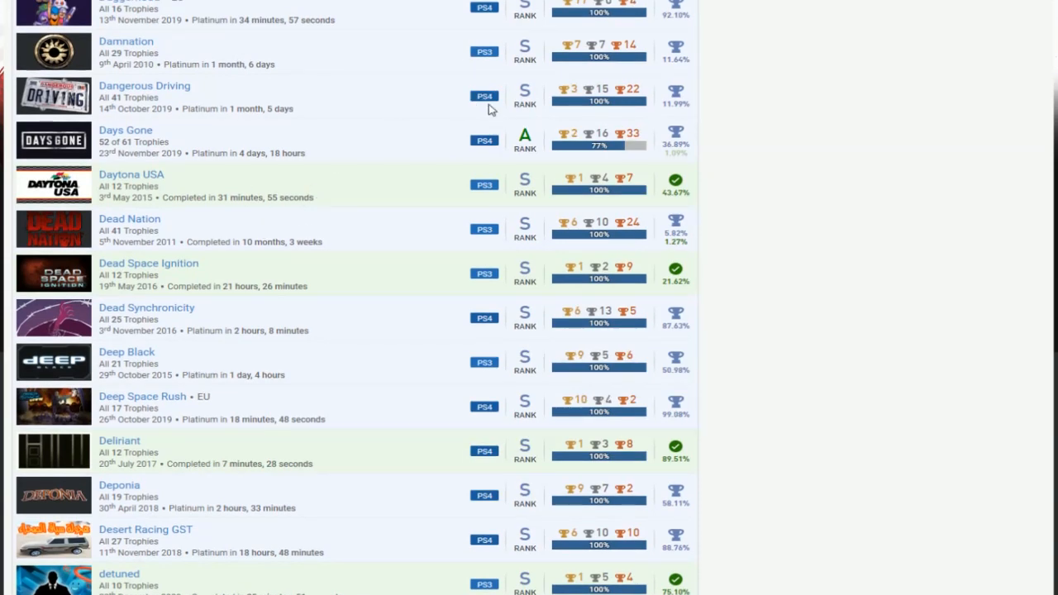
mouse_move(347, 174)
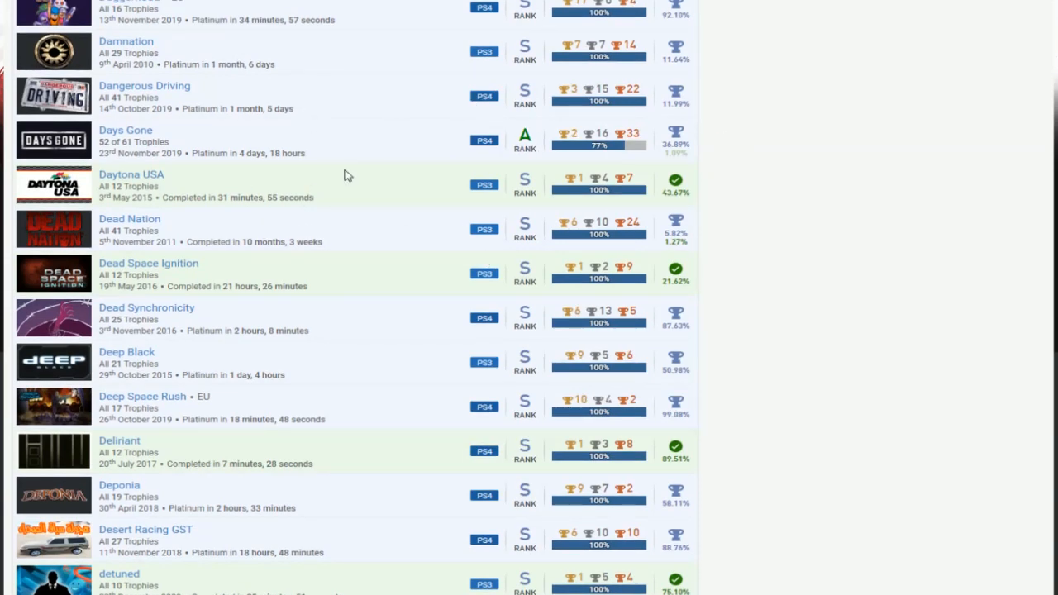
scroll(down, 3)
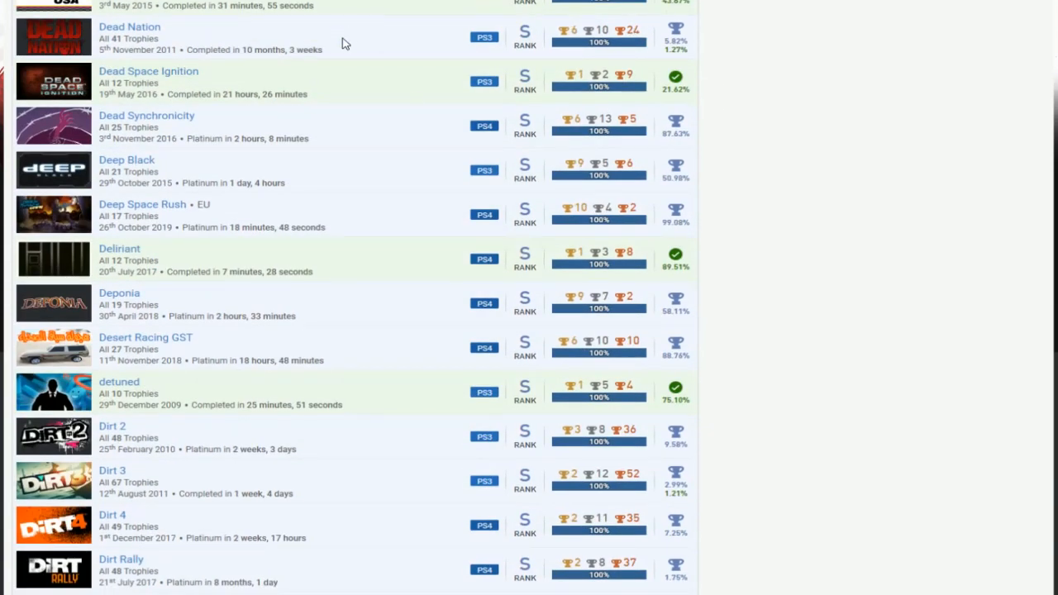
scroll(down, 3)
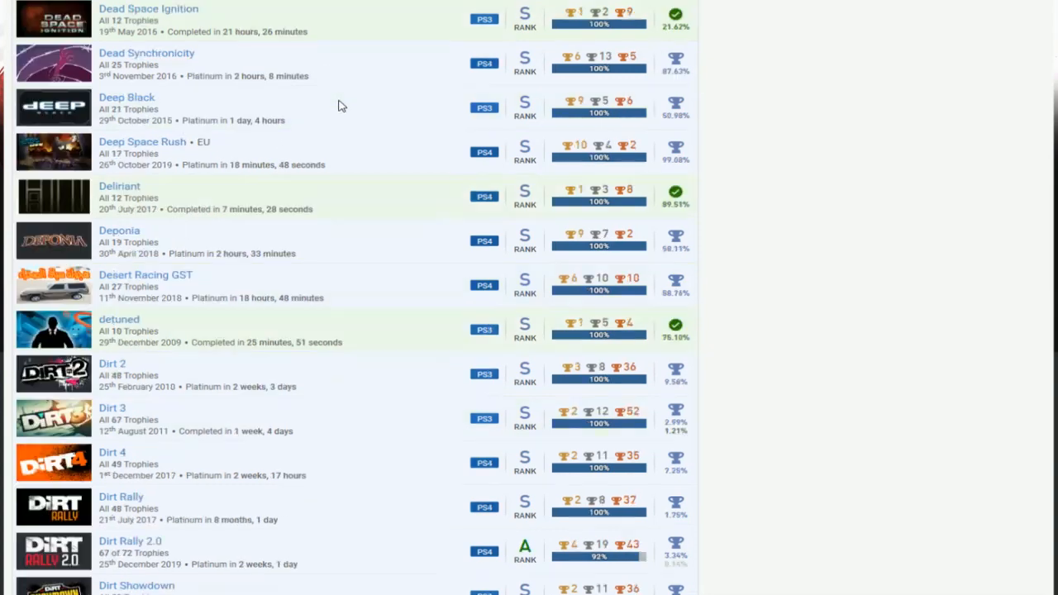
scroll(up, 3)
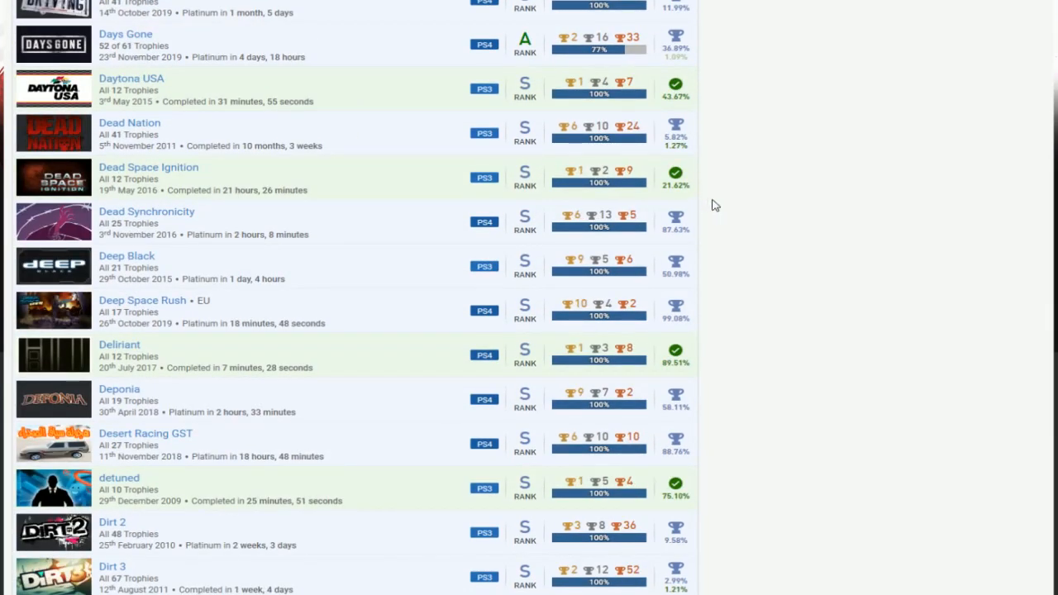
scroll(down, 3)
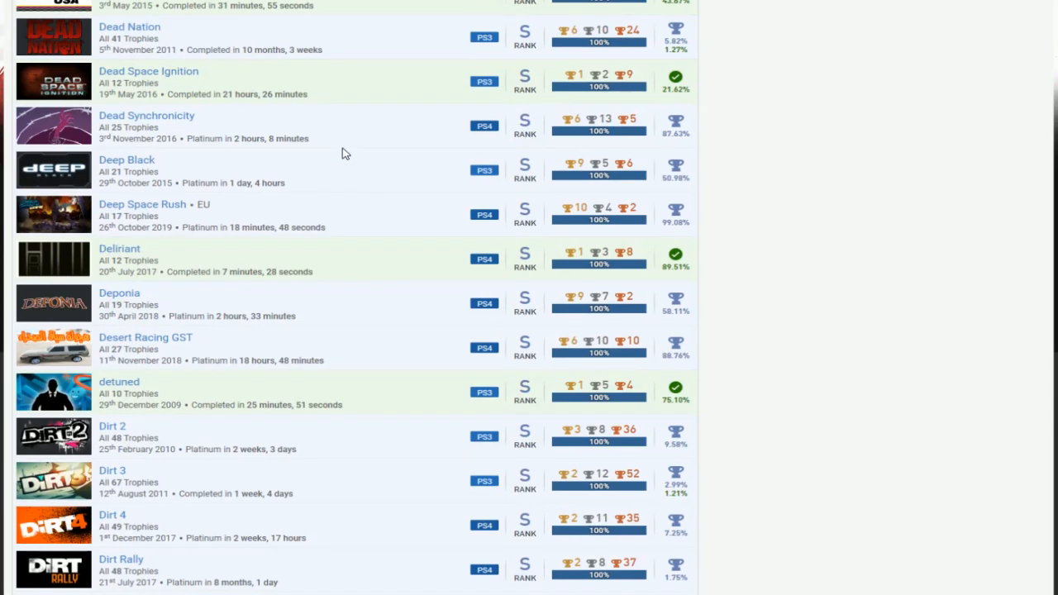
scroll(down, 3)
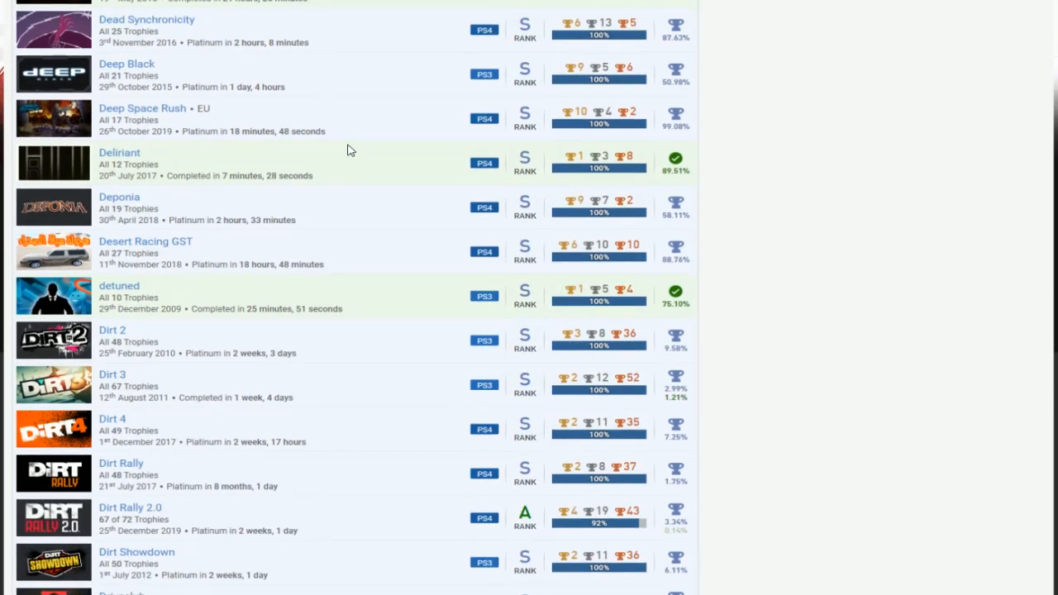
scroll(down, 3)
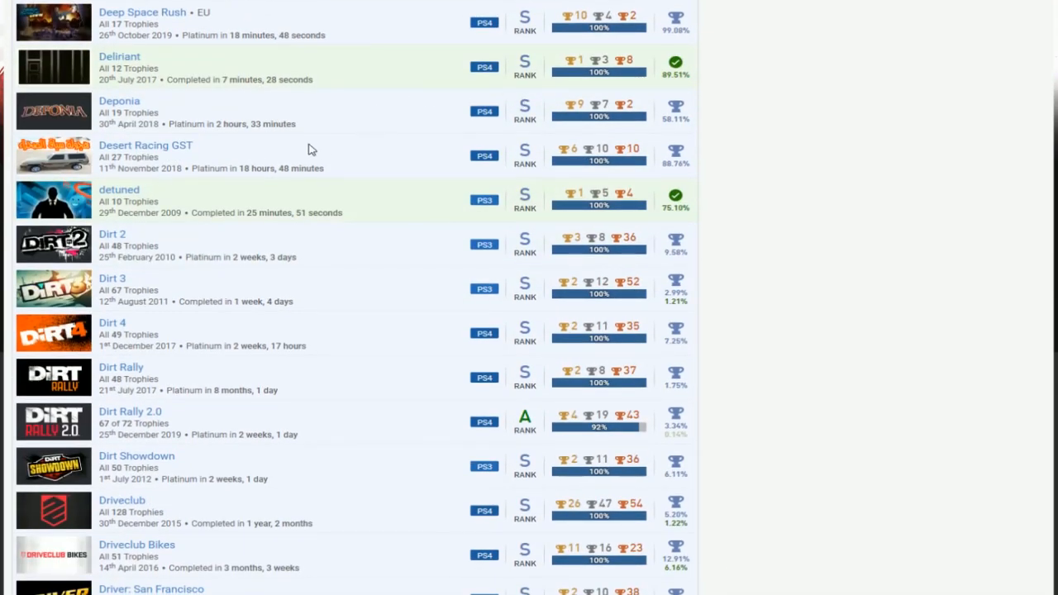
scroll(down, 3)
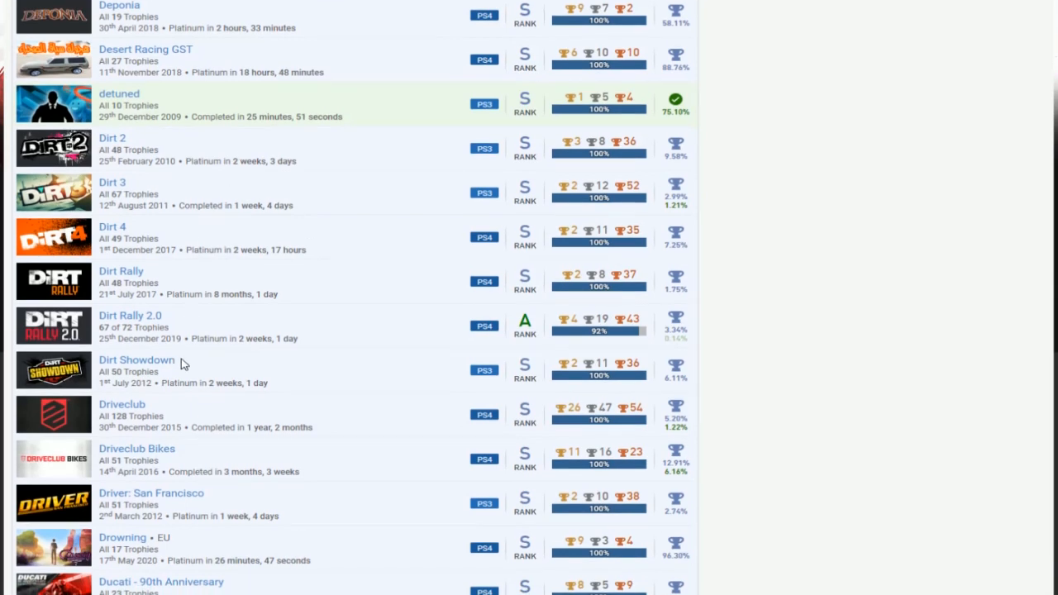
mouse_move(290, 335)
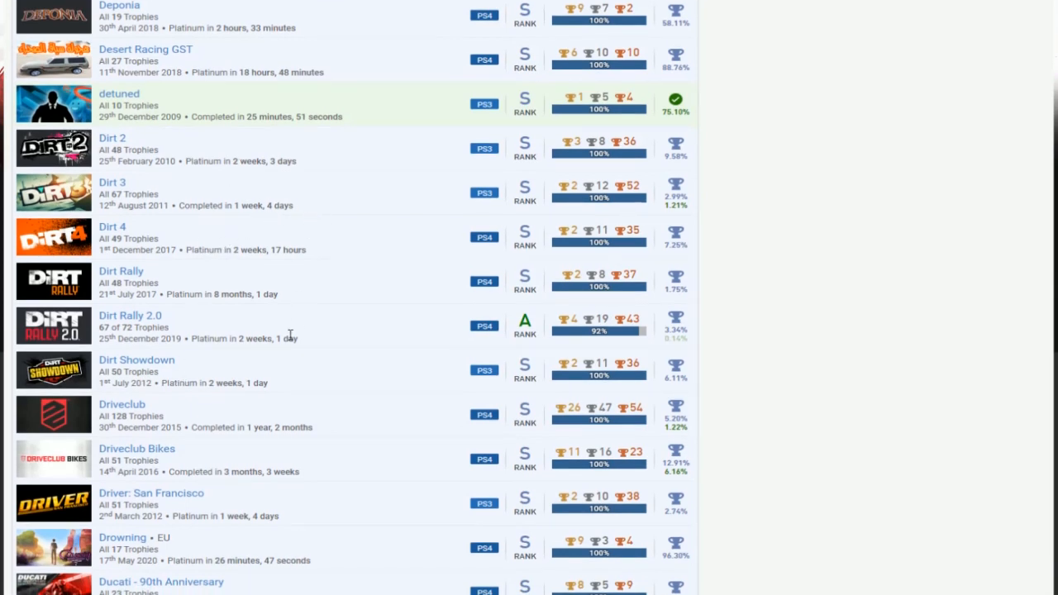
mouse_move(615, 362)
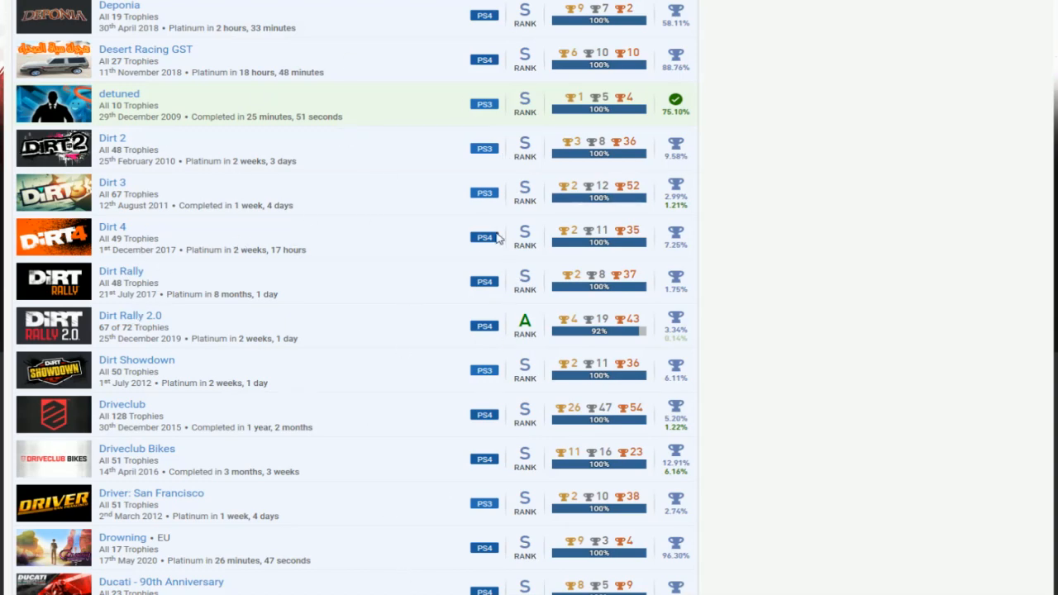
scroll(down, 3)
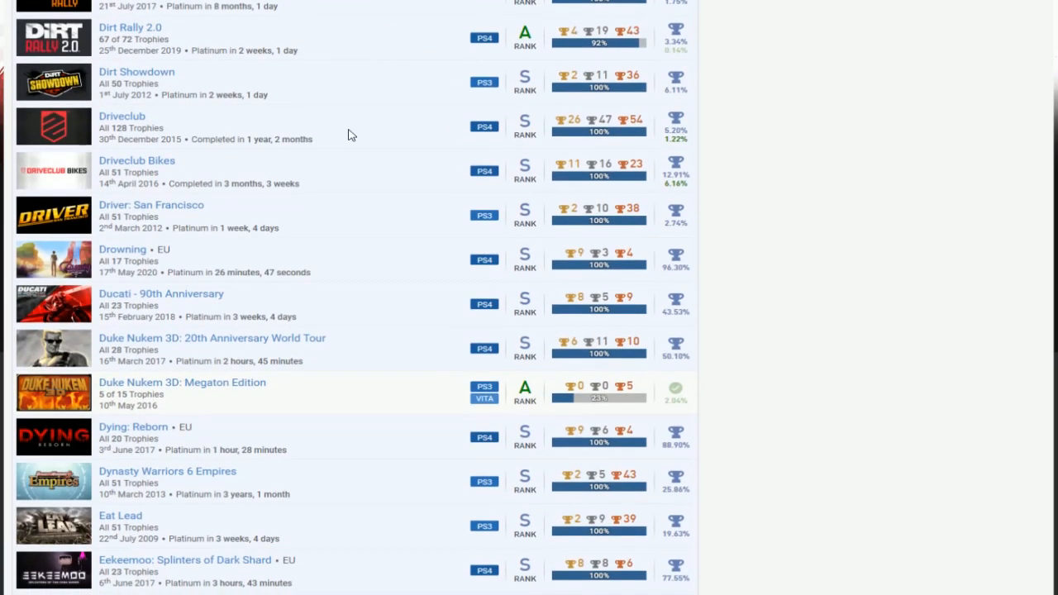
mouse_move(205, 172)
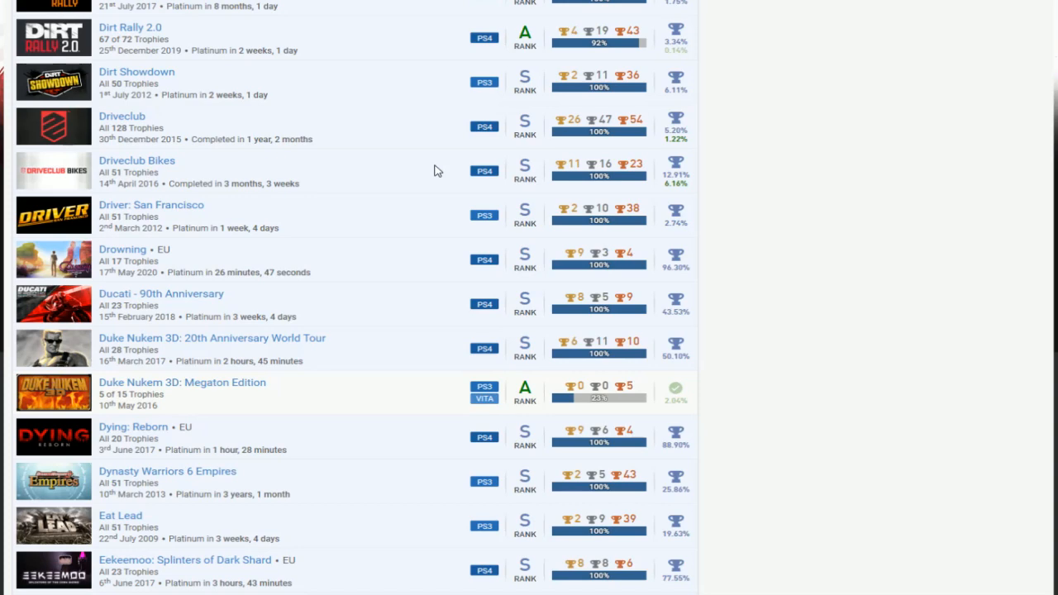
scroll(down, 3)
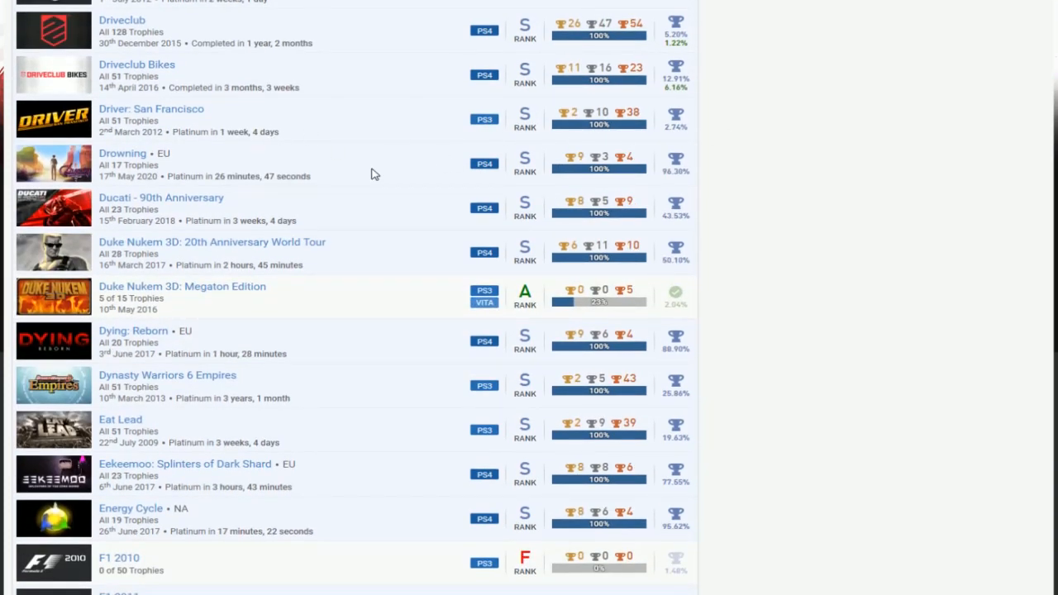
scroll(down, 3)
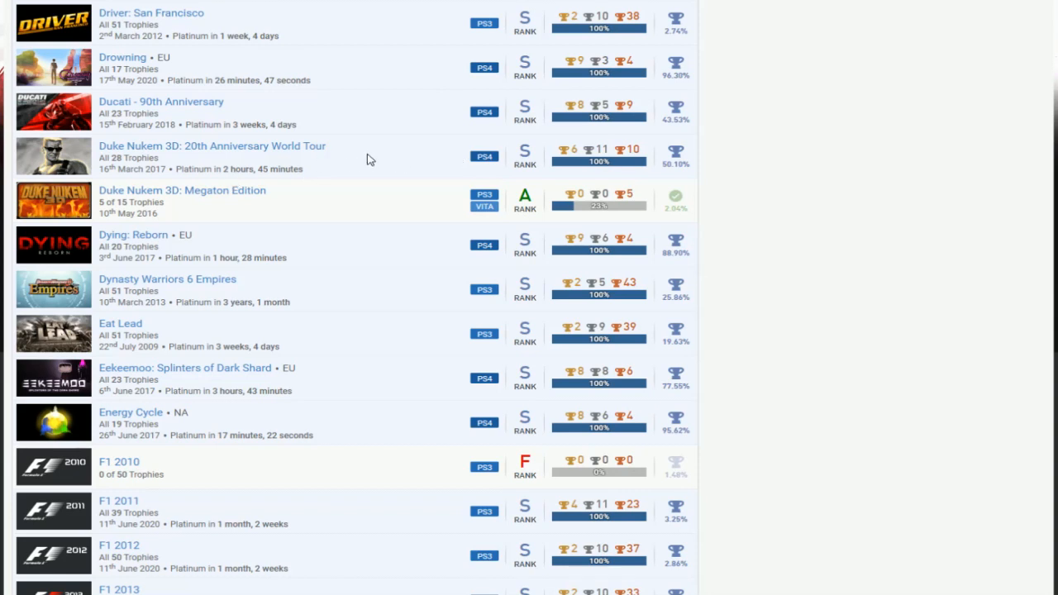
mouse_move(405, 211)
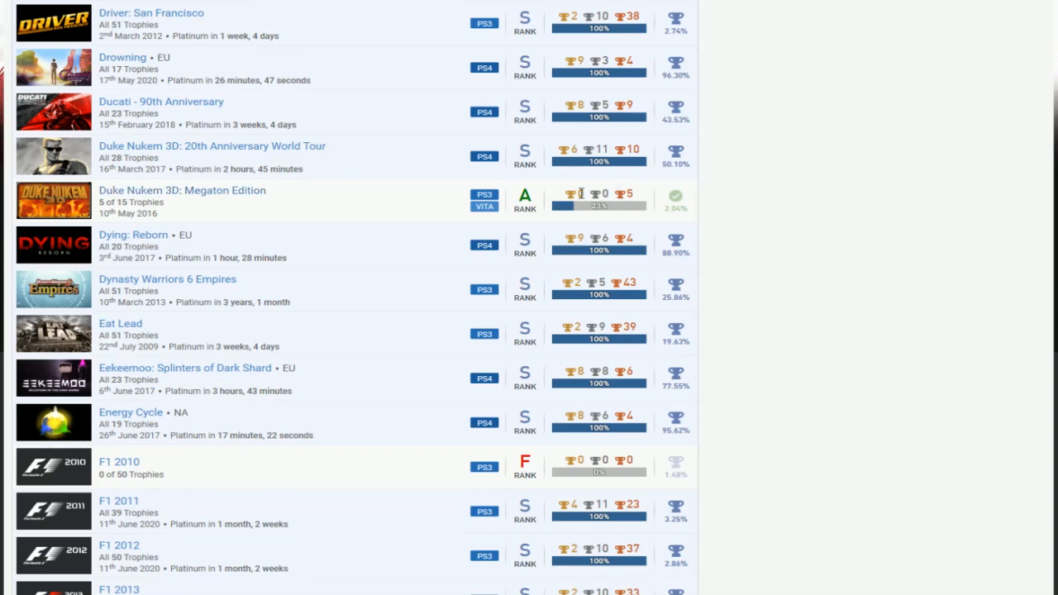
scroll(down, 3)
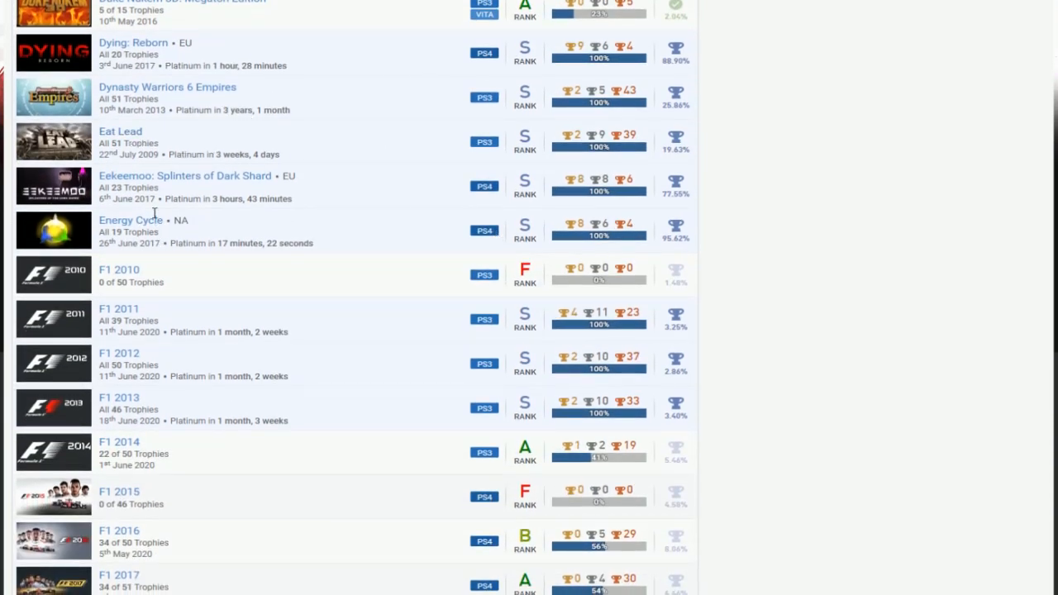
scroll(down, 3)
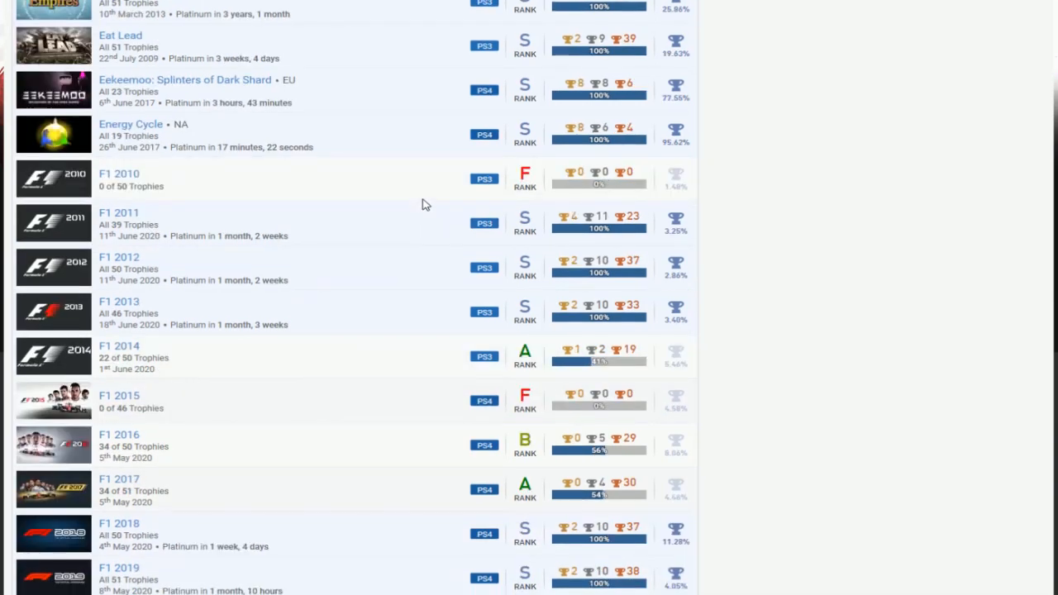
scroll(down, 3)
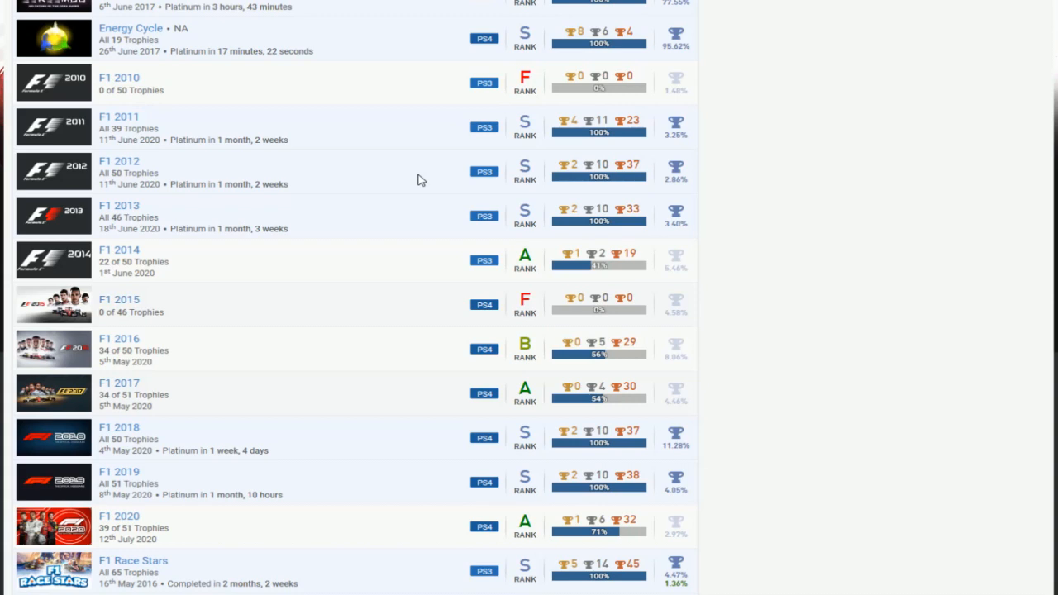
mouse_move(371, 171)
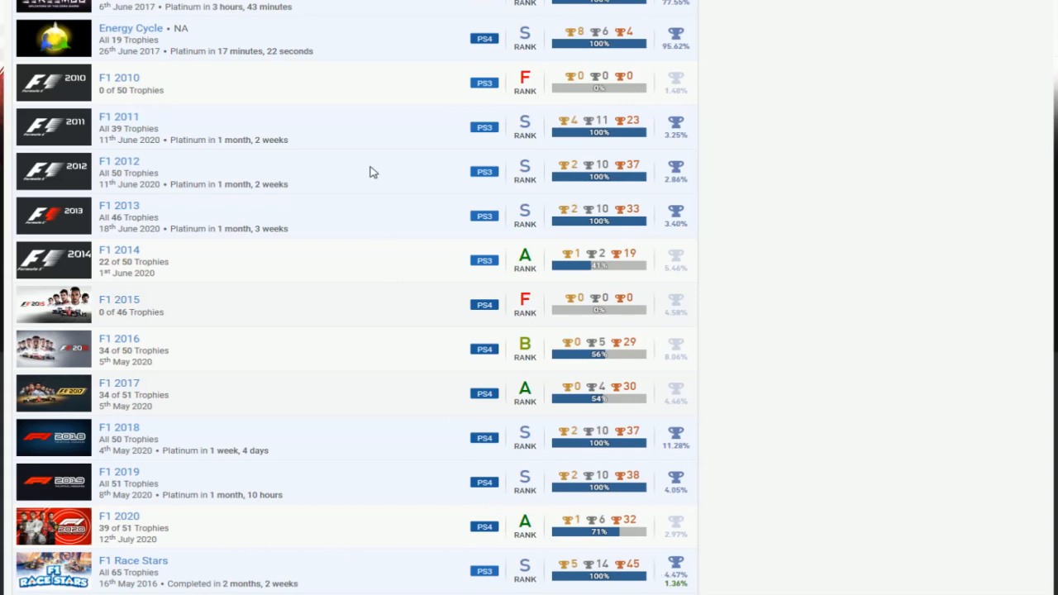
mouse_move(473, 116)
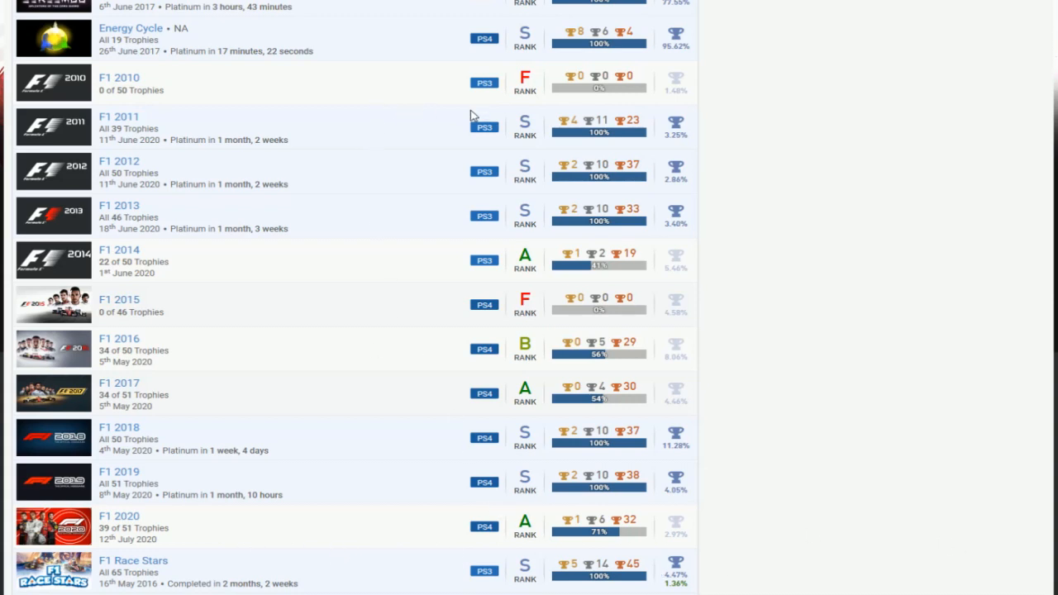
mouse_move(382, 94)
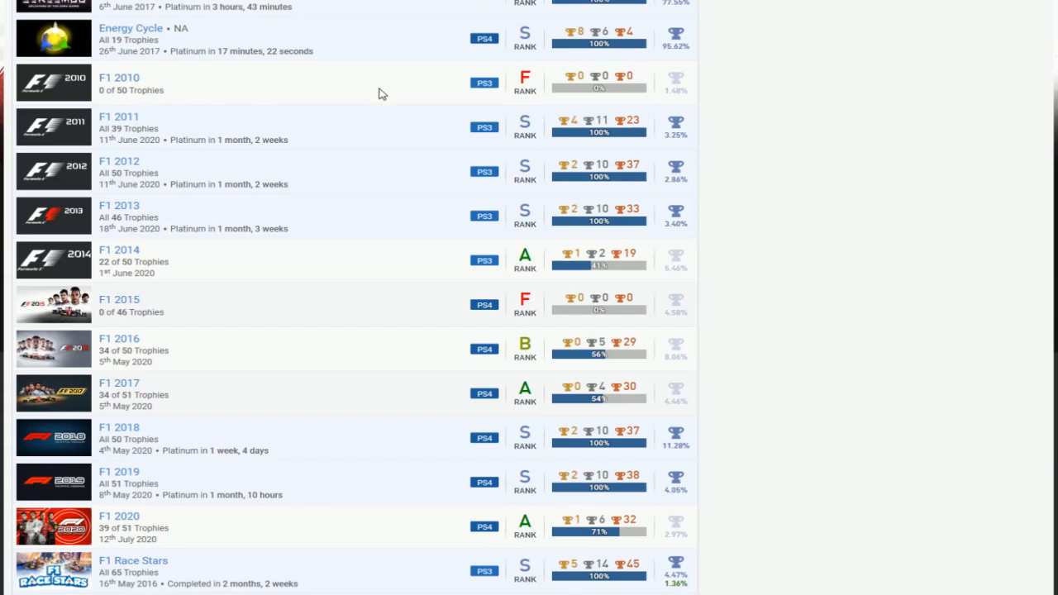
mouse_move(800, 124)
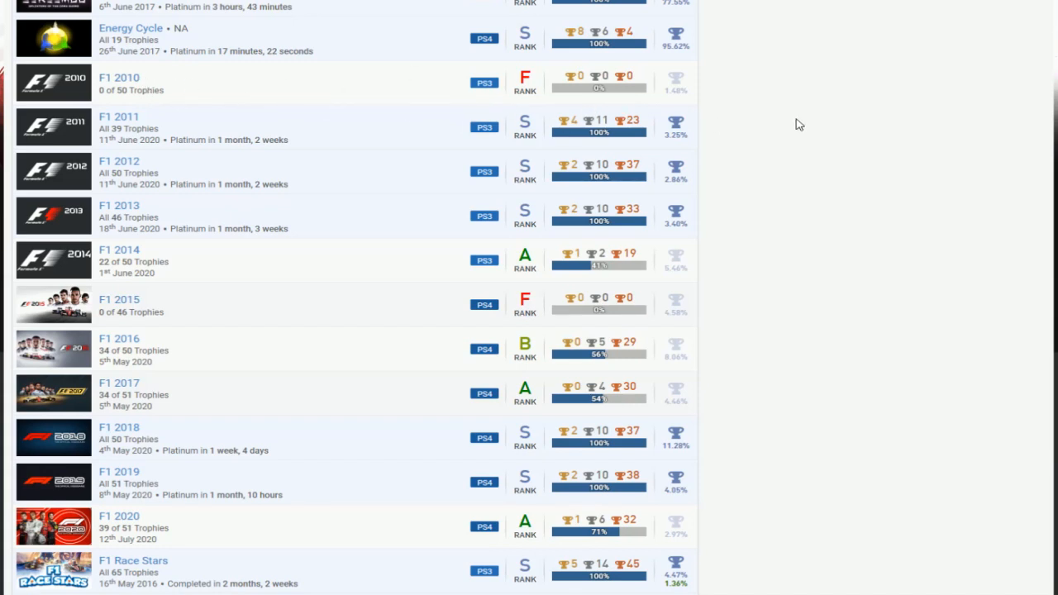
mouse_move(383, 81)
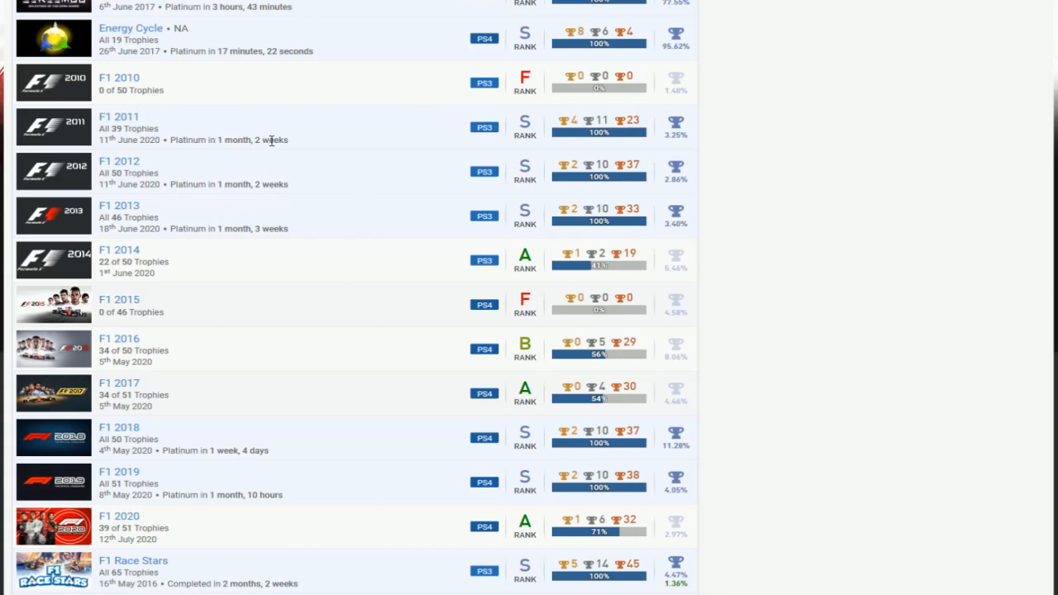
mouse_move(460, 162)
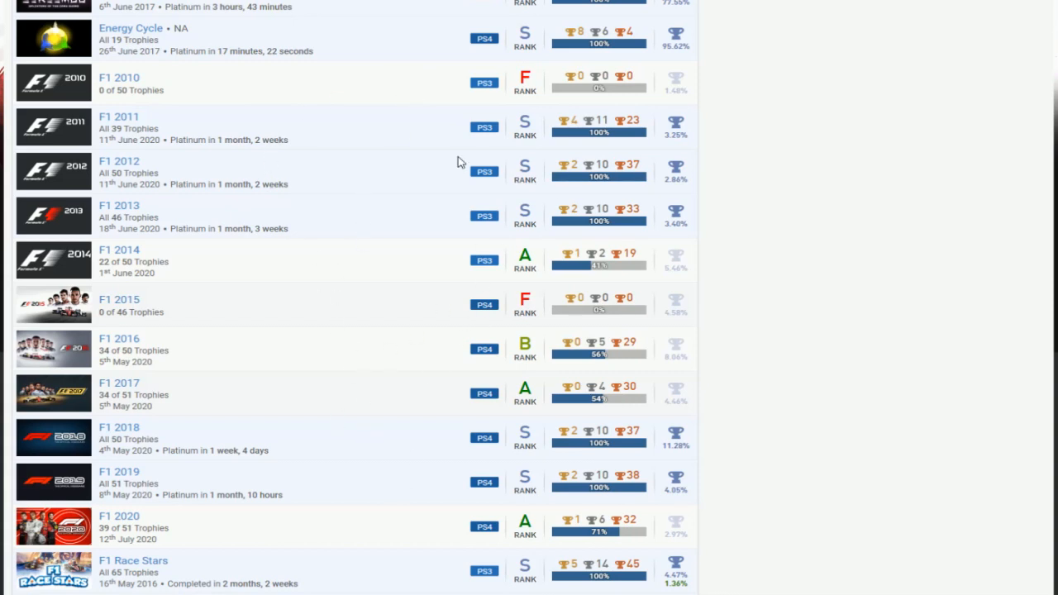
mouse_move(369, 252)
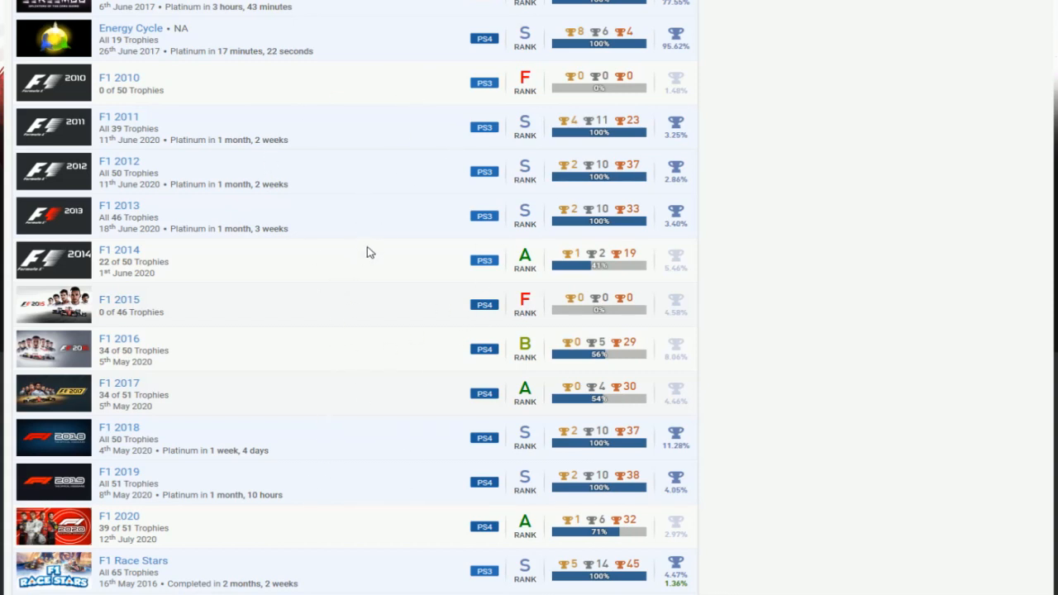
mouse_move(218, 100)
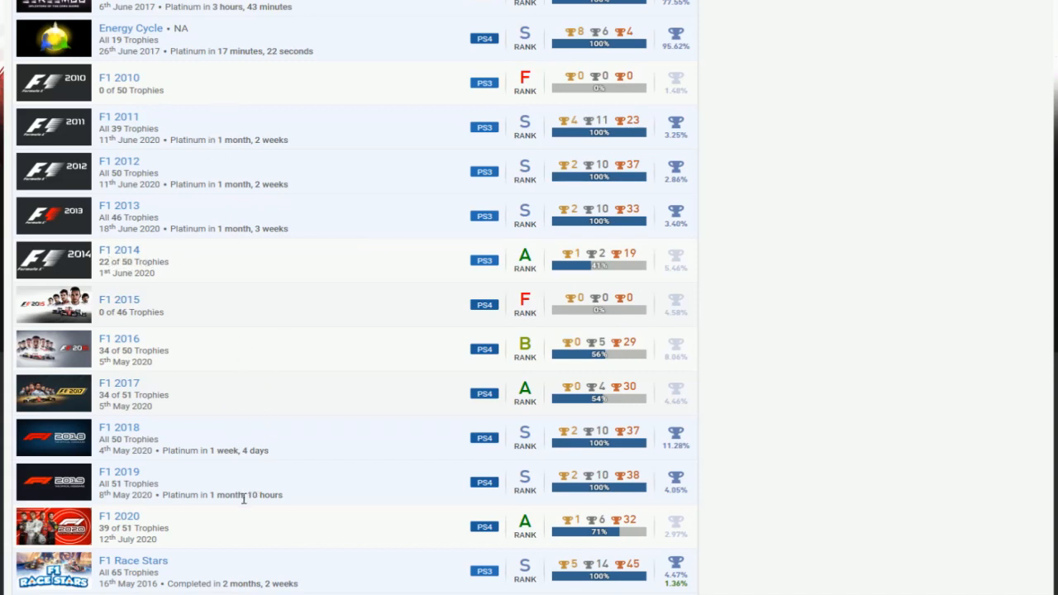
mouse_move(653, 547)
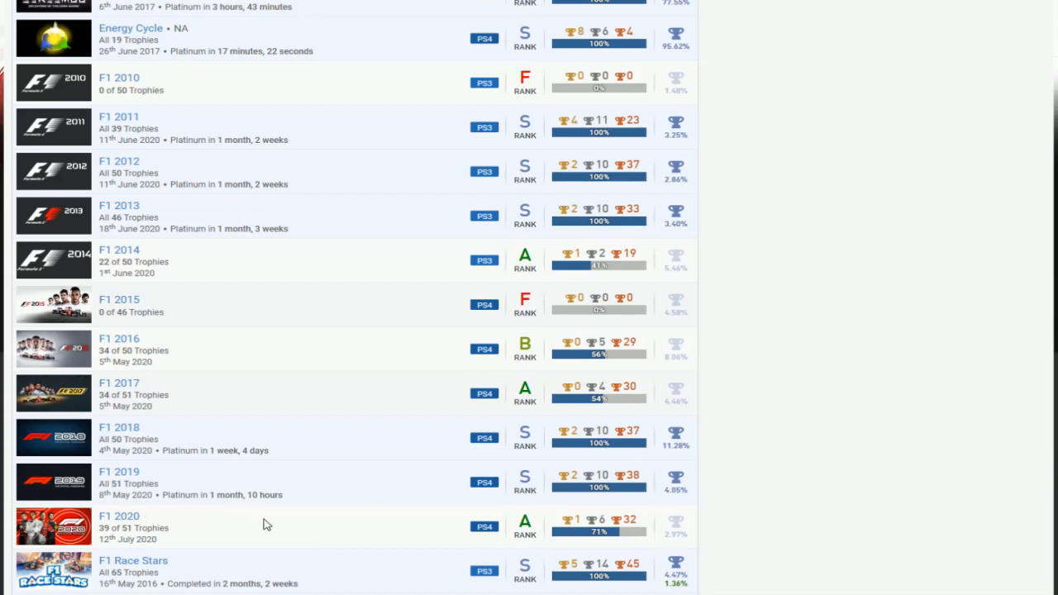
mouse_move(406, 339)
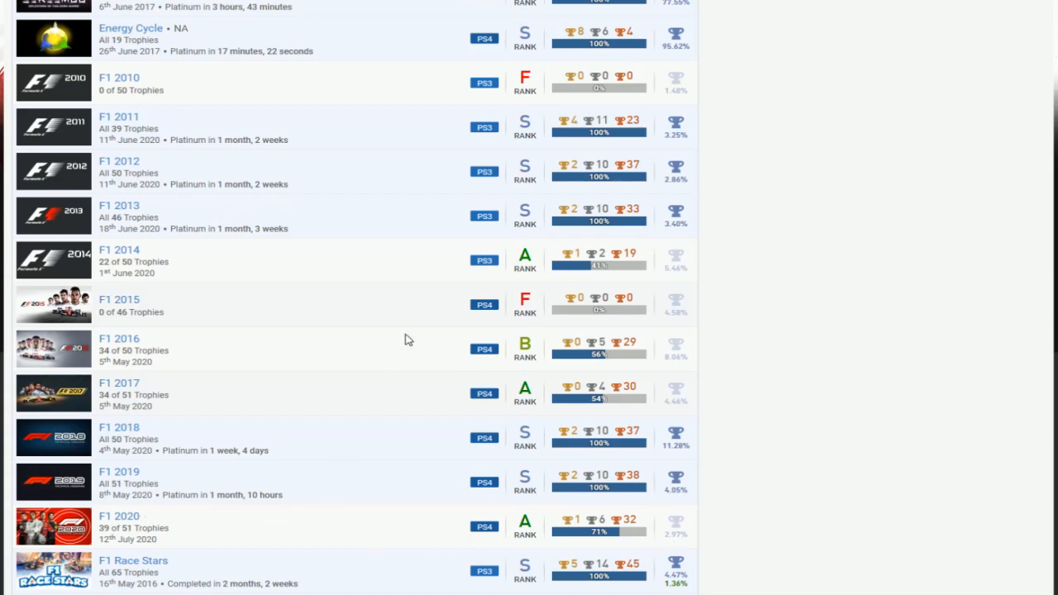
mouse_move(551, 263)
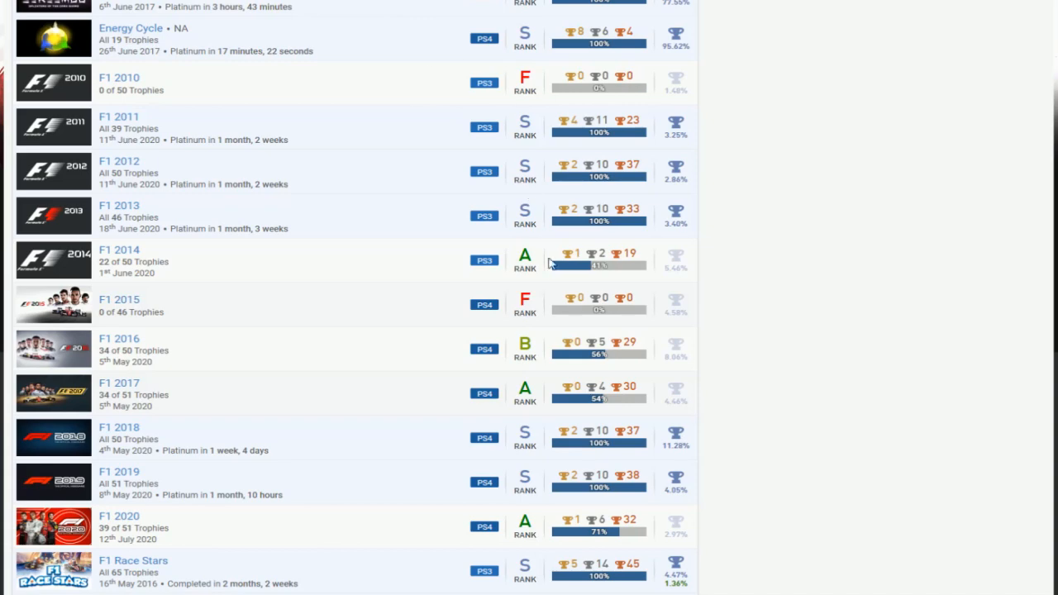
mouse_move(348, 62)
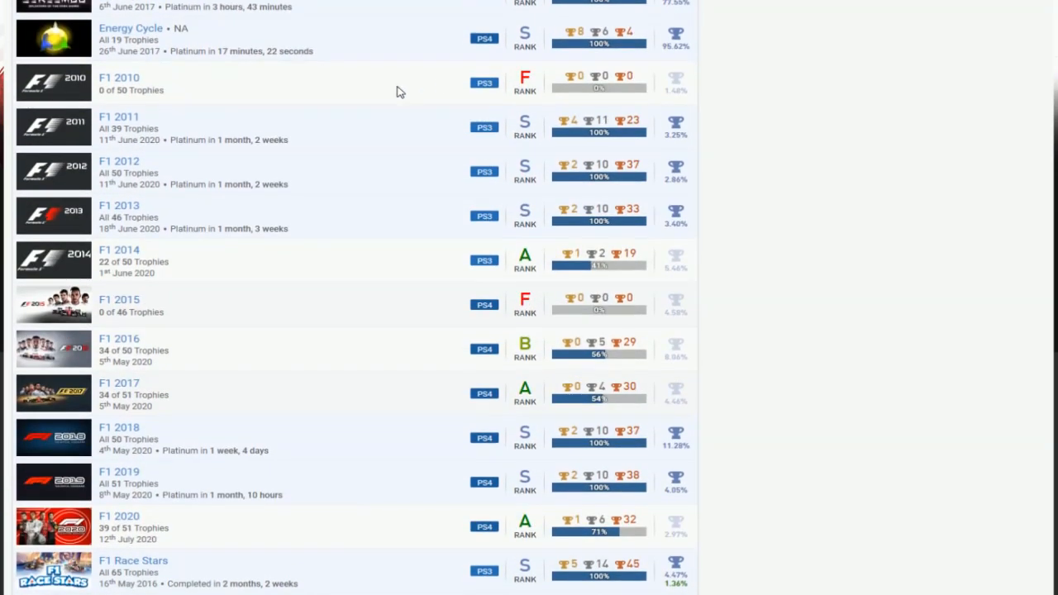
scroll(down, 3)
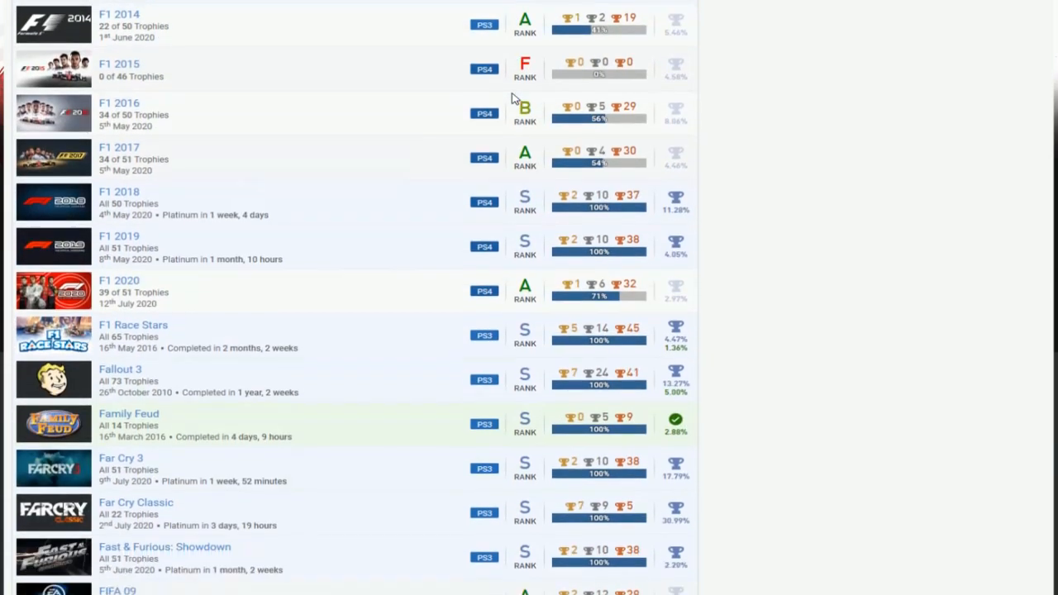
scroll(down, 3)
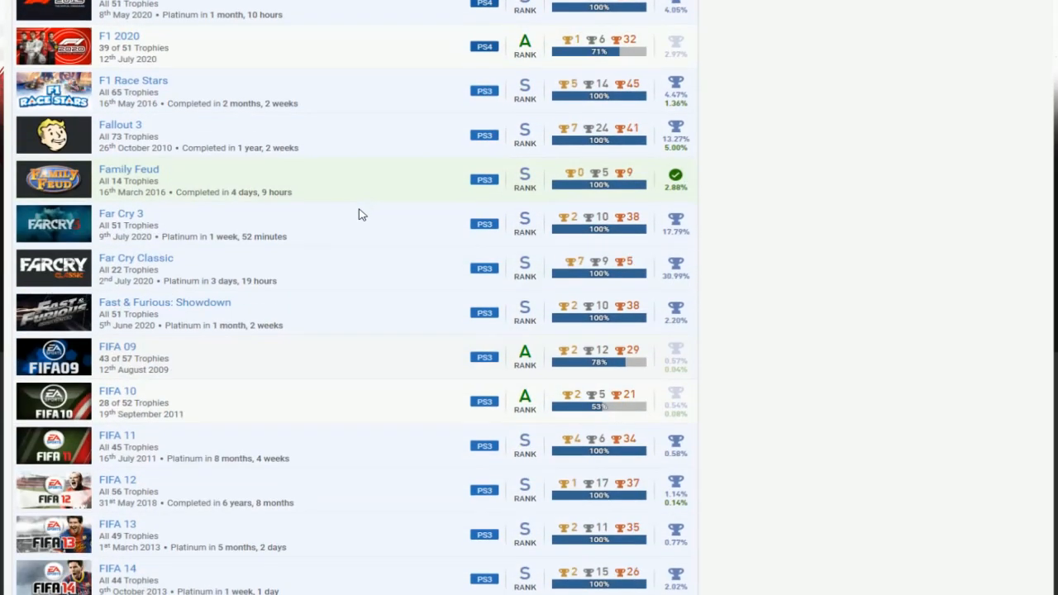
scroll(down, 3)
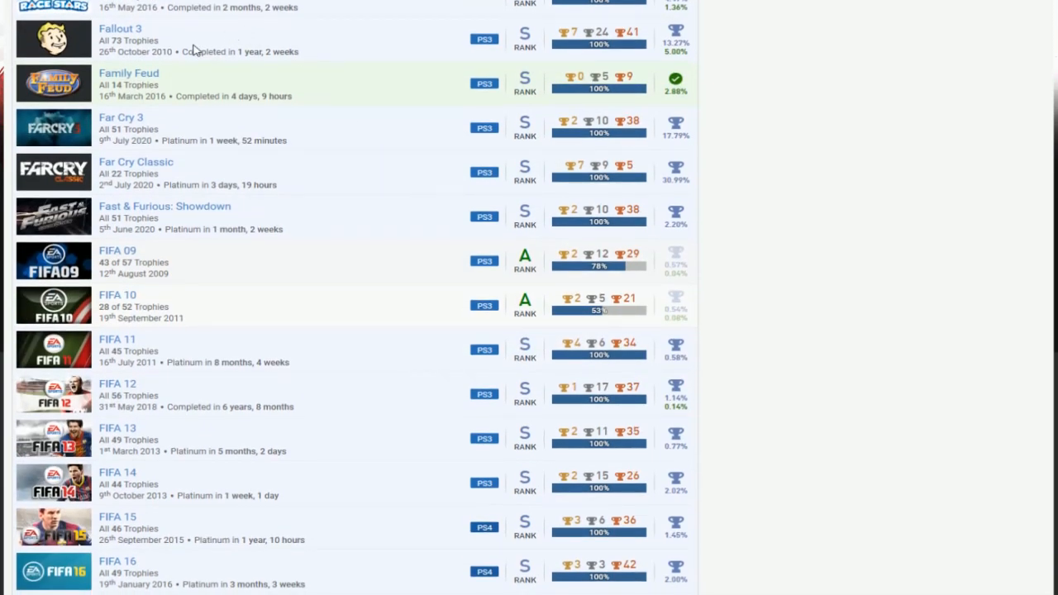
mouse_move(159, 127)
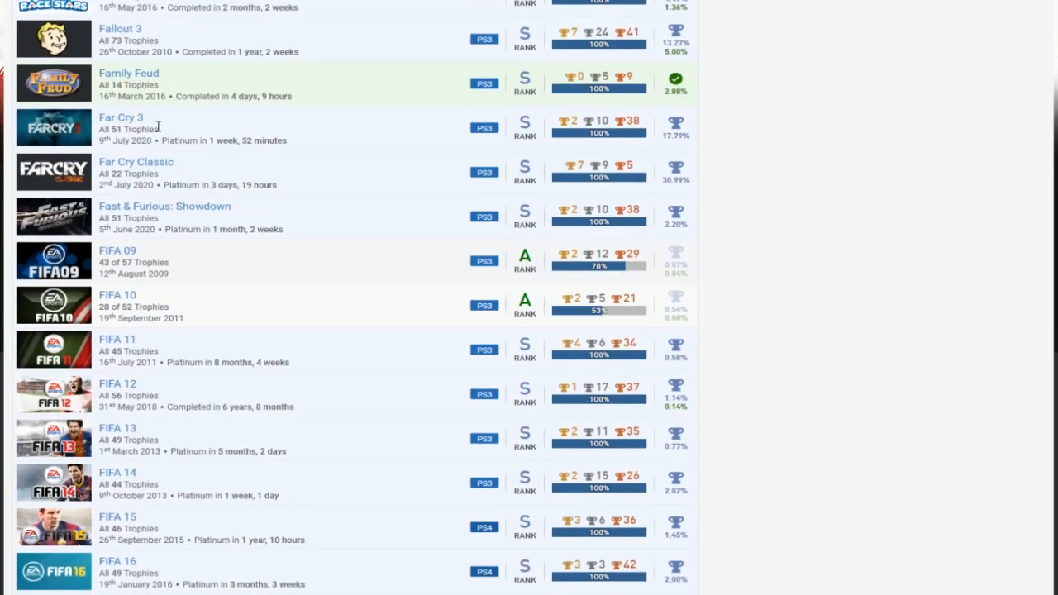
mouse_move(351, 120)
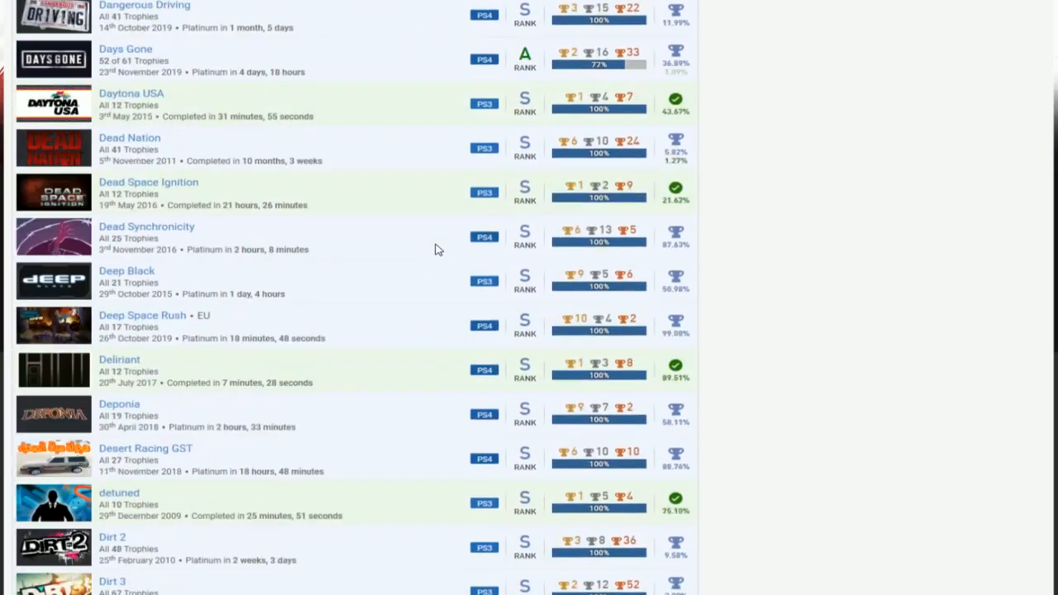
scroll(down, 3)
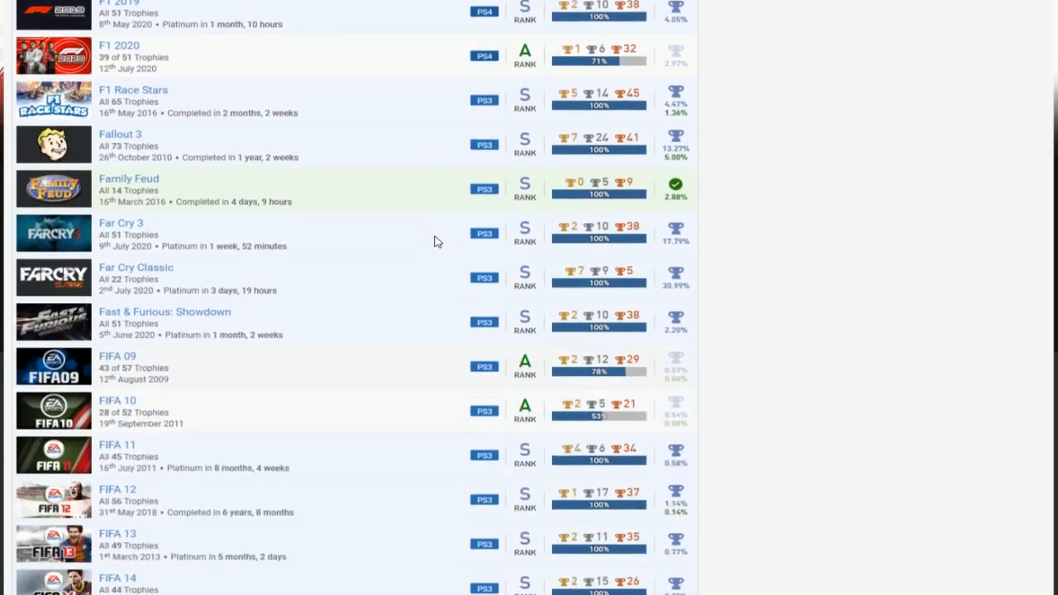
scroll(down, 3)
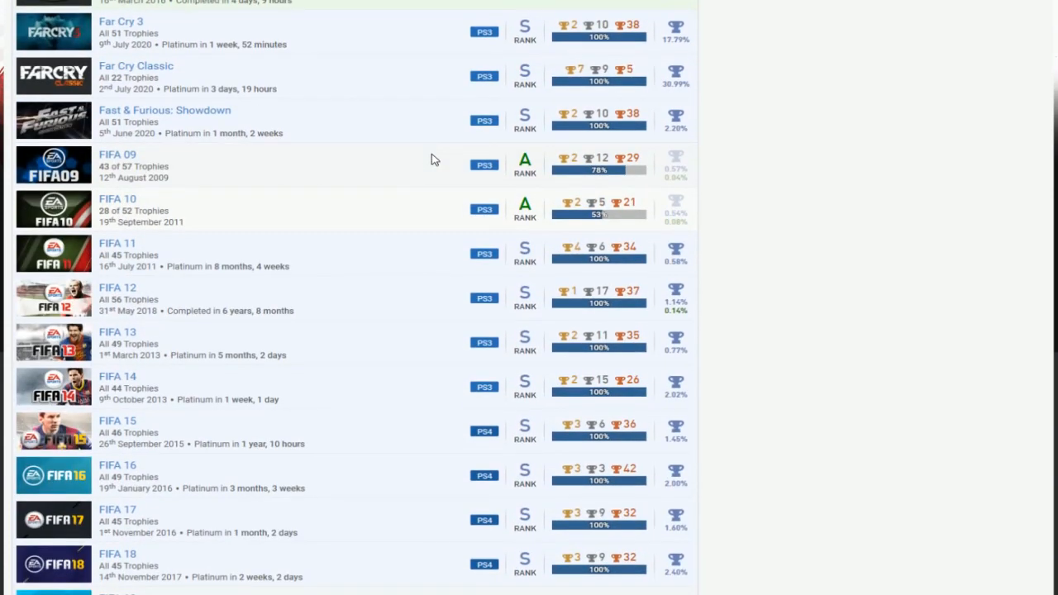
mouse_move(383, 136)
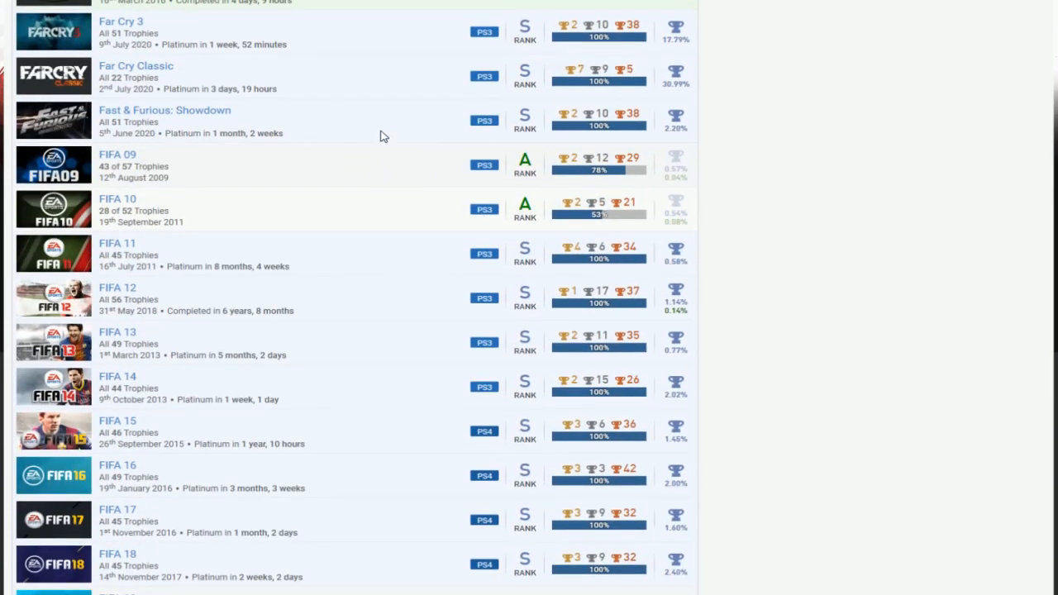
scroll(down, 3)
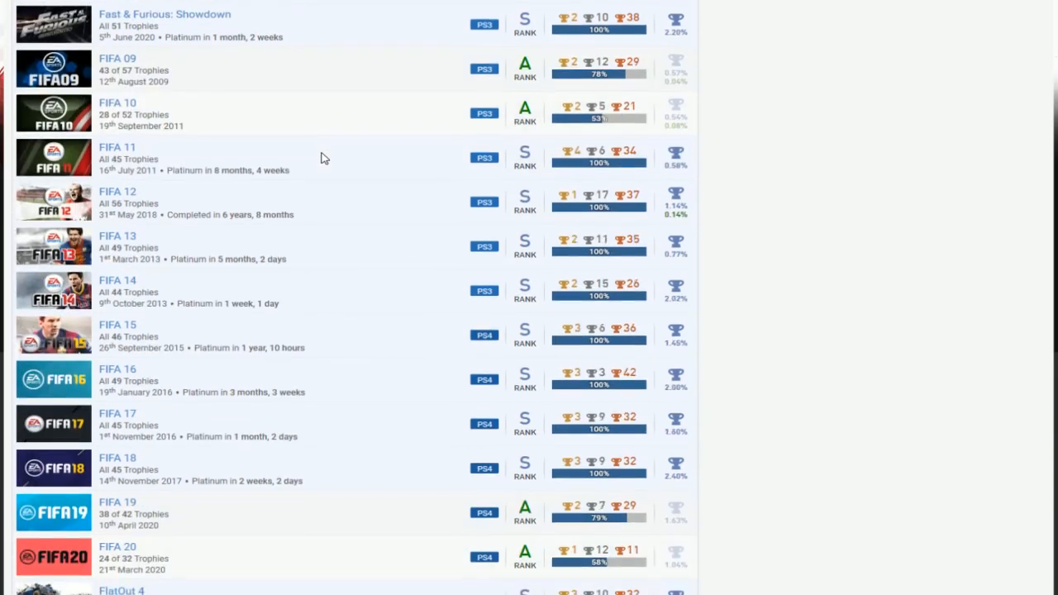
scroll(down, 3)
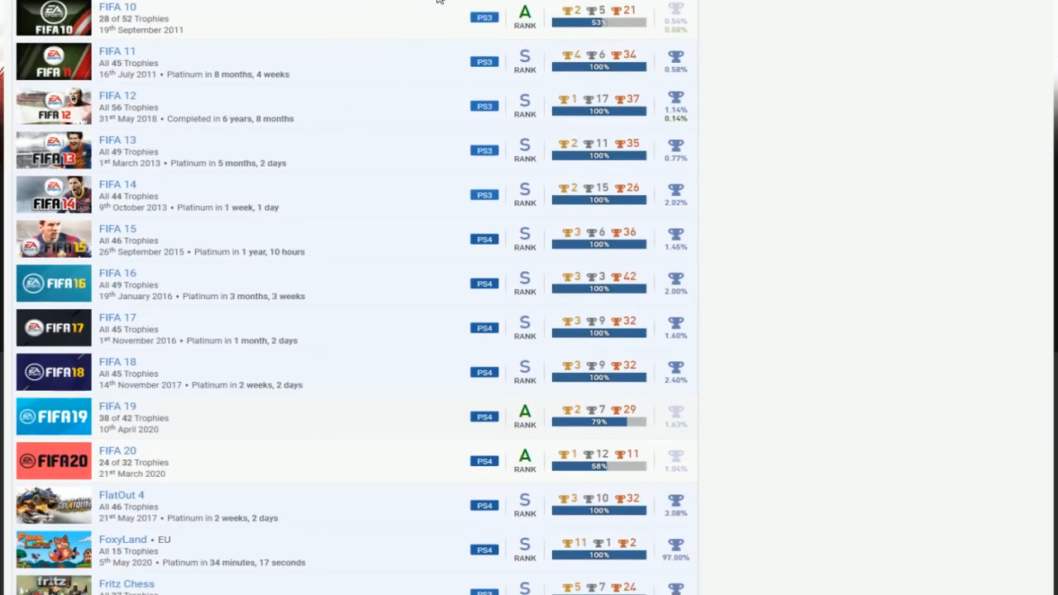
mouse_move(306, 496)
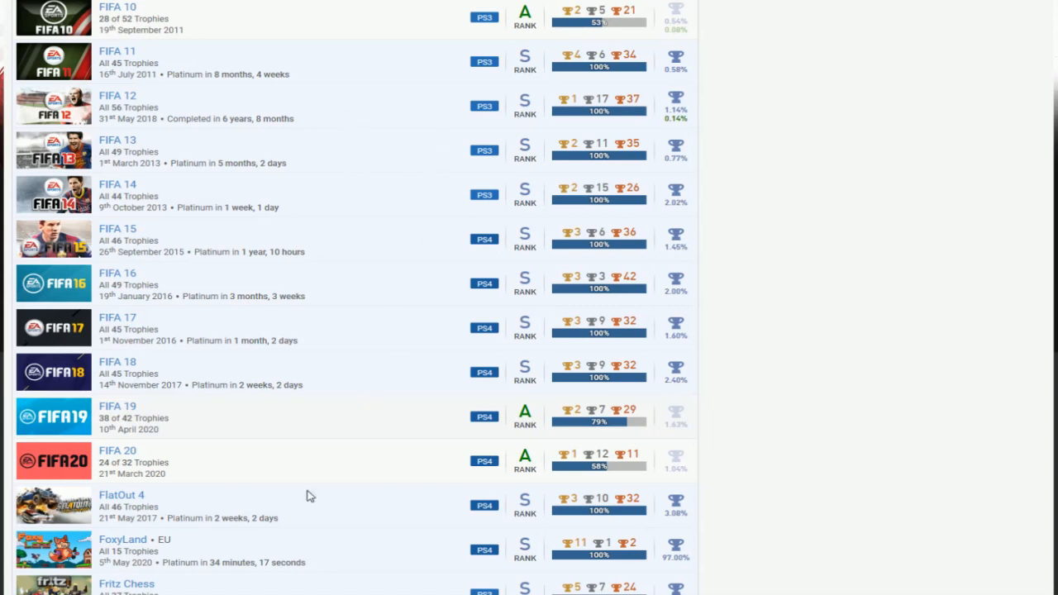
scroll(down, 3)
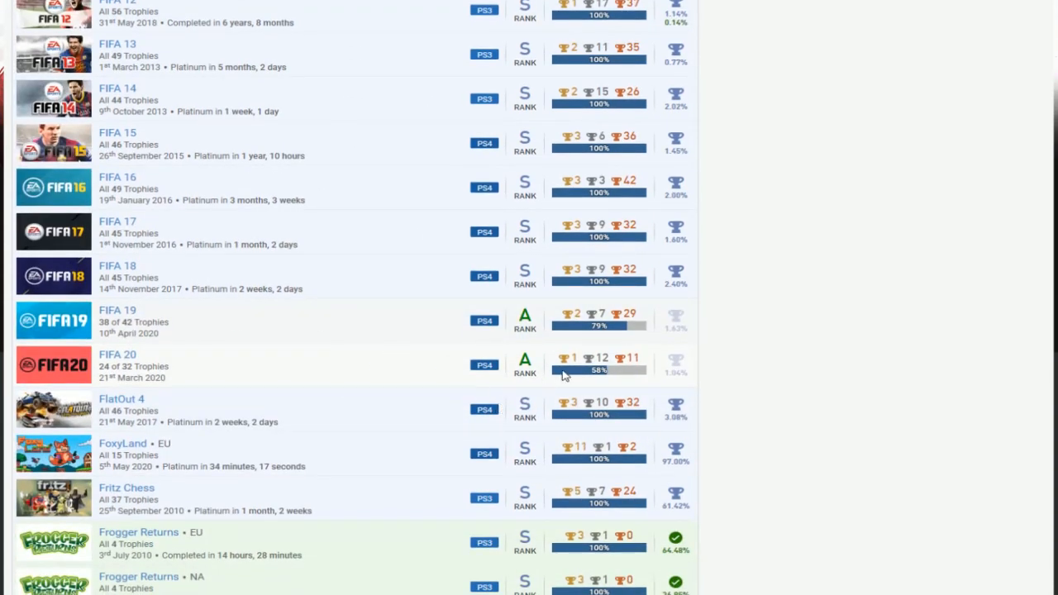
mouse_move(567, 355)
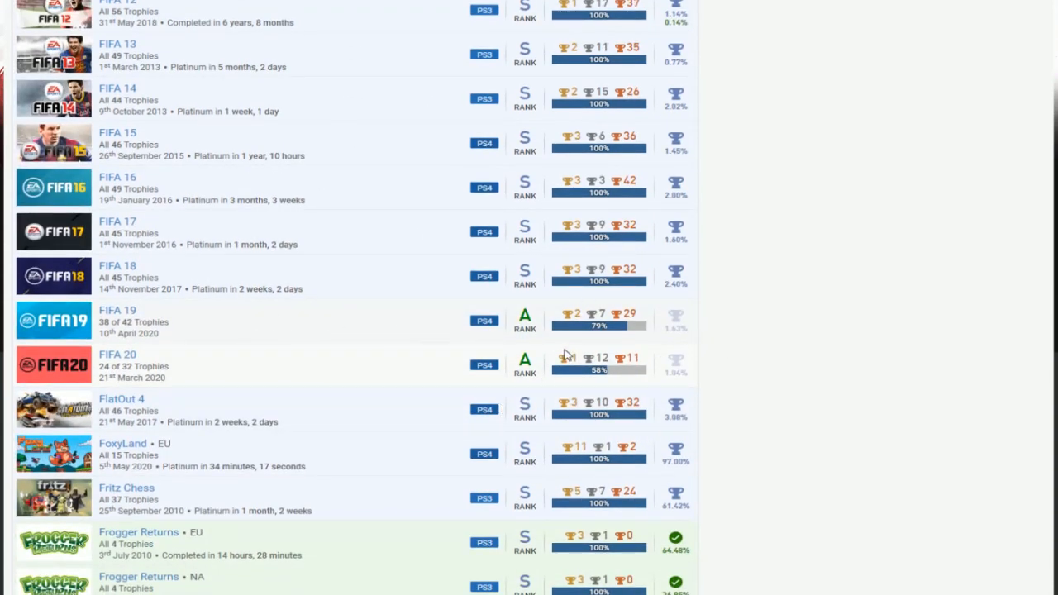
scroll(down, 3)
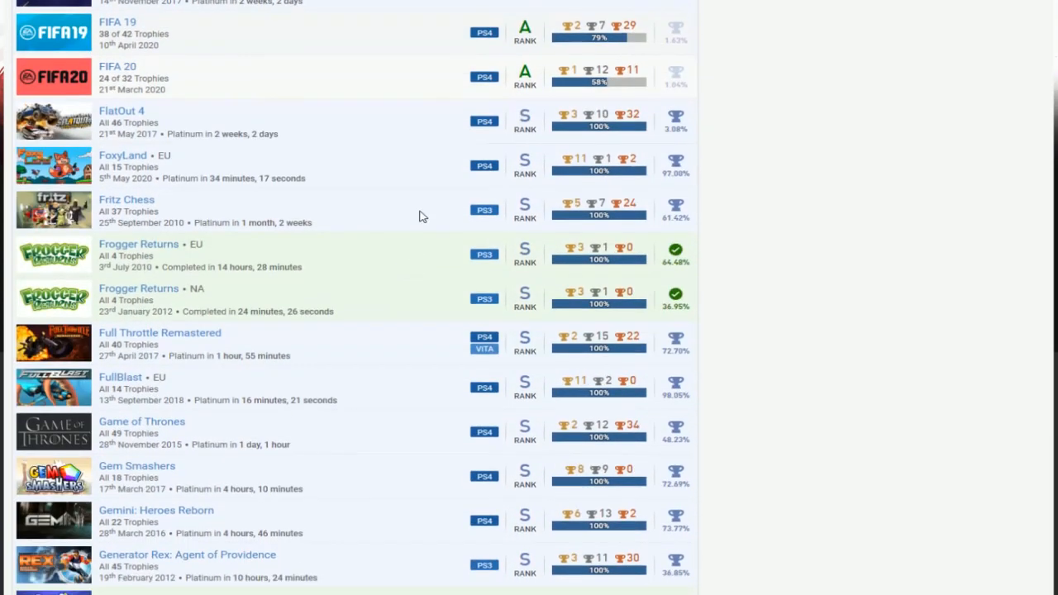
mouse_move(644, 172)
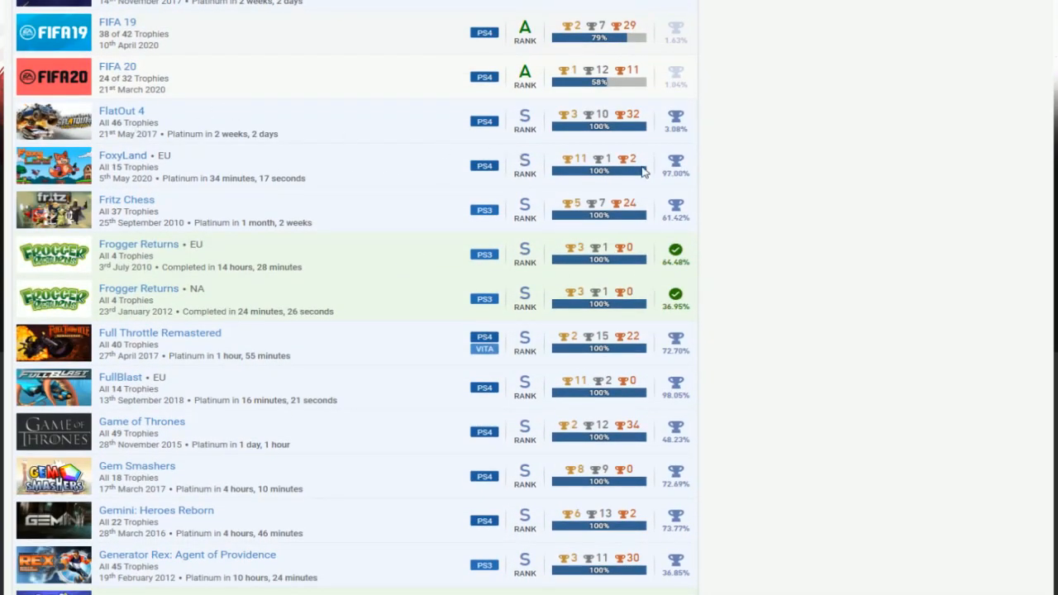
scroll(down, 3)
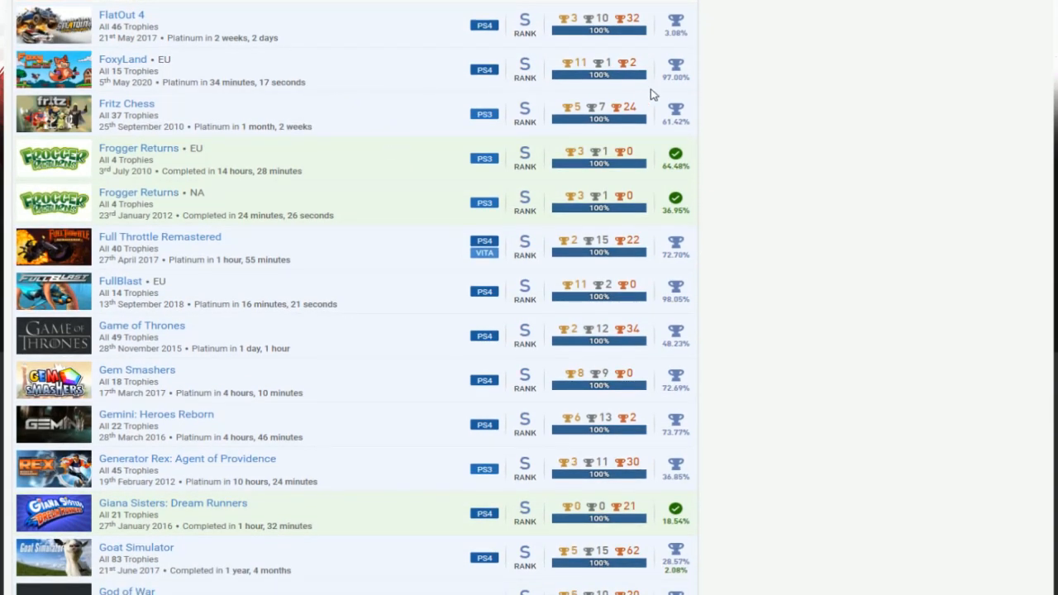
mouse_move(375, 89)
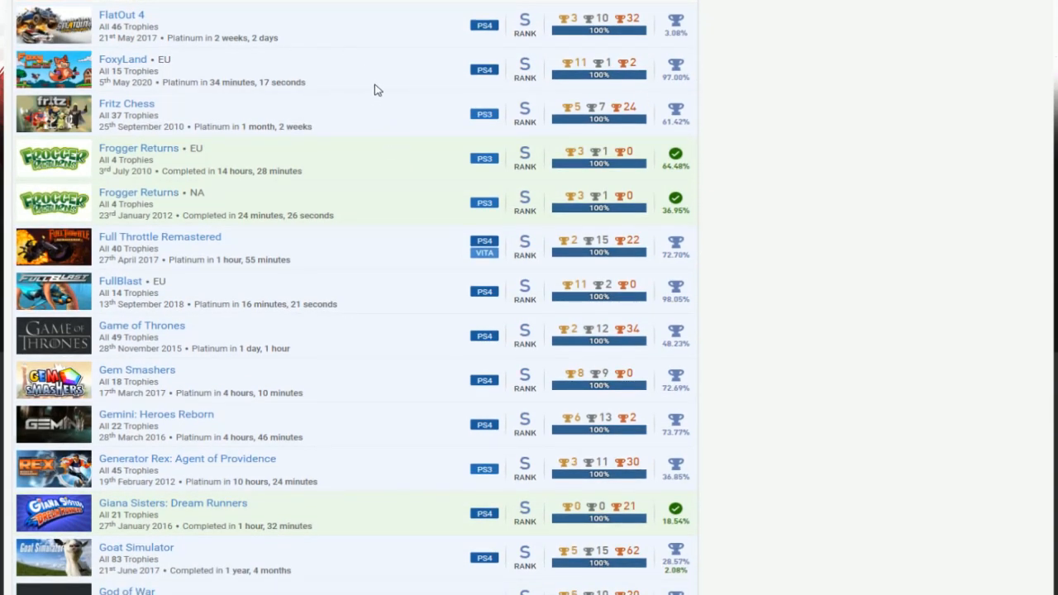
scroll(down, 3)
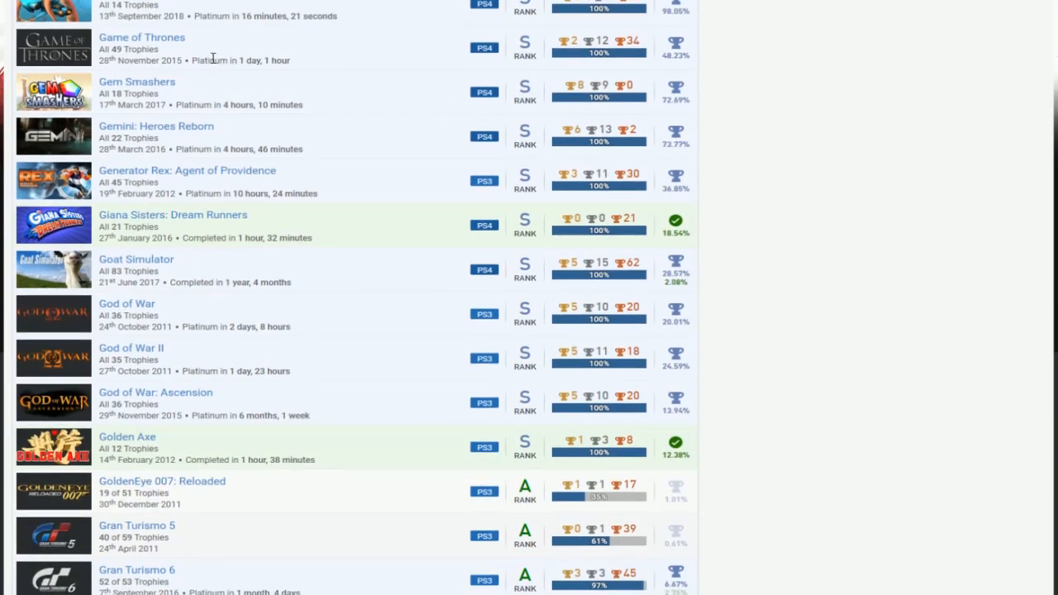
mouse_move(382, 171)
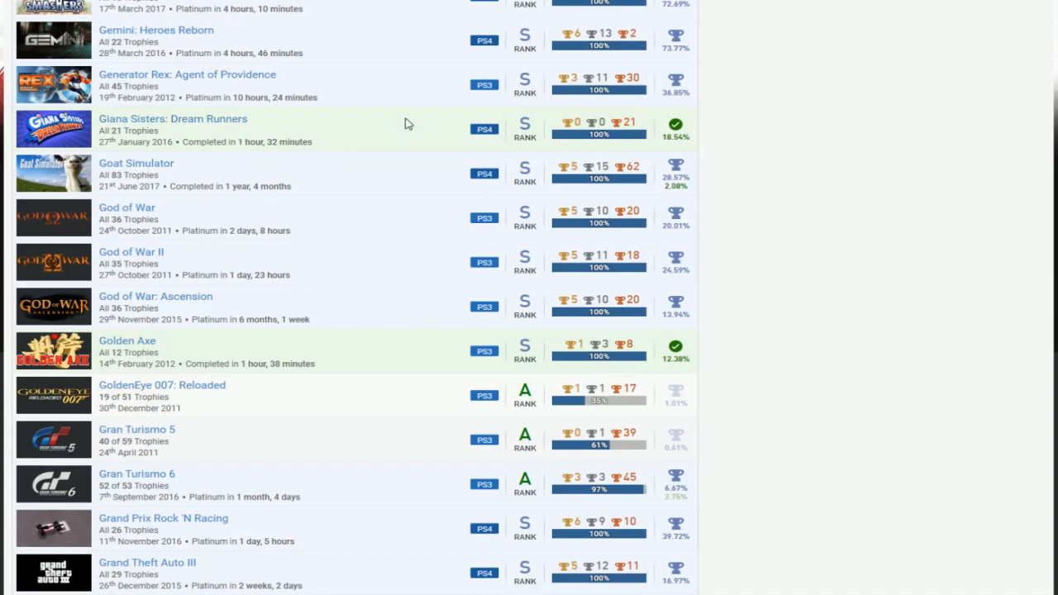
mouse_move(389, 132)
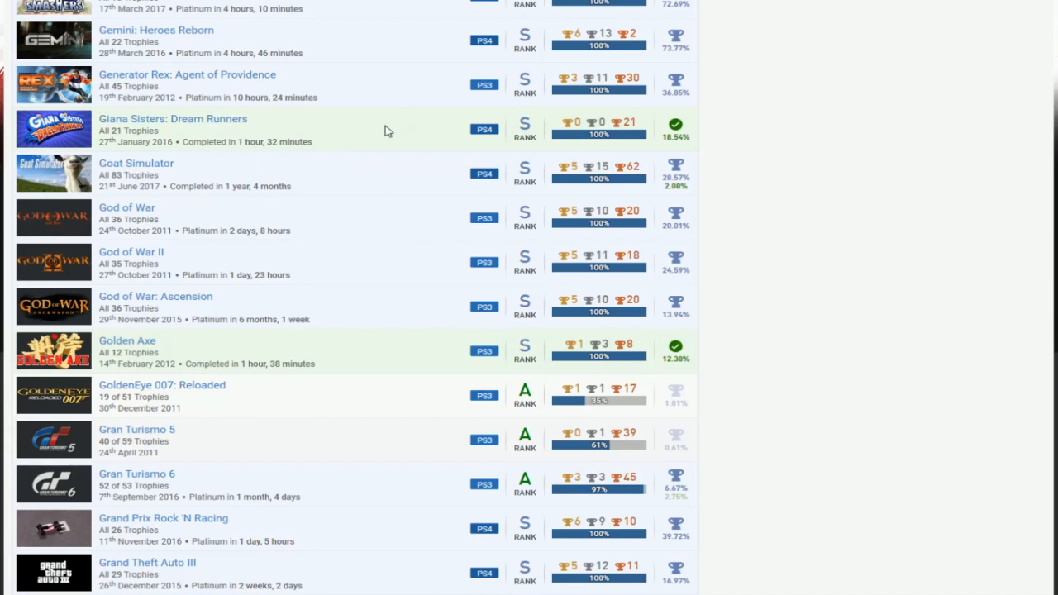
scroll(down, 3)
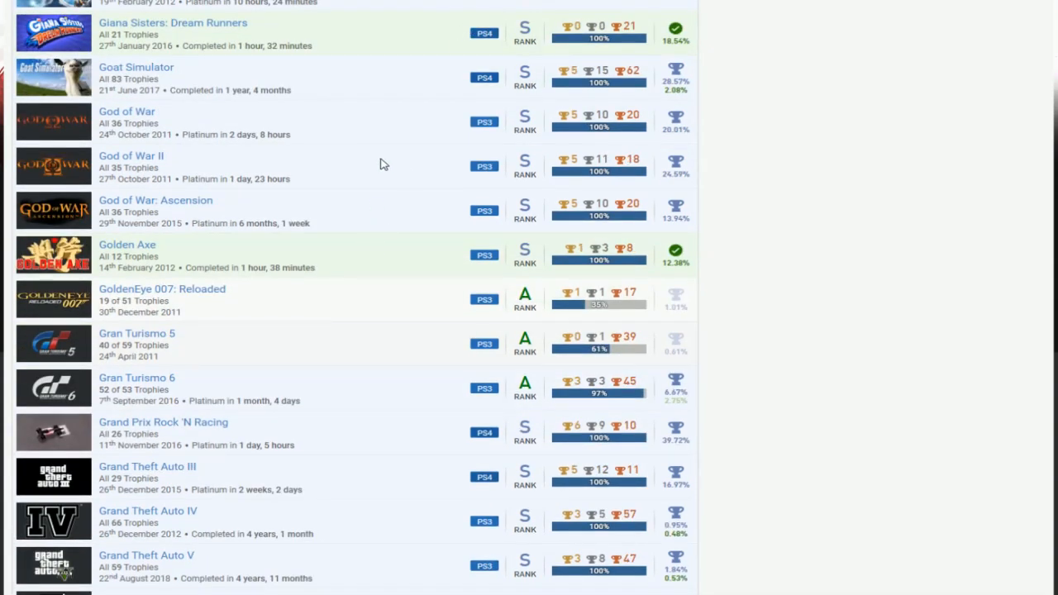
mouse_move(328, 66)
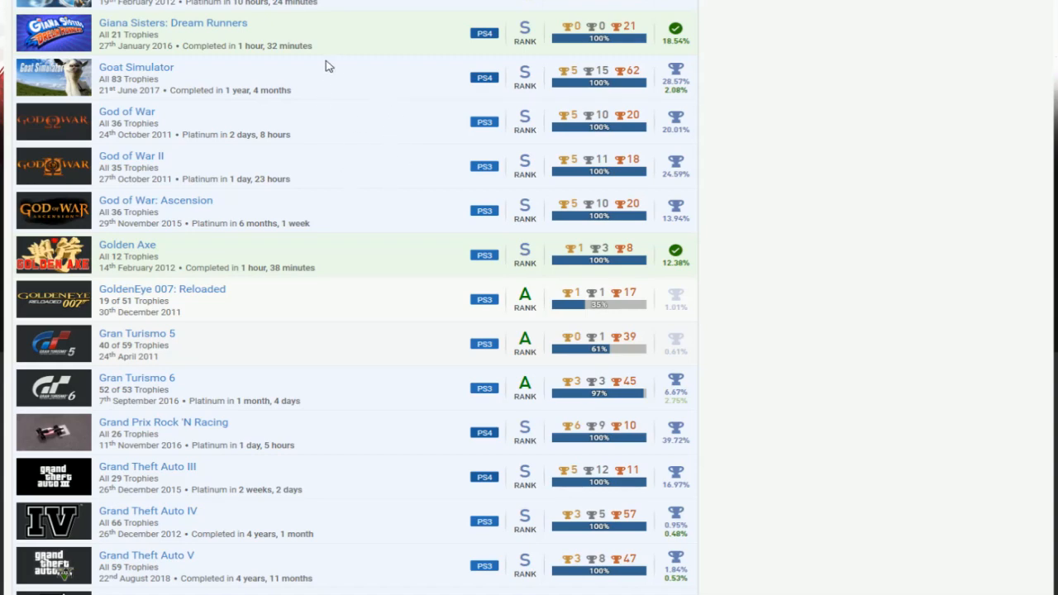
mouse_move(424, 155)
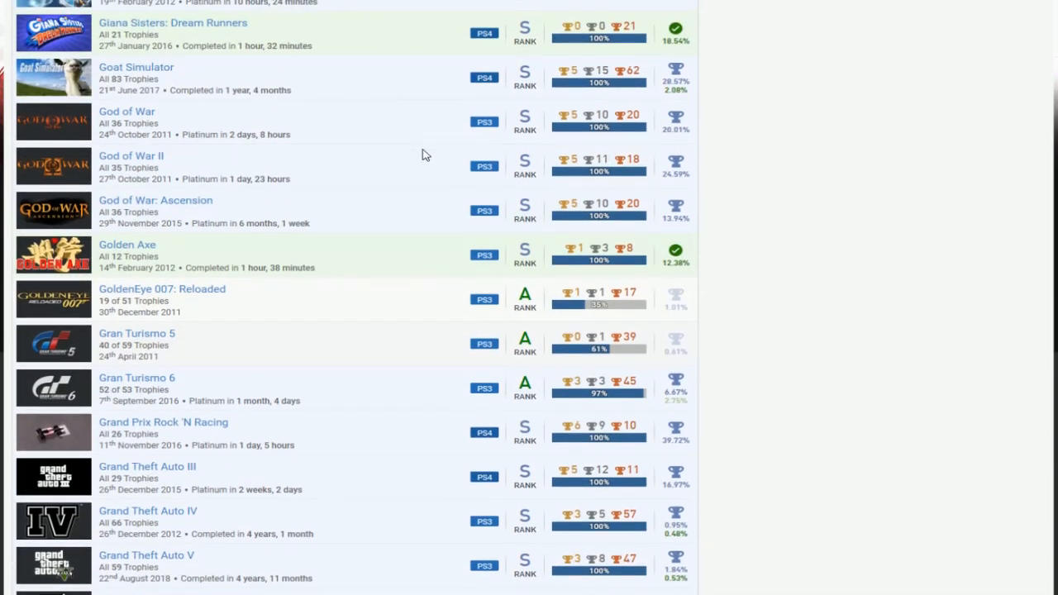
scroll(down, 3)
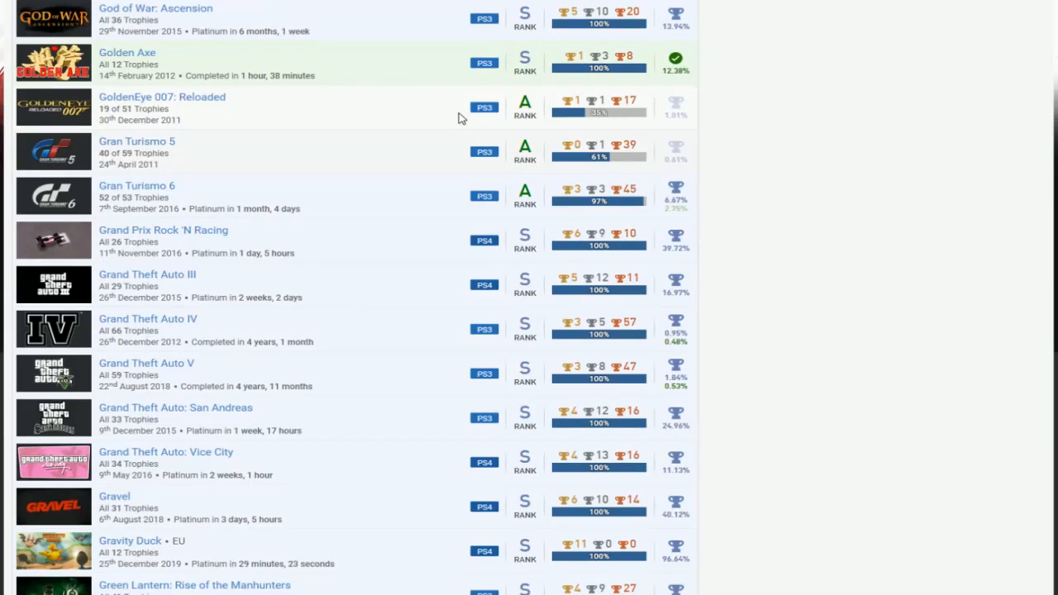
mouse_move(206, 111)
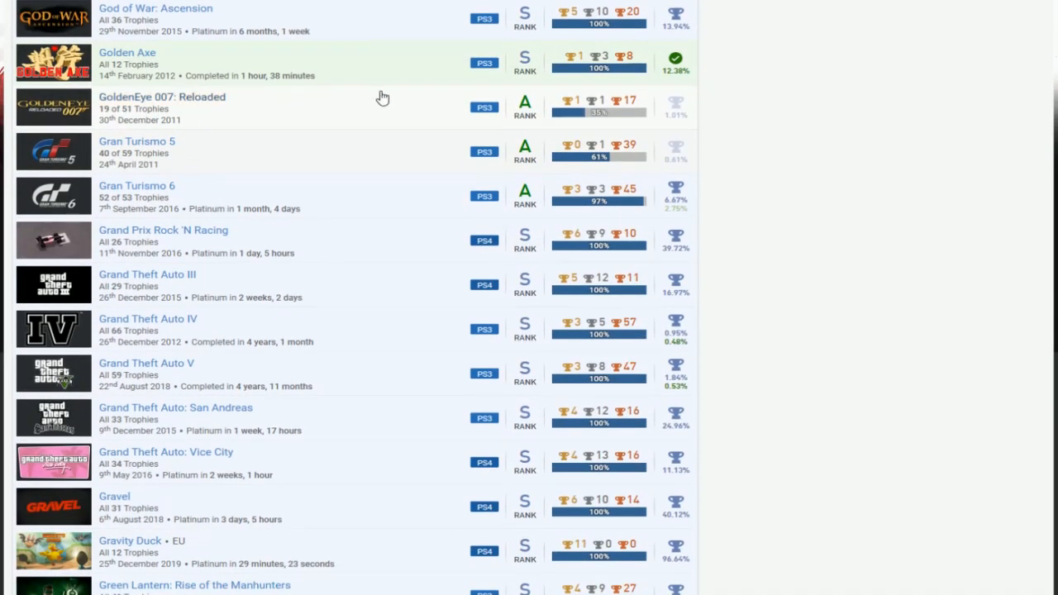
scroll(down, 3)
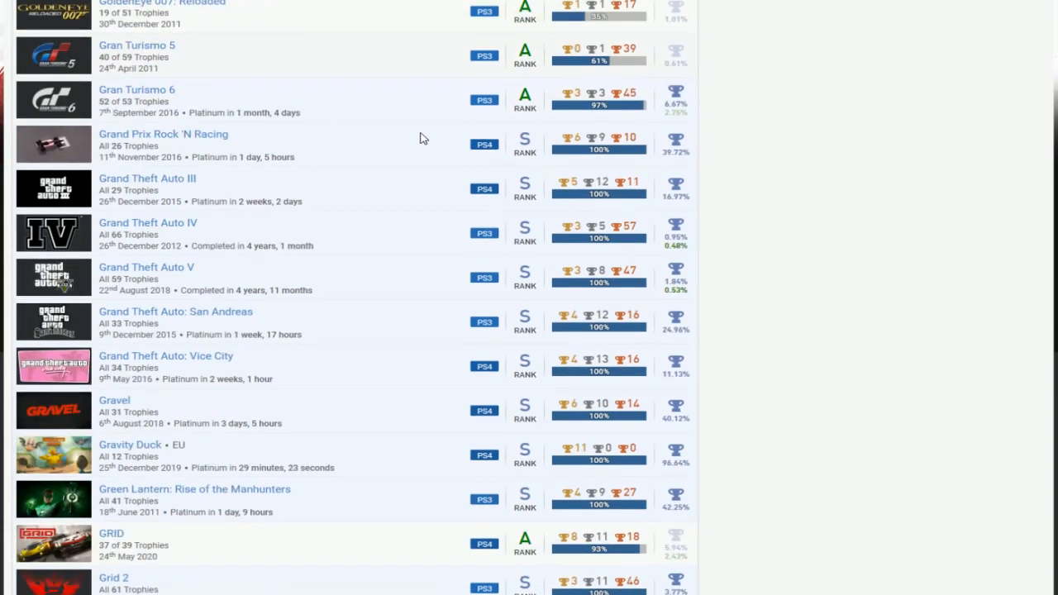
mouse_move(338, 136)
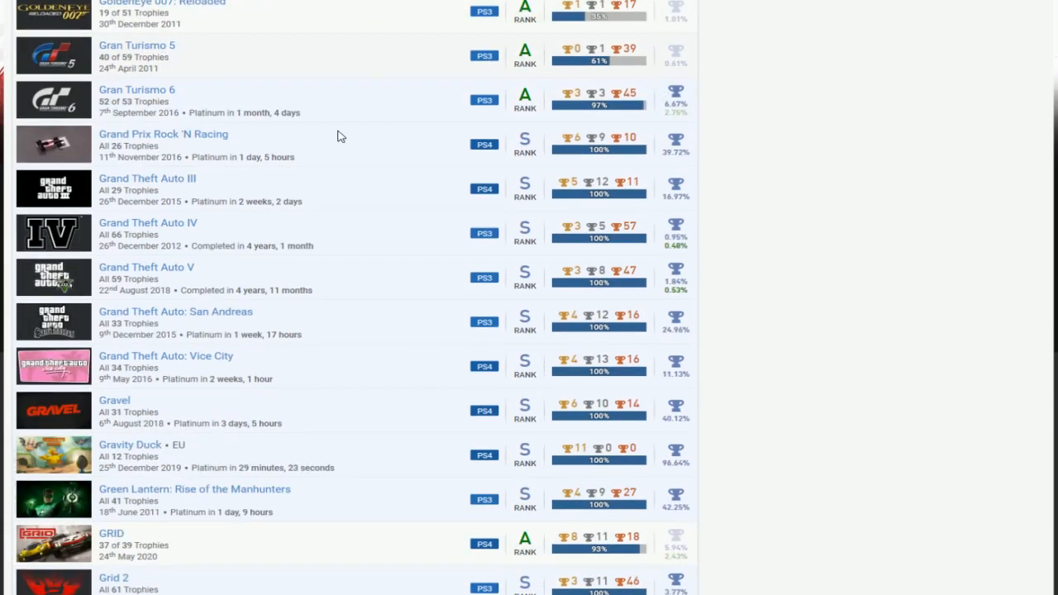
mouse_move(370, 128)
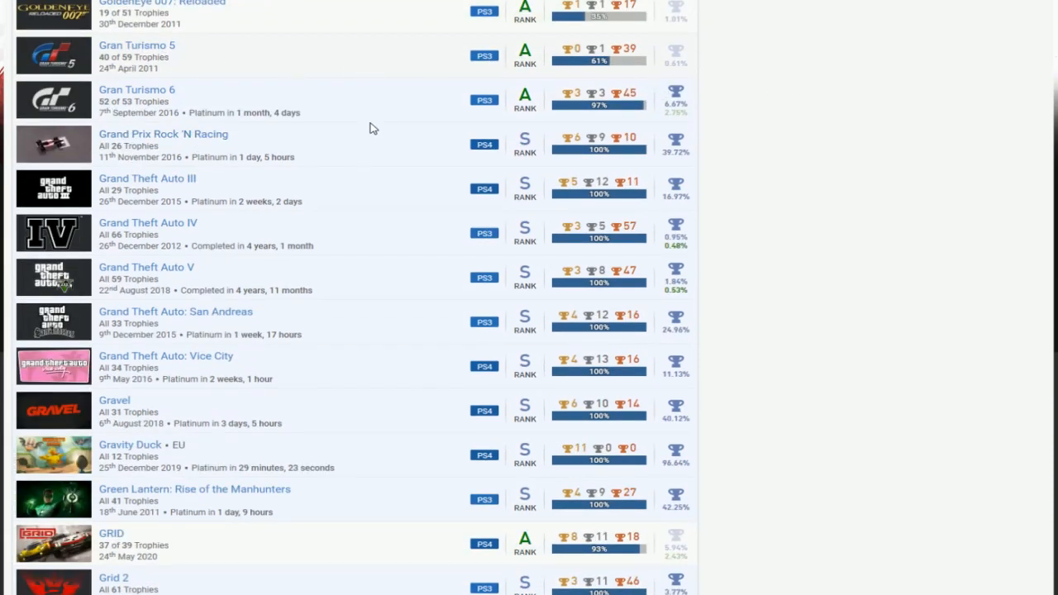
scroll(down, 3)
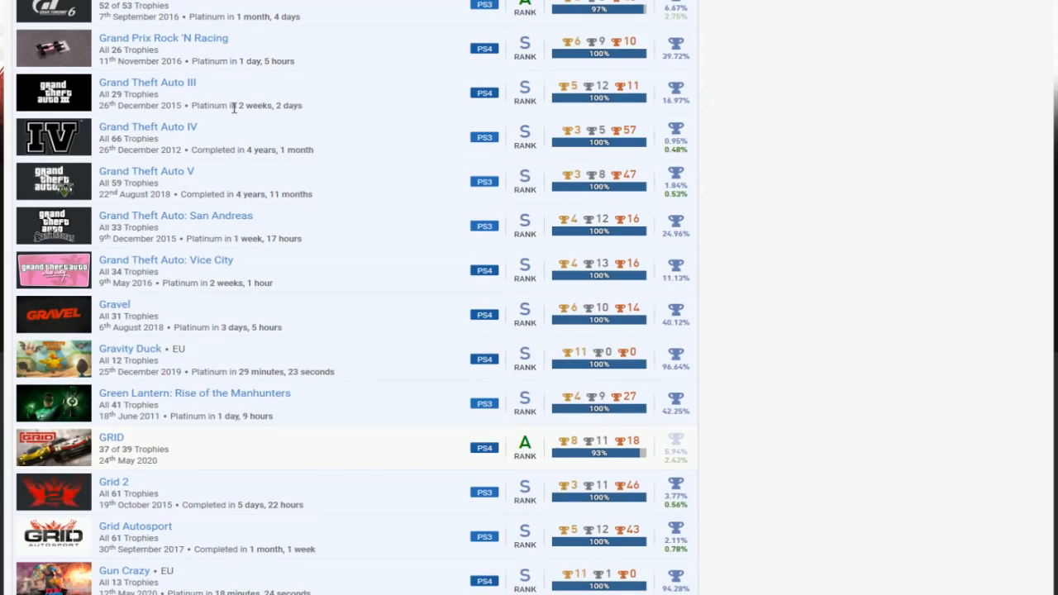
mouse_move(260, 94)
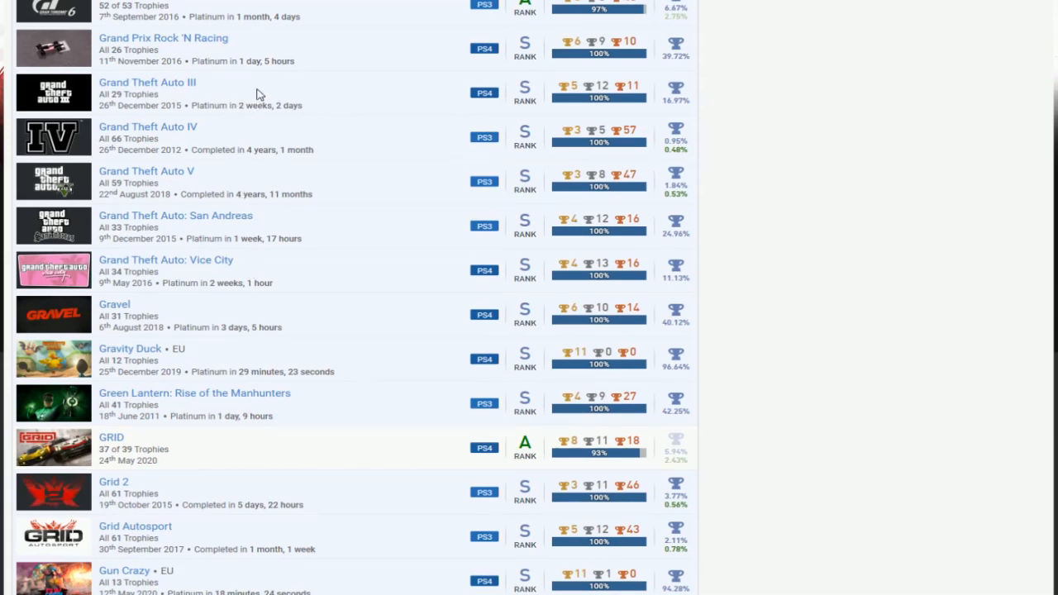
mouse_move(256, 273)
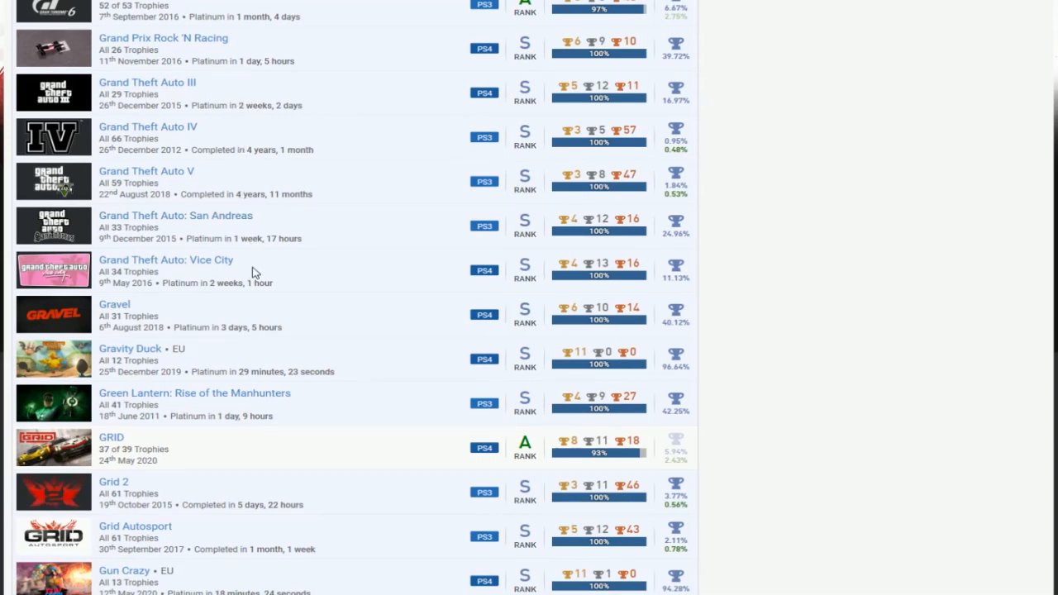
mouse_move(350, 180)
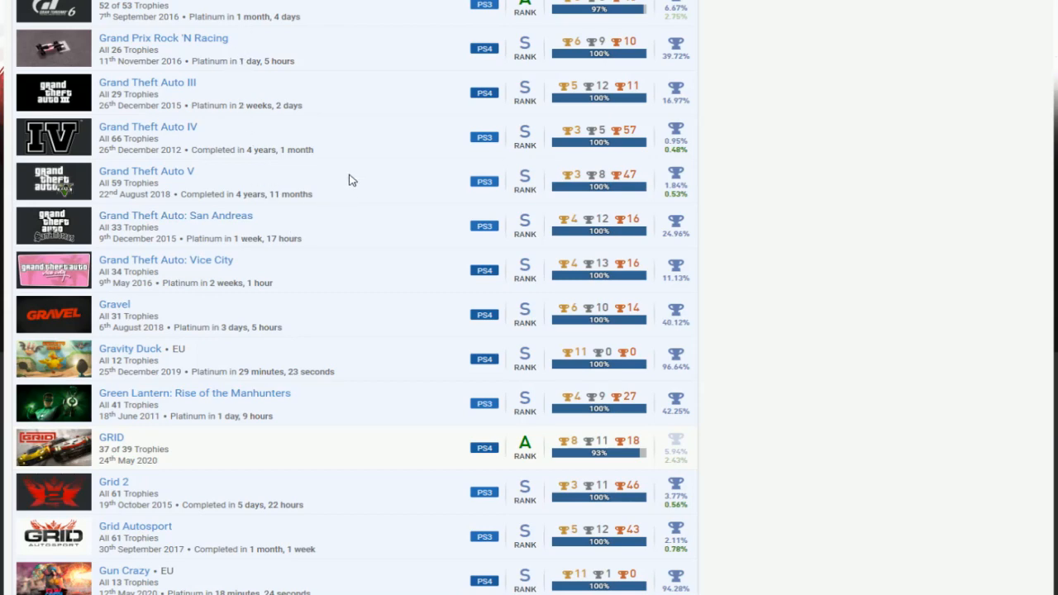
scroll(down, 3)
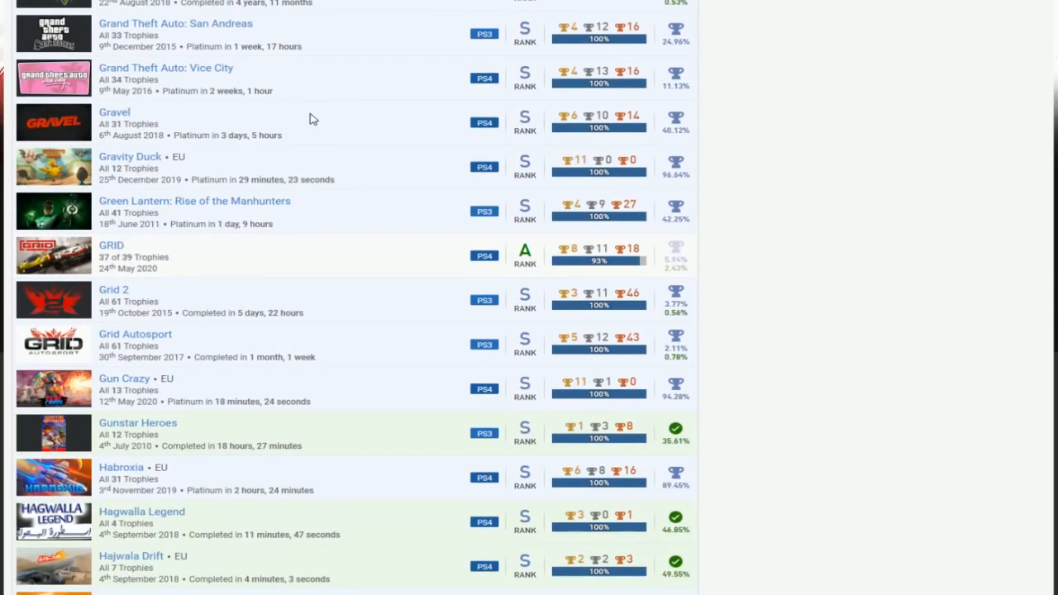
scroll(down, 3)
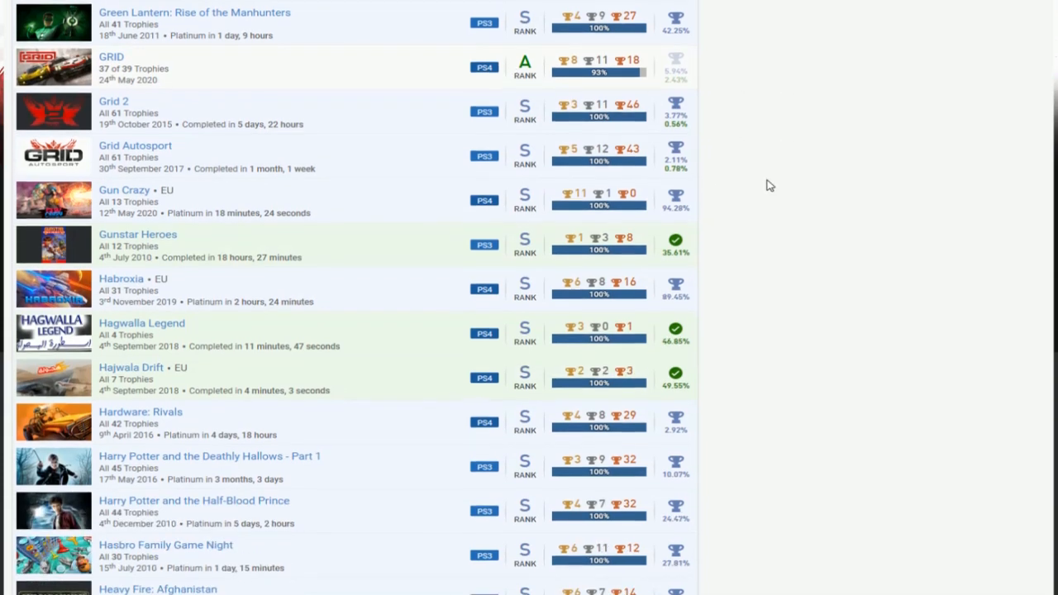
scroll(down, 3)
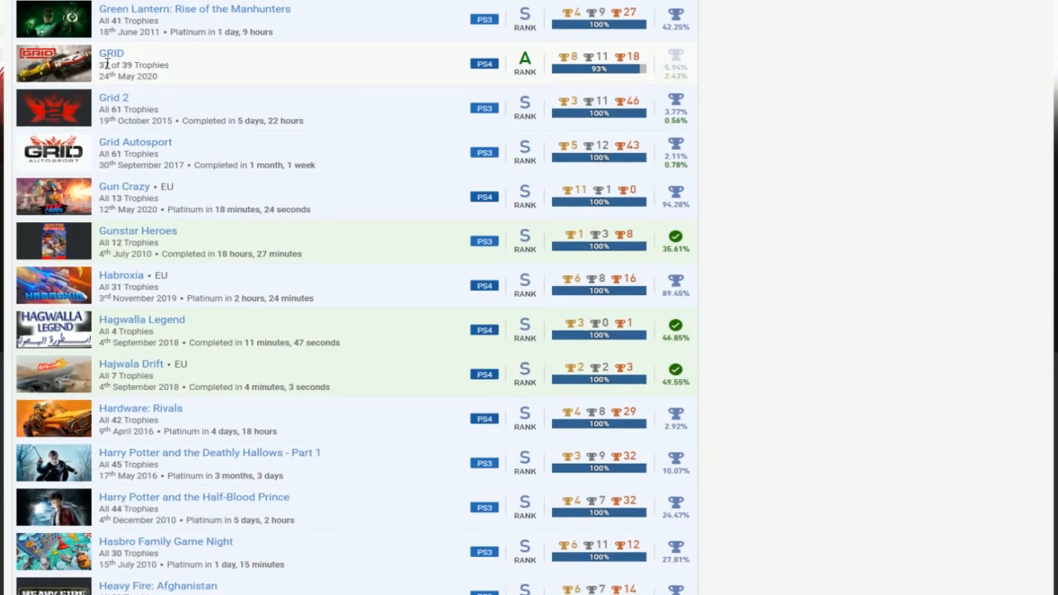
scroll(down, 3)
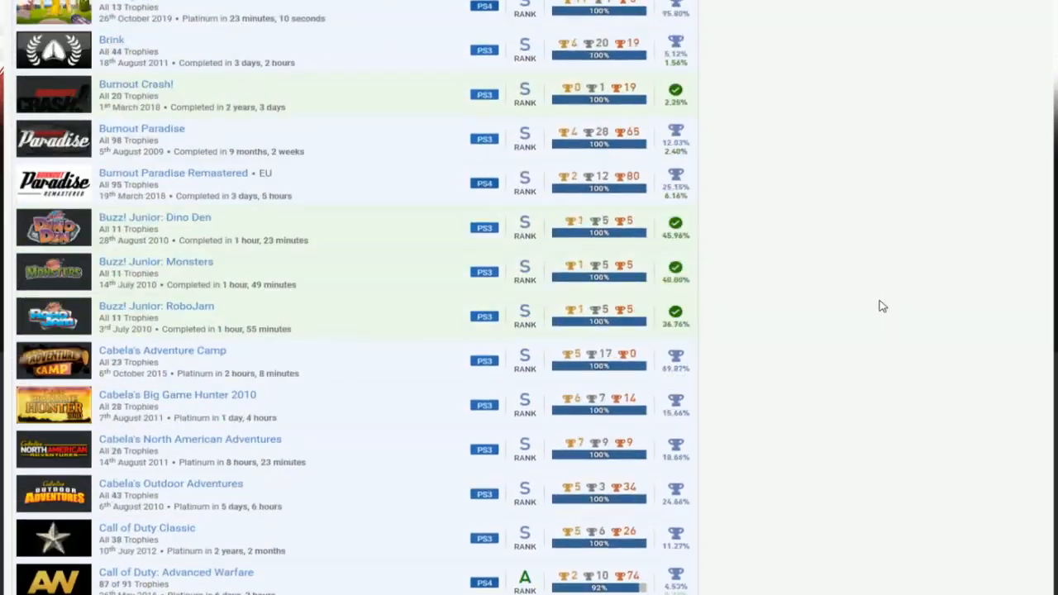
scroll(down, 3)
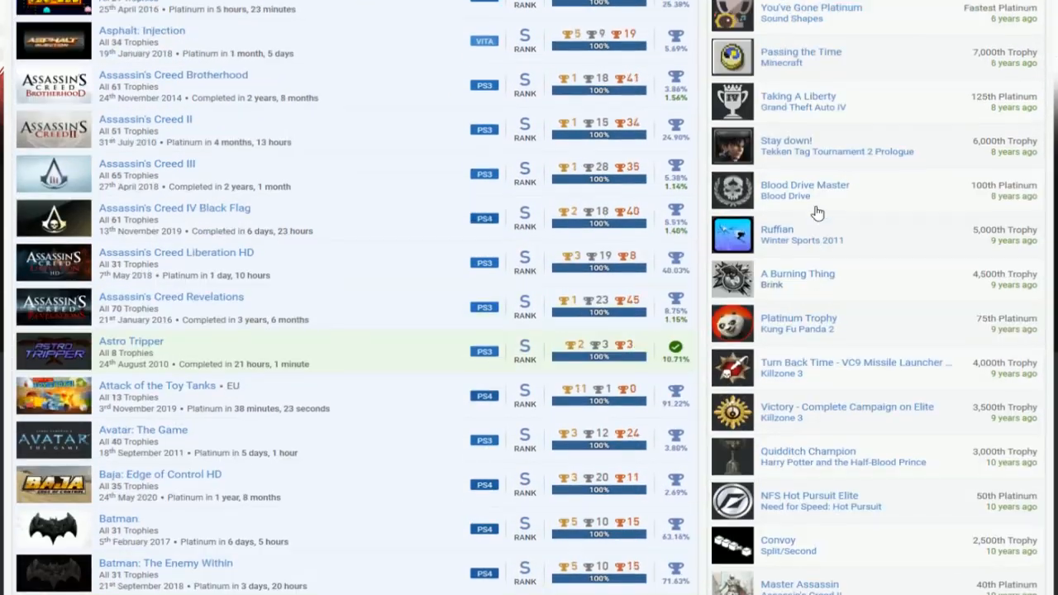
scroll(down, 3)
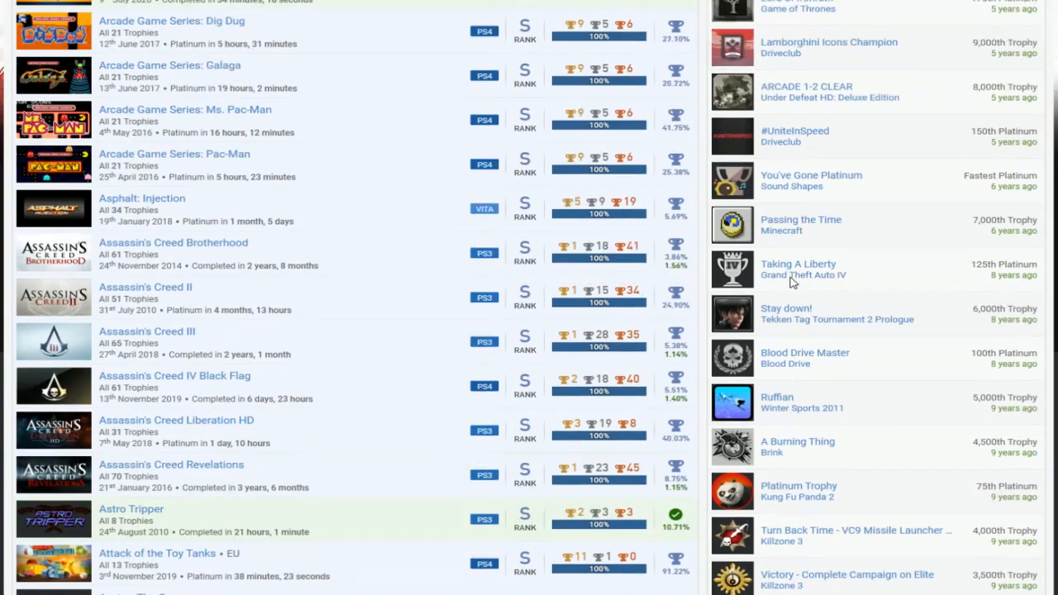
scroll(down, 3)
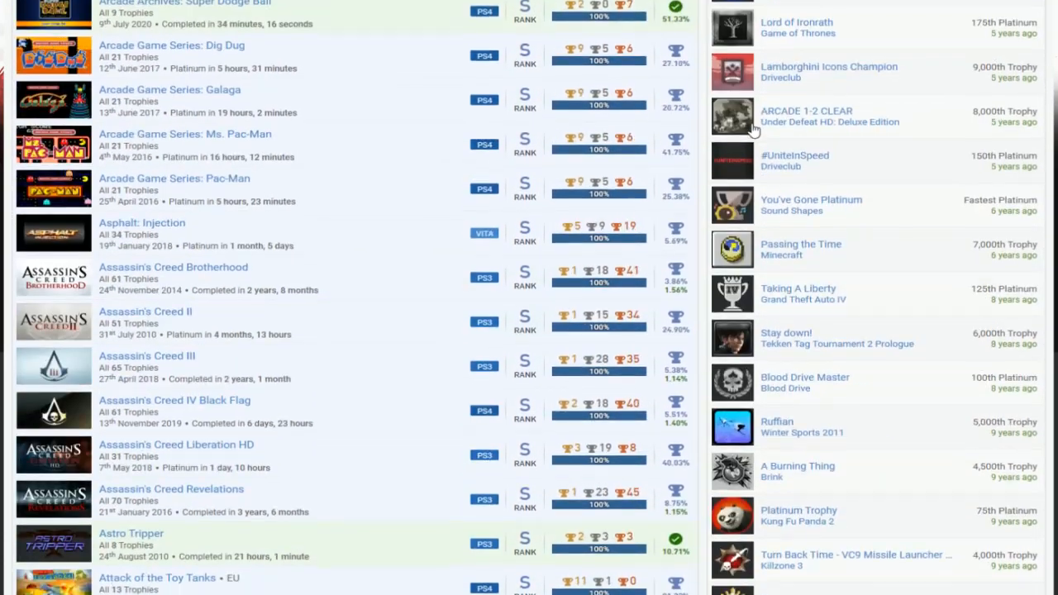
scroll(down, 3)
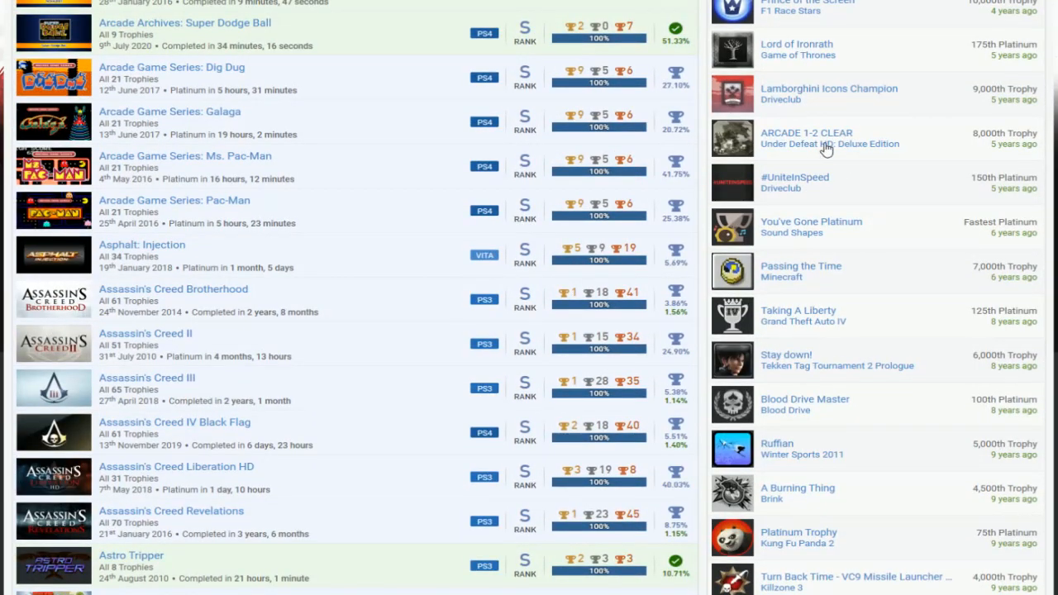
scroll(down, 3)
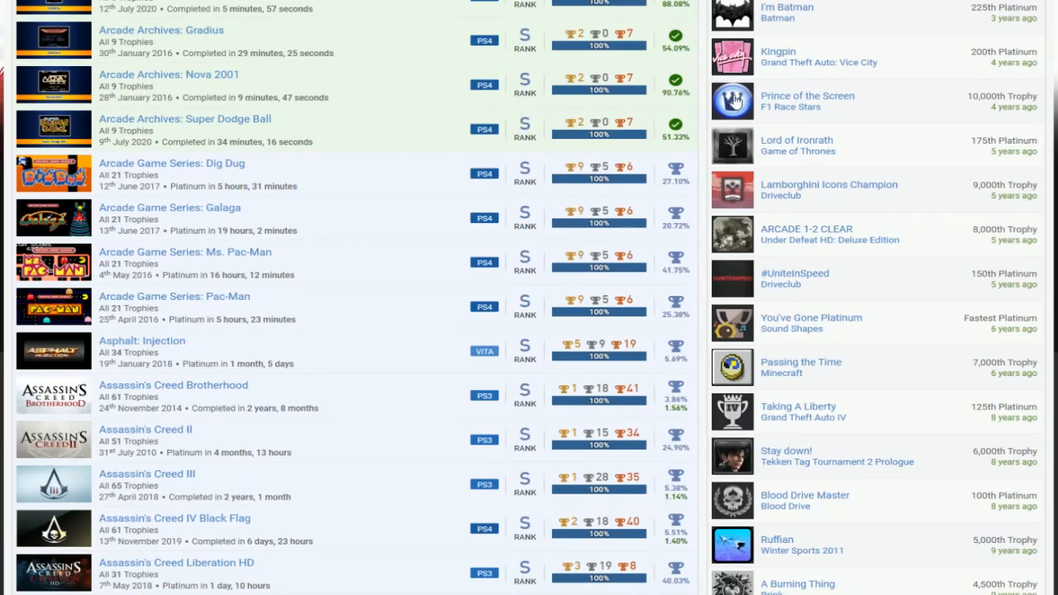
scroll(down, 3)
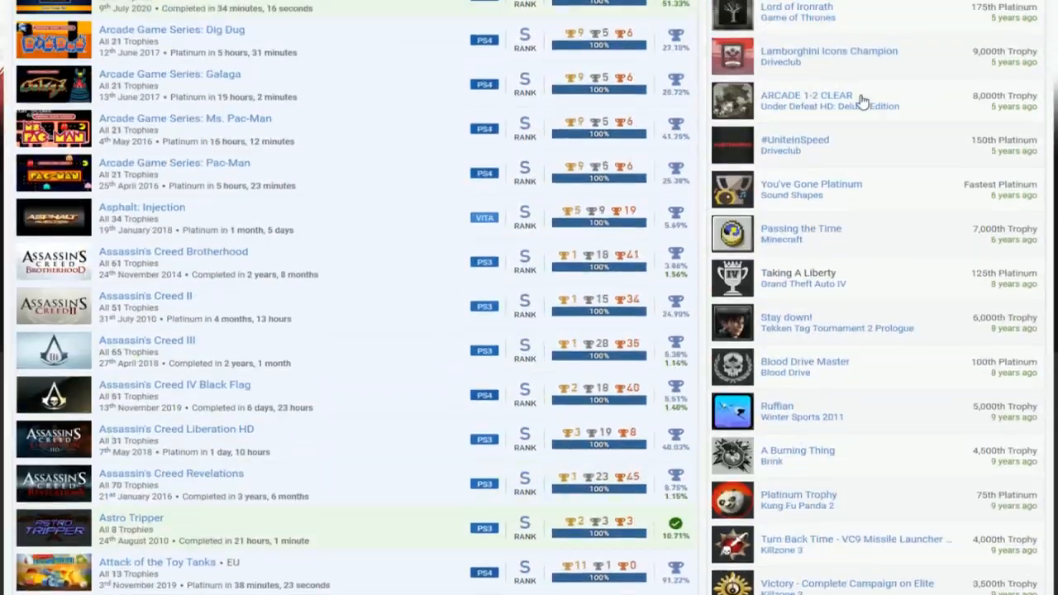
scroll(down, 3)
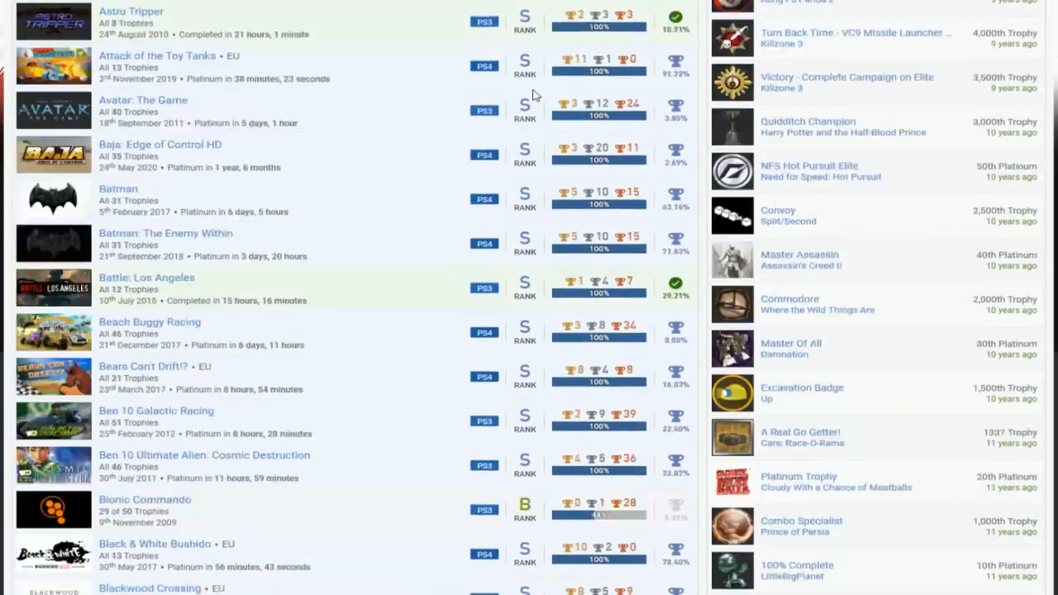
scroll(down, 3)
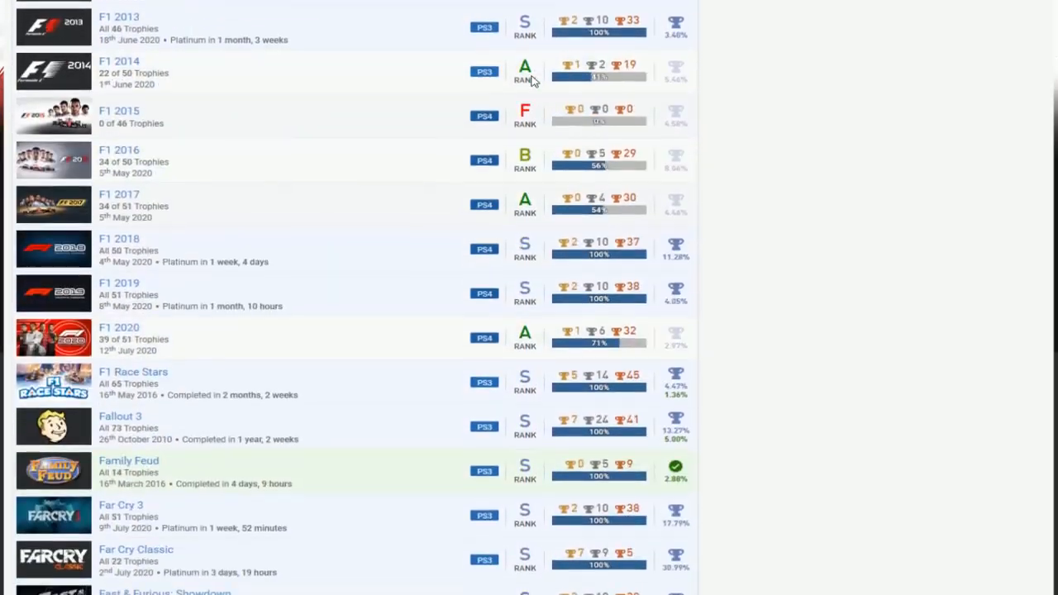
scroll(down, 3)
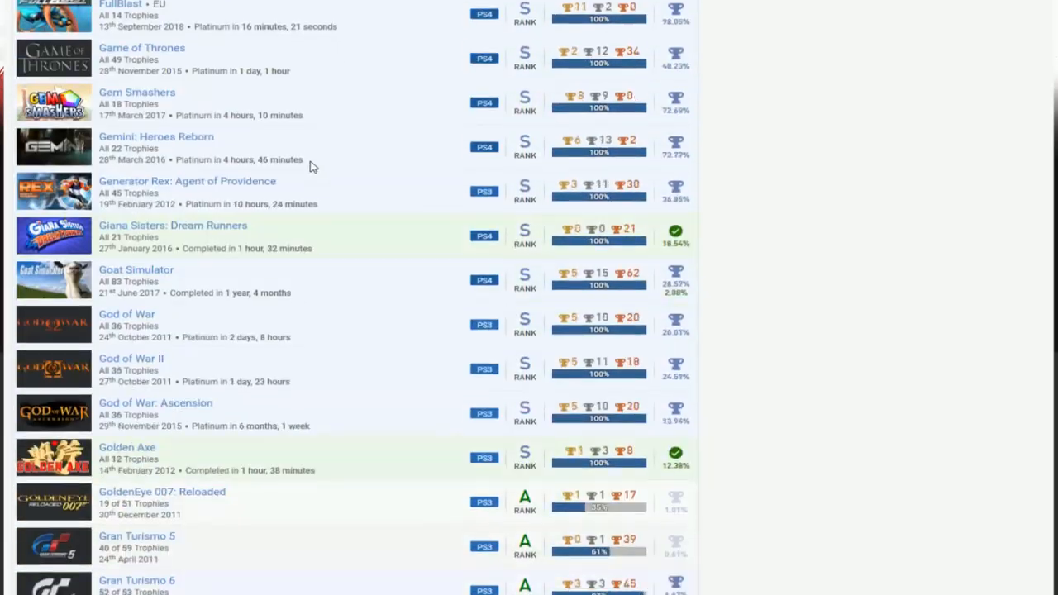
scroll(down, 3)
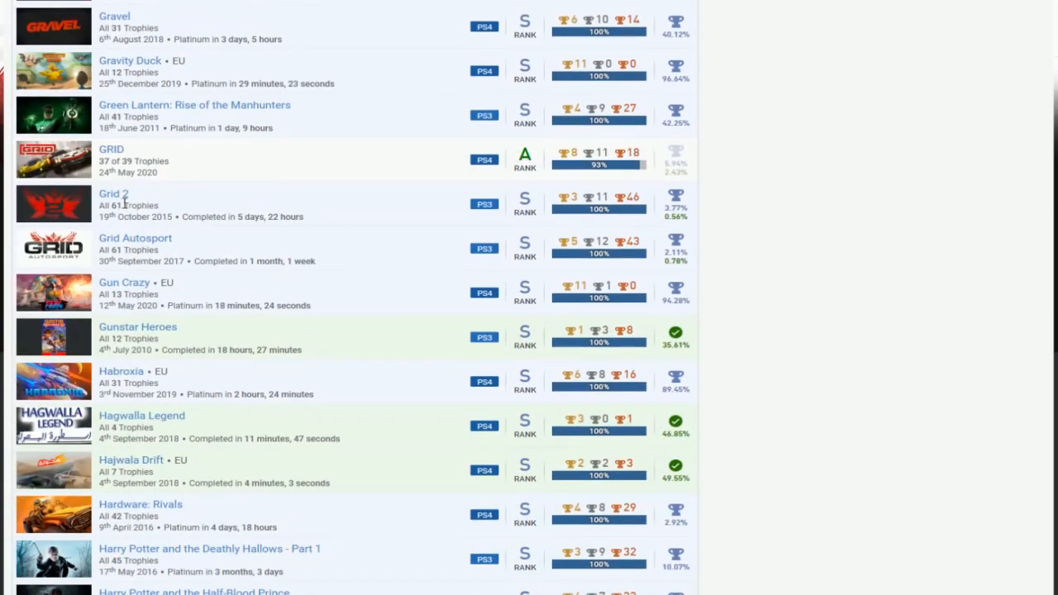
mouse_move(414, 141)
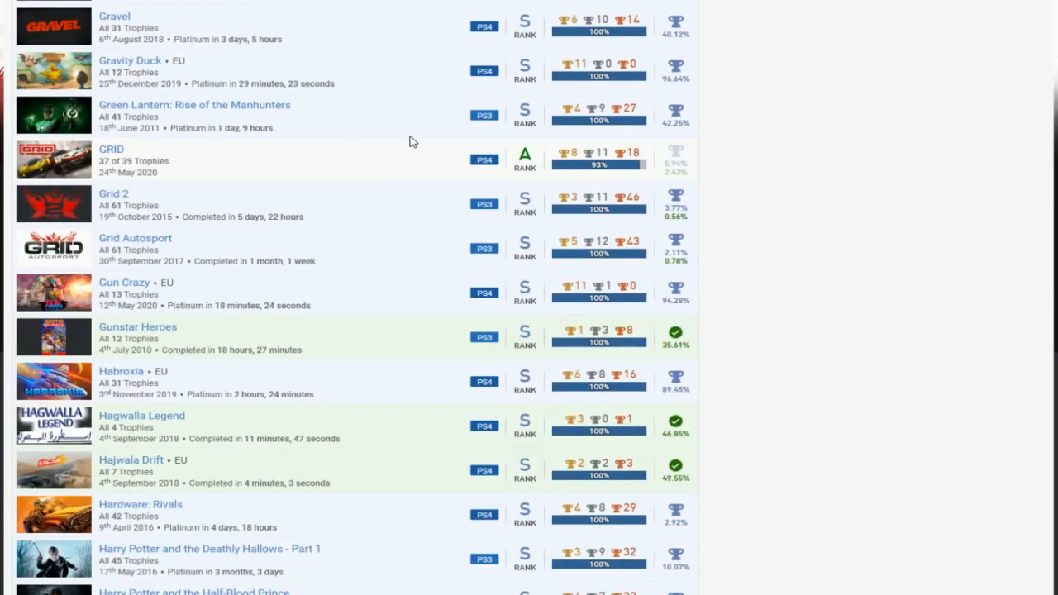
scroll(down, 3)
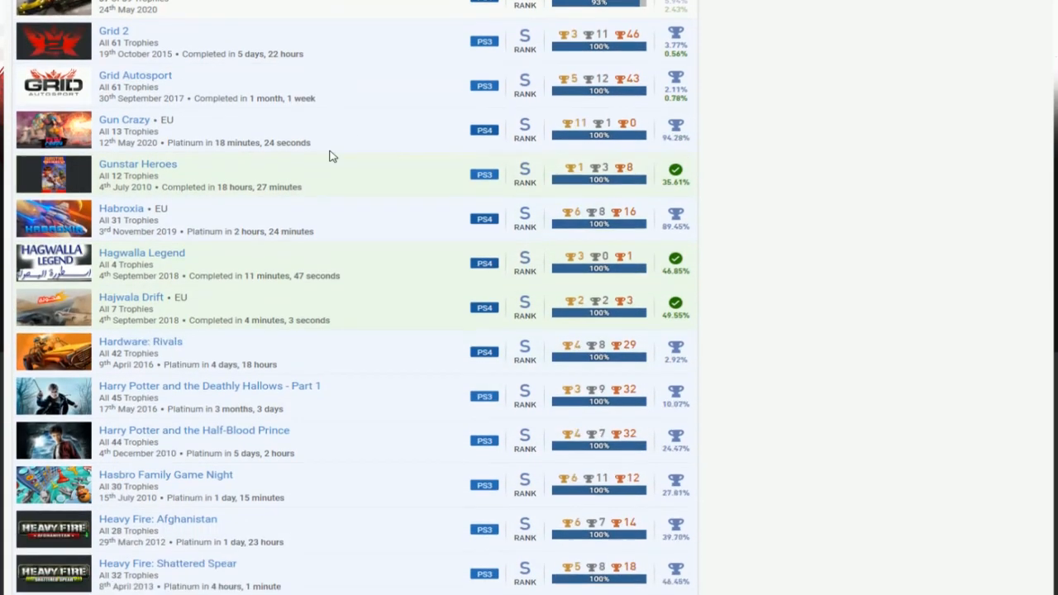
scroll(down, 3)
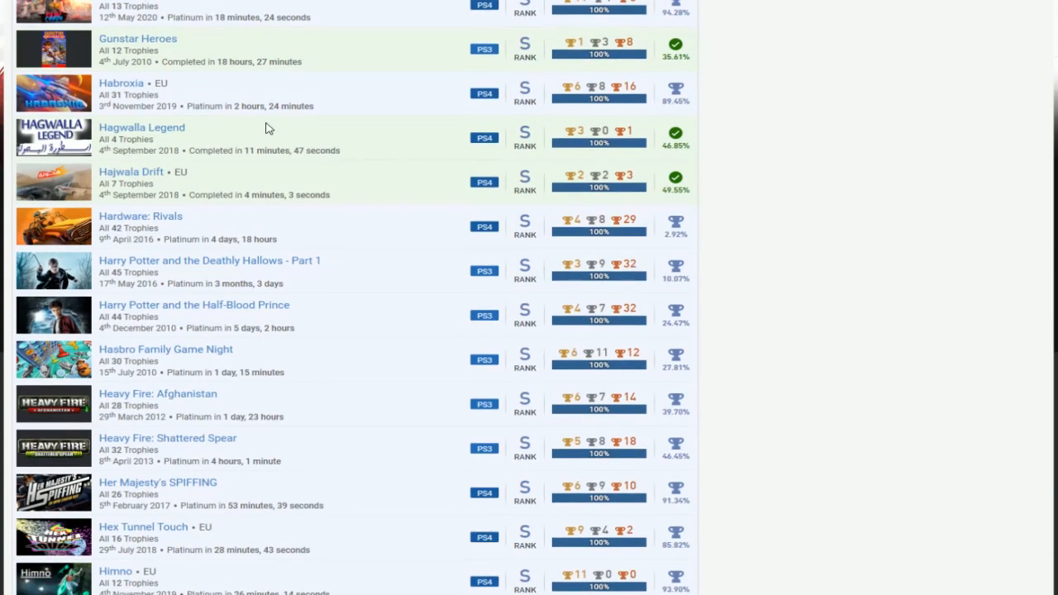
mouse_move(296, 152)
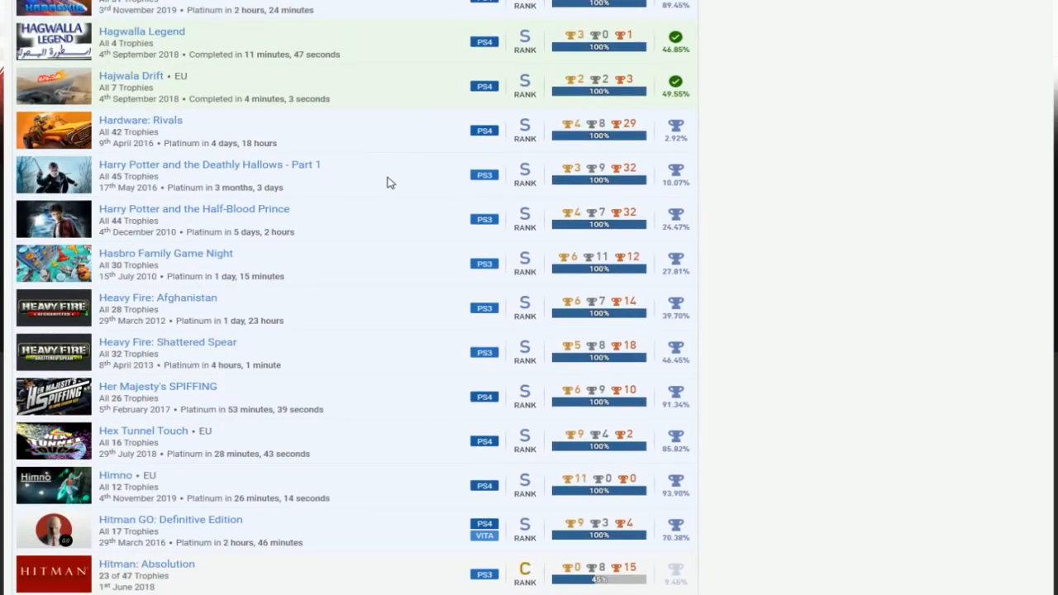
scroll(down, 3)
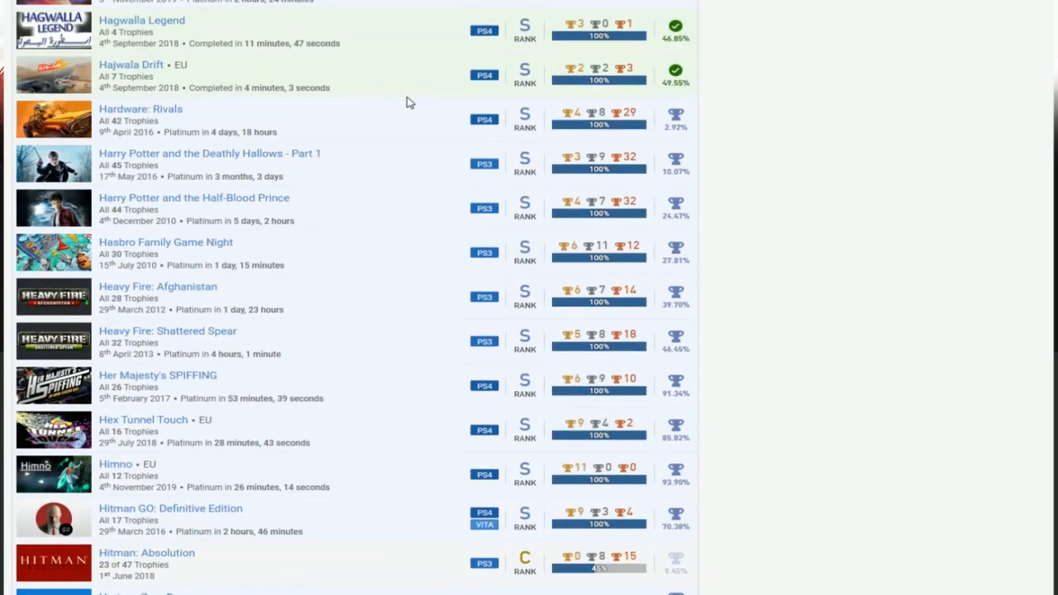
scroll(down, 3)
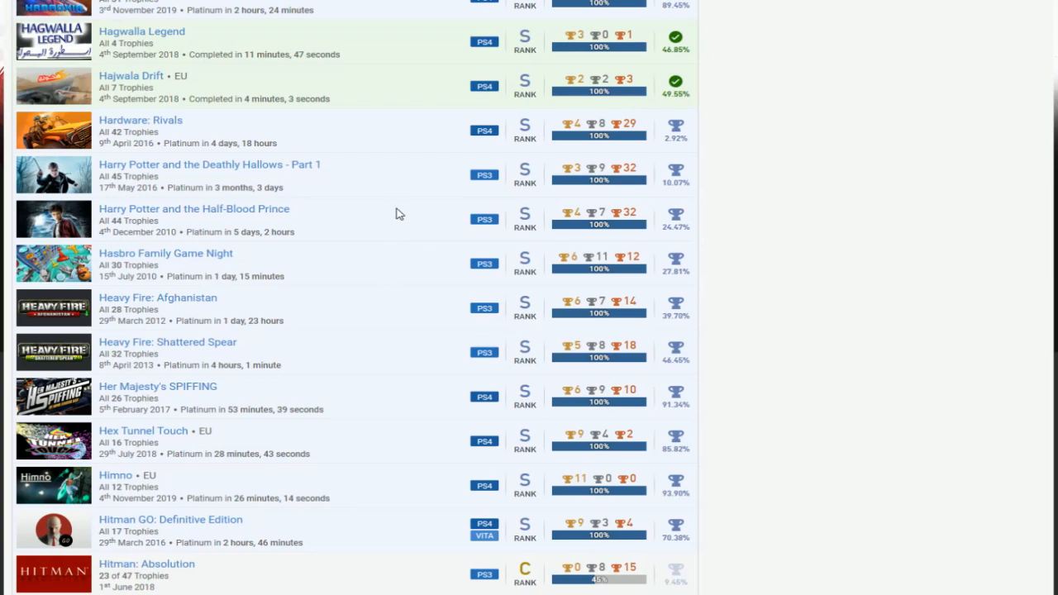
scroll(down, 3)
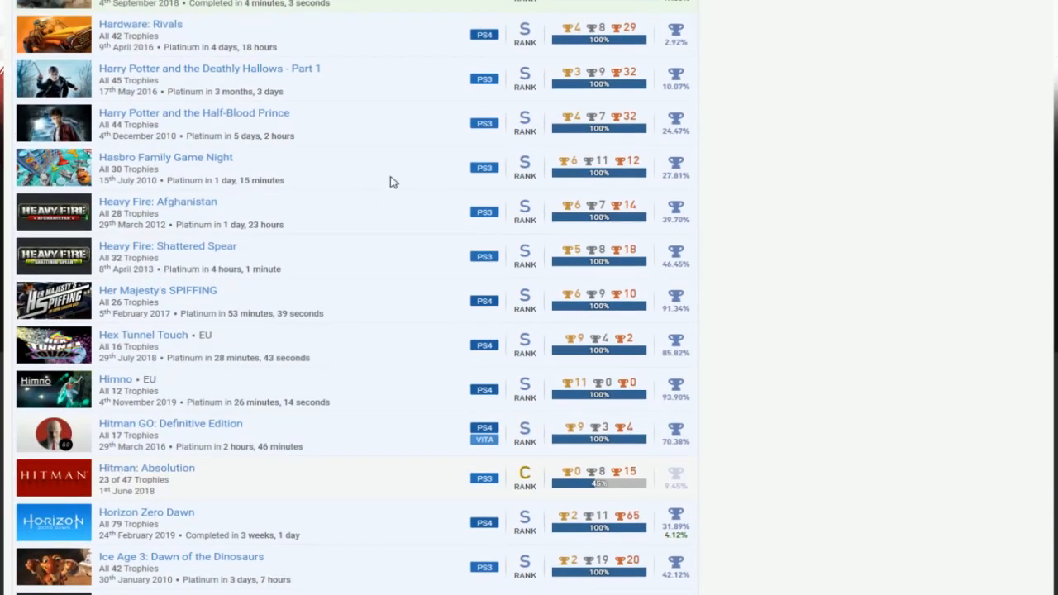
mouse_move(397, 86)
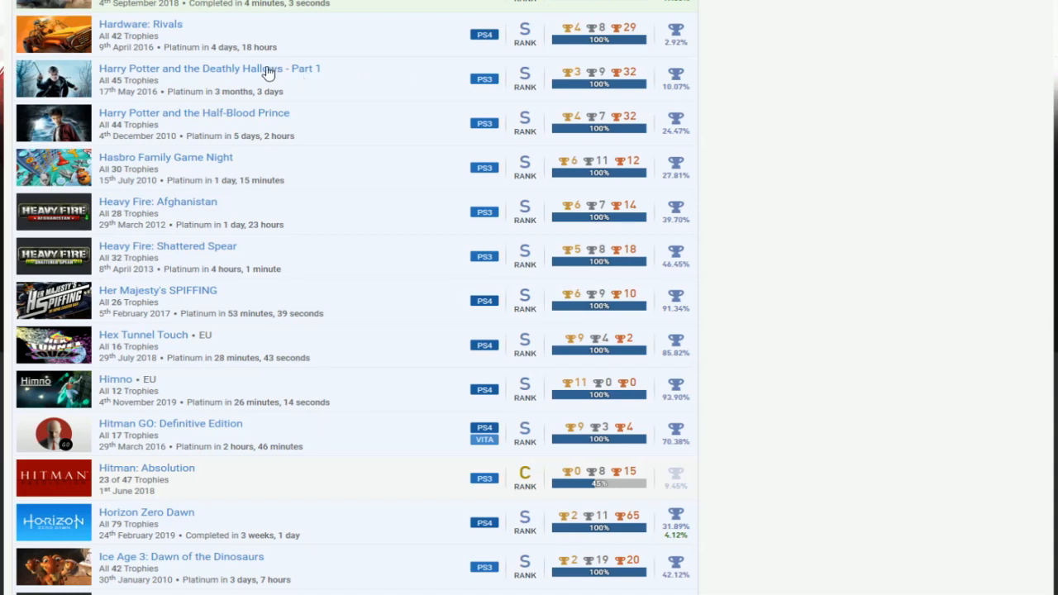
scroll(down, 3)
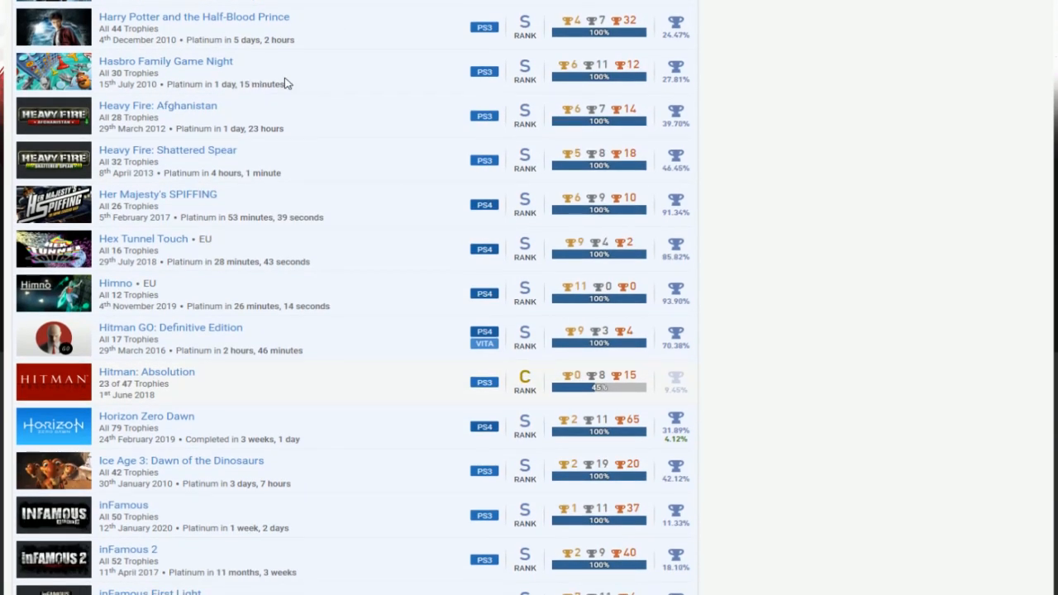
scroll(down, 3)
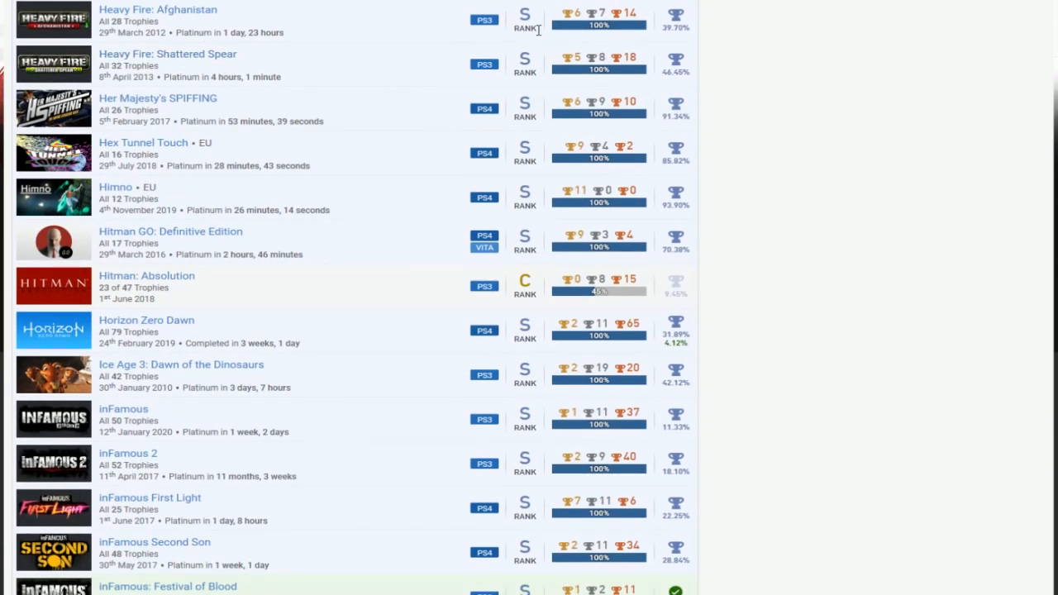
mouse_move(538, 27)
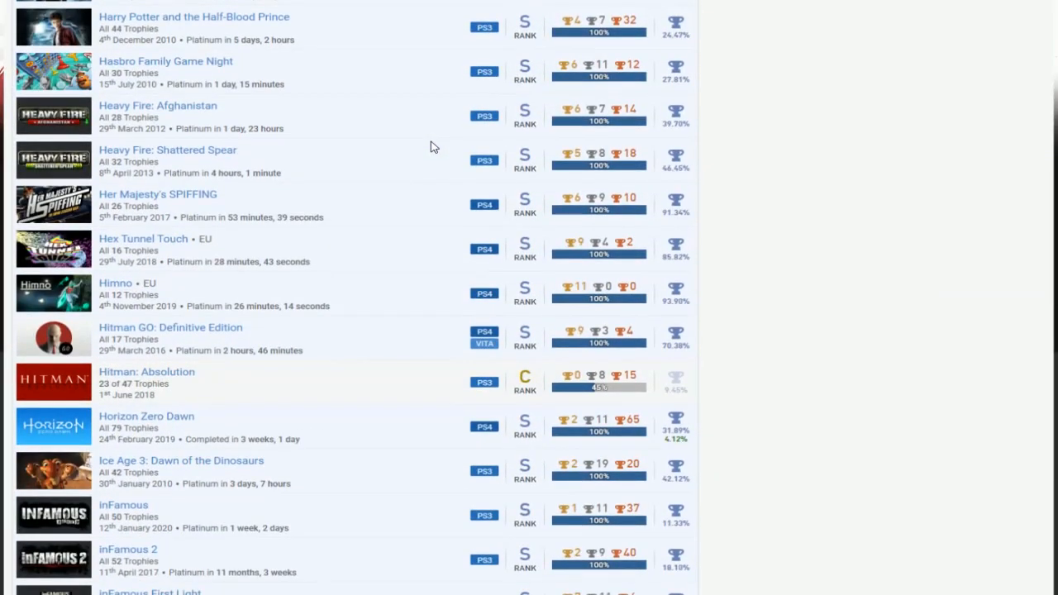
scroll(down, 3)
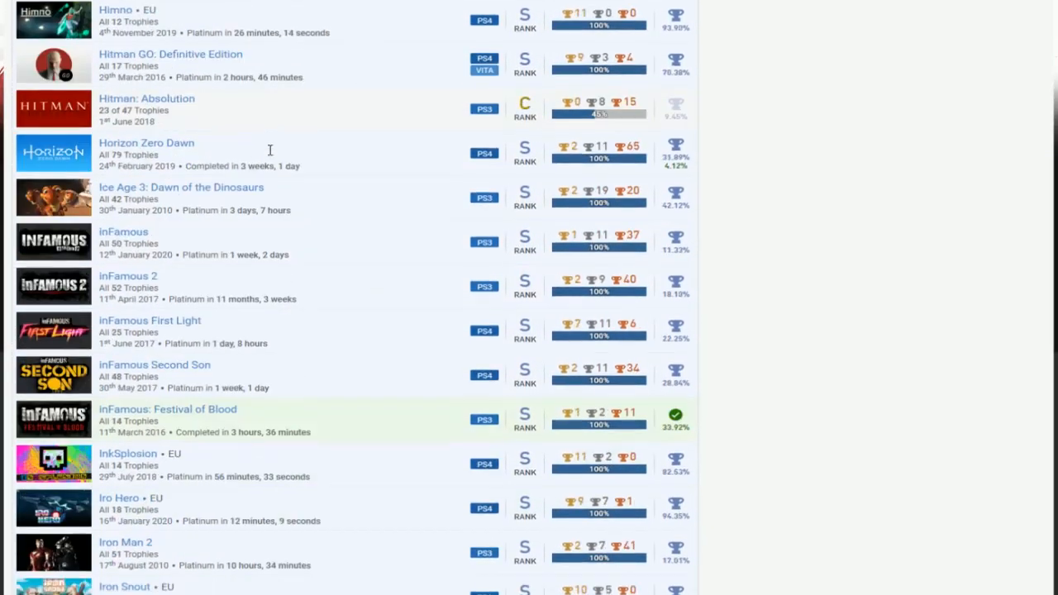
scroll(down, 3)
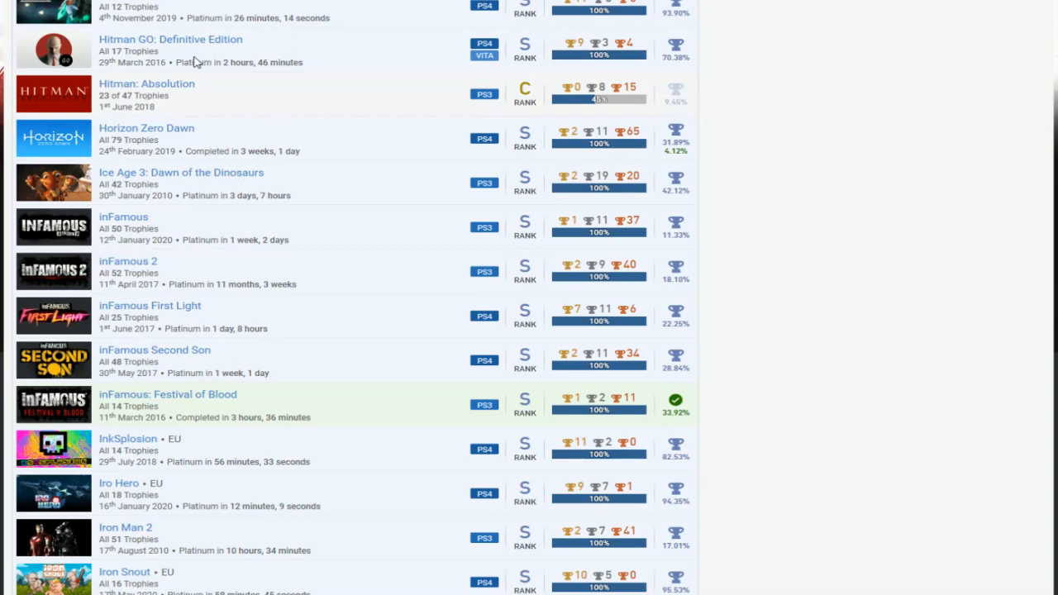
scroll(up, 3)
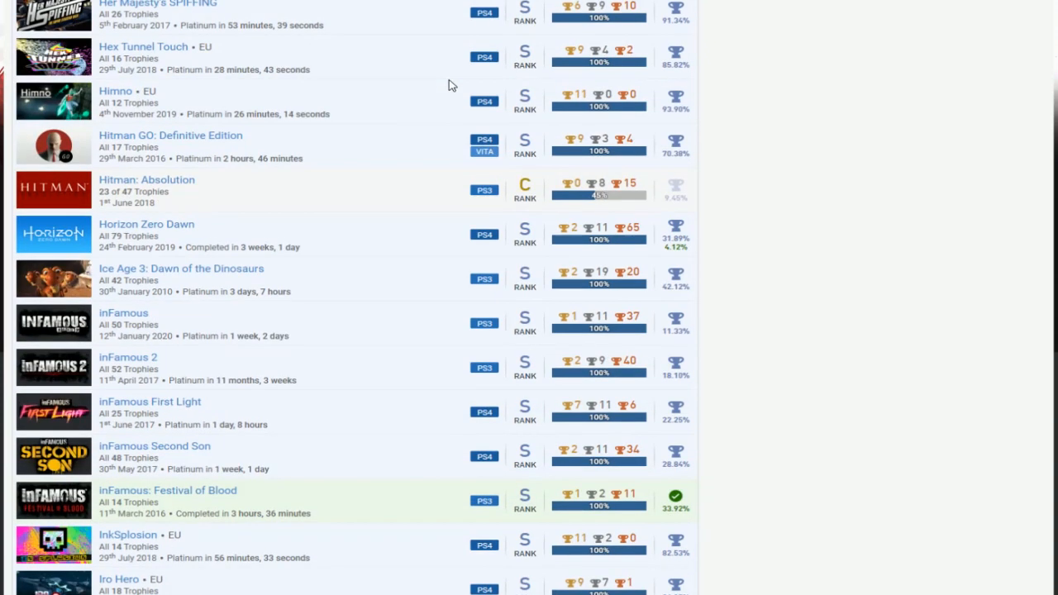
scroll(down, 3)
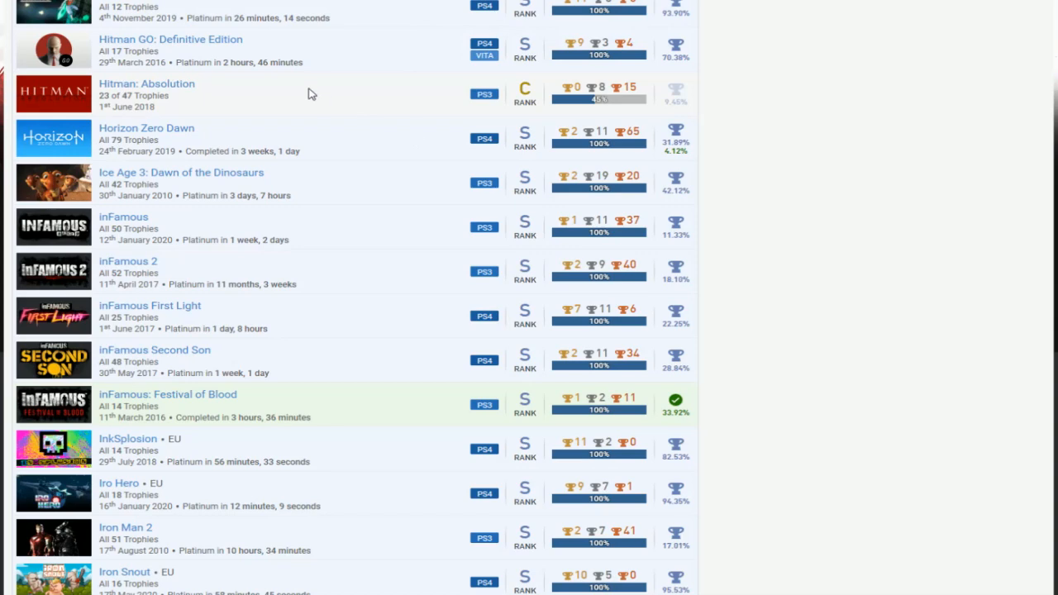
scroll(down, 3)
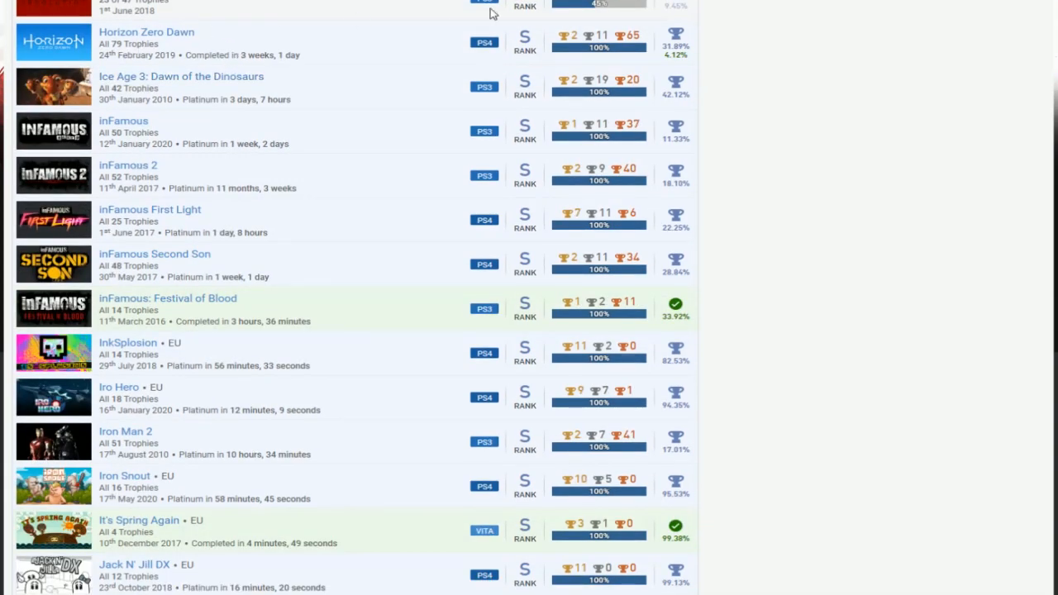
mouse_move(287, 173)
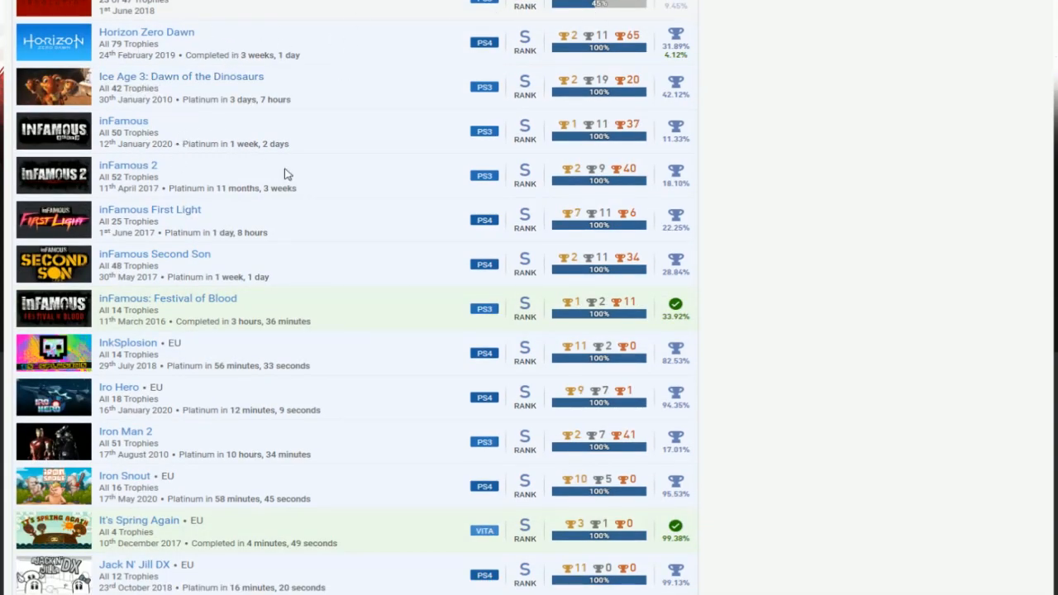
scroll(down, 3)
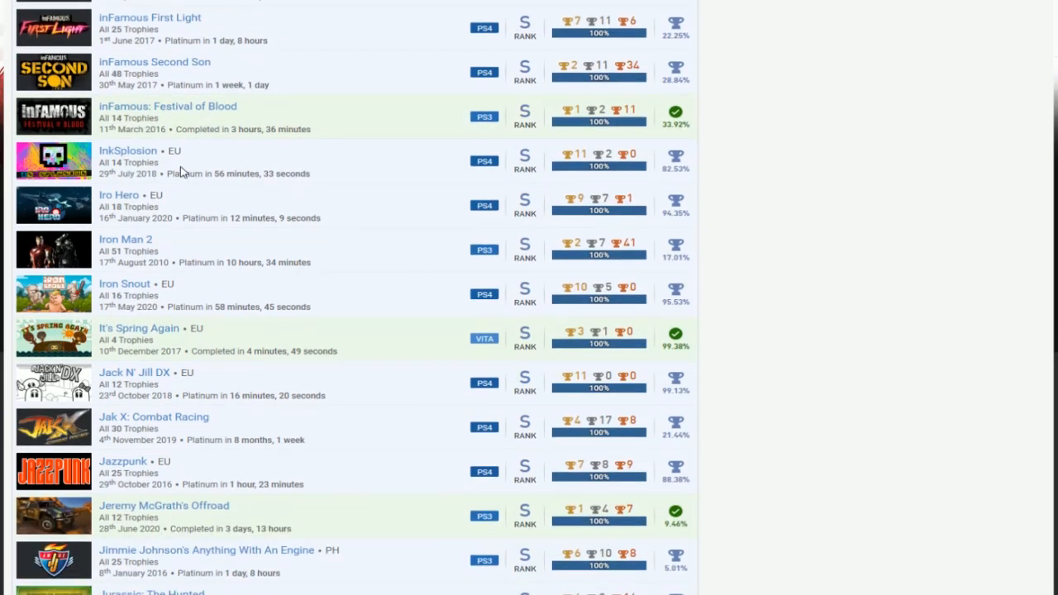
scroll(down, 3)
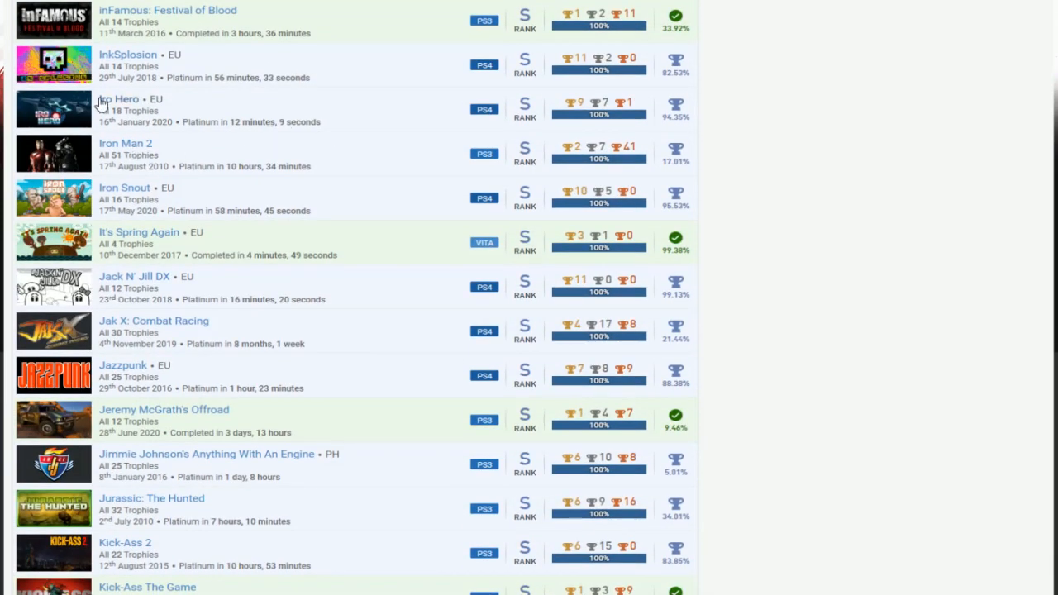
mouse_move(116, 103)
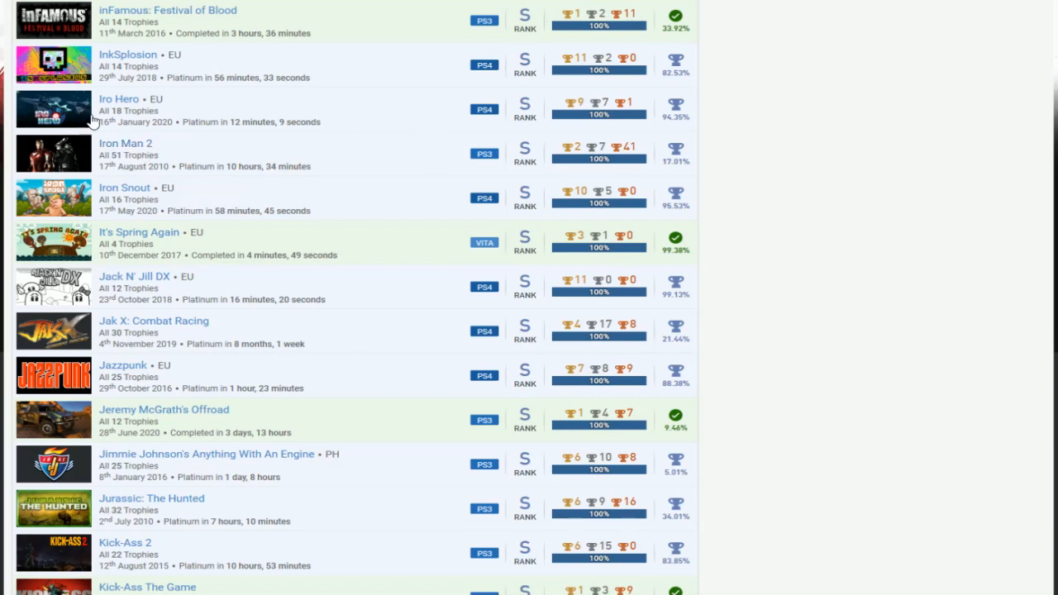
scroll(down, 3)
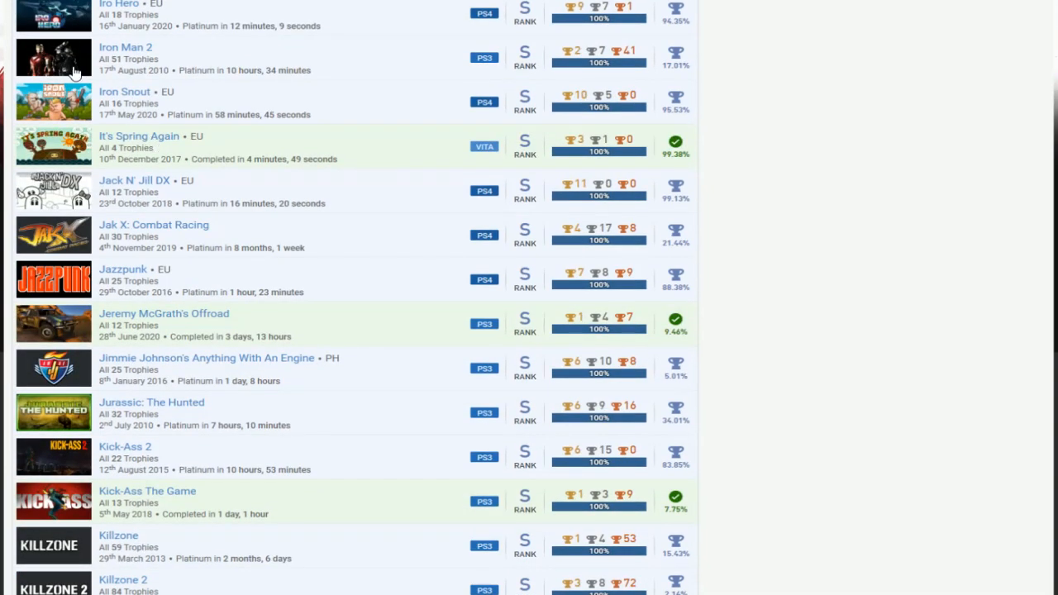
scroll(down, 3)
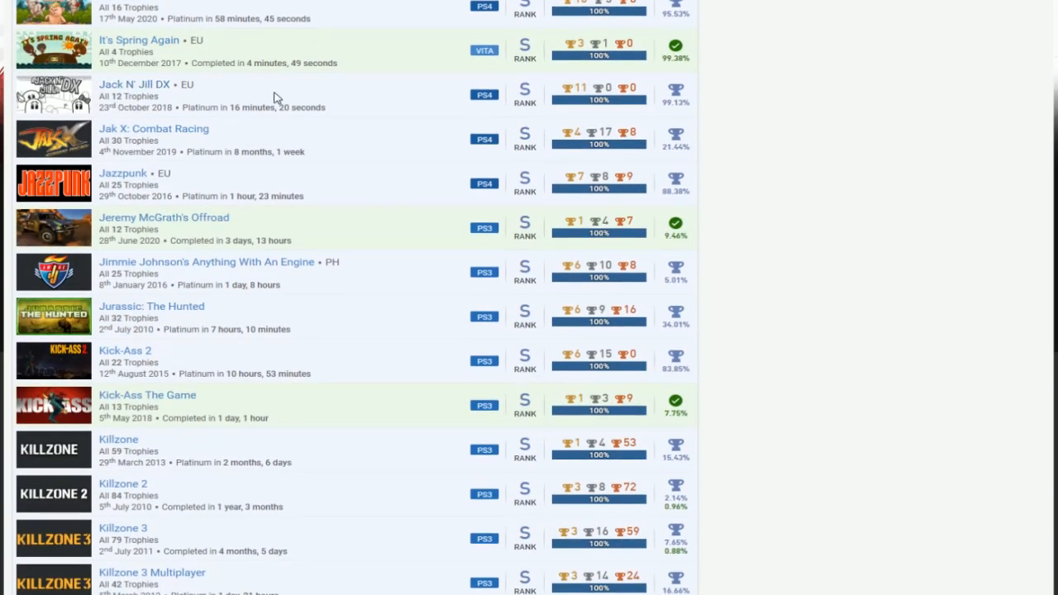
scroll(up, 3)
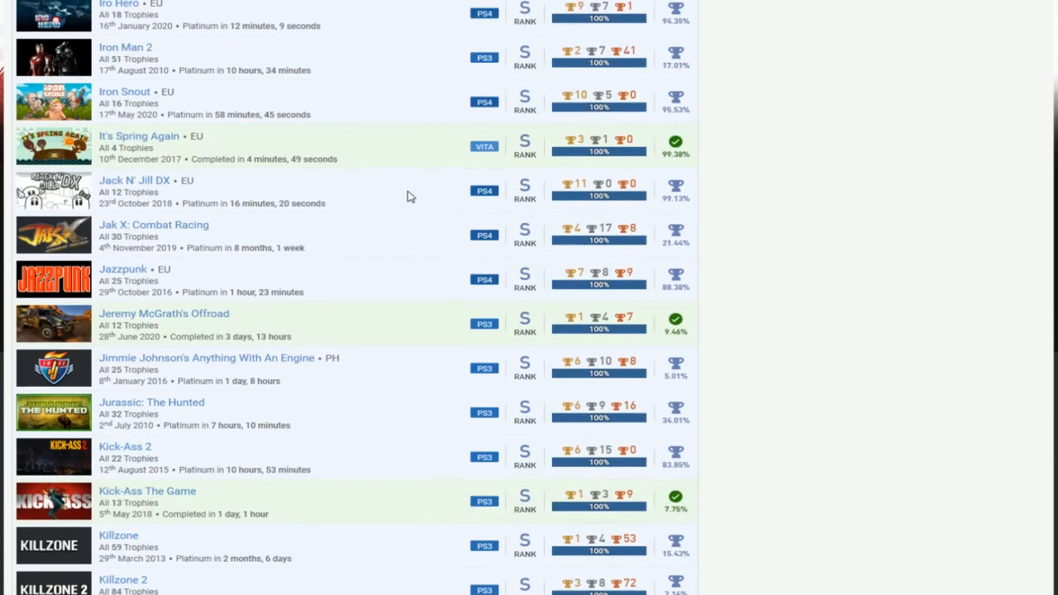
mouse_move(684, 262)
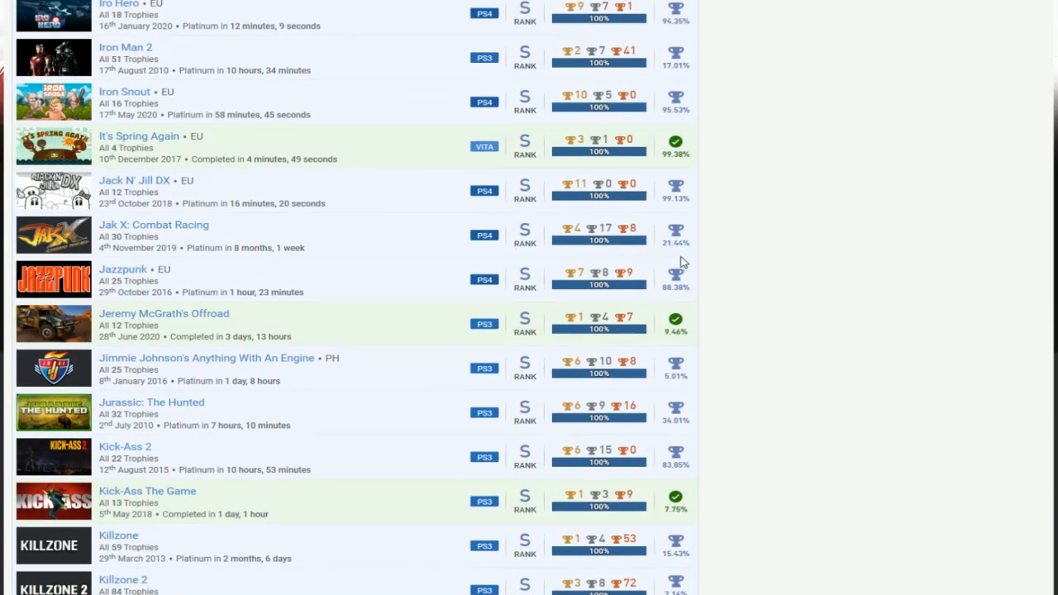
mouse_move(537, 242)
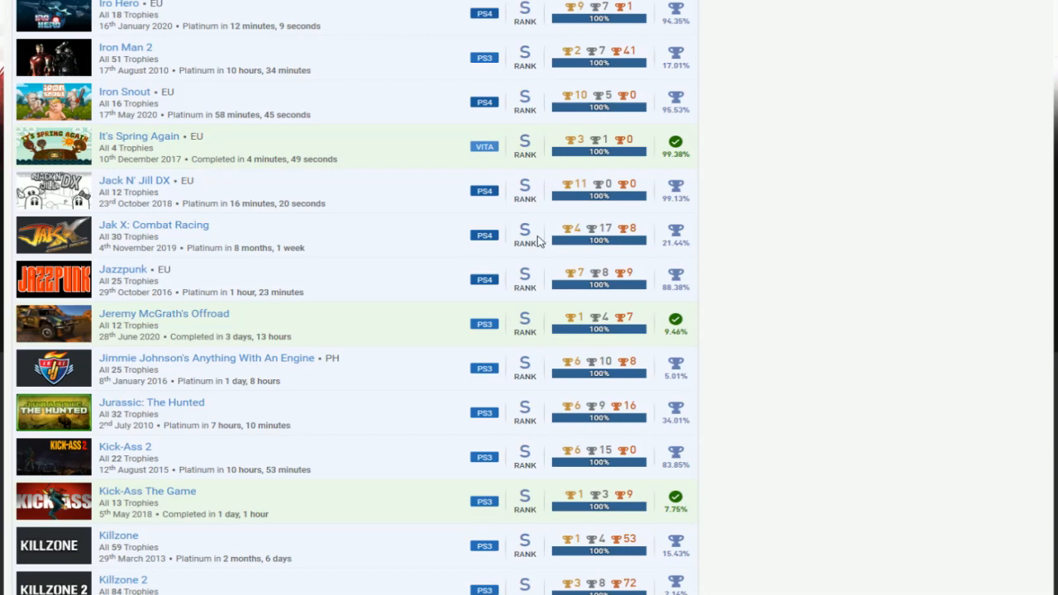
mouse_move(428, 248)
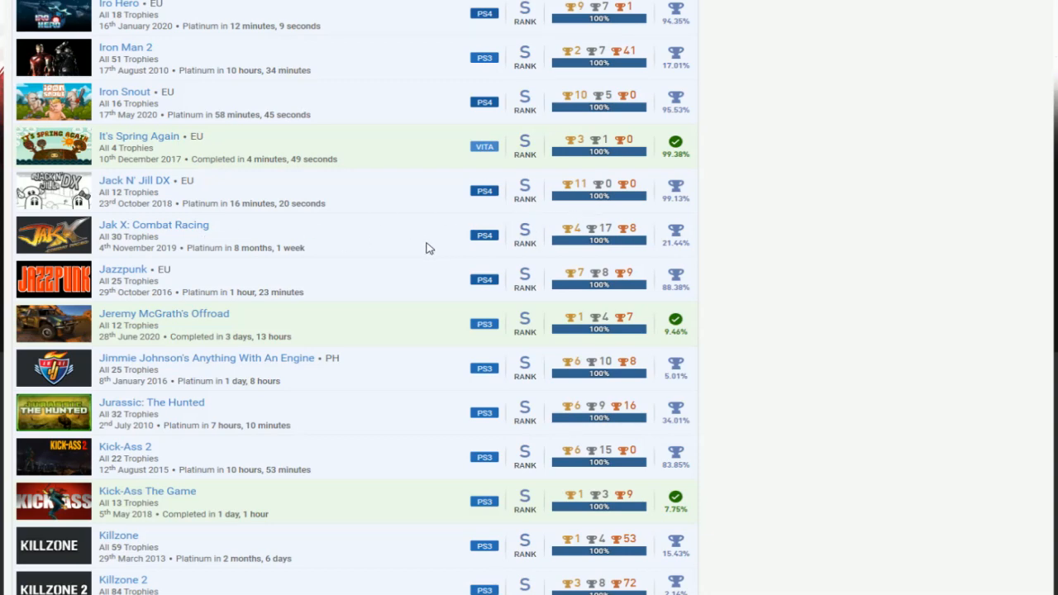
scroll(down, 3)
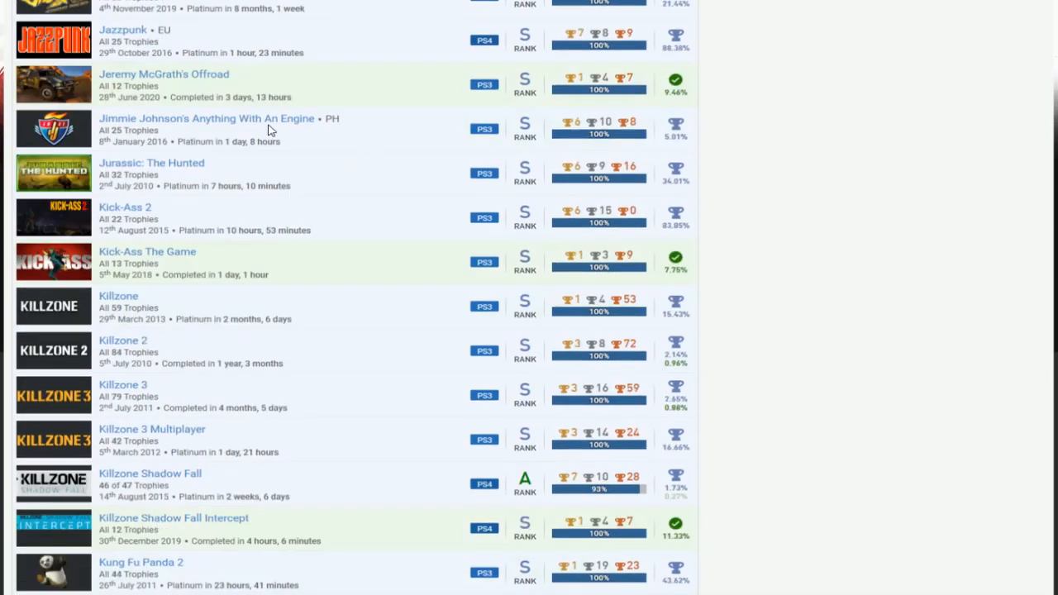
scroll(down, 3)
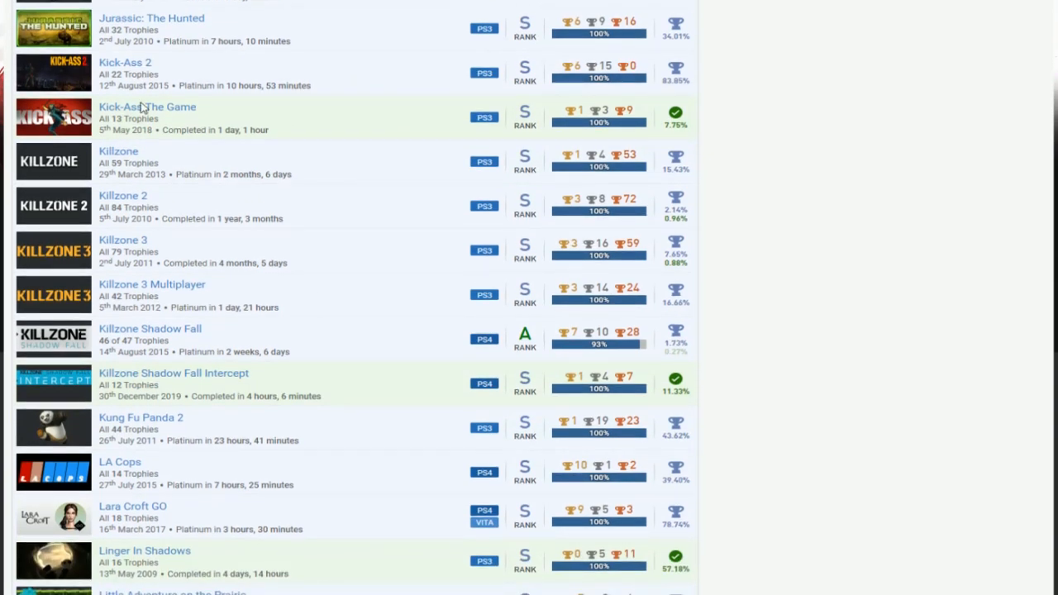
mouse_move(279, 154)
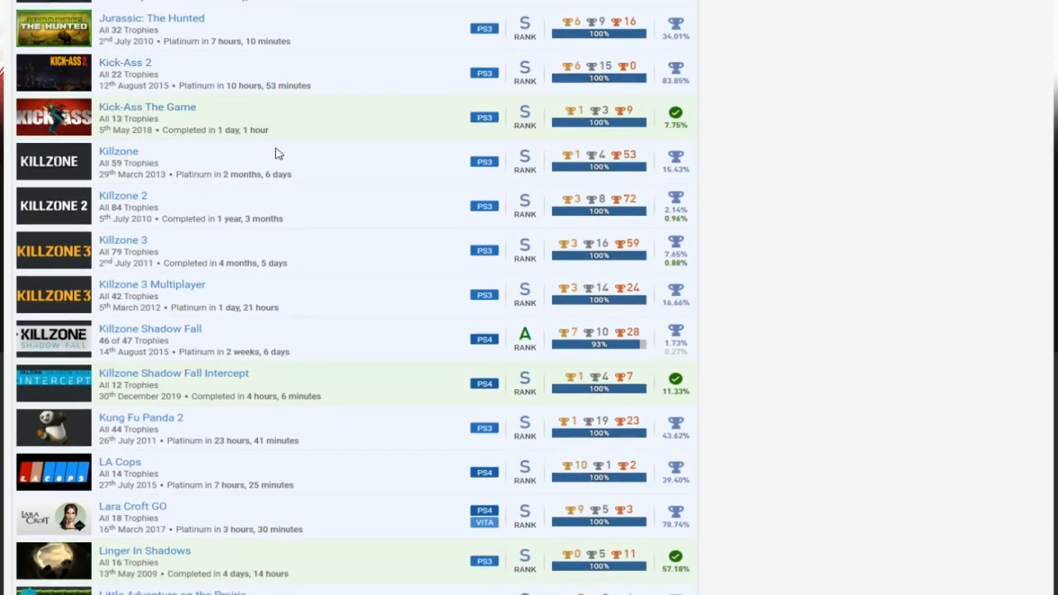
scroll(down, 3)
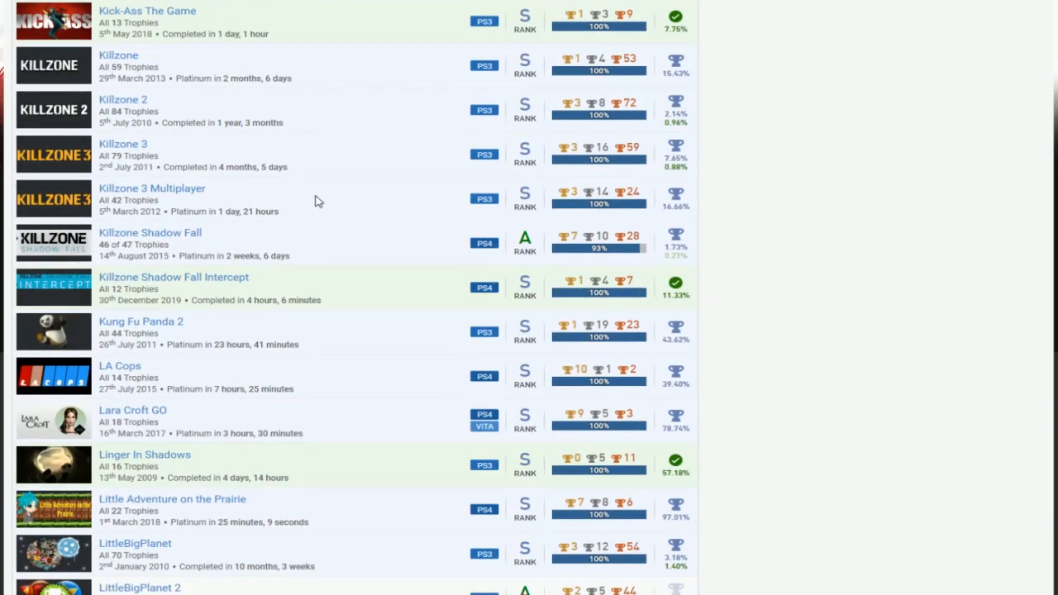
mouse_move(173, 236)
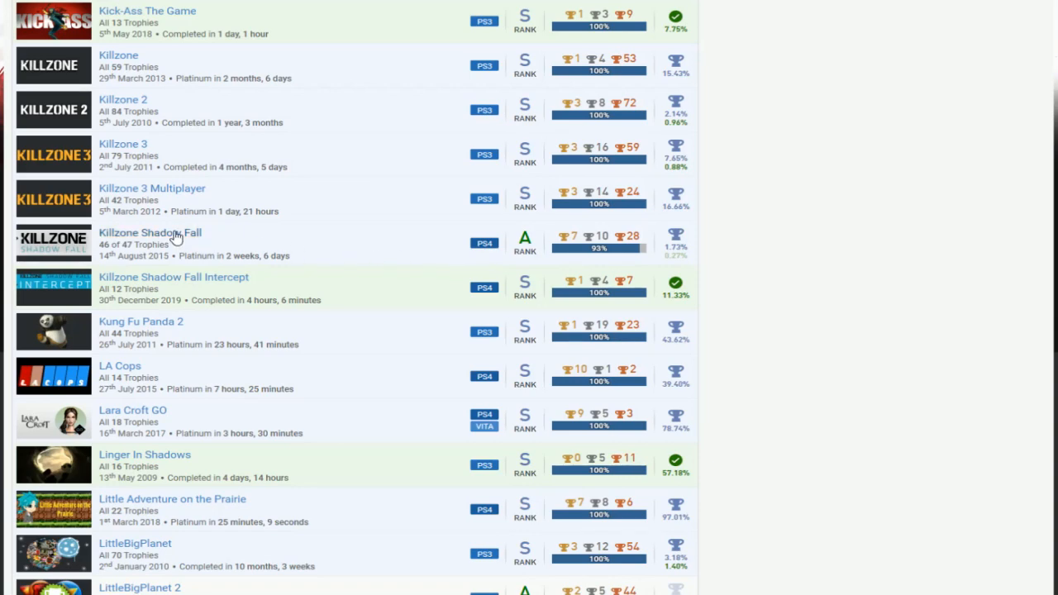
mouse_move(645, 267)
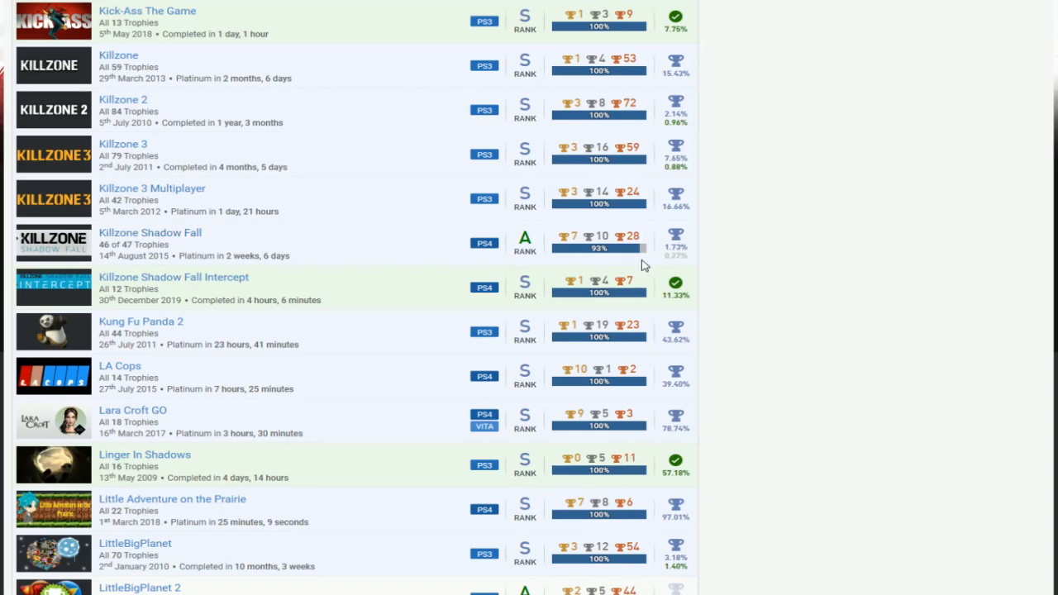
scroll(down, 3)
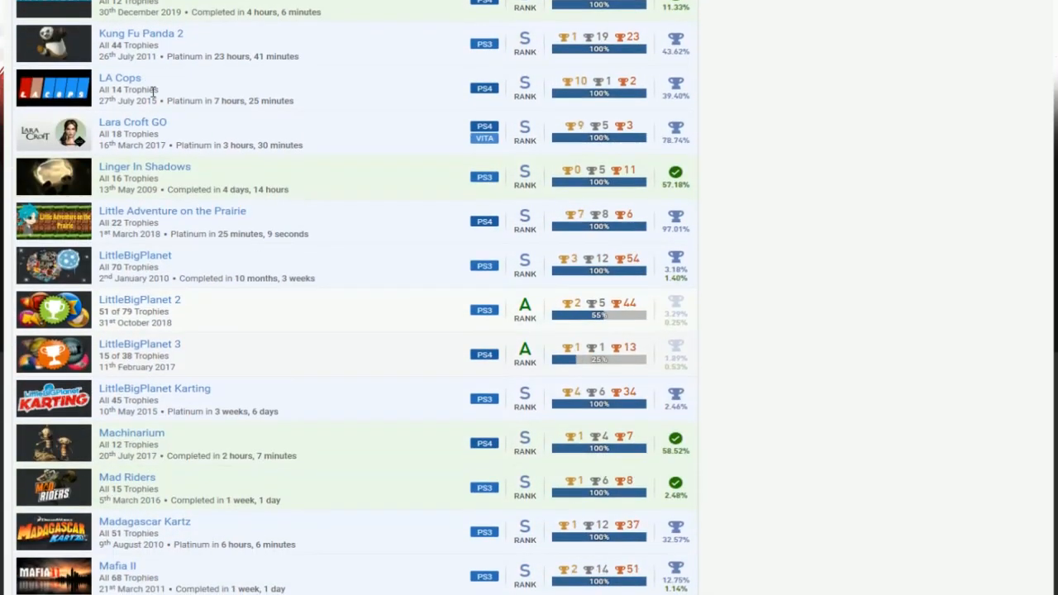
mouse_move(186, 143)
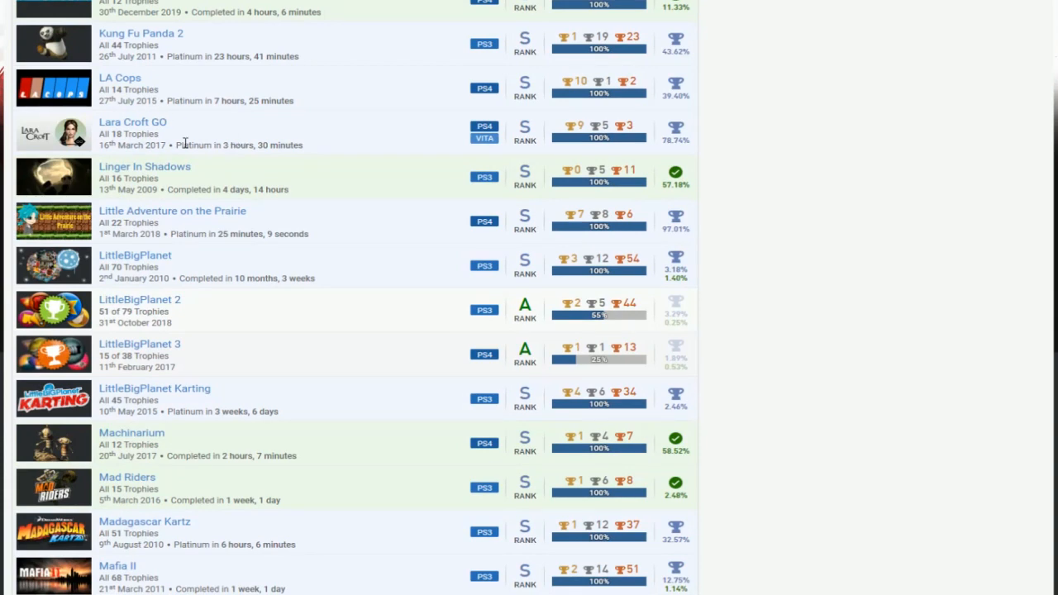
scroll(down, 3)
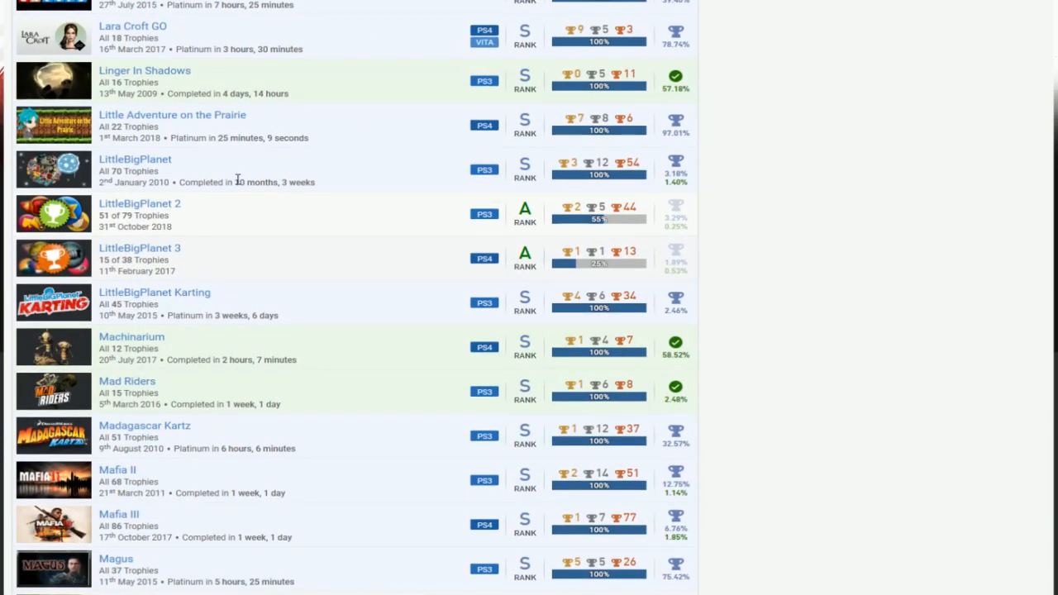
mouse_move(190, 241)
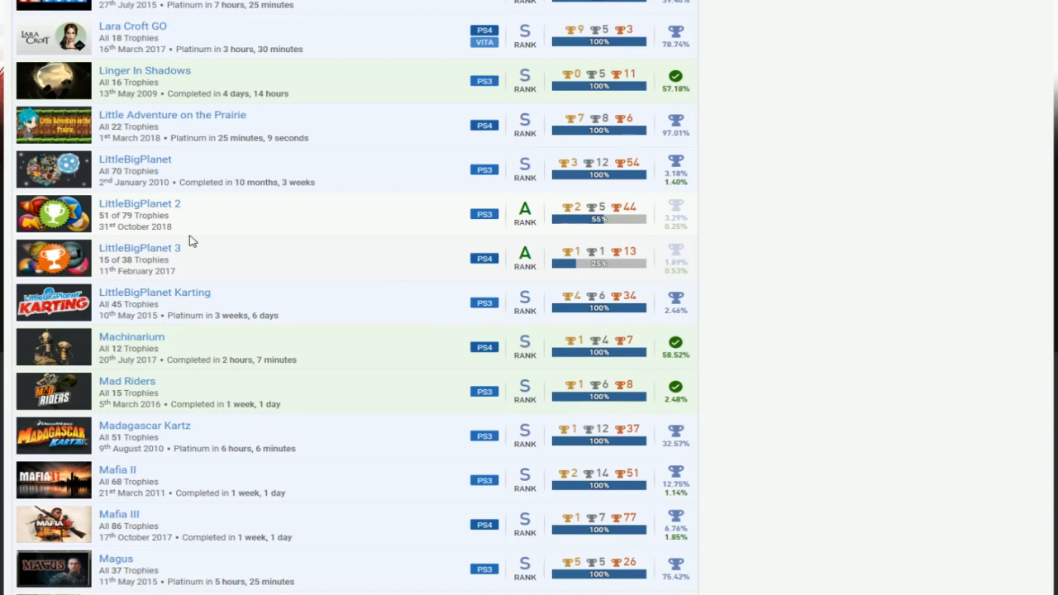
mouse_move(343, 233)
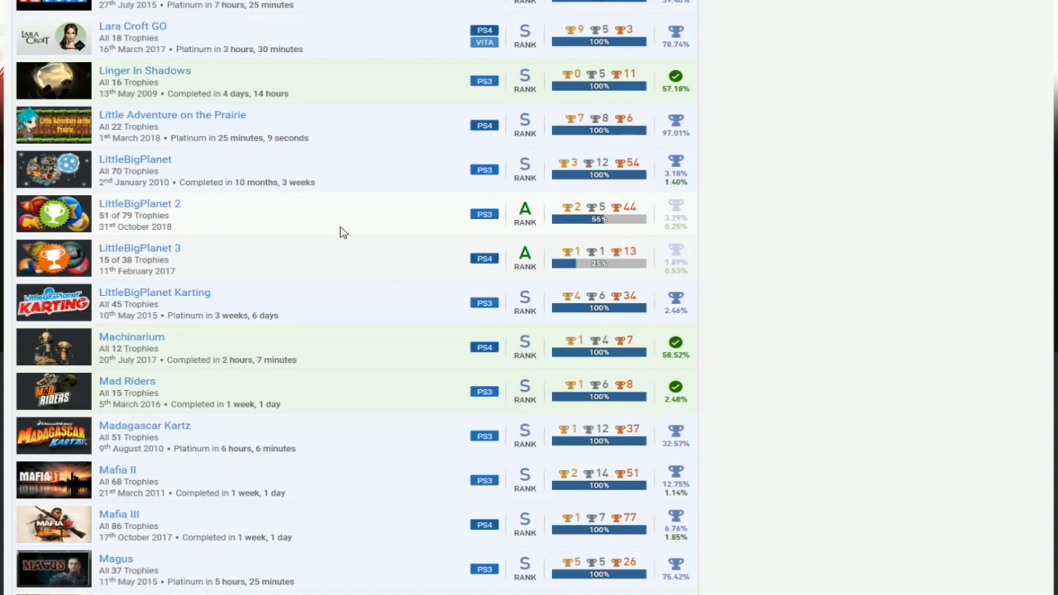
mouse_move(413, 210)
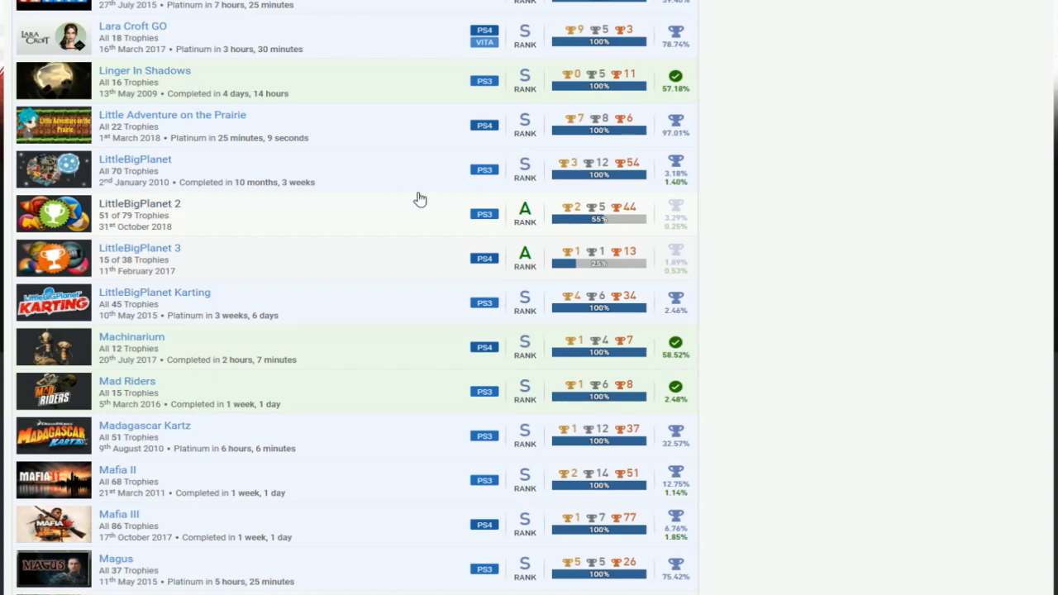
mouse_move(417, 199)
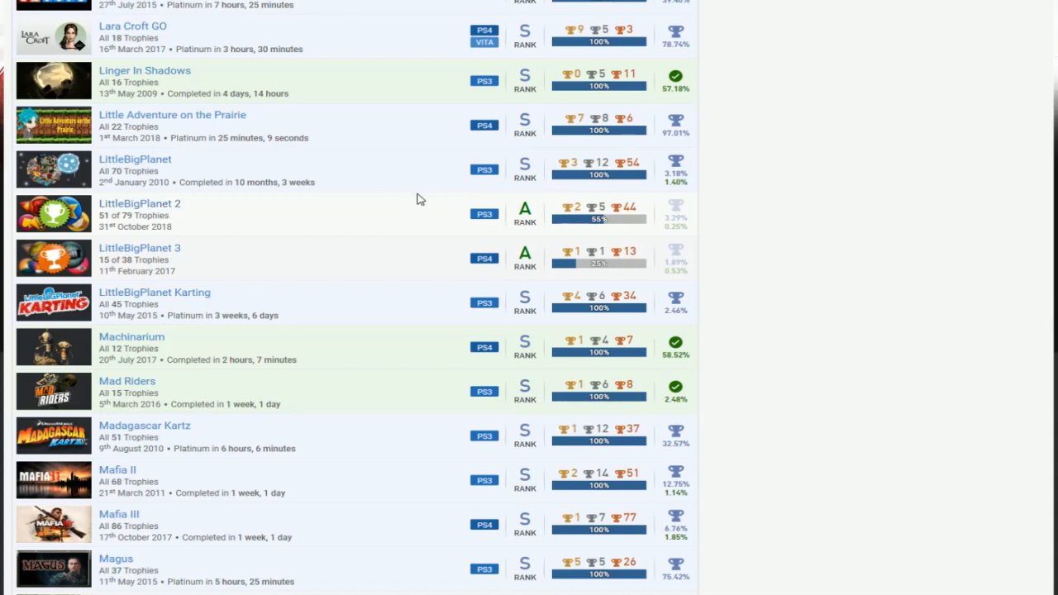
scroll(down, 3)
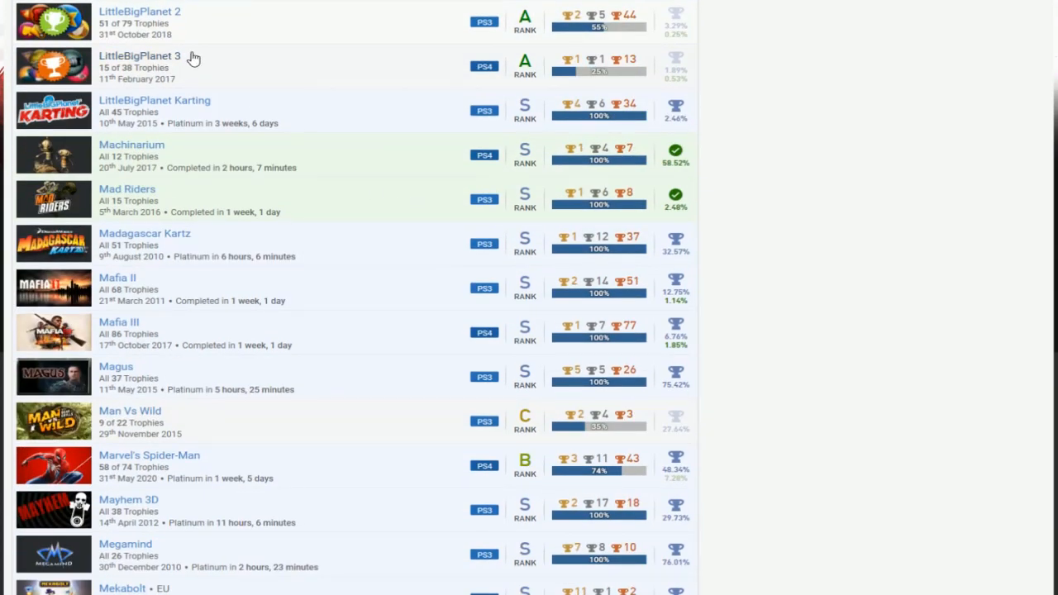
mouse_move(442, 77)
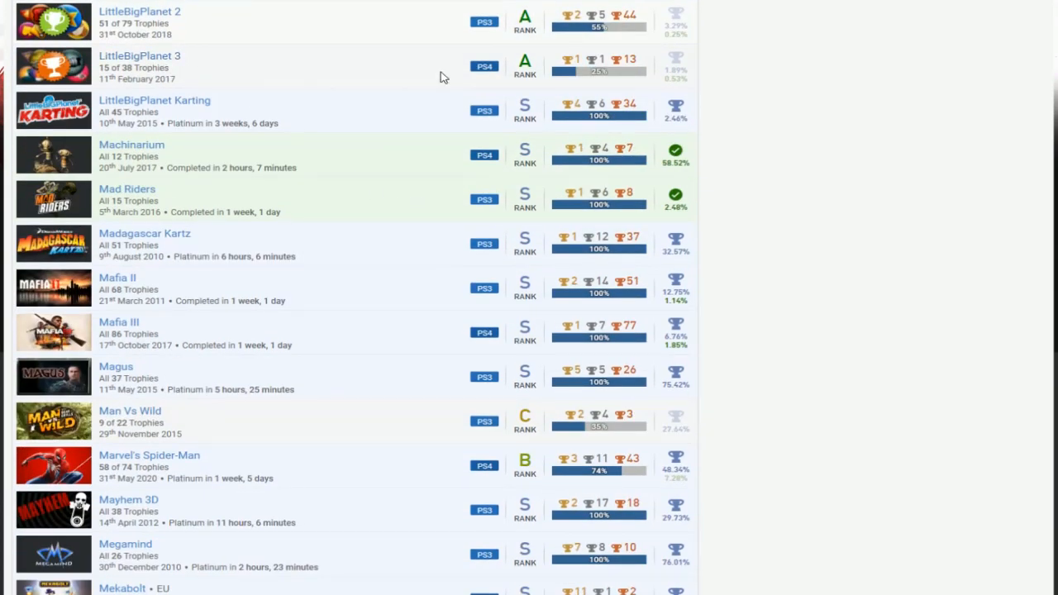
scroll(down, 3)
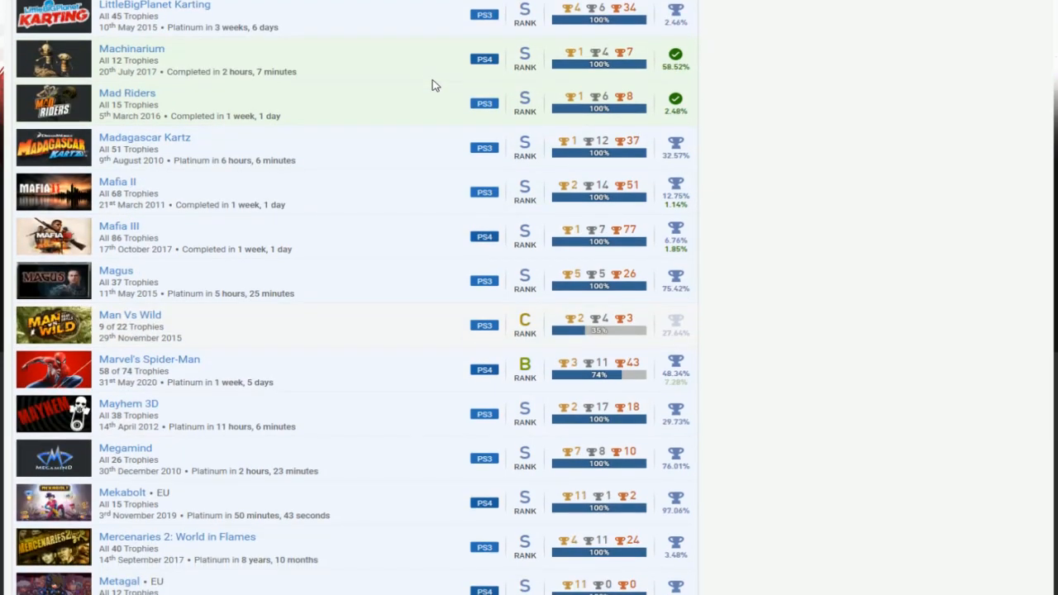
mouse_move(421, 138)
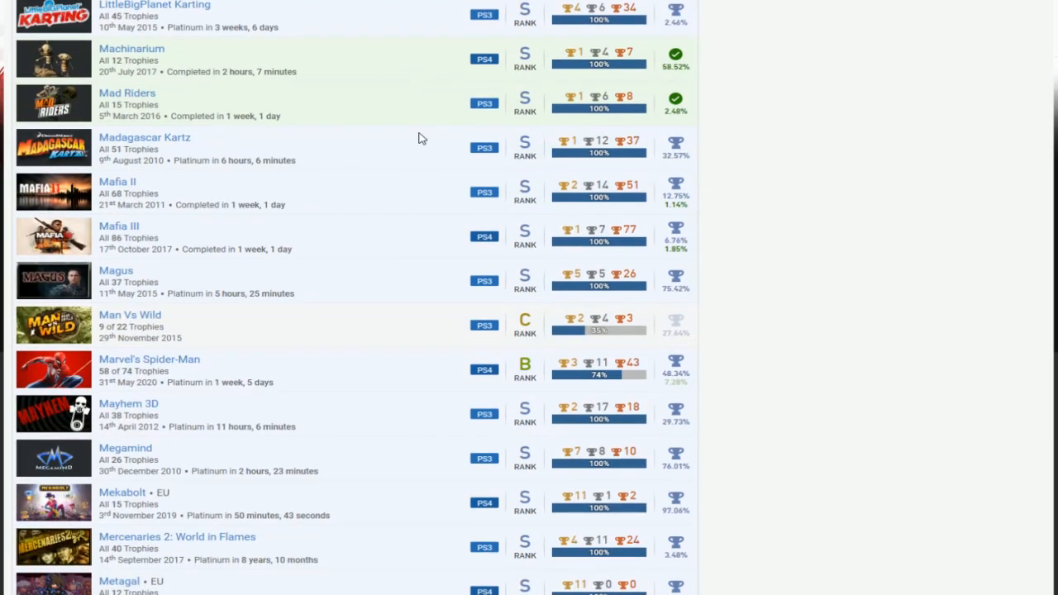
scroll(down, 3)
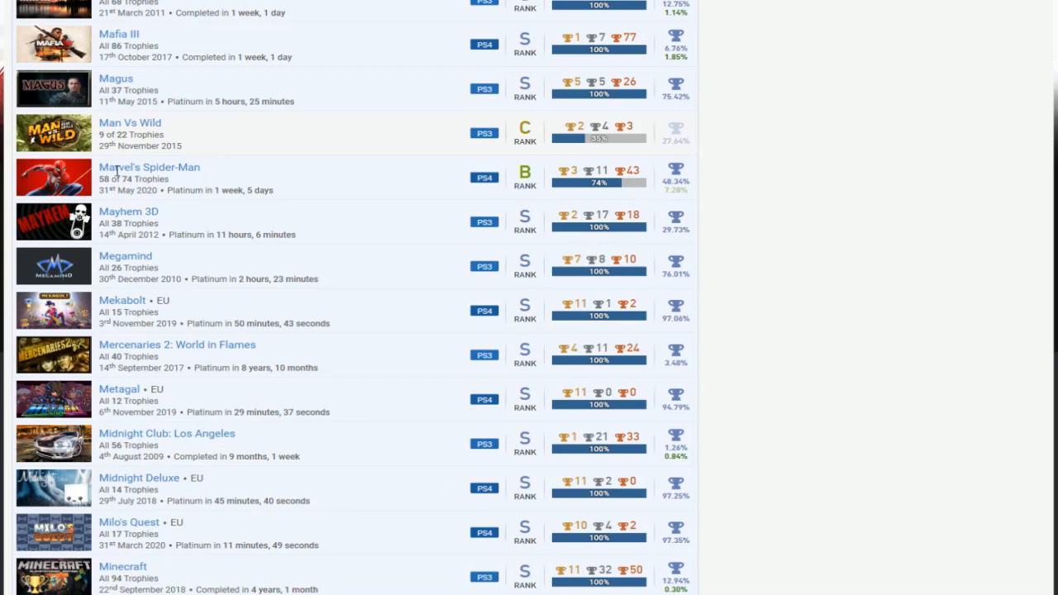
mouse_move(438, 129)
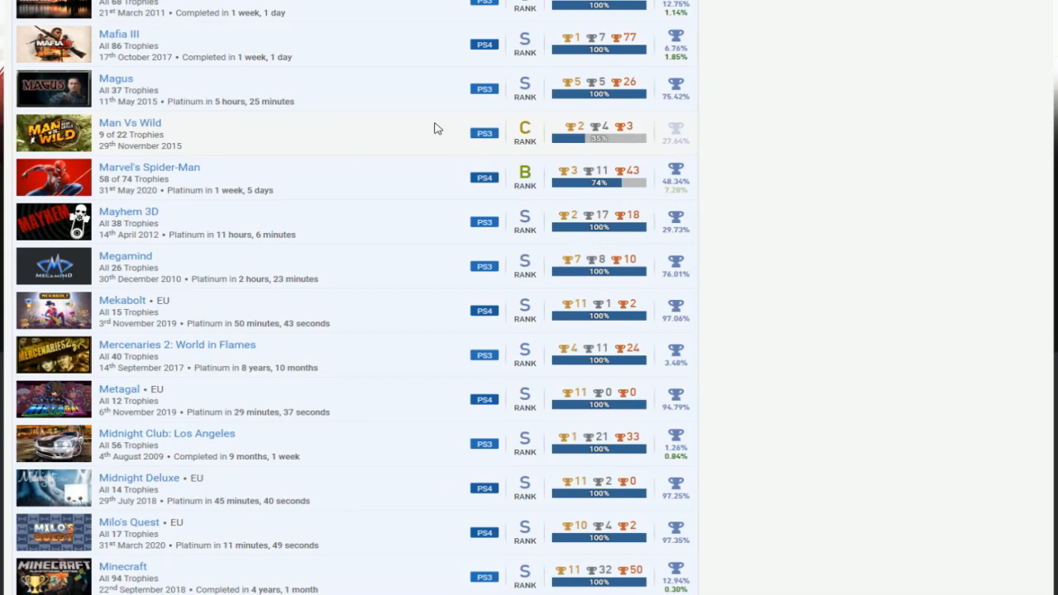
scroll(down, 3)
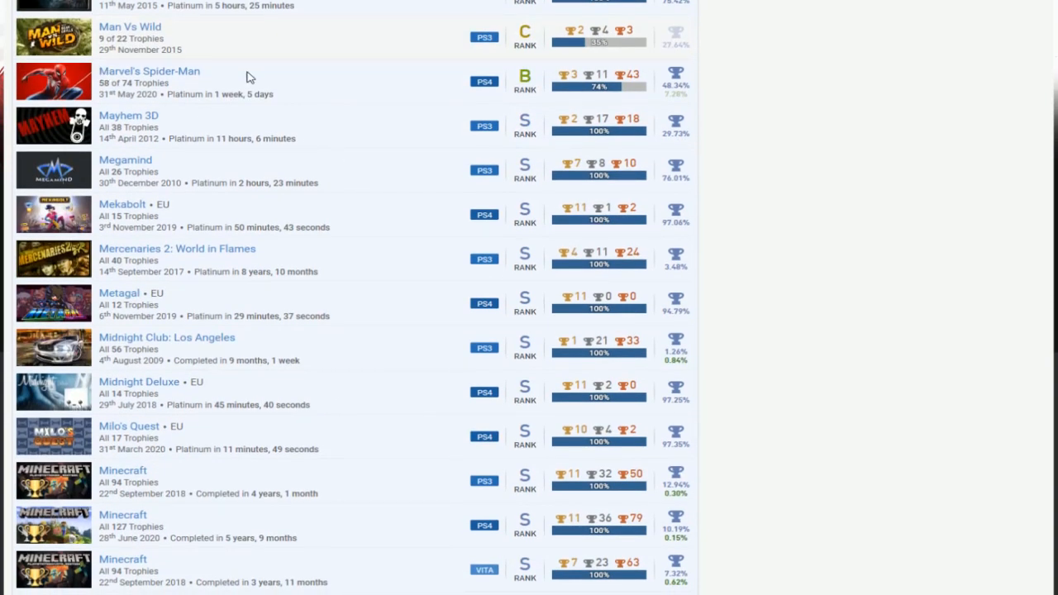
mouse_move(219, 180)
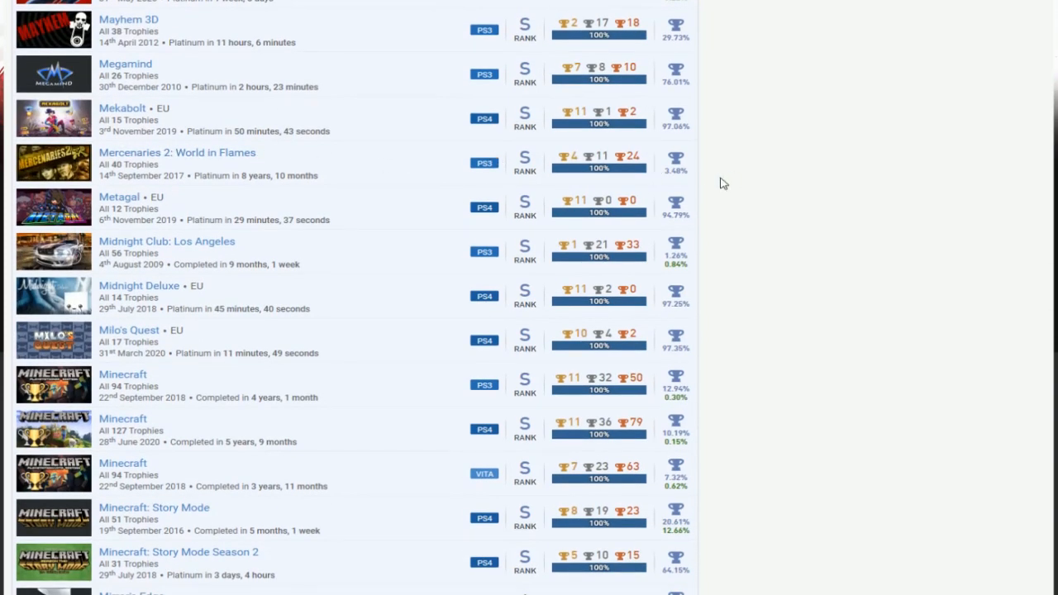
scroll(down, 3)
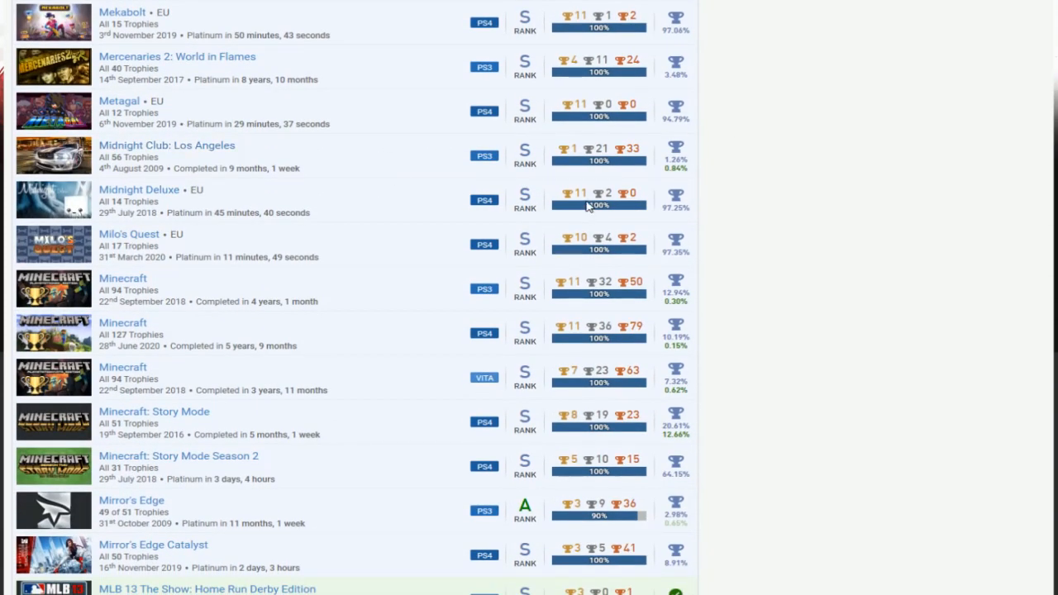
scroll(down, 3)
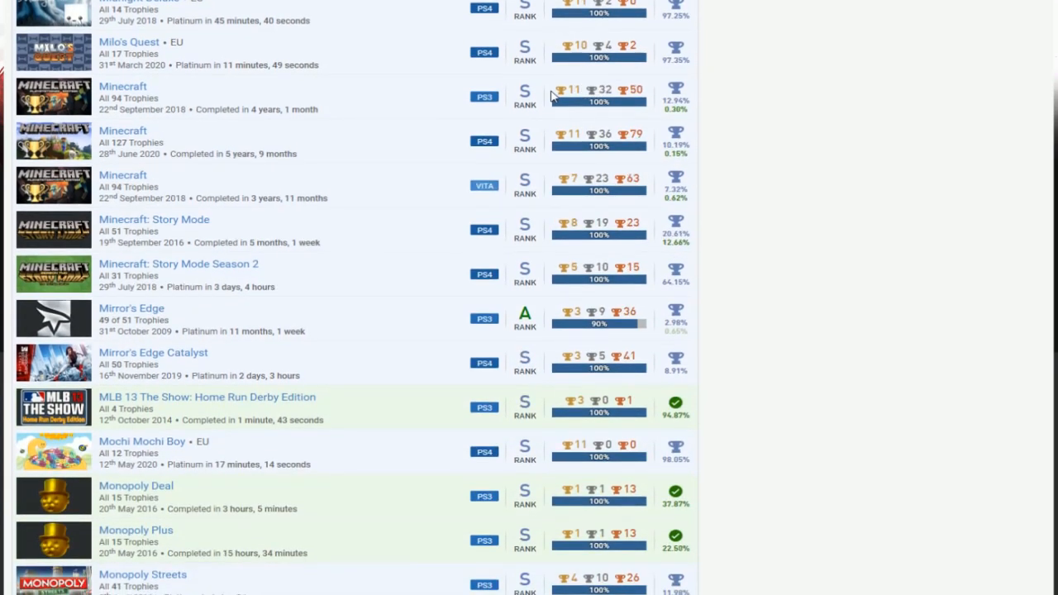
scroll(down, 3)
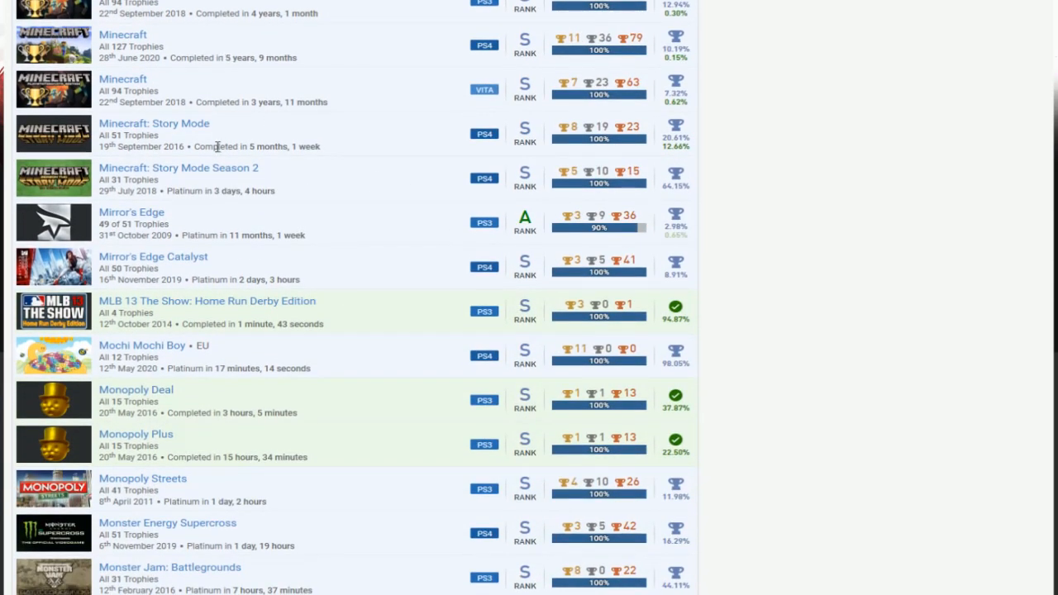
mouse_move(243, 222)
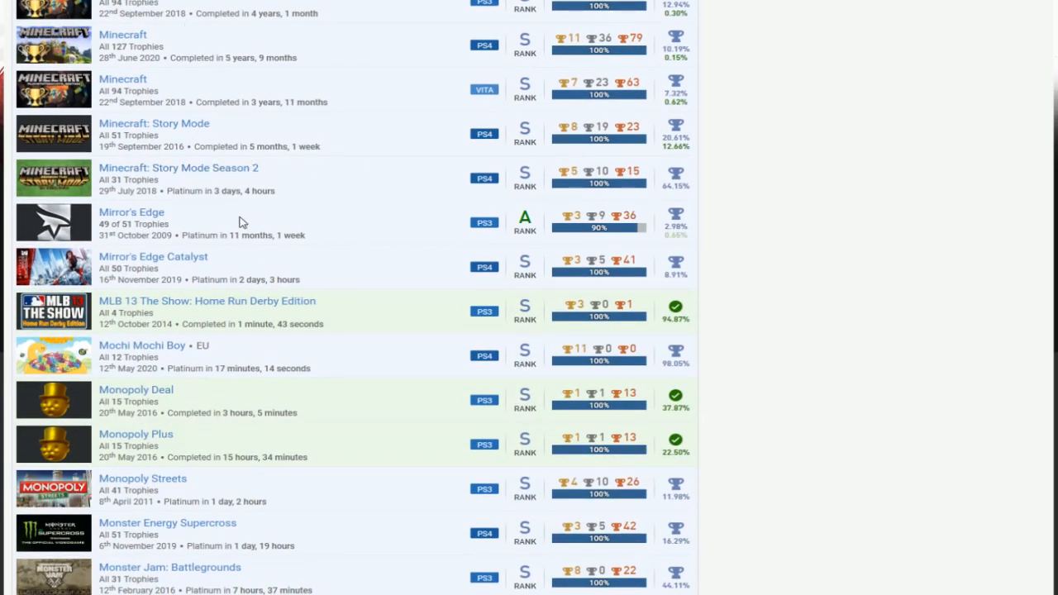
mouse_move(173, 213)
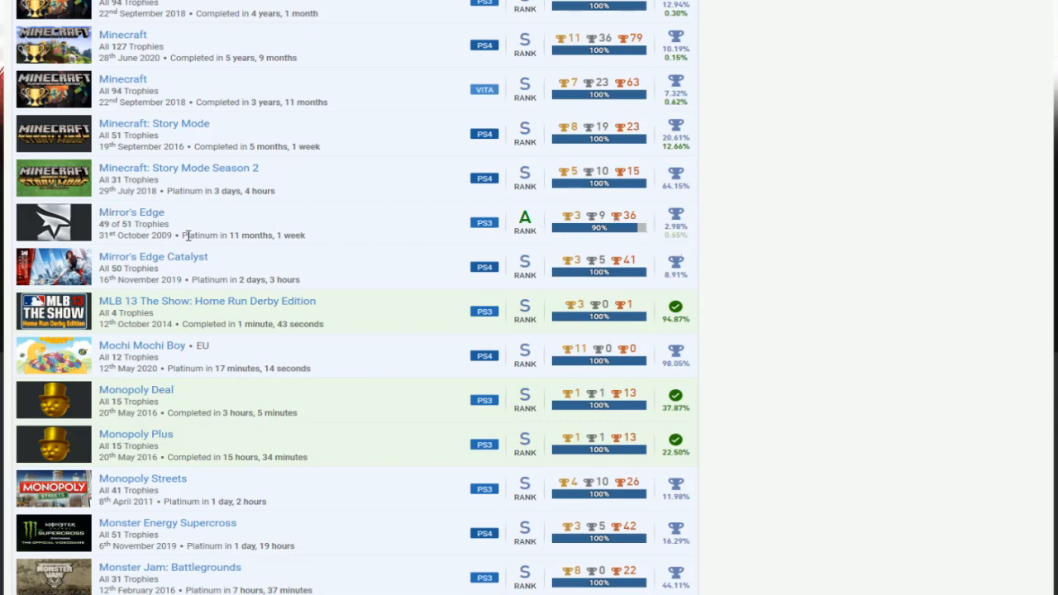
scroll(down, 3)
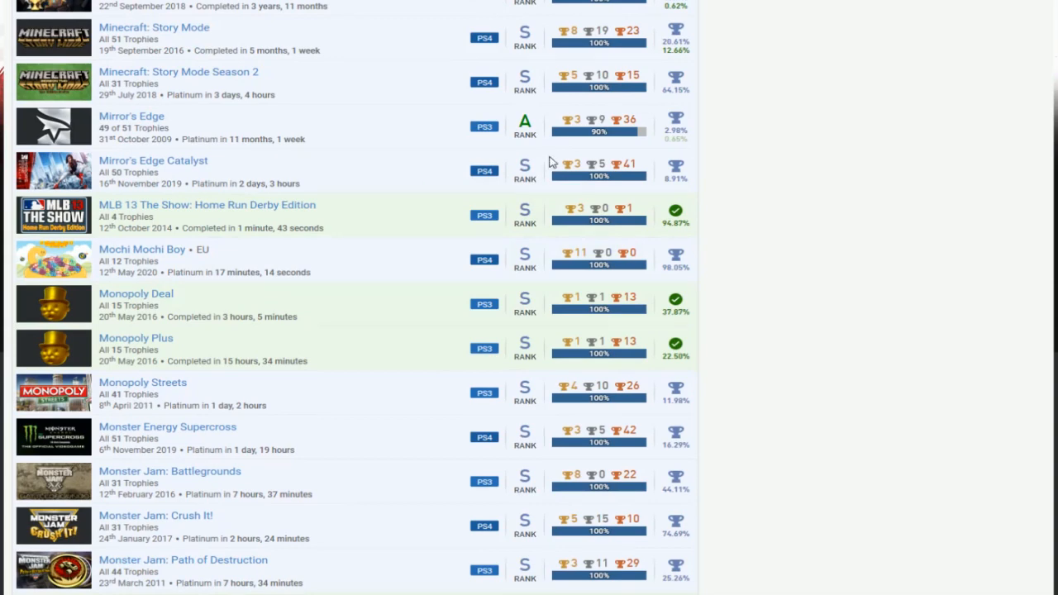
scroll(down, 3)
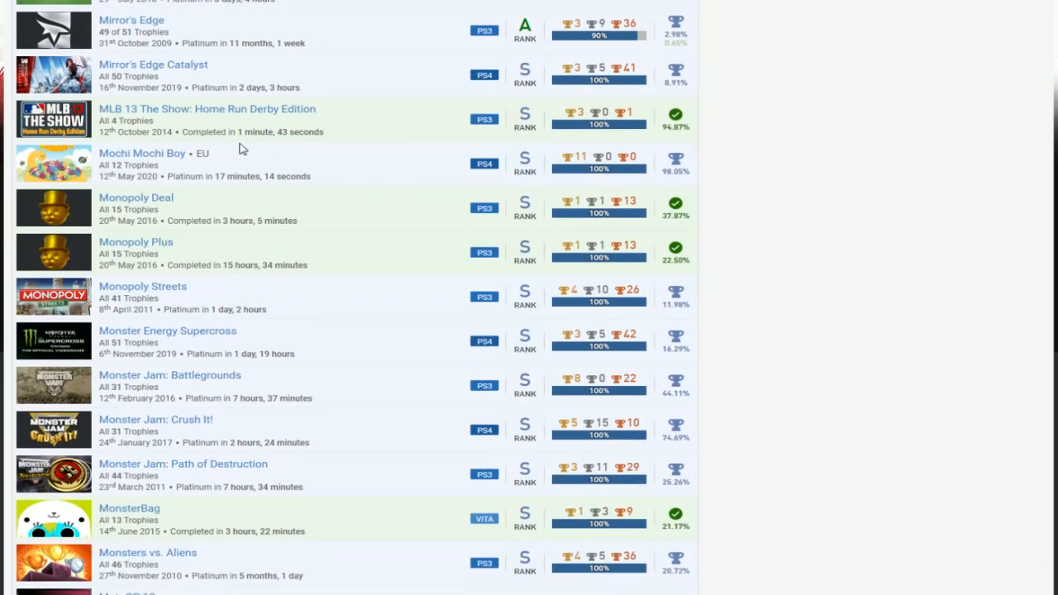
mouse_move(530, 132)
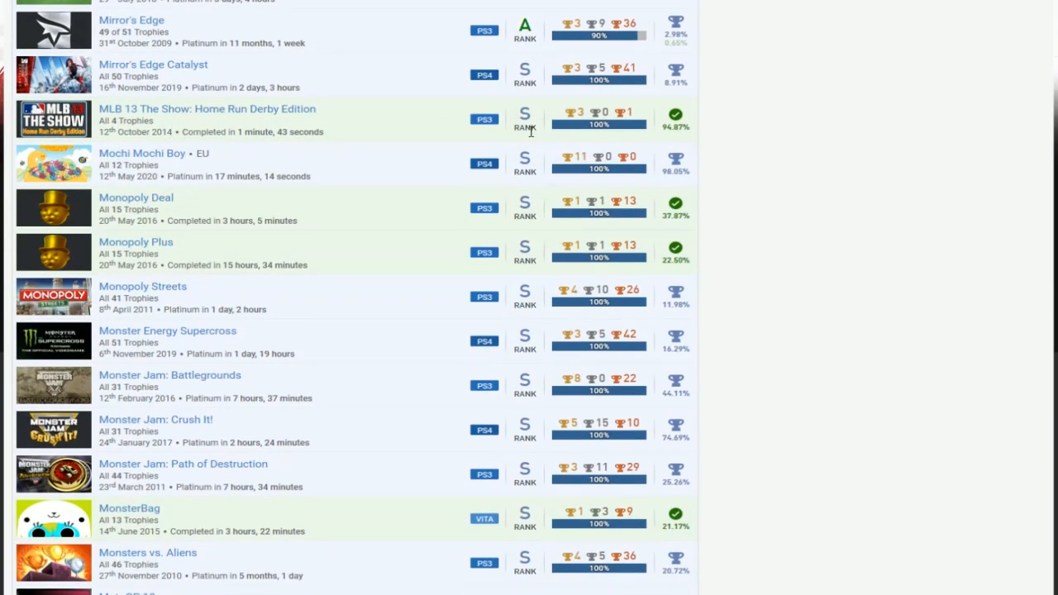
scroll(down, 3)
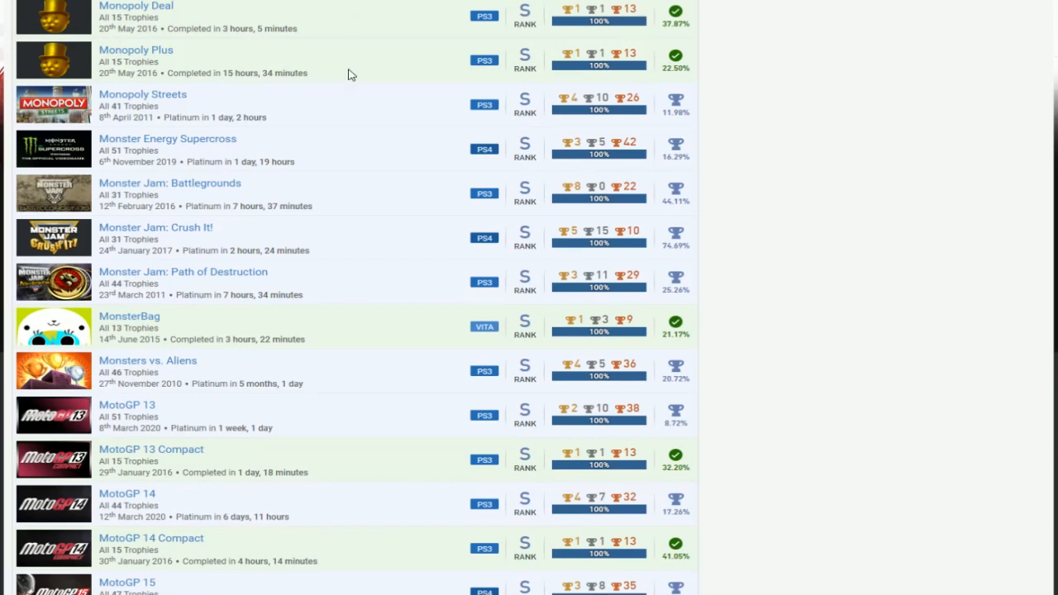
mouse_move(360, 149)
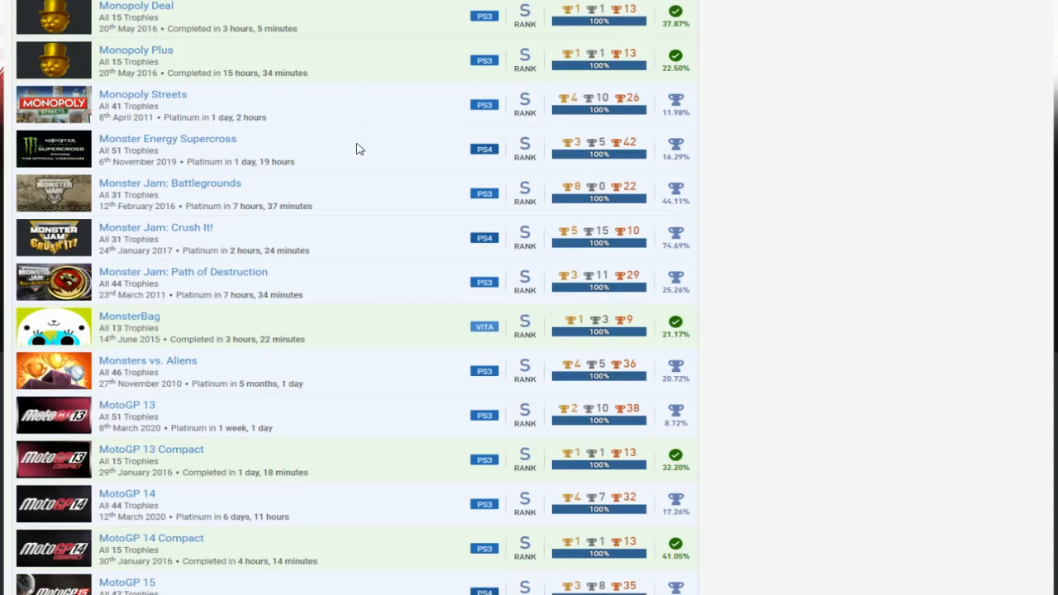
mouse_move(303, 150)
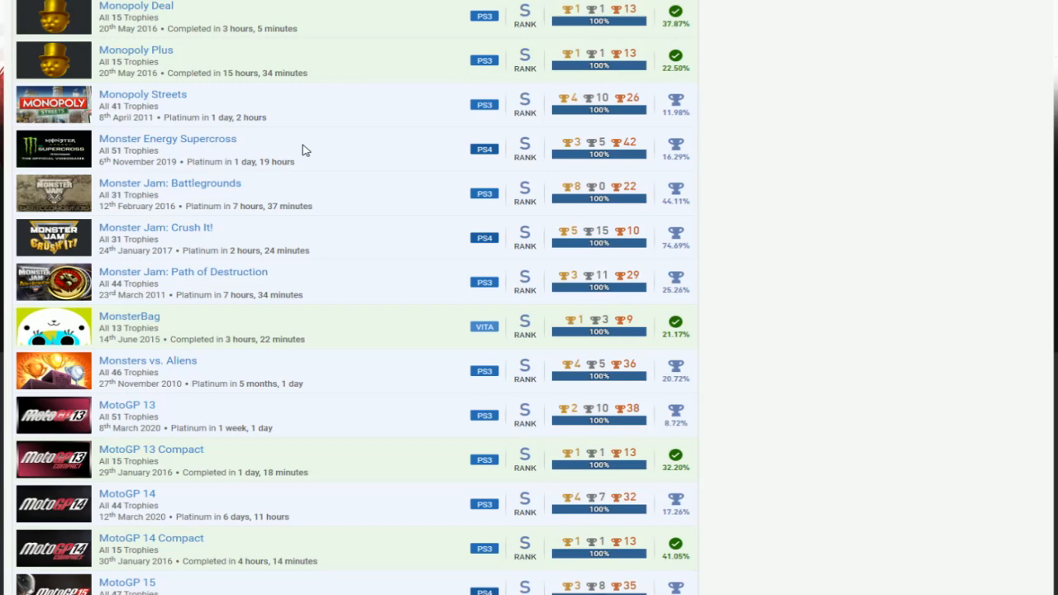
scroll(down, 3)
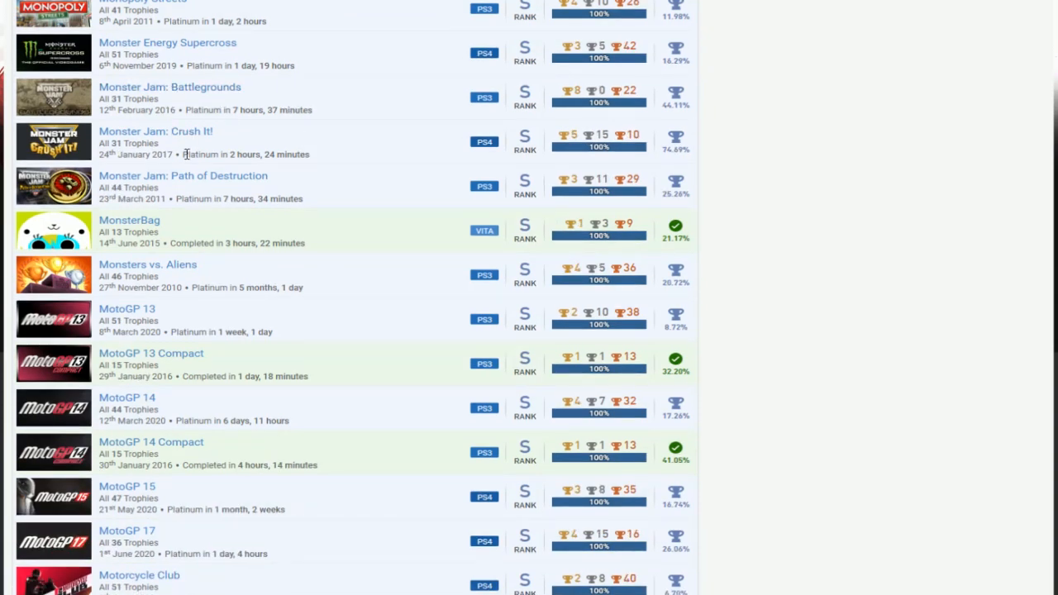
mouse_move(361, 211)
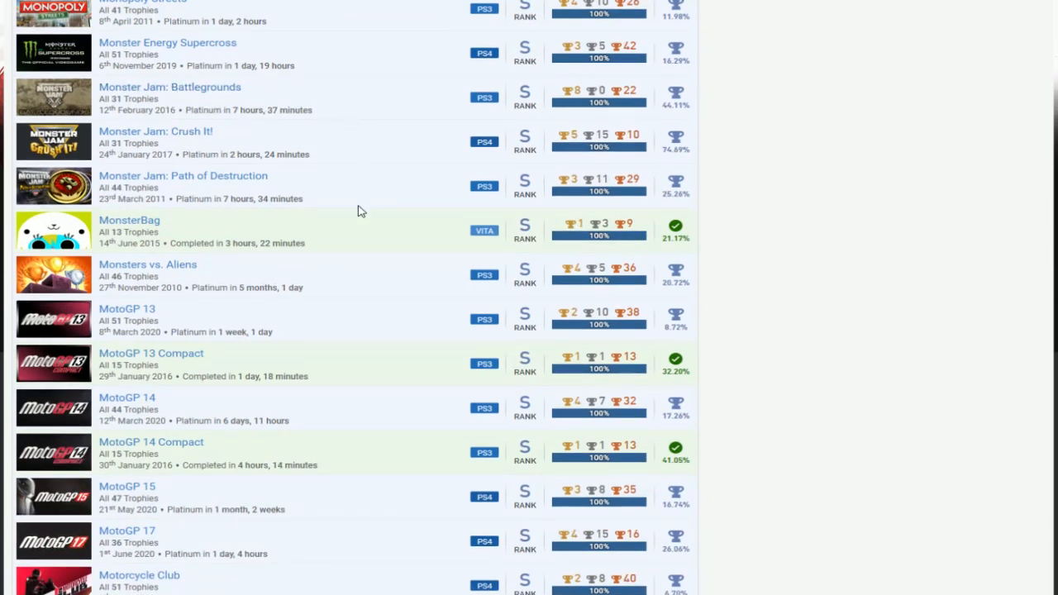
mouse_move(388, 102)
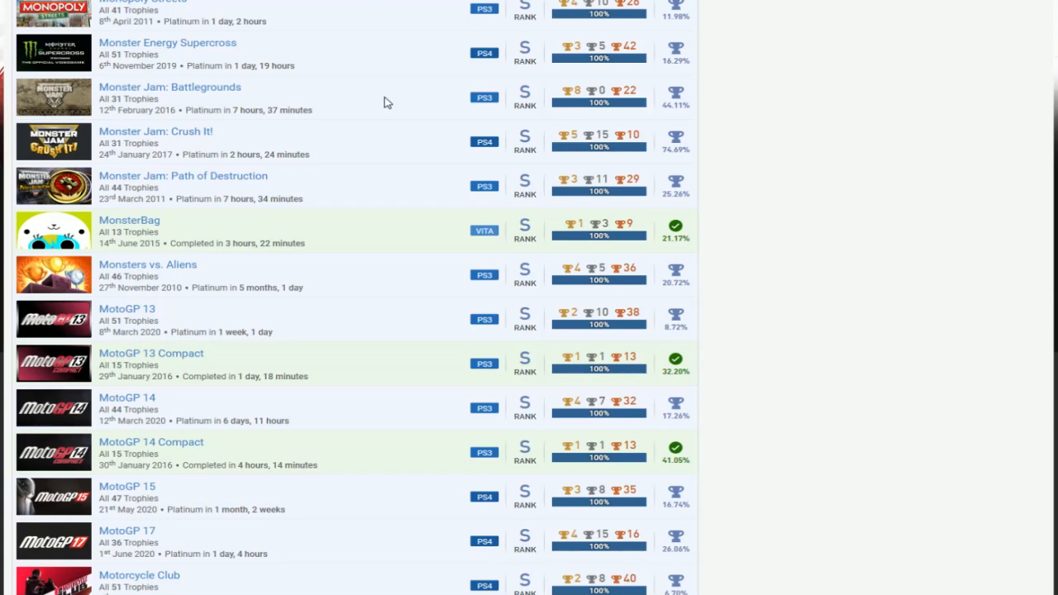
scroll(down, 3)
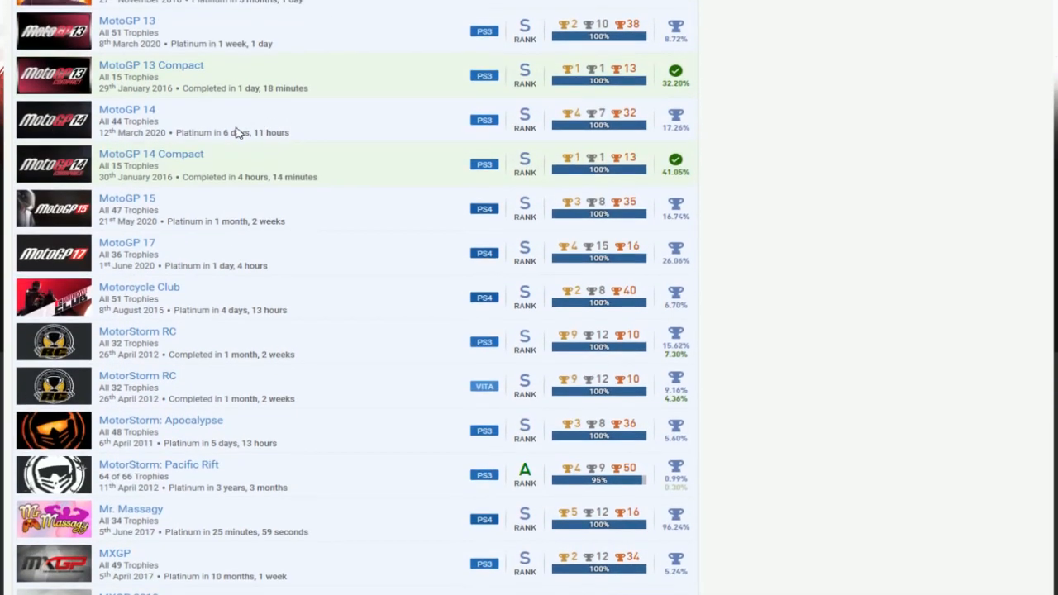
mouse_move(182, 232)
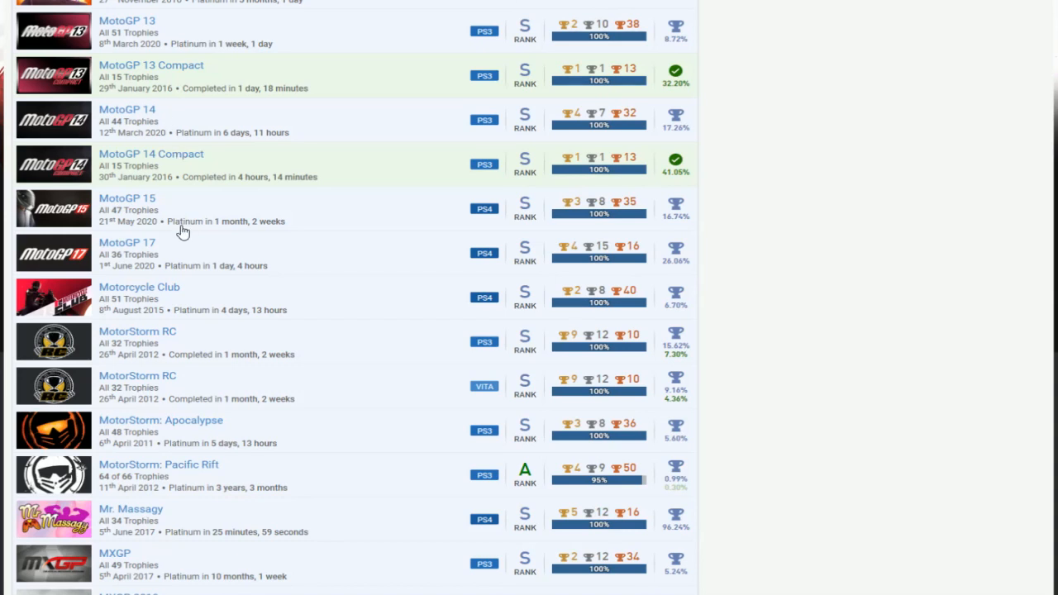
mouse_move(254, 255)
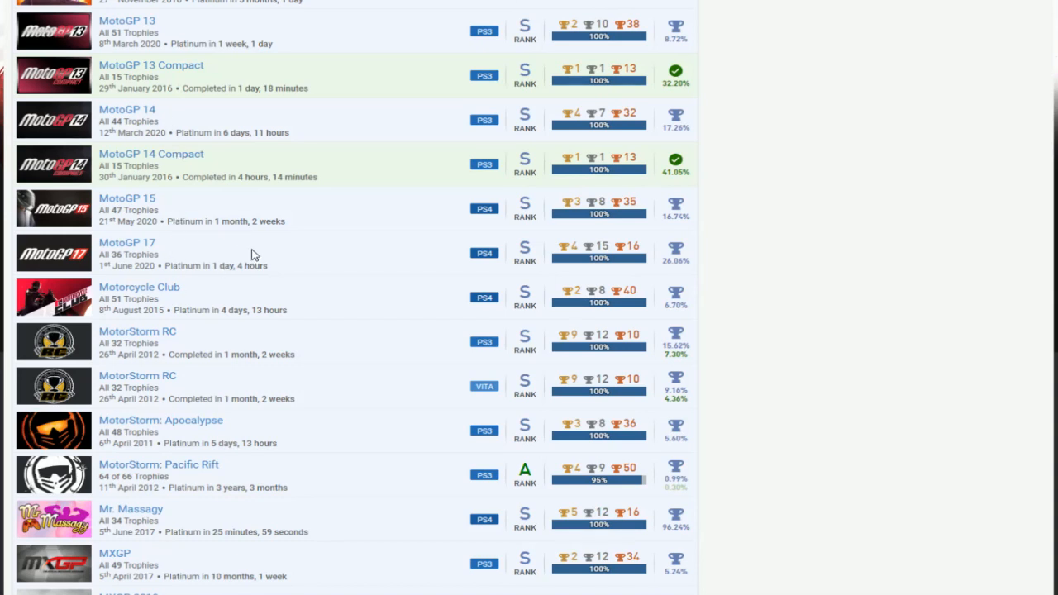
scroll(down, 3)
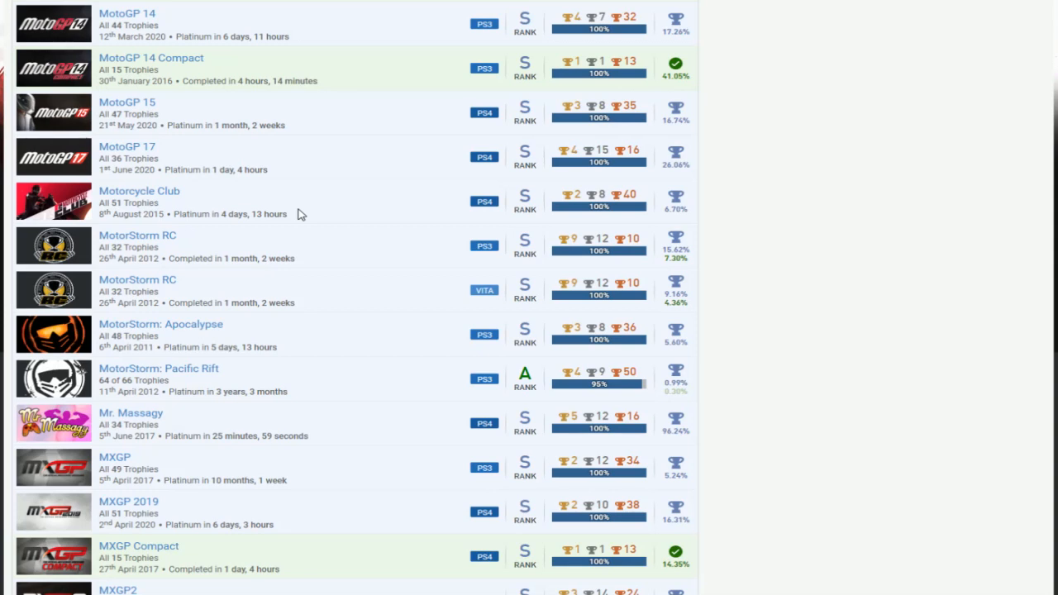
scroll(down, 3)
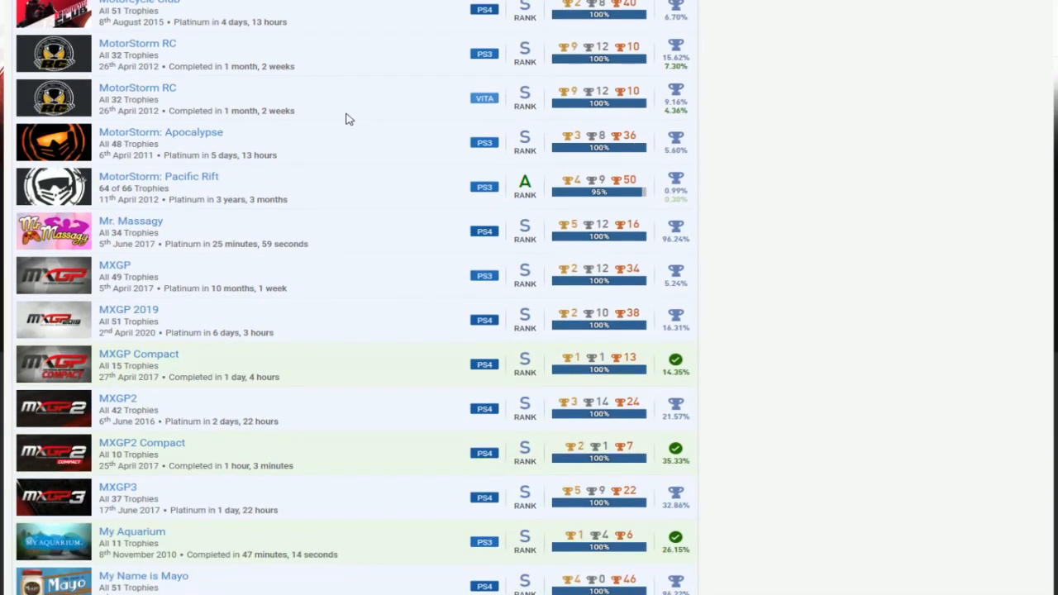
mouse_move(186, 188)
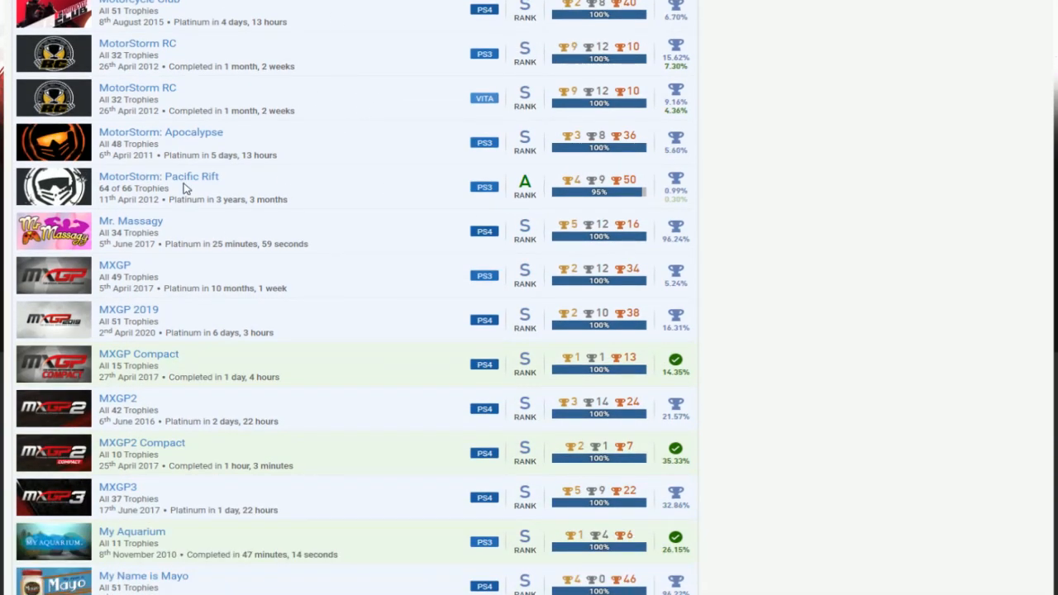
mouse_move(377, 162)
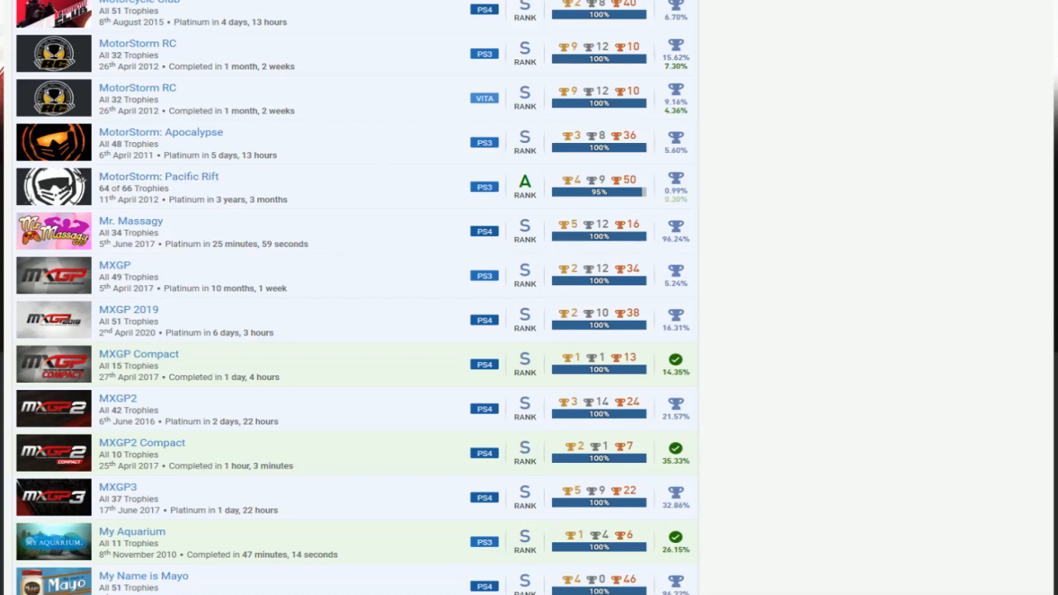
mouse_move(417, 192)
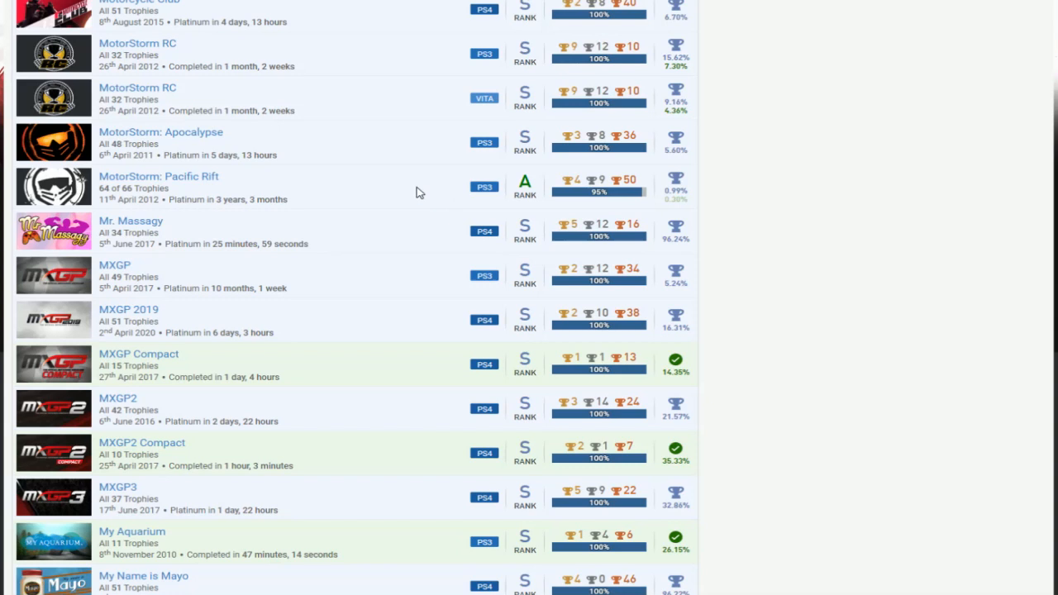
scroll(down, 3)
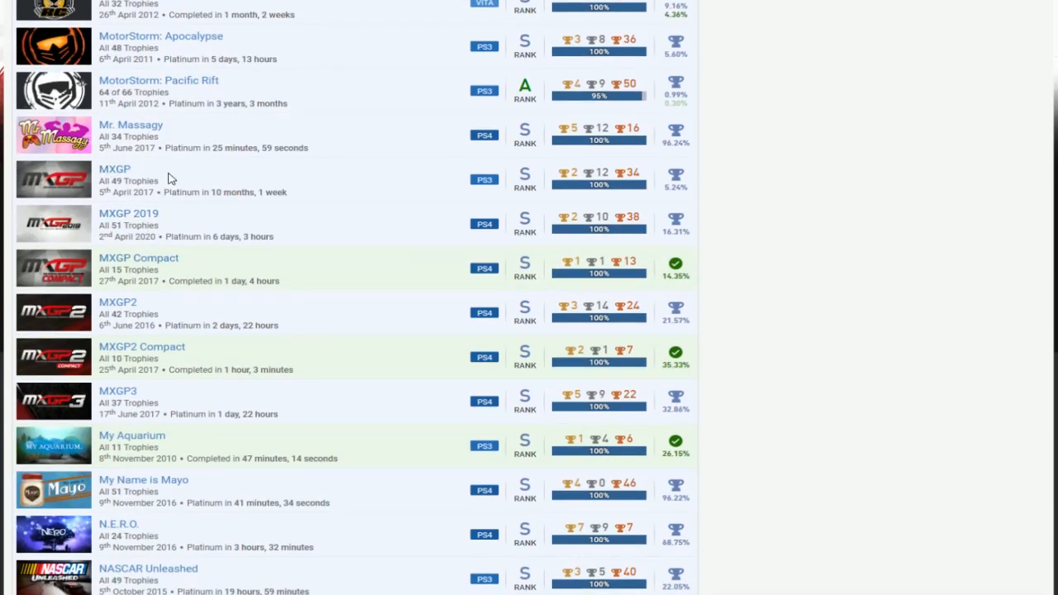
mouse_move(186, 300)
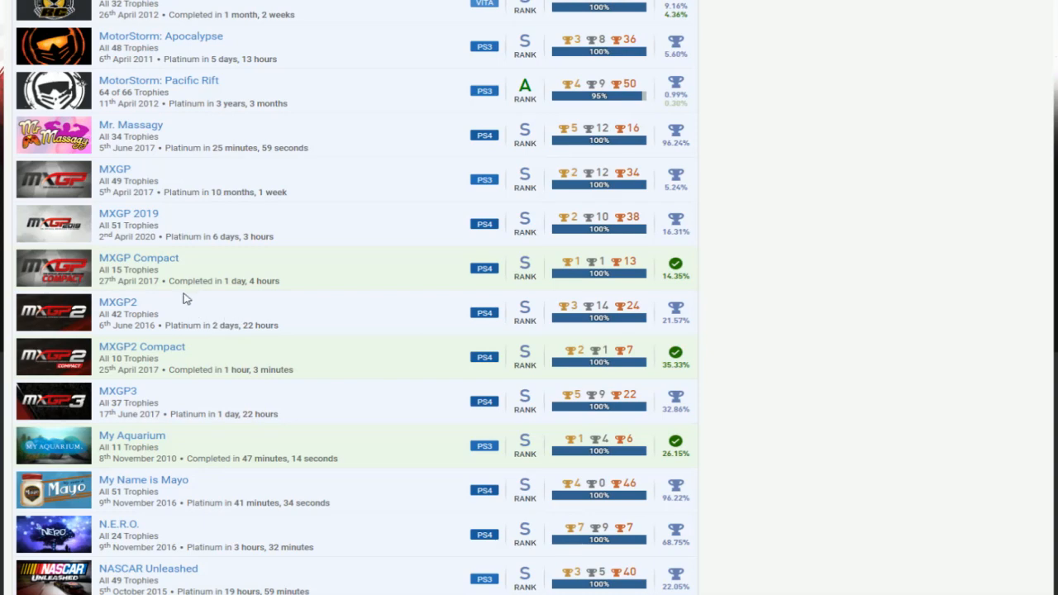
scroll(down, 3)
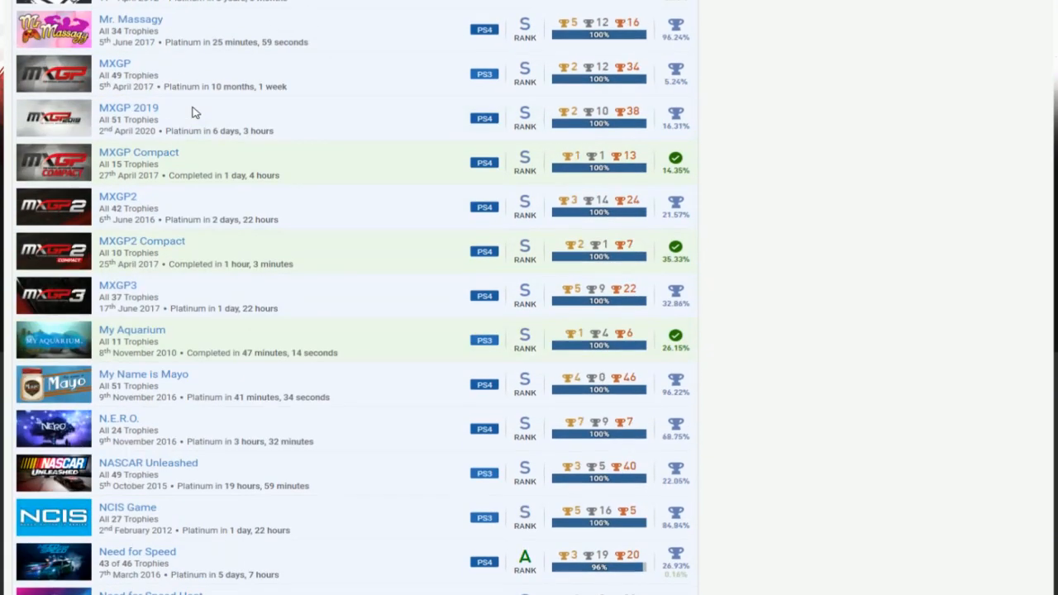
scroll(down, 3)
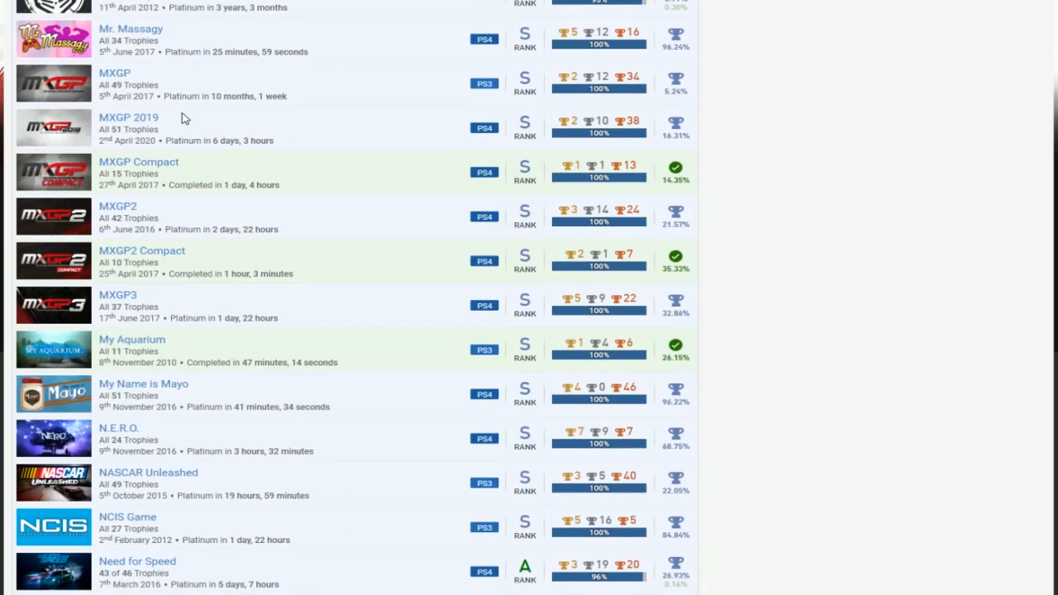
mouse_move(576, 108)
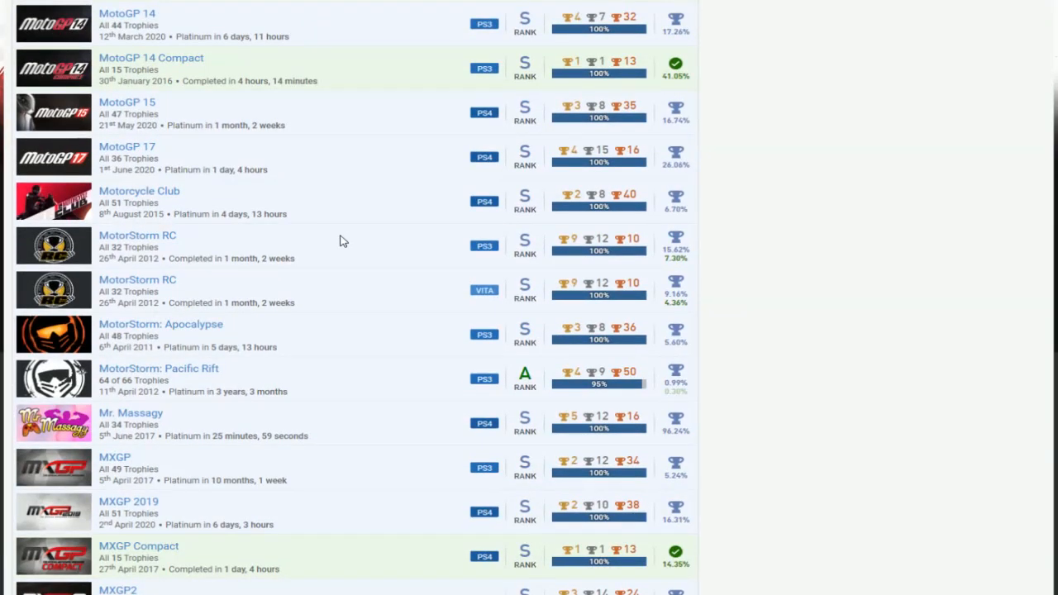
scroll(down, 3)
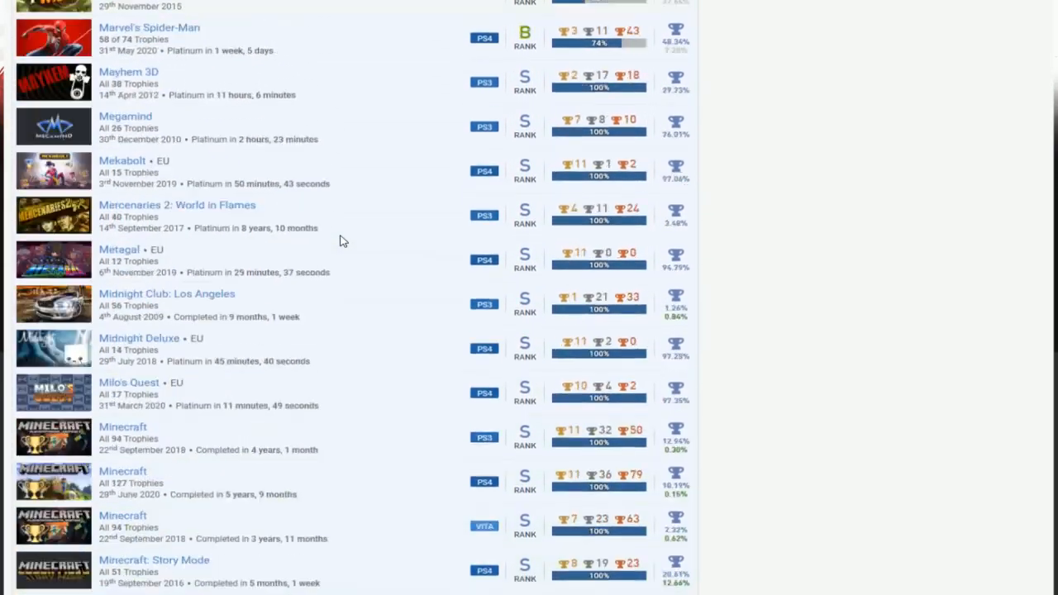
scroll(down, 3)
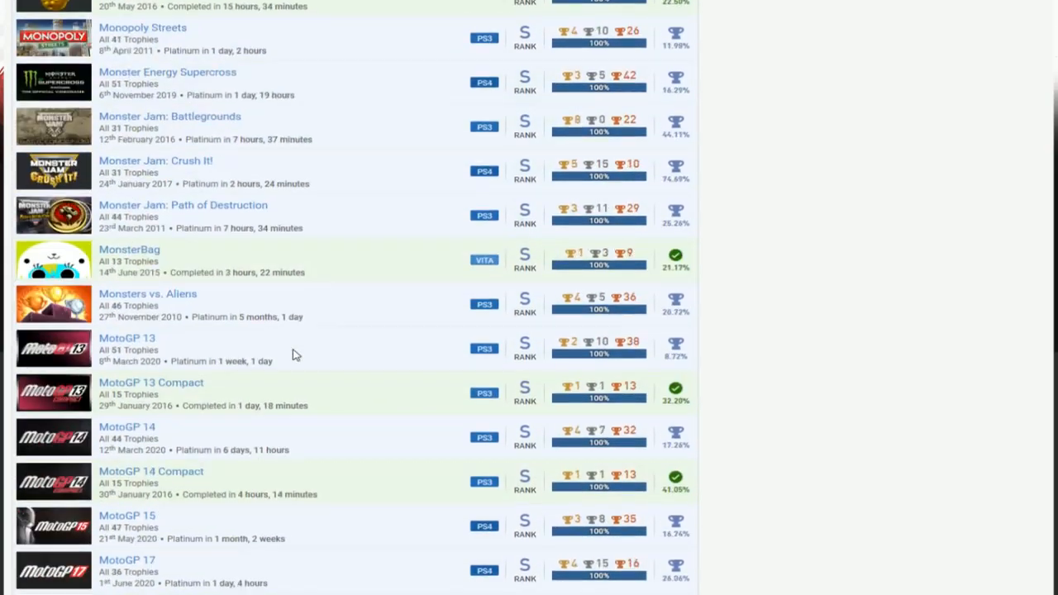
scroll(down, 3)
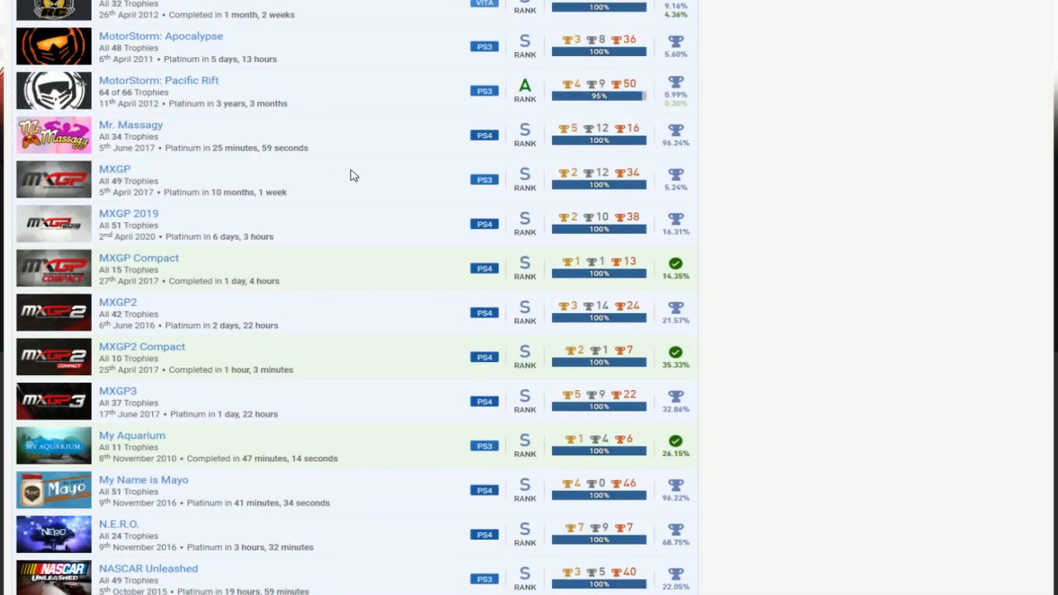
scroll(down, 3)
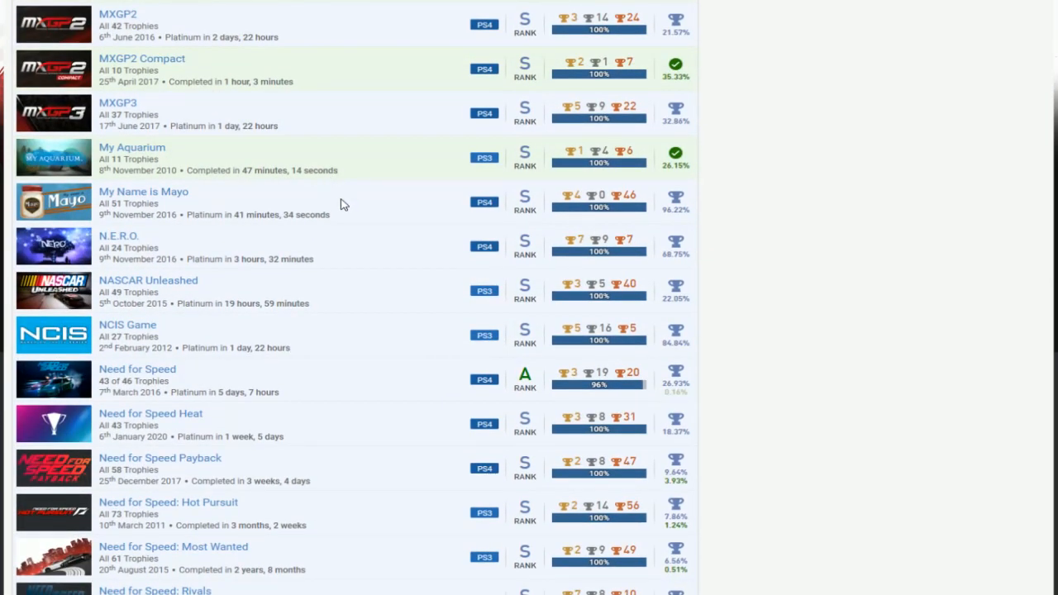
scroll(down, 3)
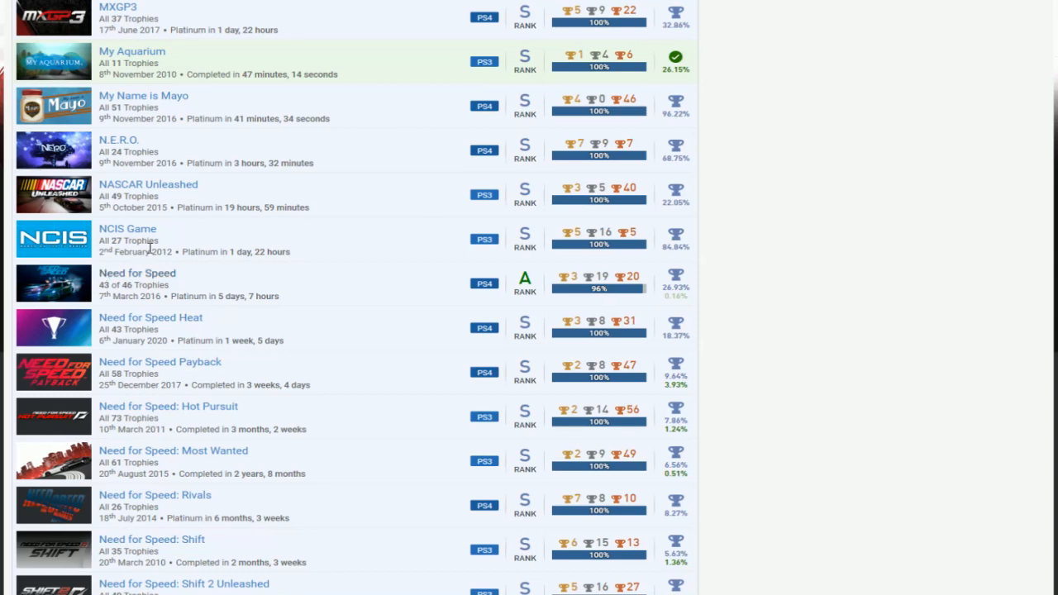
scroll(down, 3)
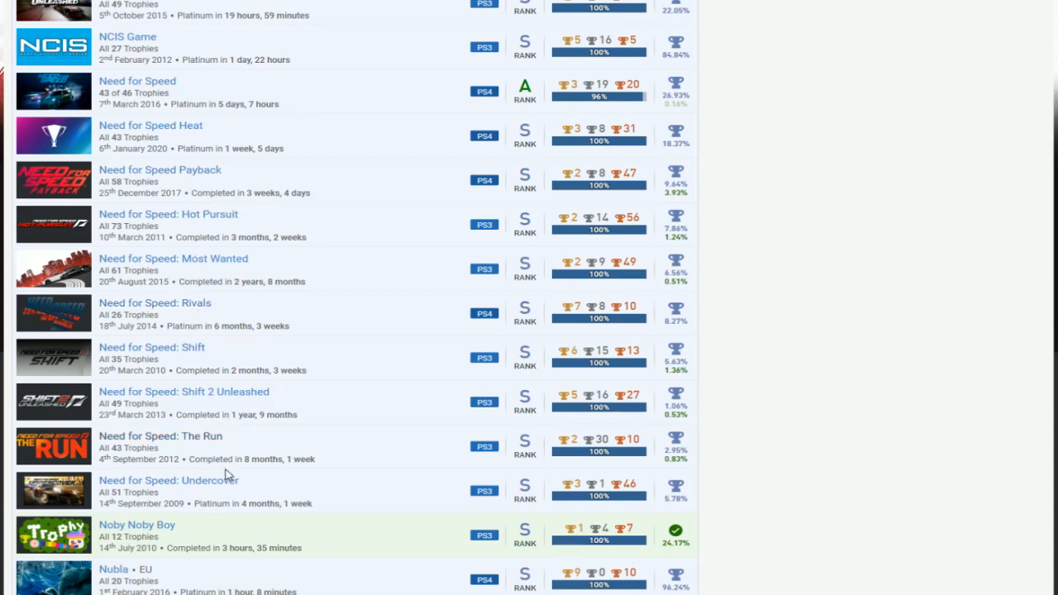
mouse_move(348, 443)
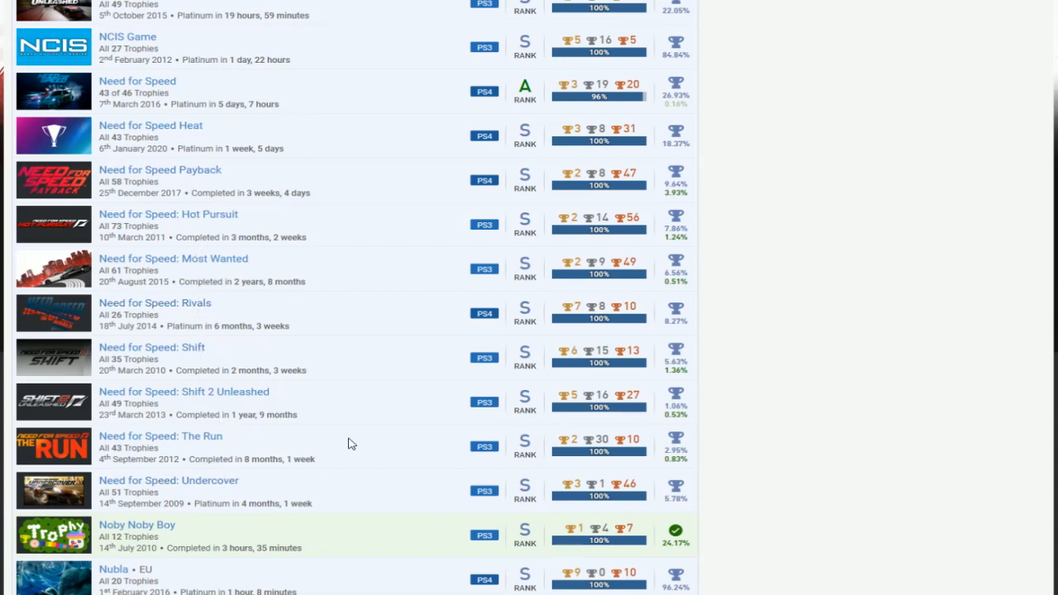
mouse_move(391, 396)
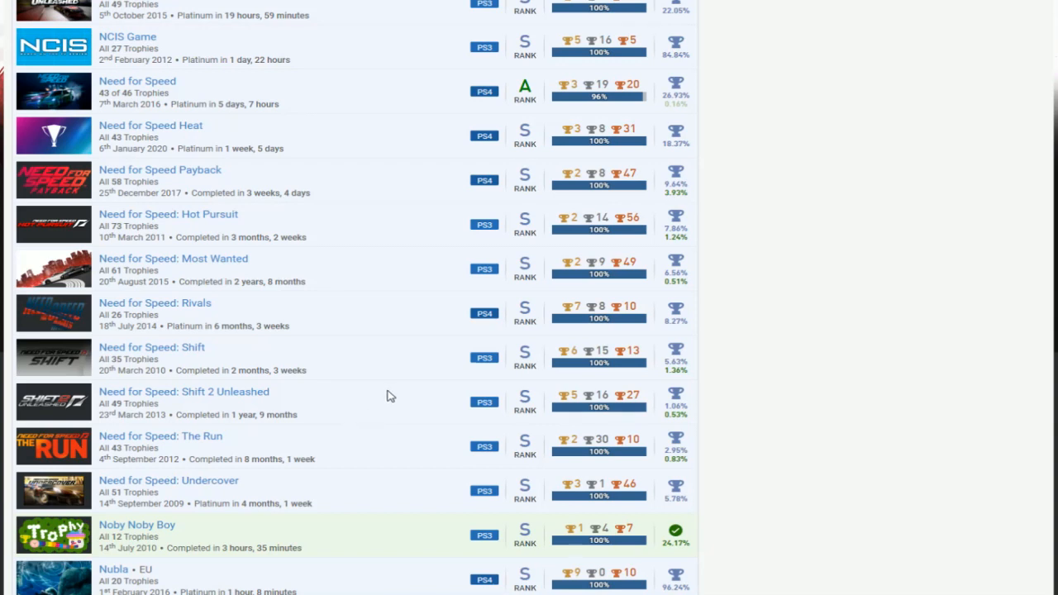
mouse_move(372, 411)
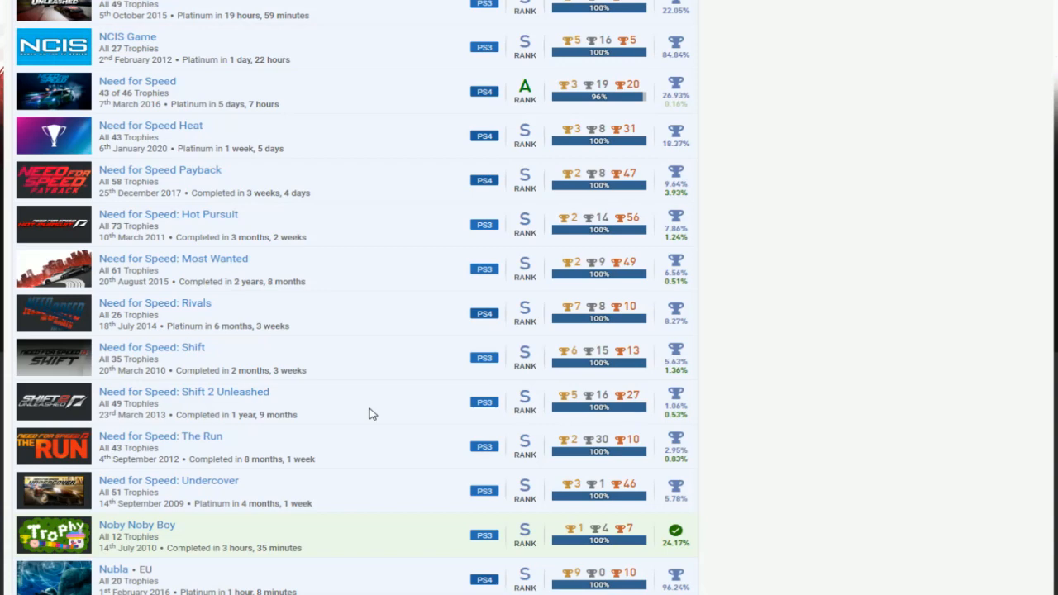
mouse_move(405, 134)
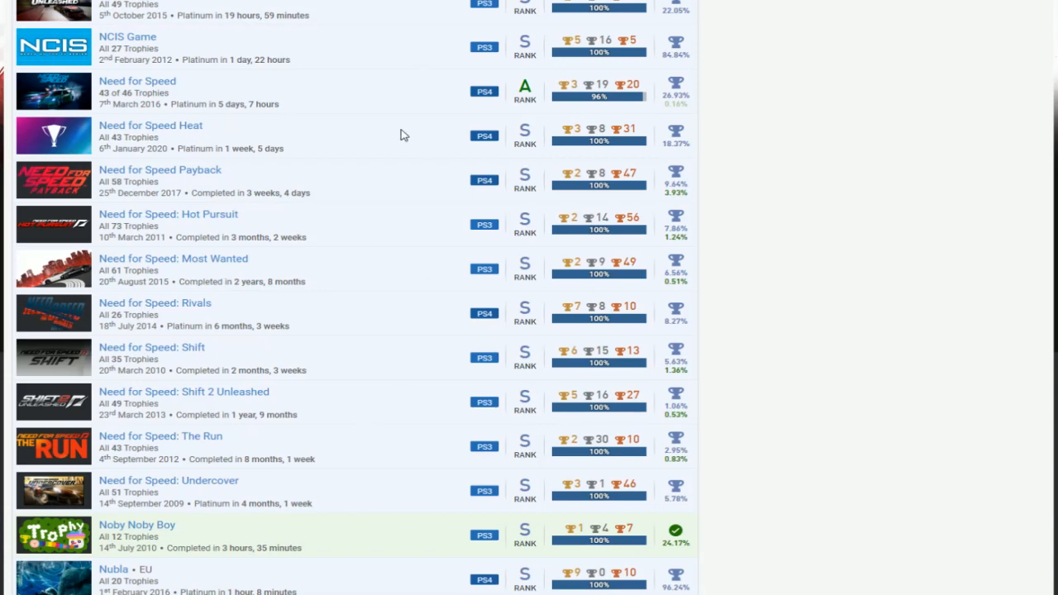
mouse_move(387, 162)
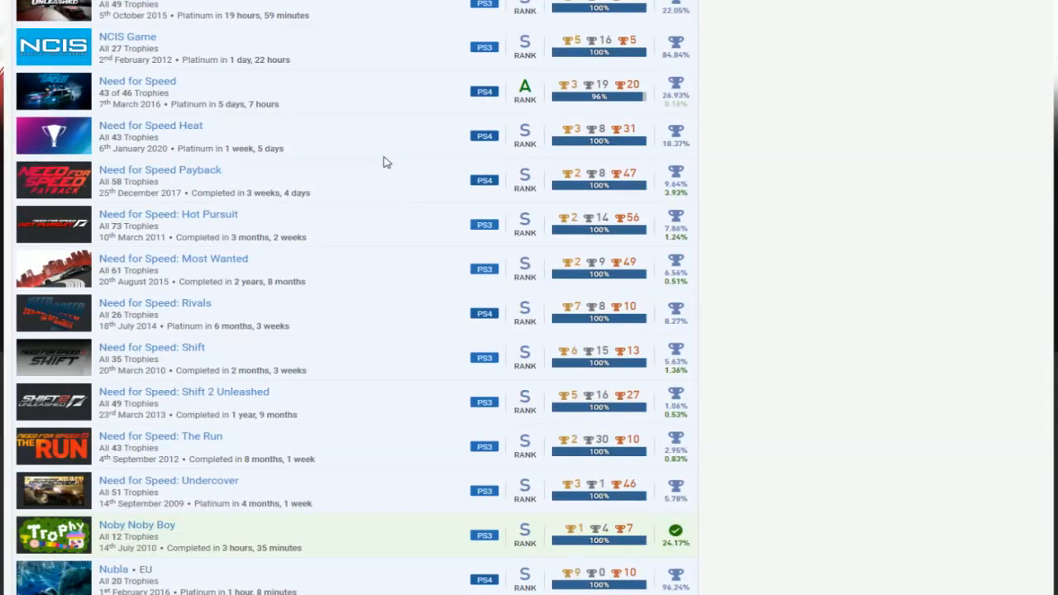
scroll(down, 3)
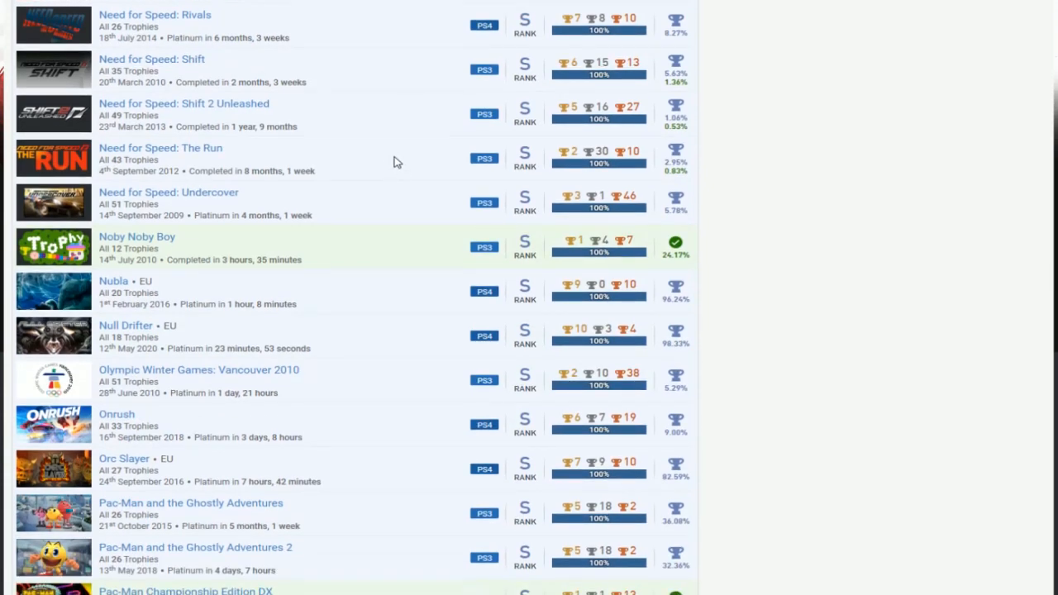
scroll(down, 3)
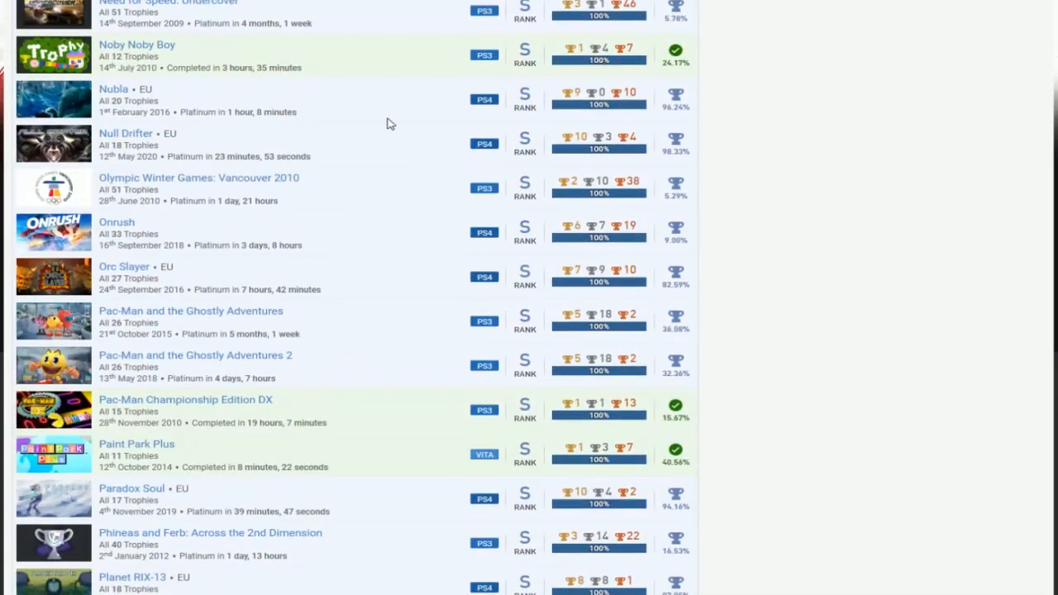
mouse_move(188, 156)
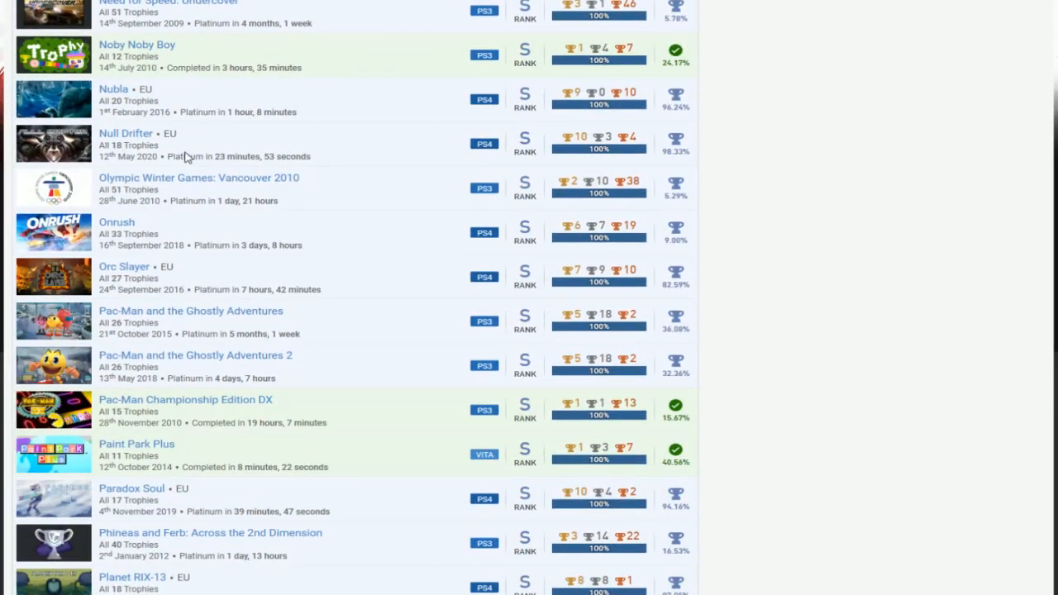
mouse_move(413, 217)
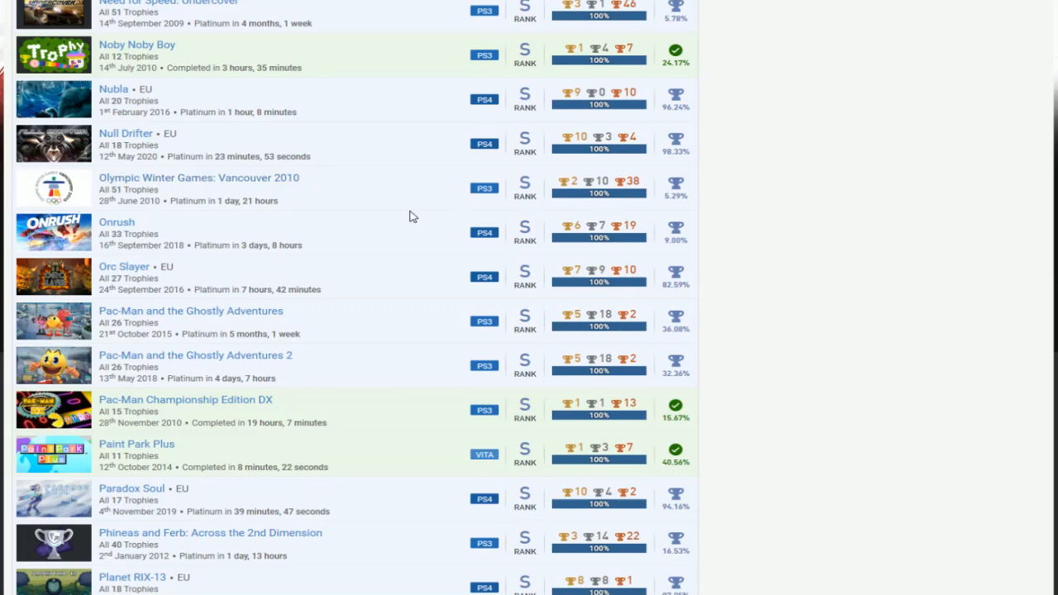
scroll(down, 3)
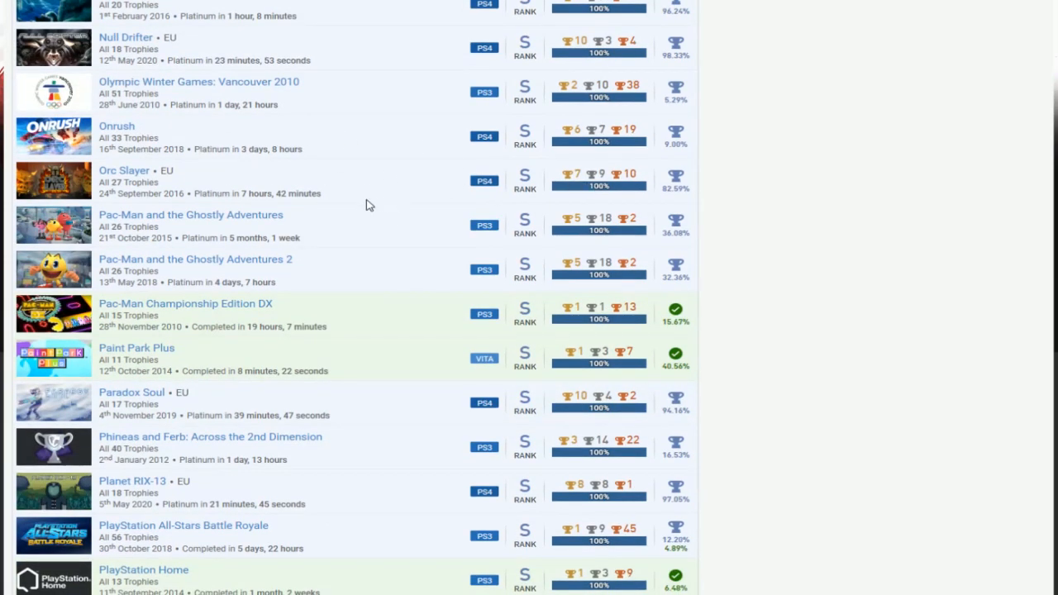
scroll(down, 3)
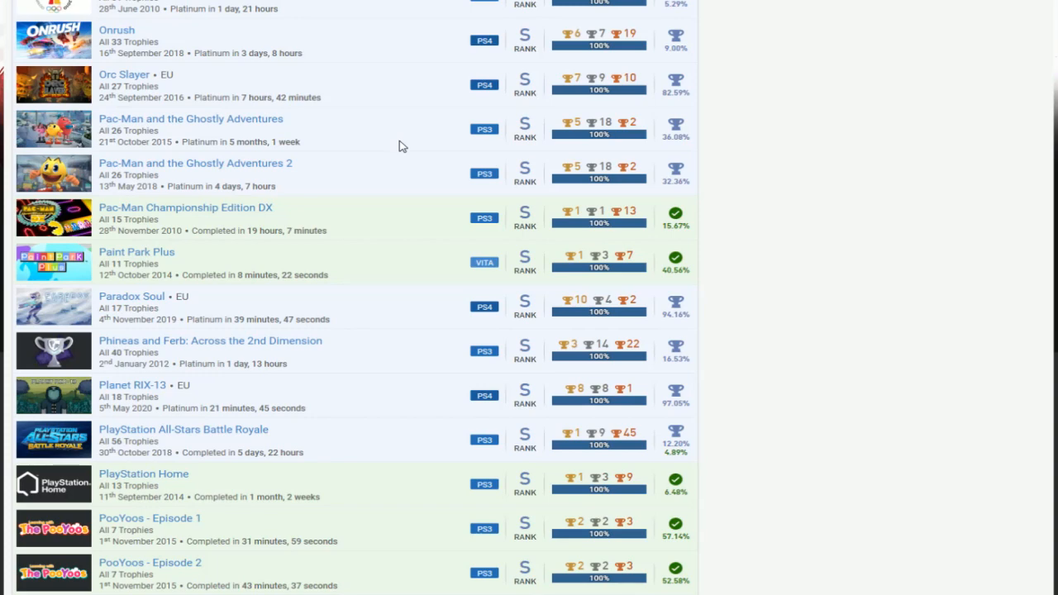
mouse_move(338, 184)
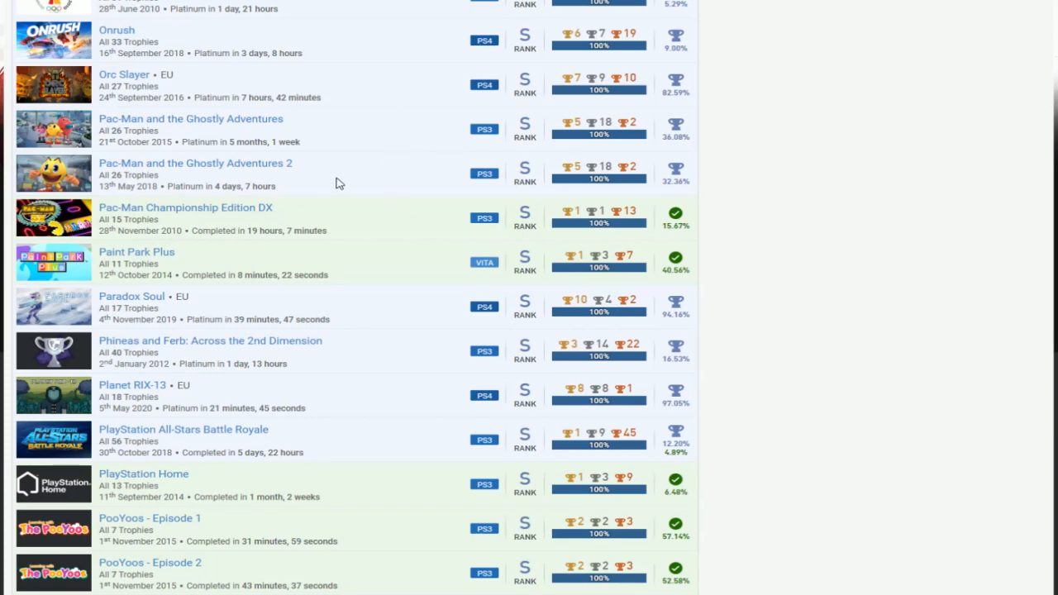
scroll(down, 3)
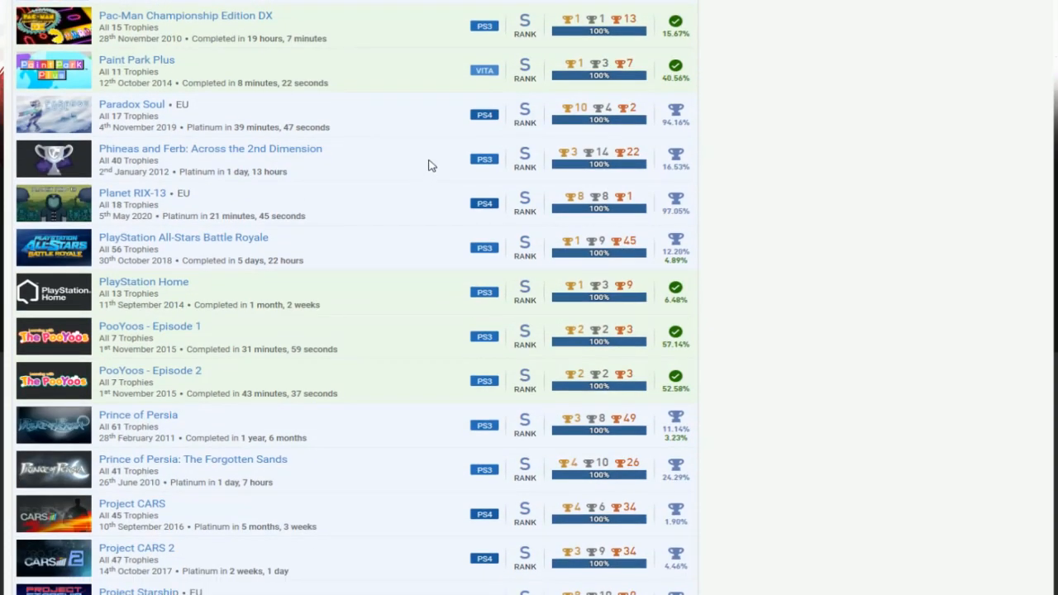
scroll(down, 3)
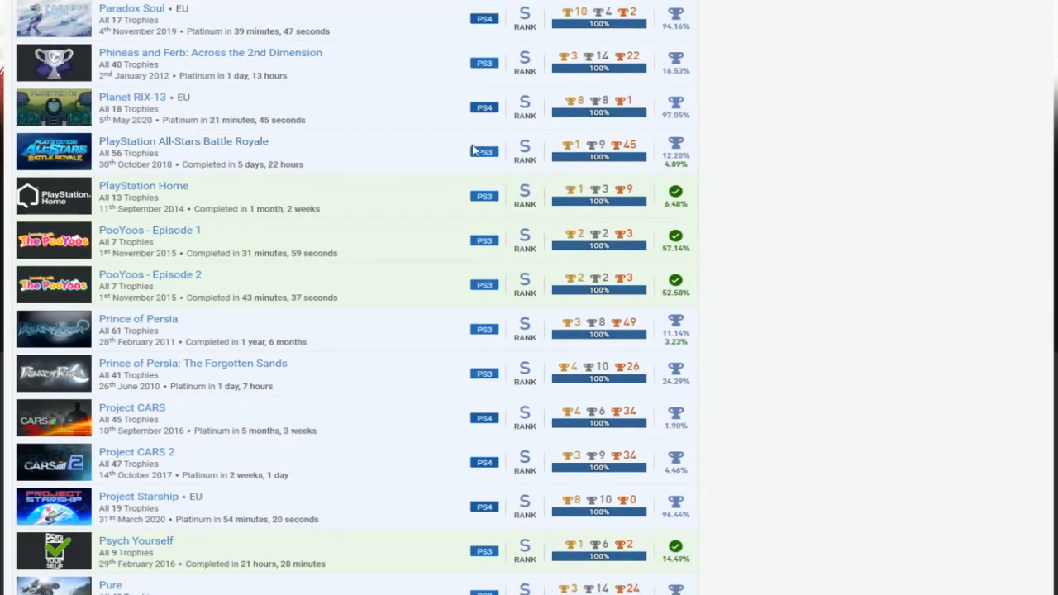
scroll(down, 3)
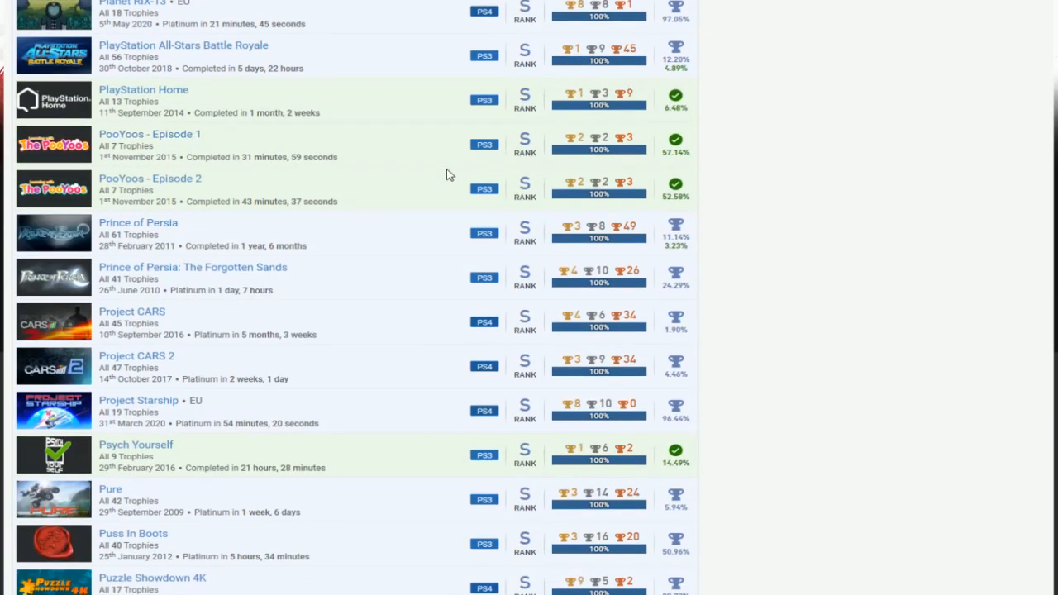
scroll(down, 3)
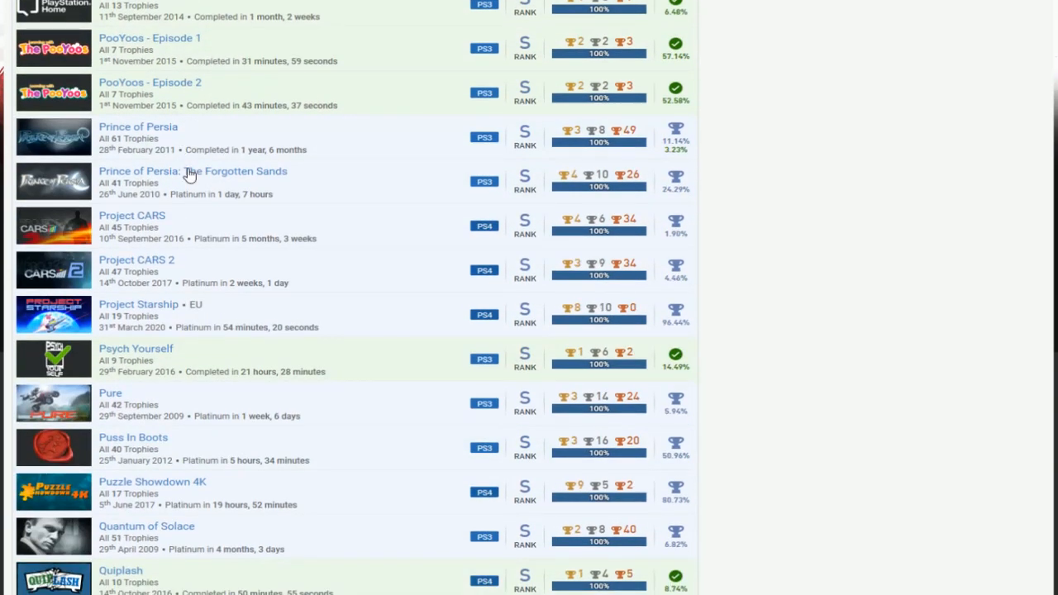
mouse_move(397, 158)
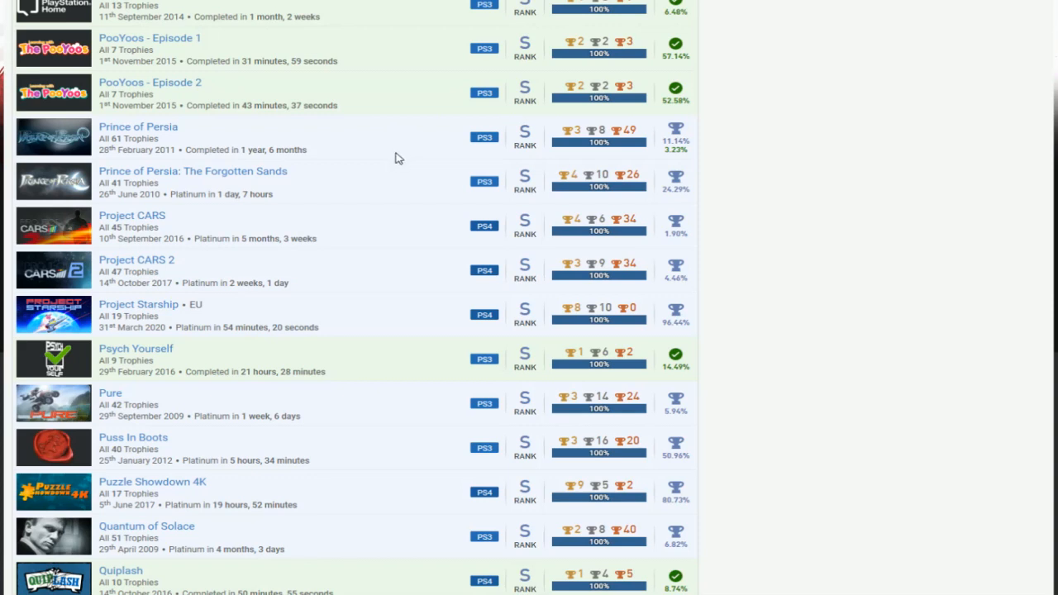
scroll(down, 3)
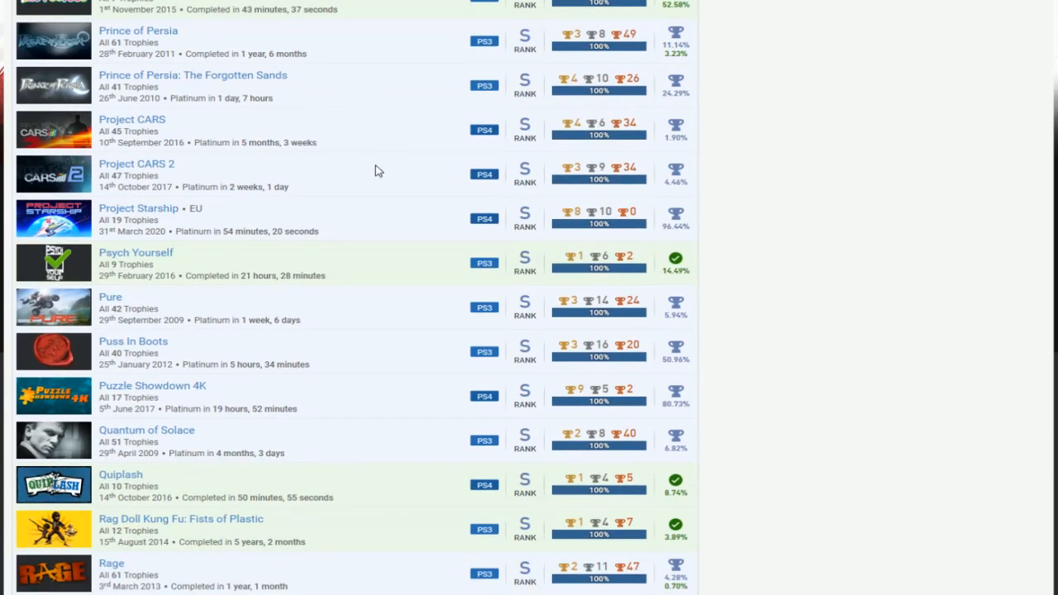
scroll(down, 3)
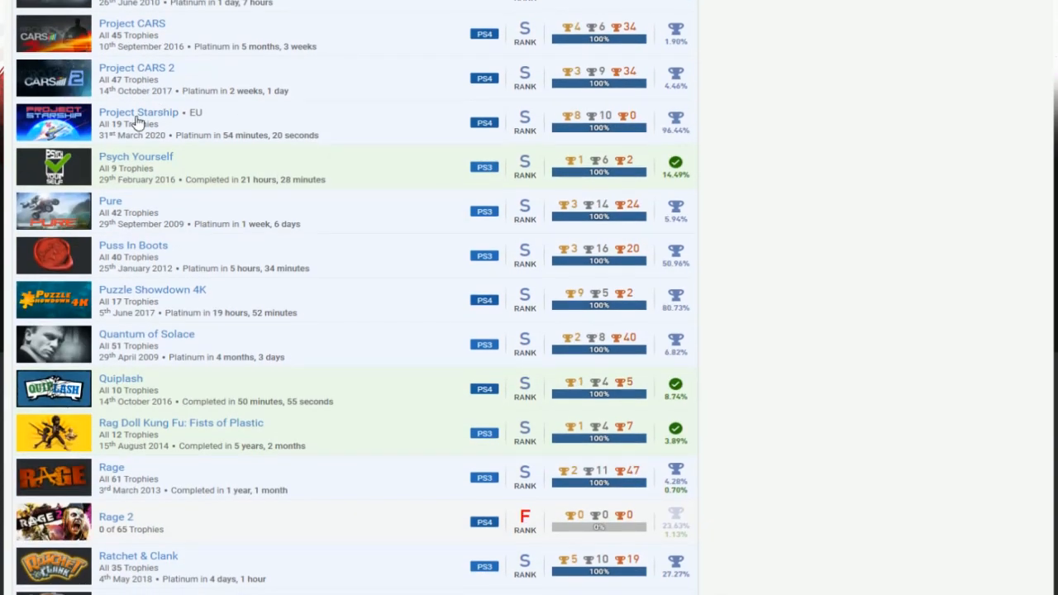
mouse_move(276, 128)
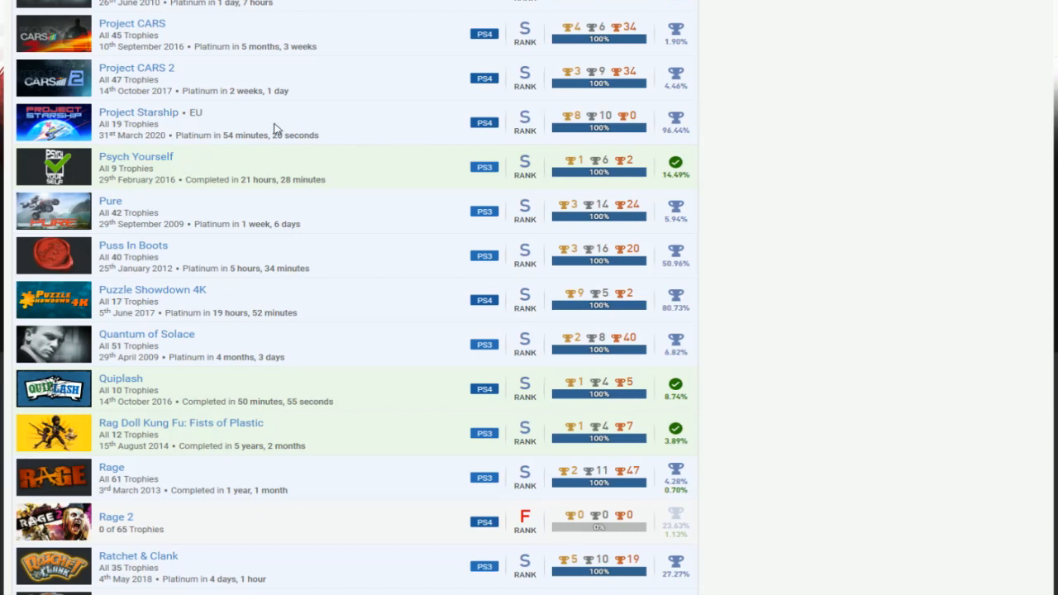
mouse_move(324, 154)
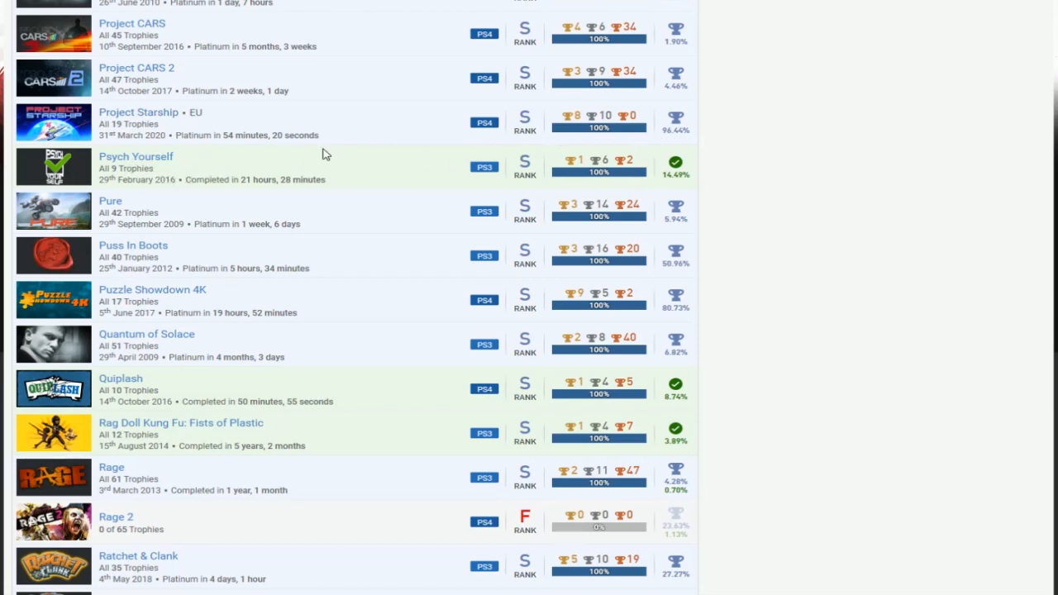
scroll(down, 3)
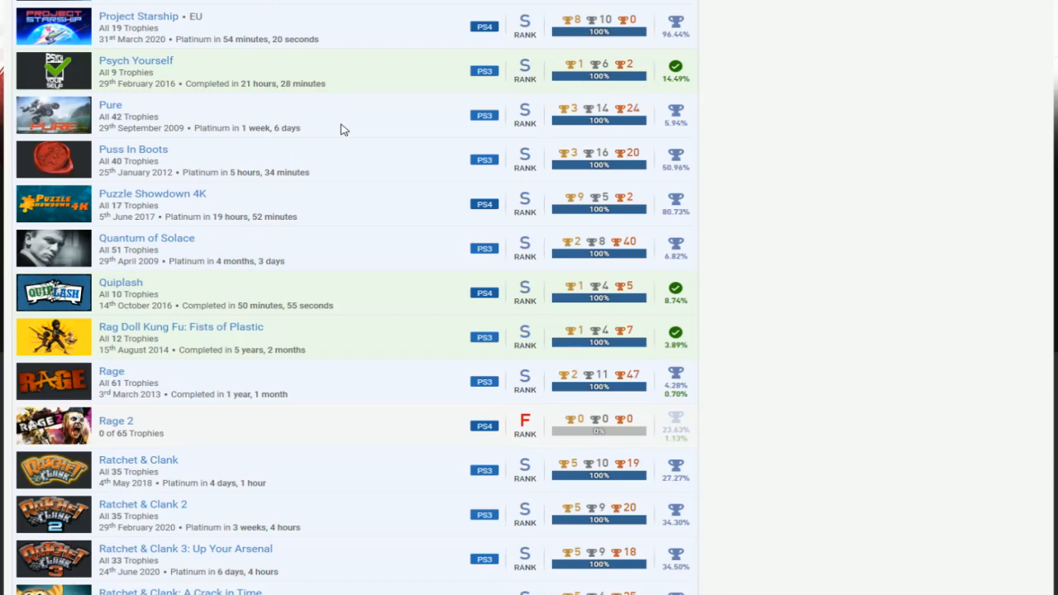
scroll(down, 3)
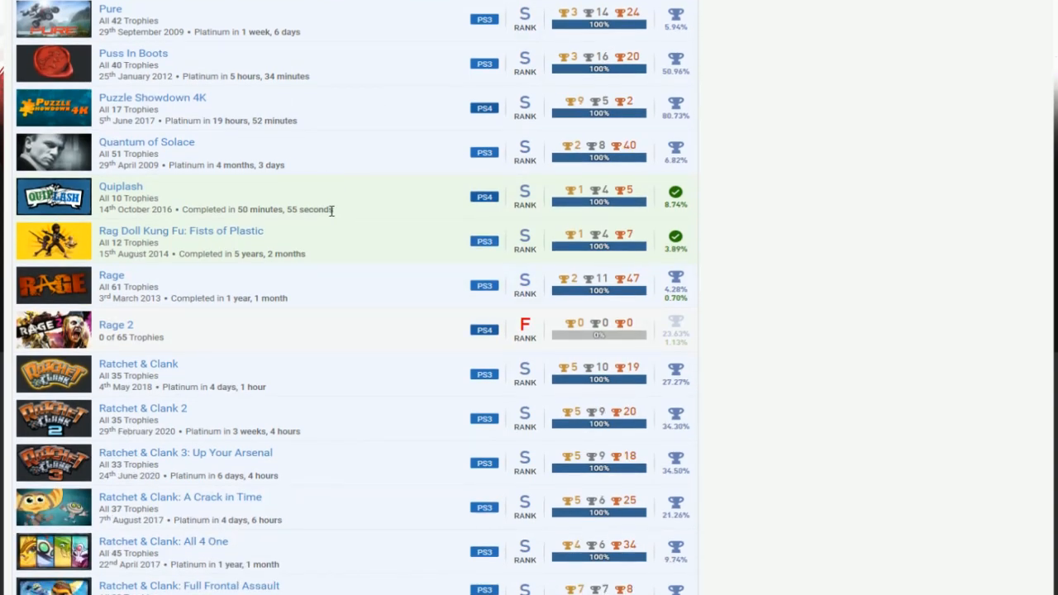
scroll(down, 3)
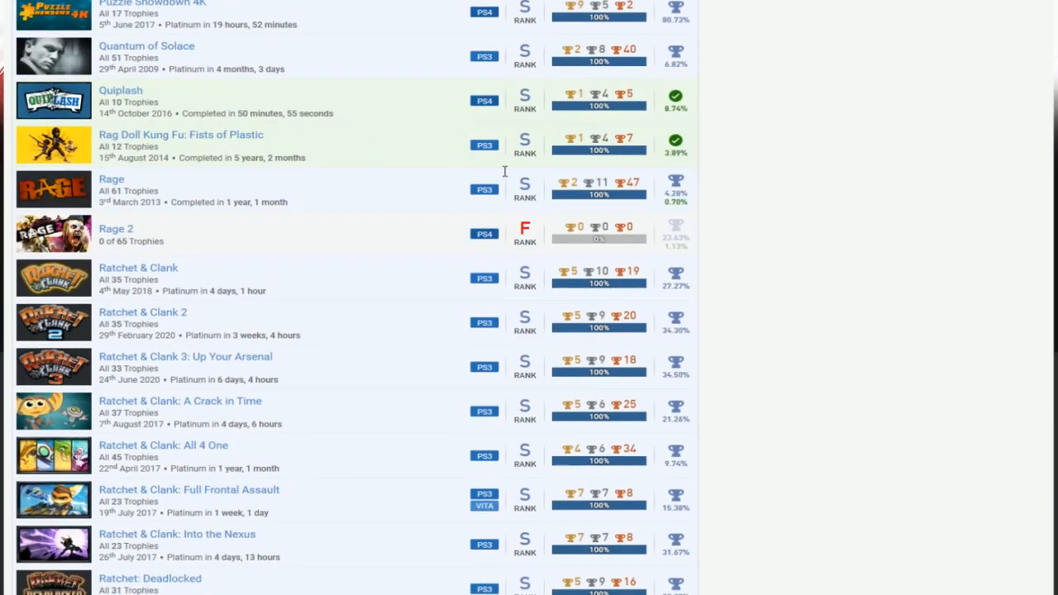
scroll(down, 3)
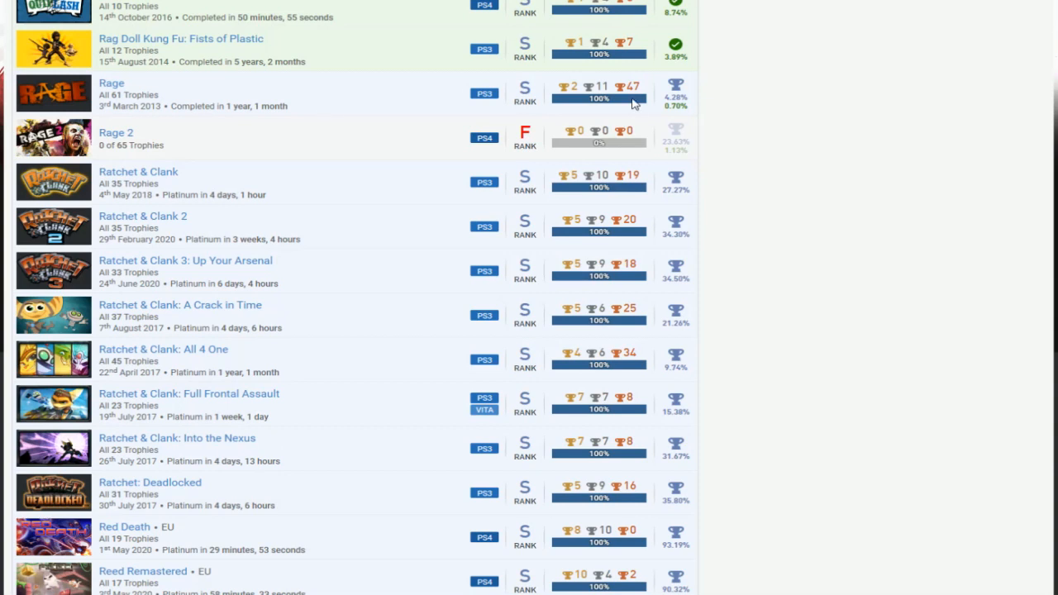
mouse_move(174, 147)
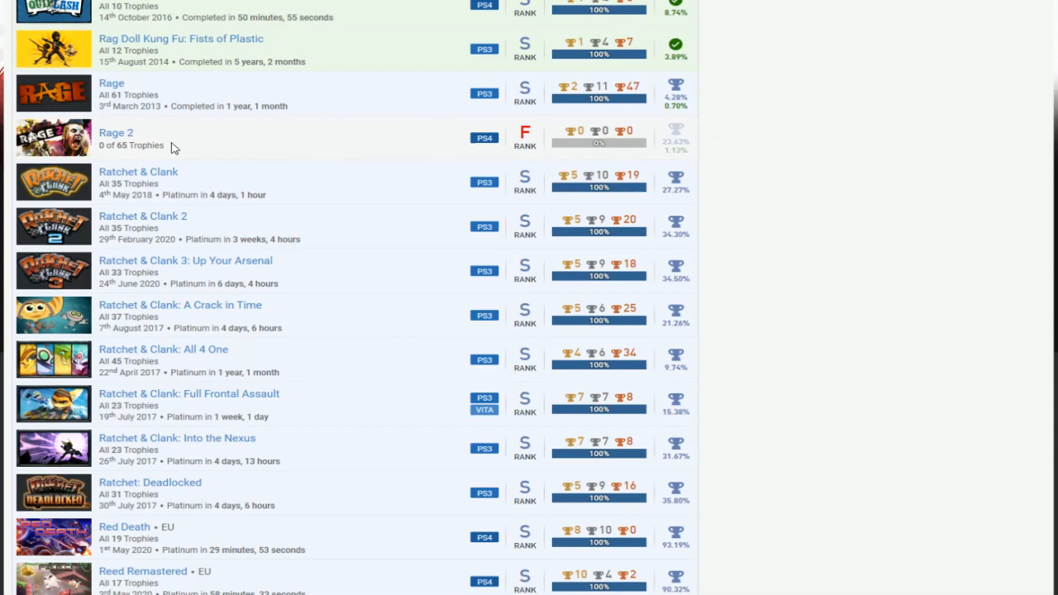
mouse_move(446, 151)
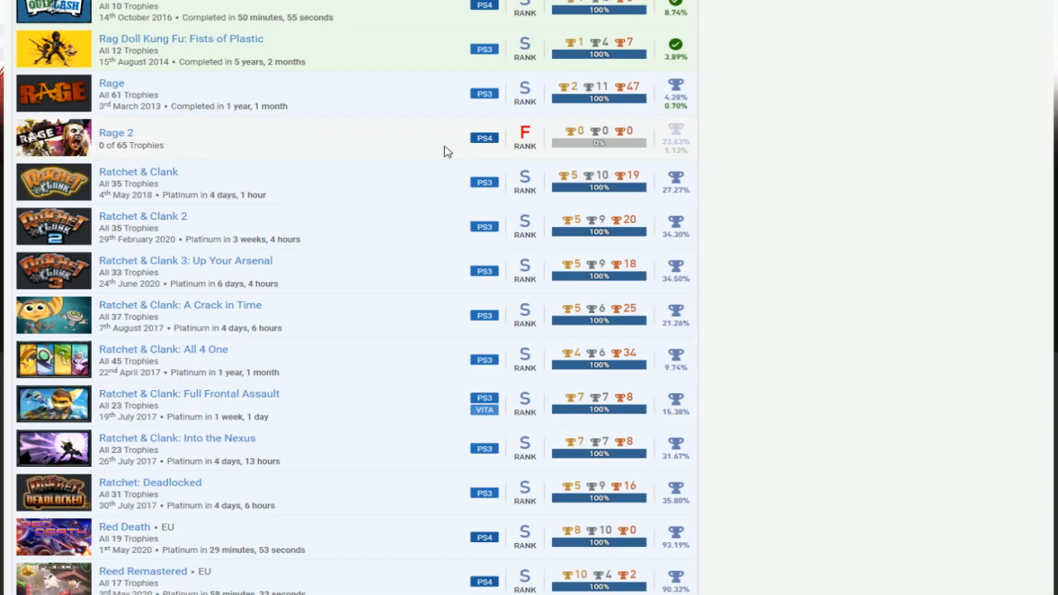
scroll(down, 3)
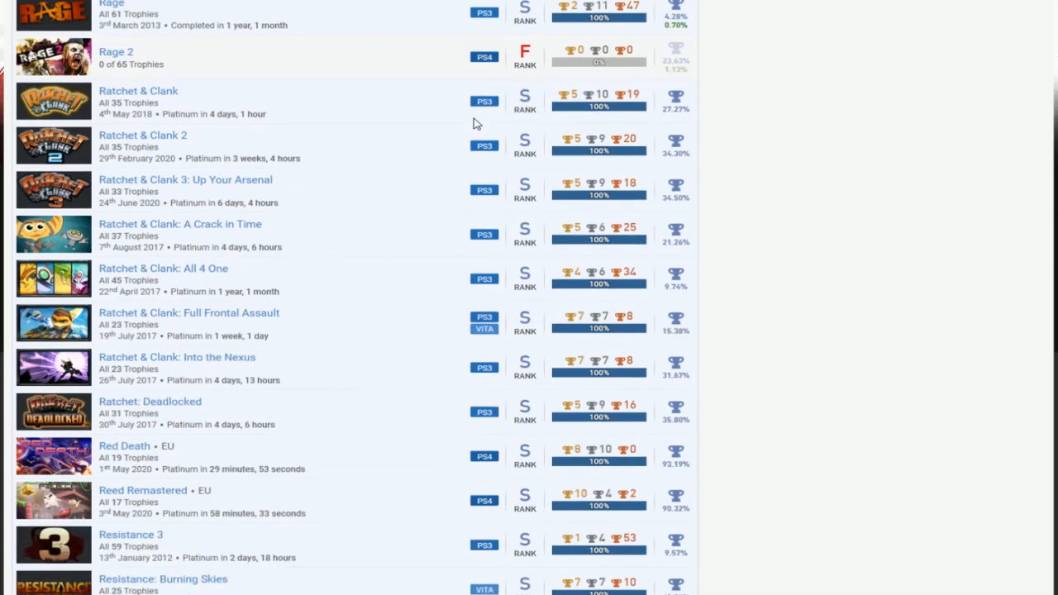
scroll(down, 3)
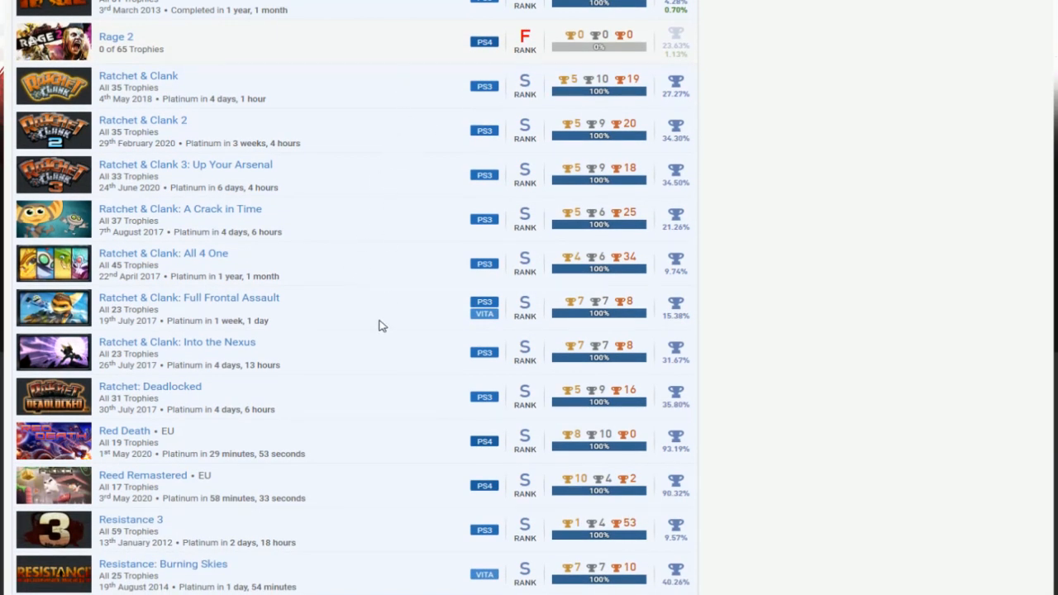
mouse_move(384, 194)
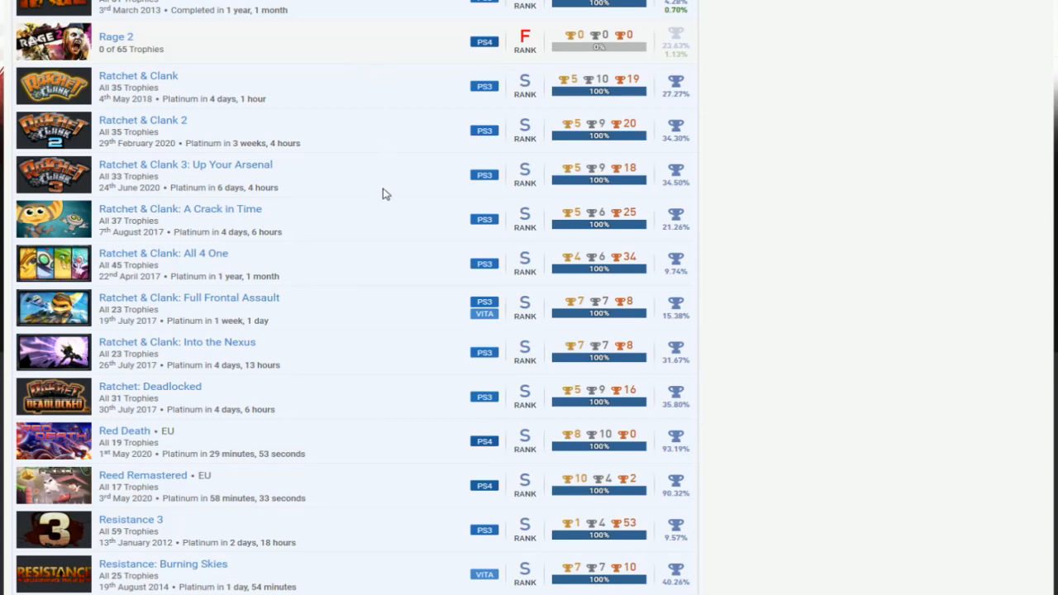
mouse_move(347, 325)
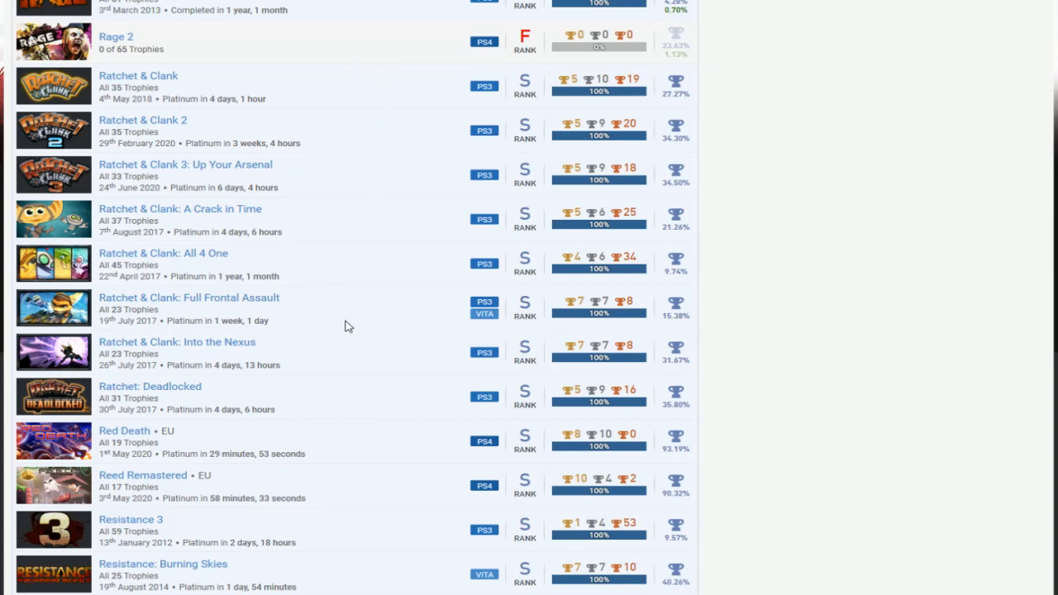
mouse_move(355, 116)
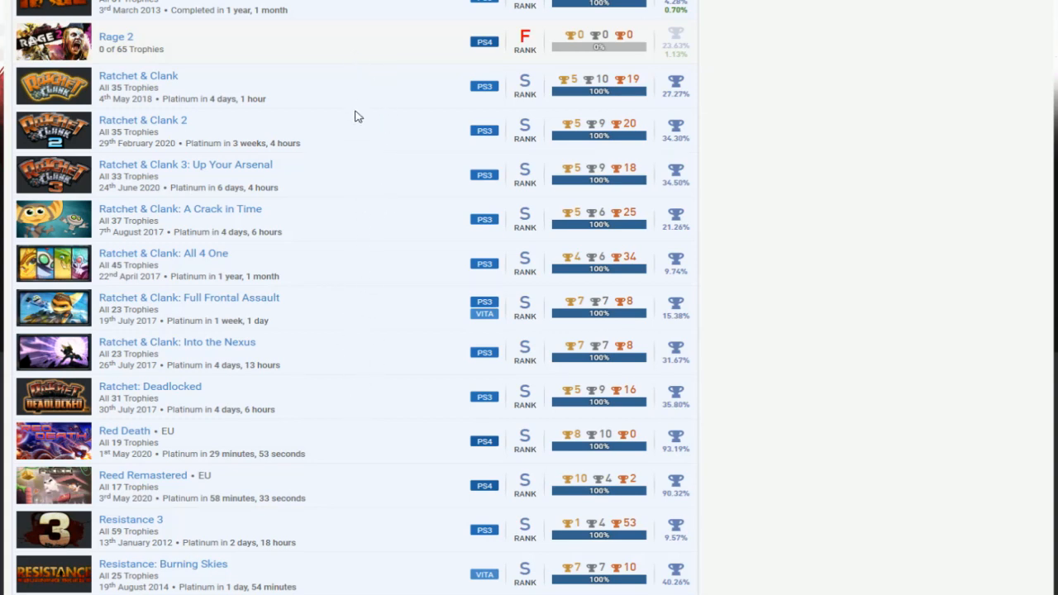
mouse_move(349, 410)
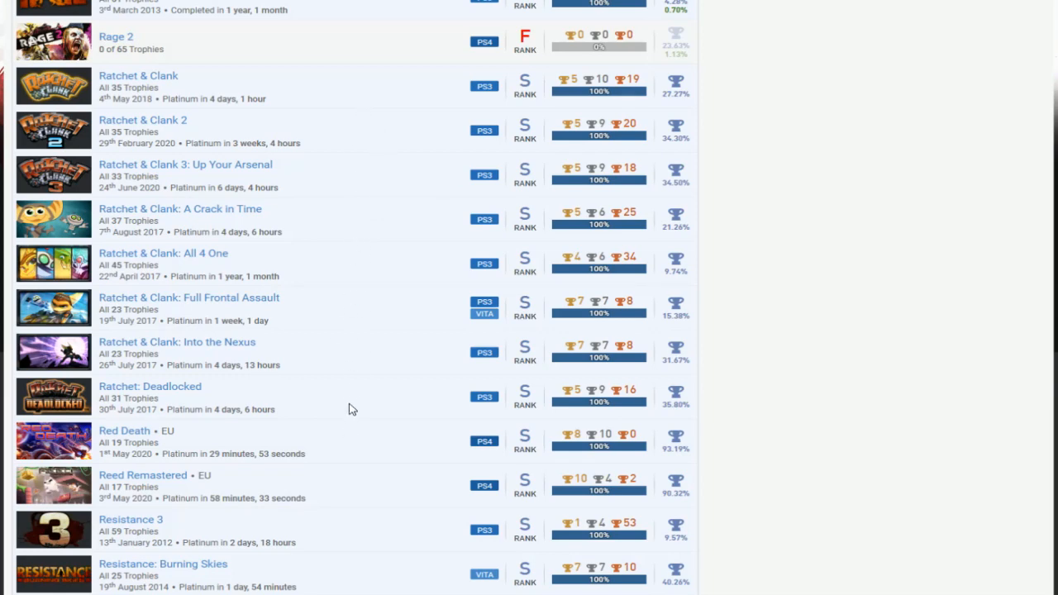
scroll(down, 3)
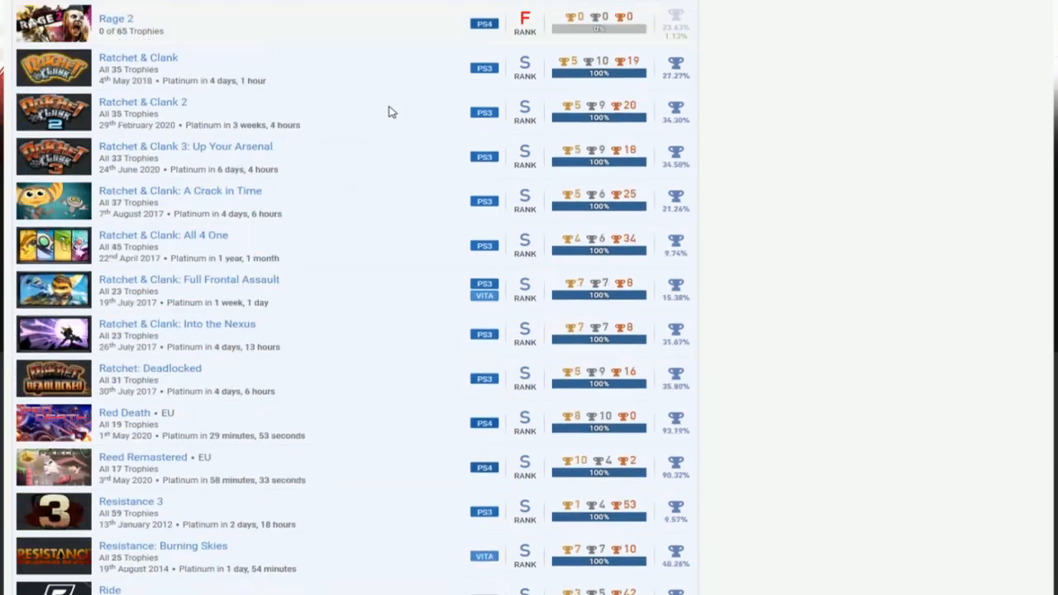
scroll(down, 3)
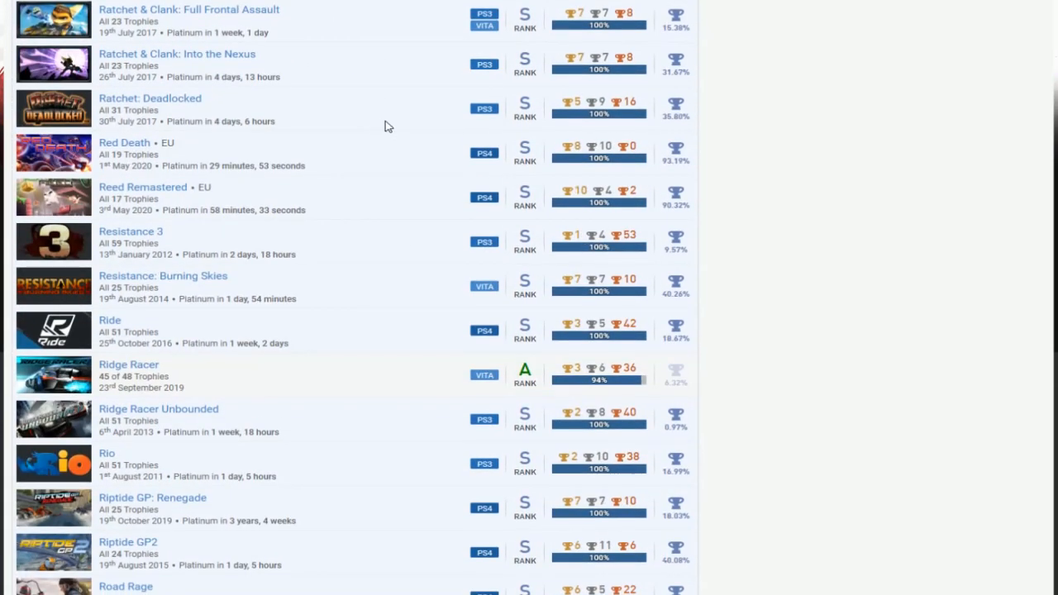
scroll(down, 3)
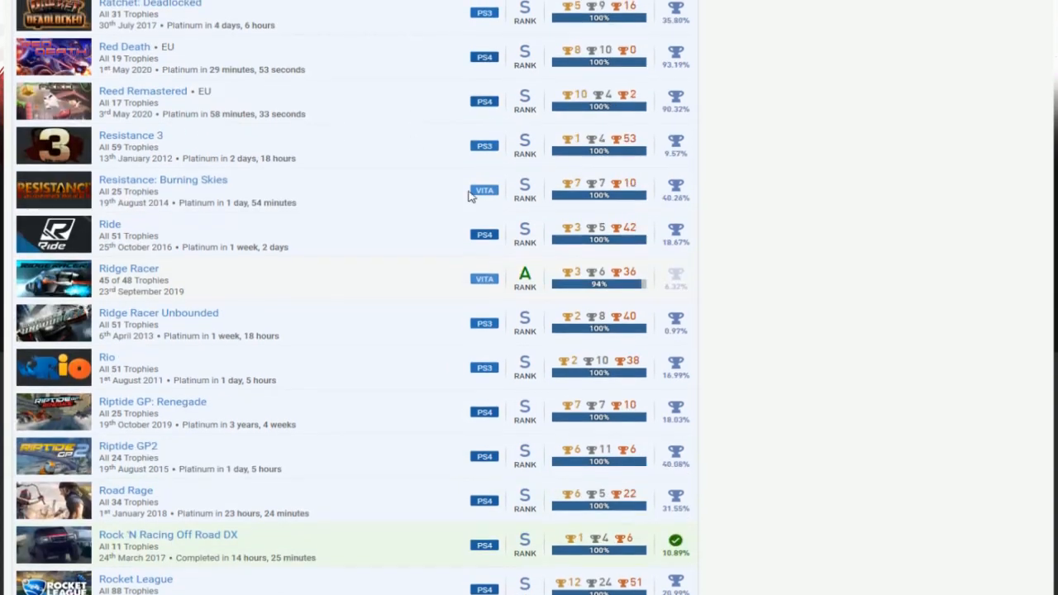
mouse_move(620, 255)
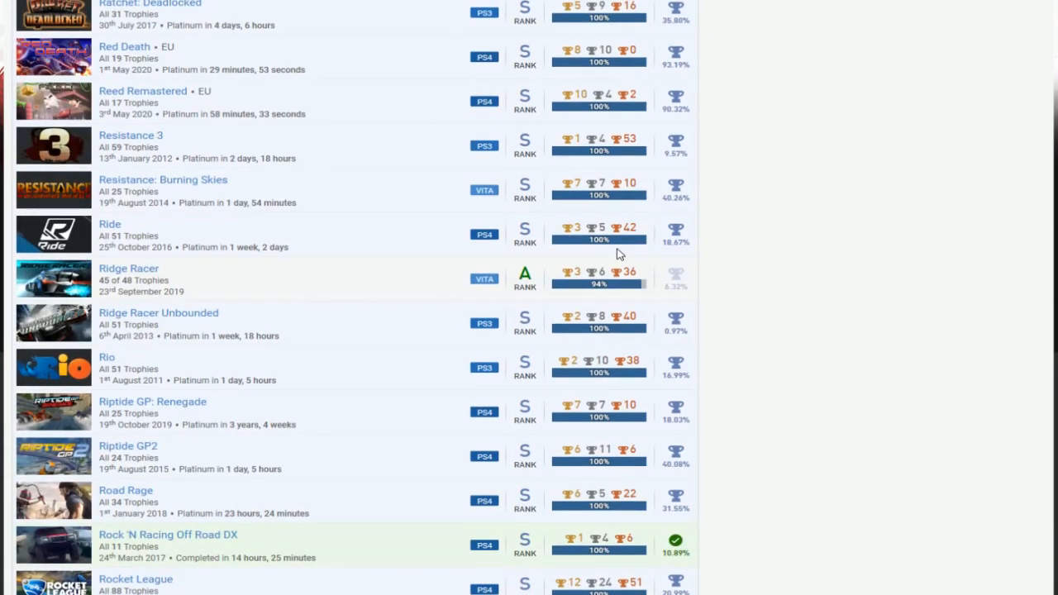
mouse_move(603, 254)
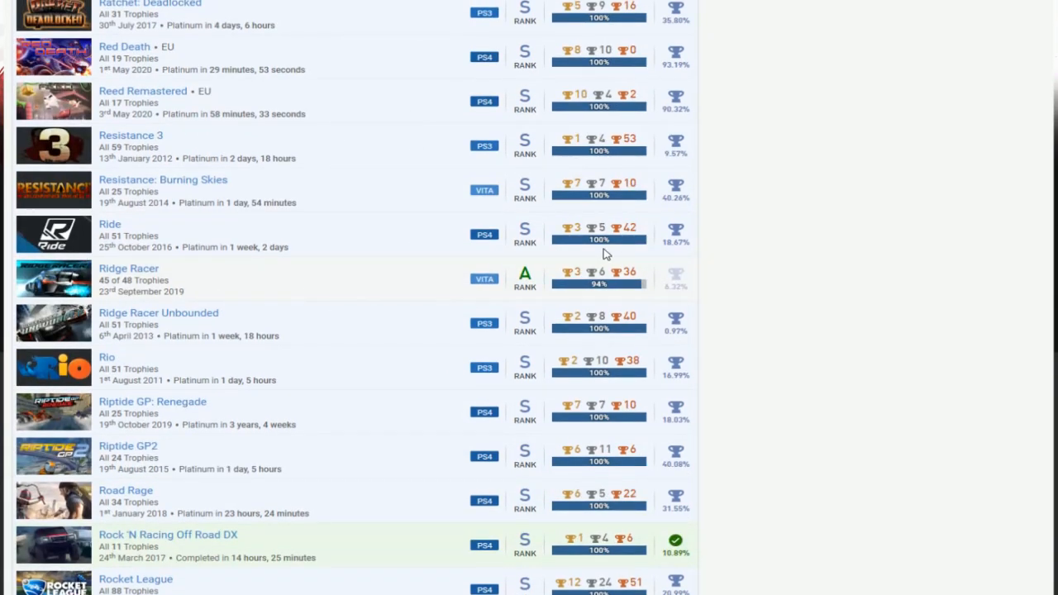
mouse_move(380, 244)
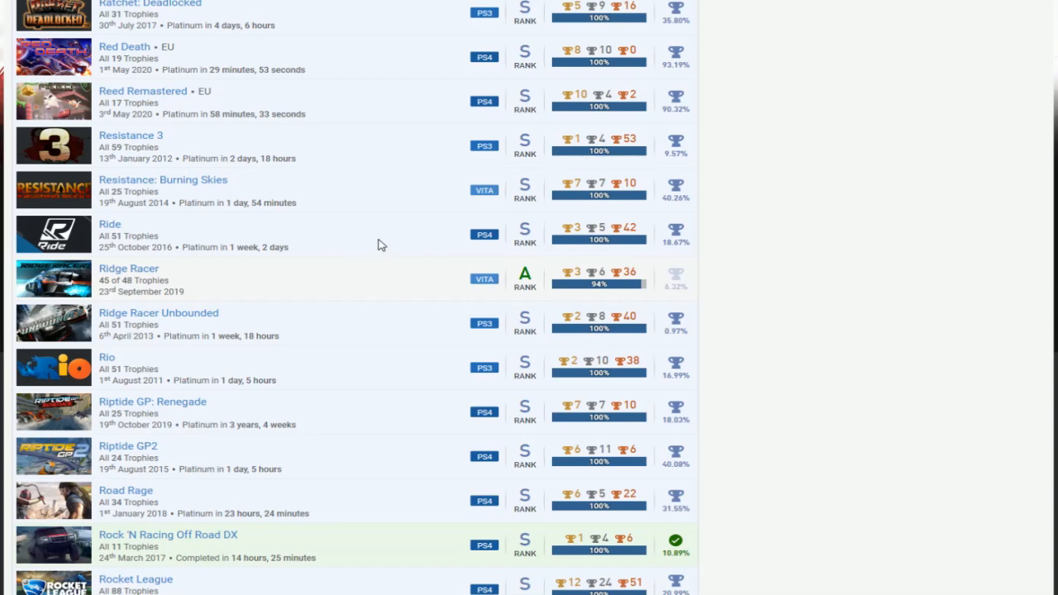
mouse_move(348, 295)
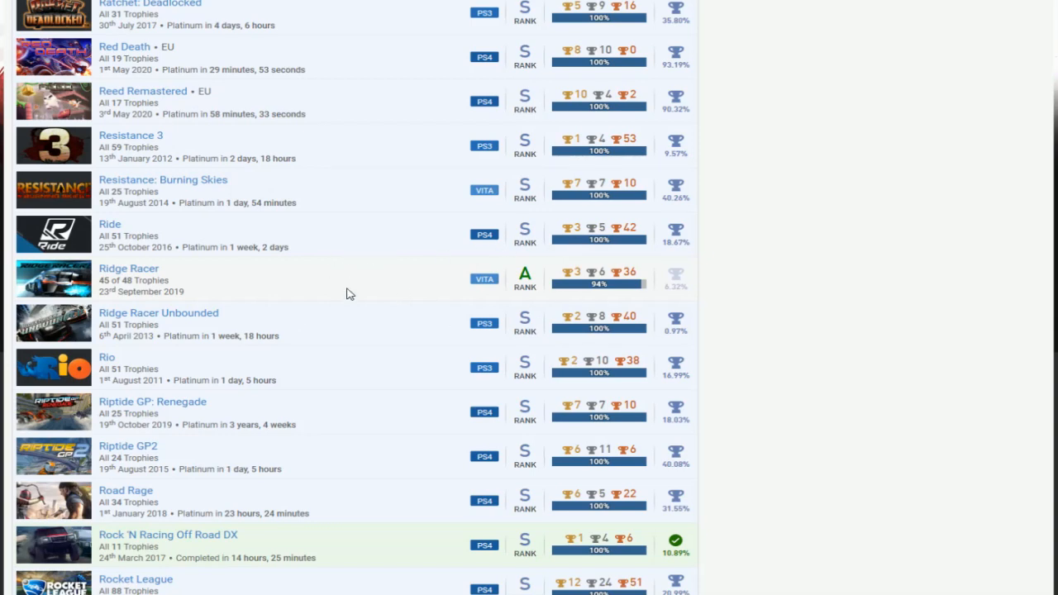
scroll(down, 3)
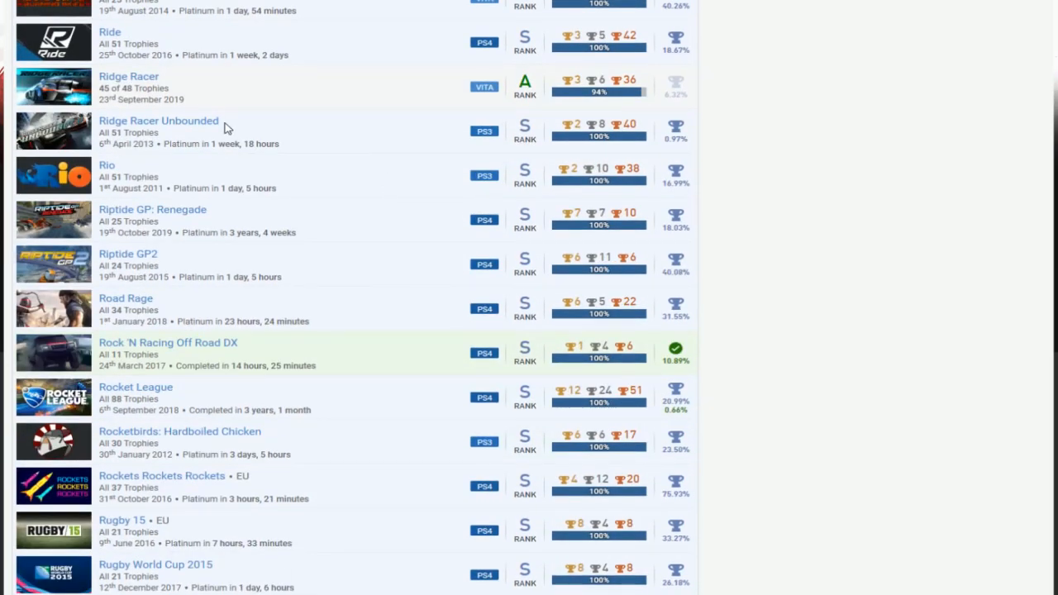
scroll(down, 3)
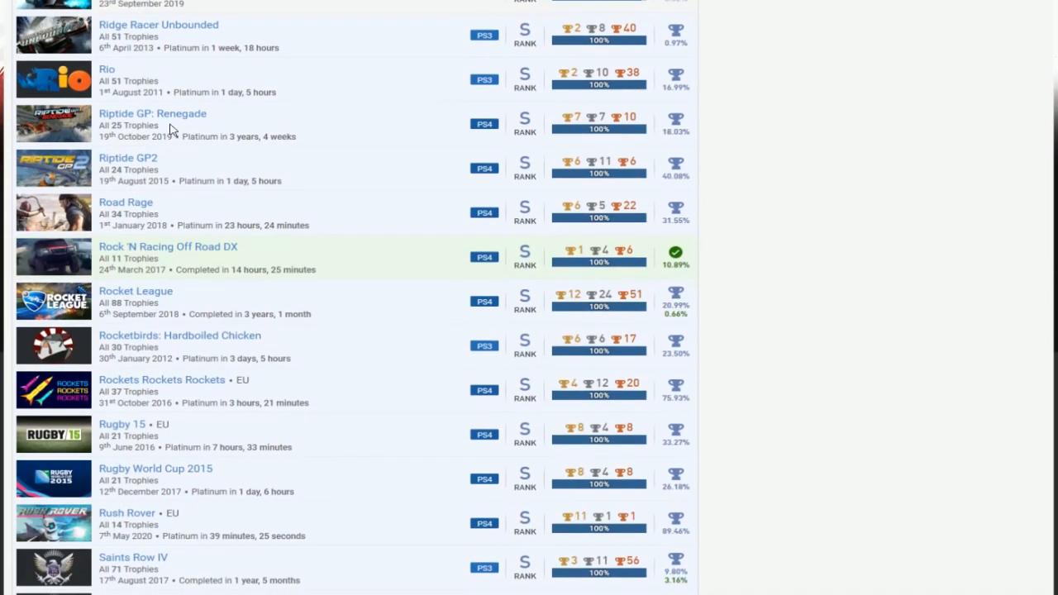
scroll(down, 3)
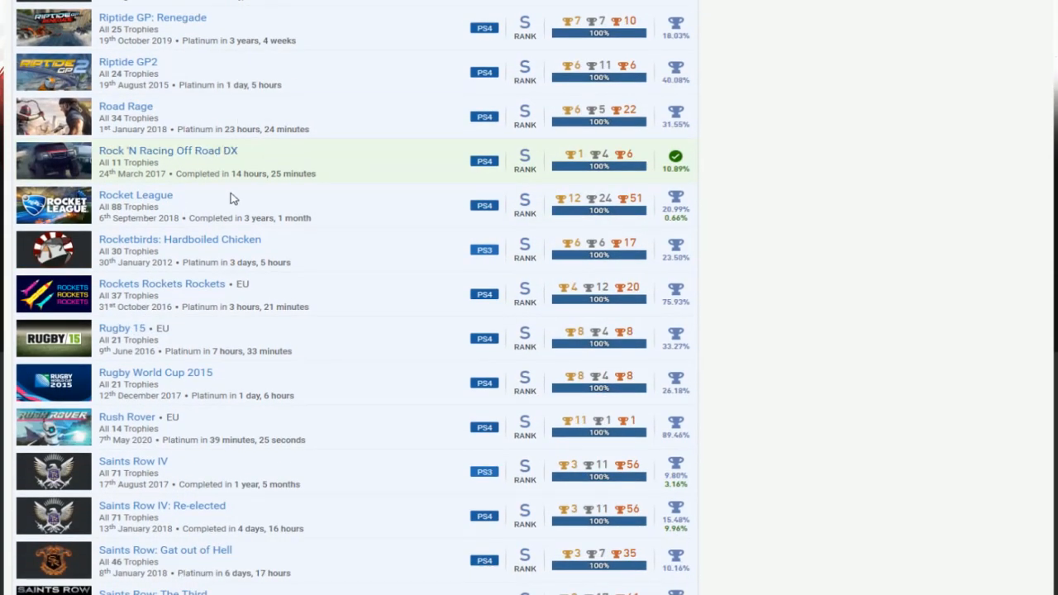
scroll(down, 3)
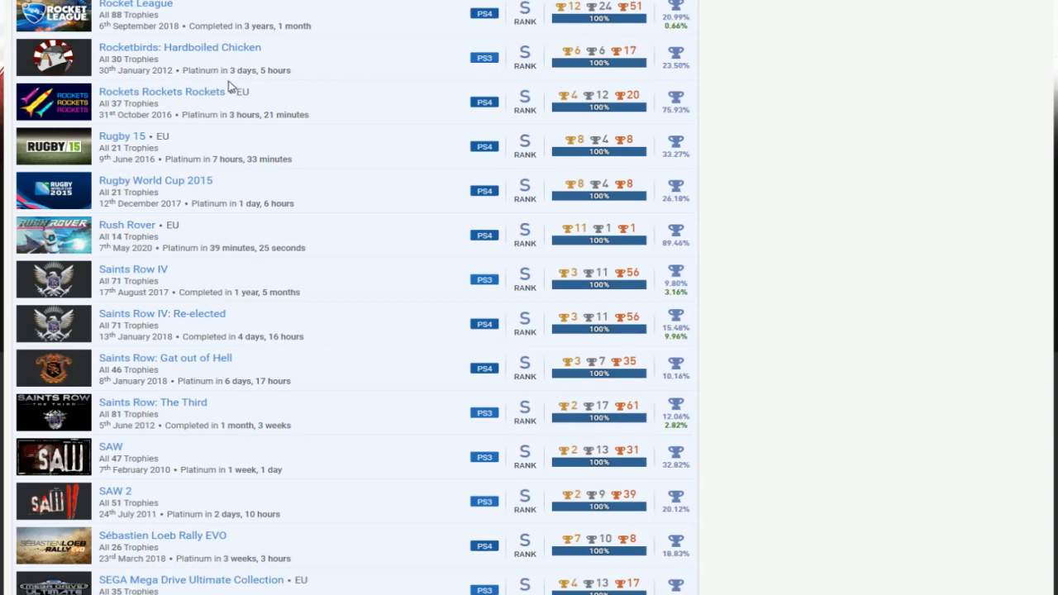
scroll(up, 3)
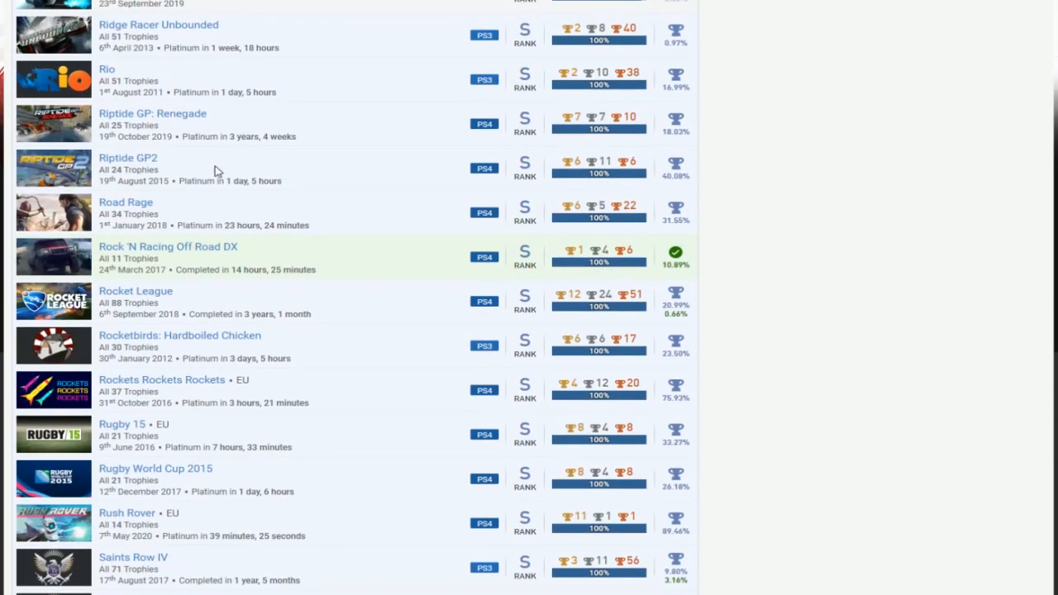
scroll(down, 3)
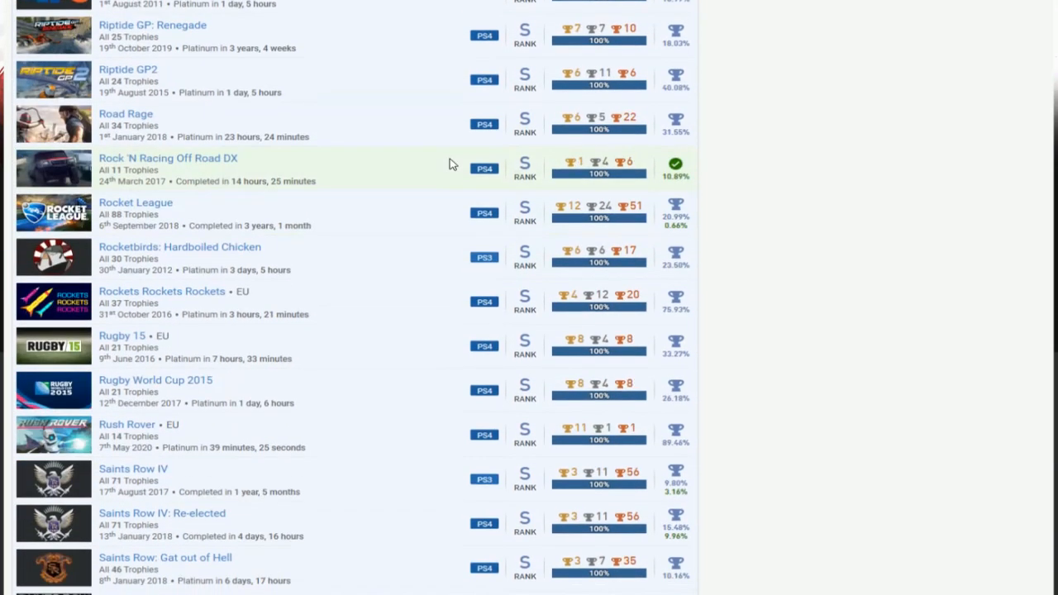
scroll(down, 3)
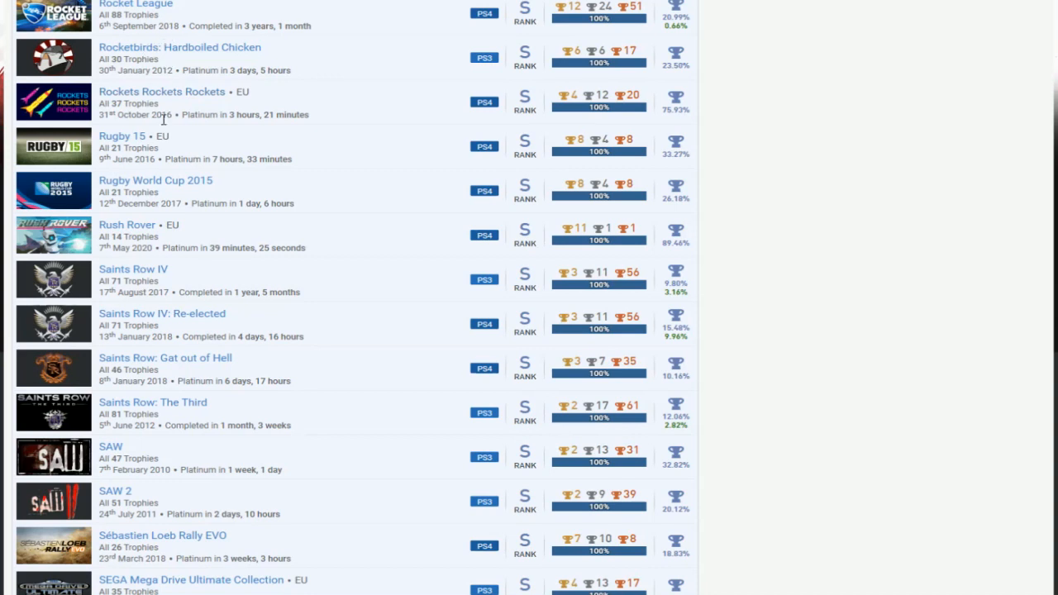
mouse_move(267, 188)
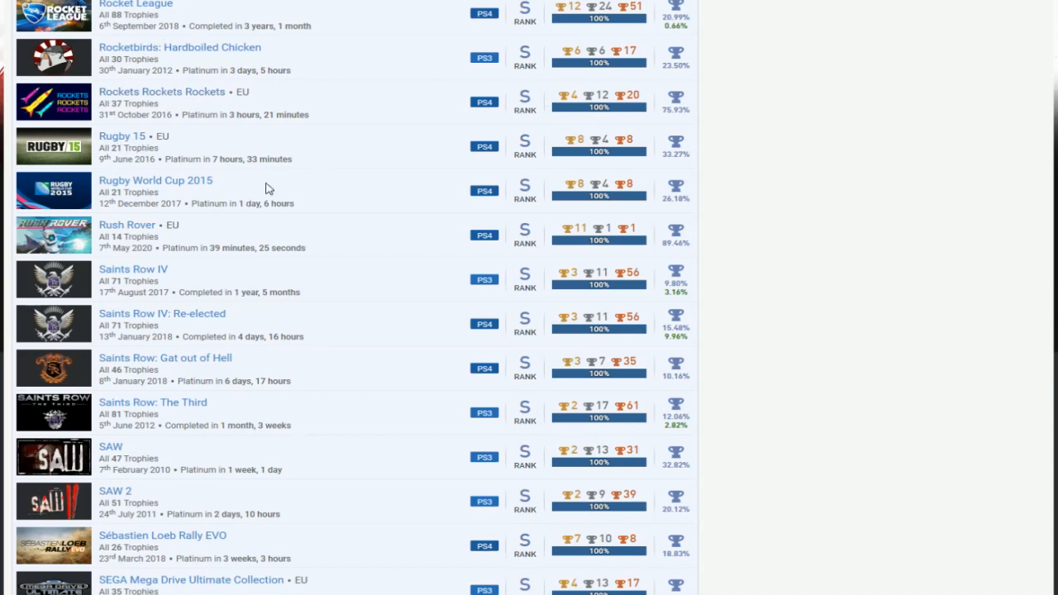
scroll(down, 3)
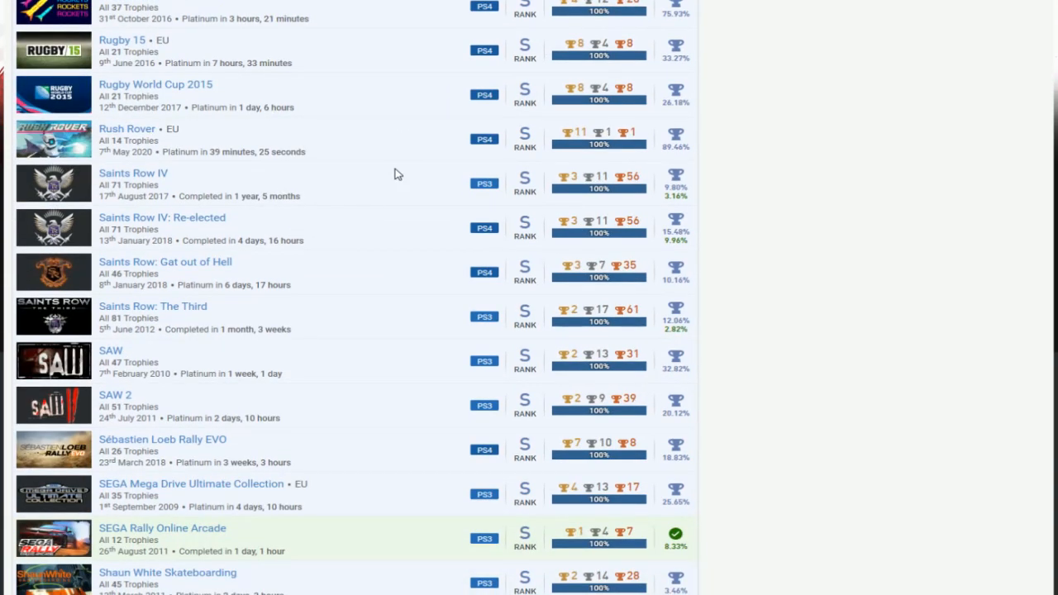
scroll(down, 3)
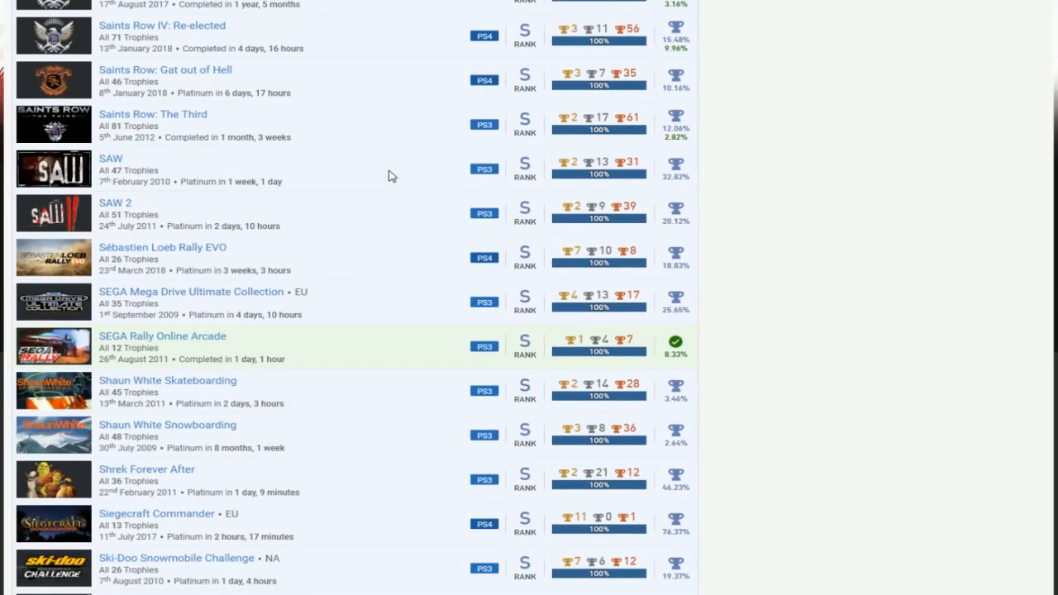
scroll(down, 3)
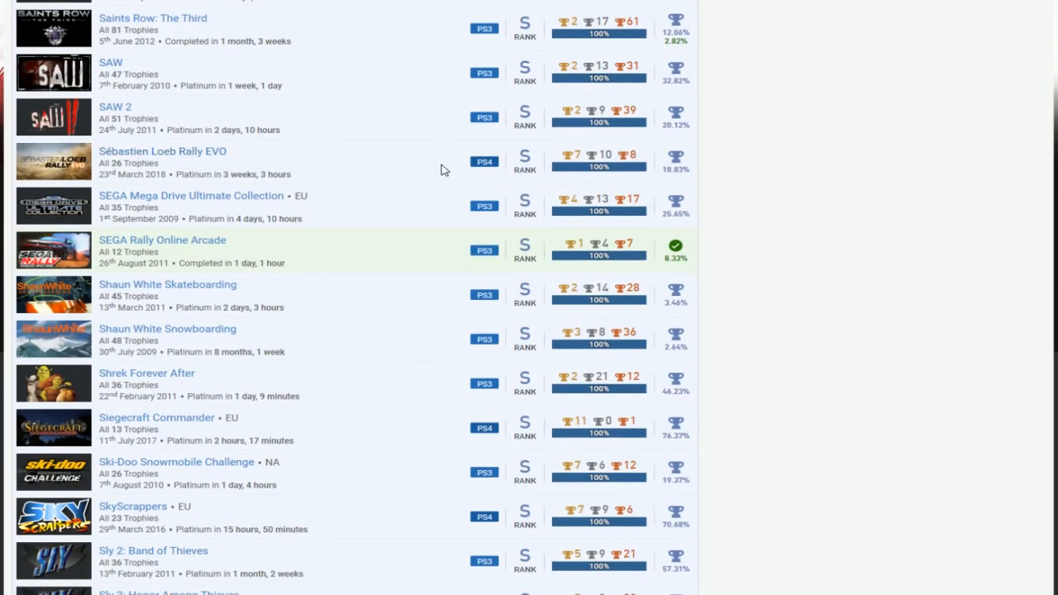
scroll(down, 3)
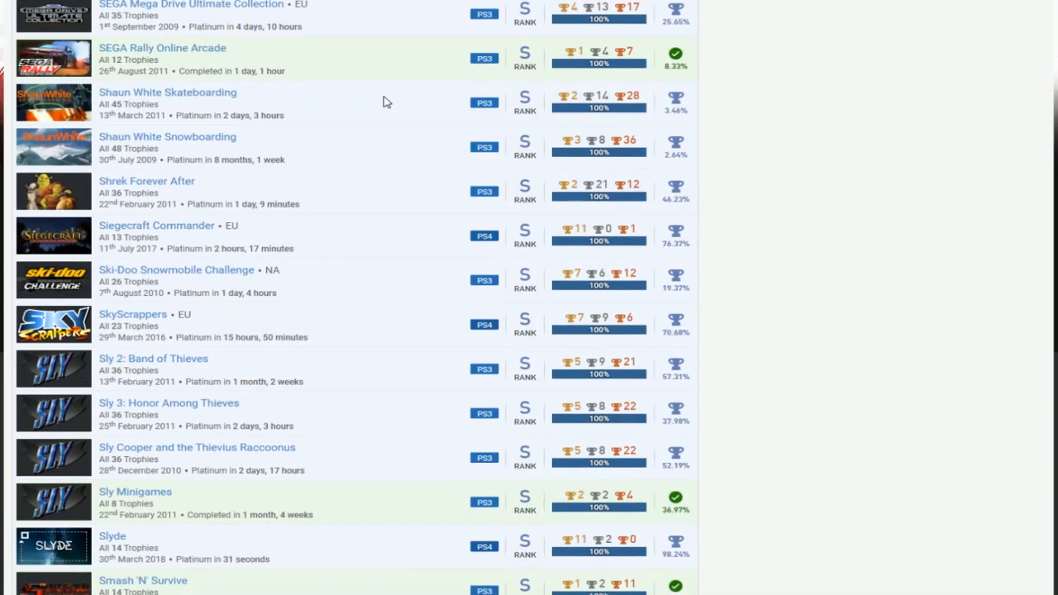
scroll(down, 3)
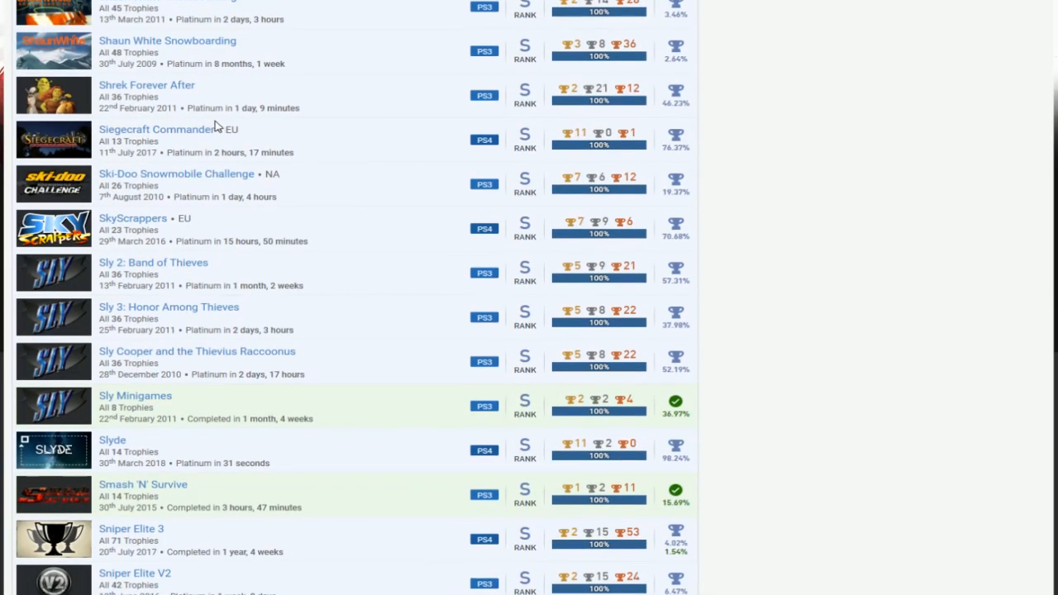
mouse_move(289, 84)
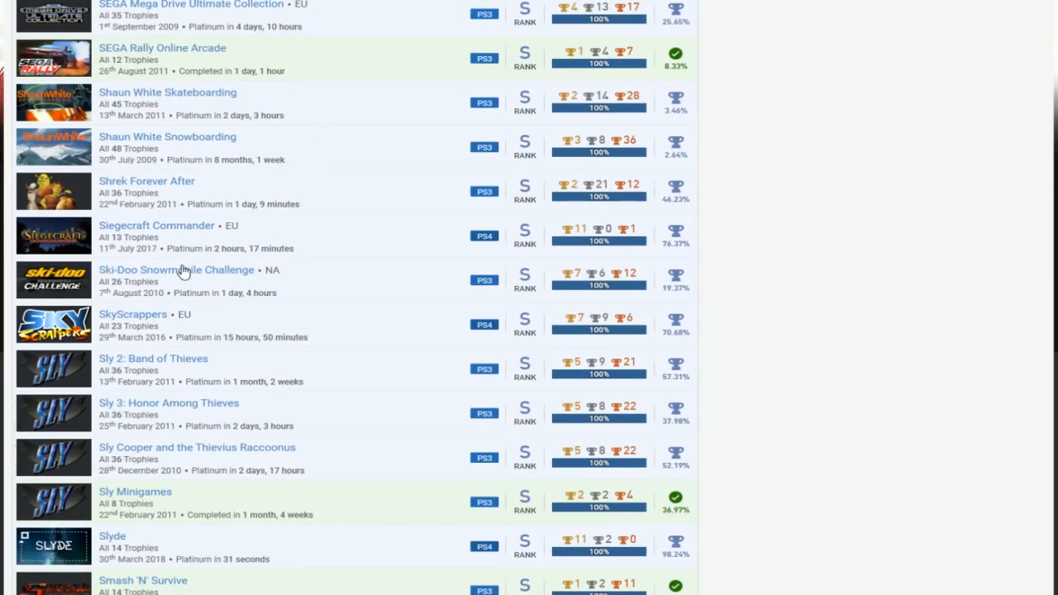
scroll(down, 3)
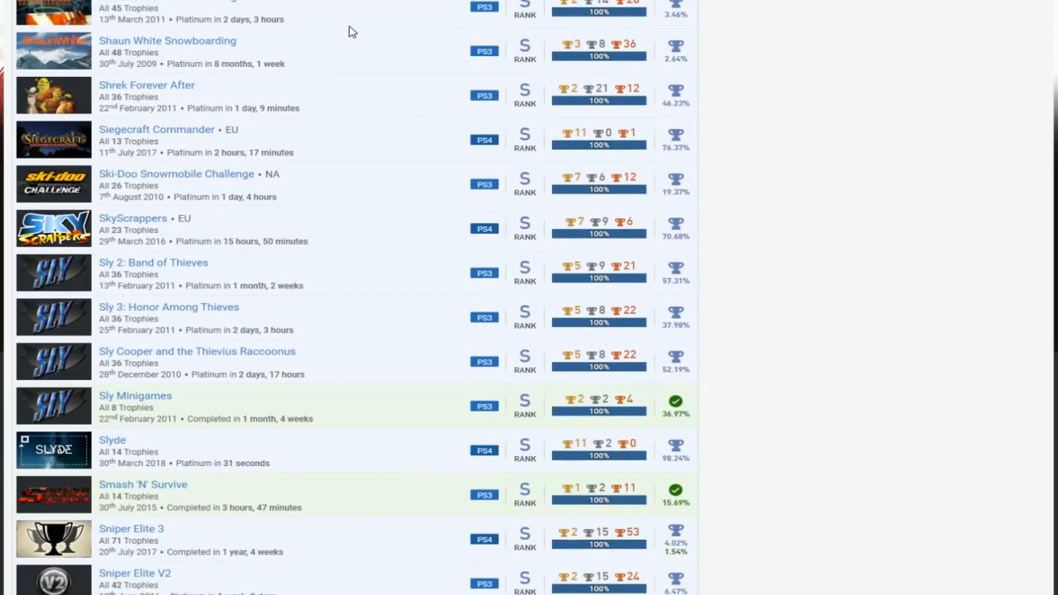
scroll(down, 3)
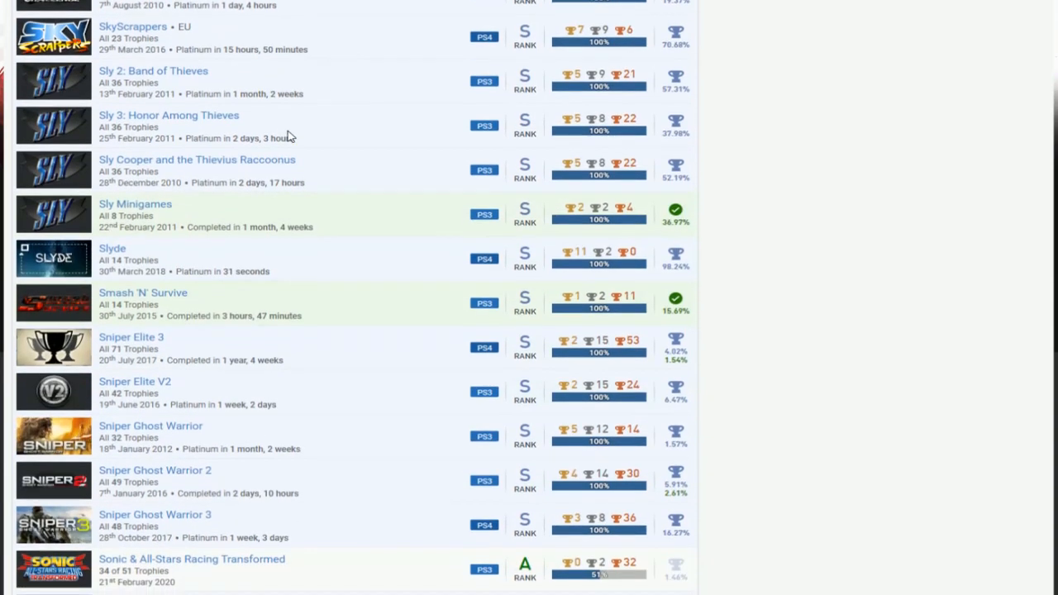
mouse_move(384, 202)
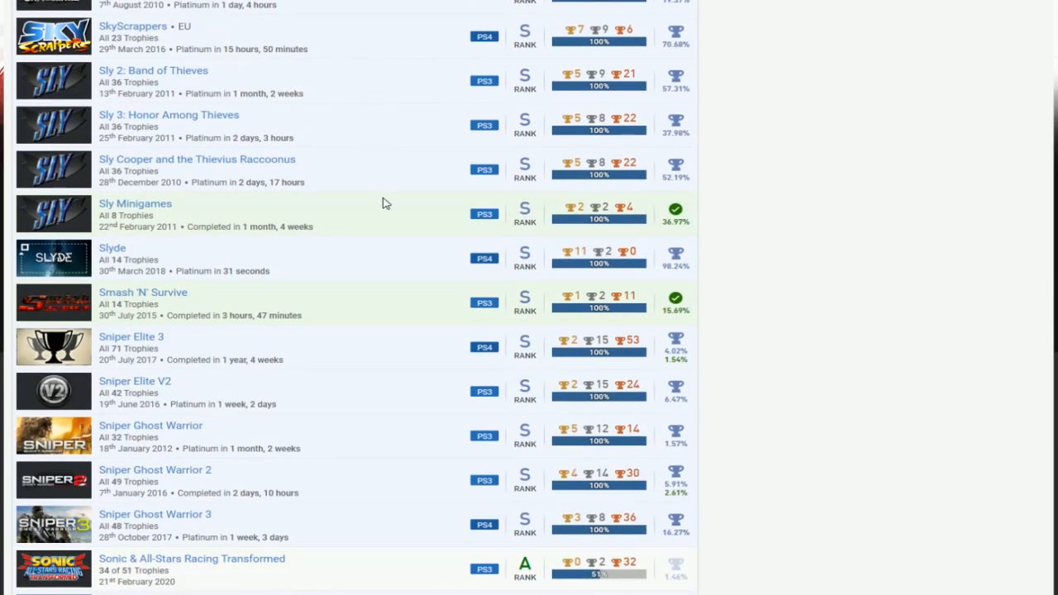
mouse_move(217, 91)
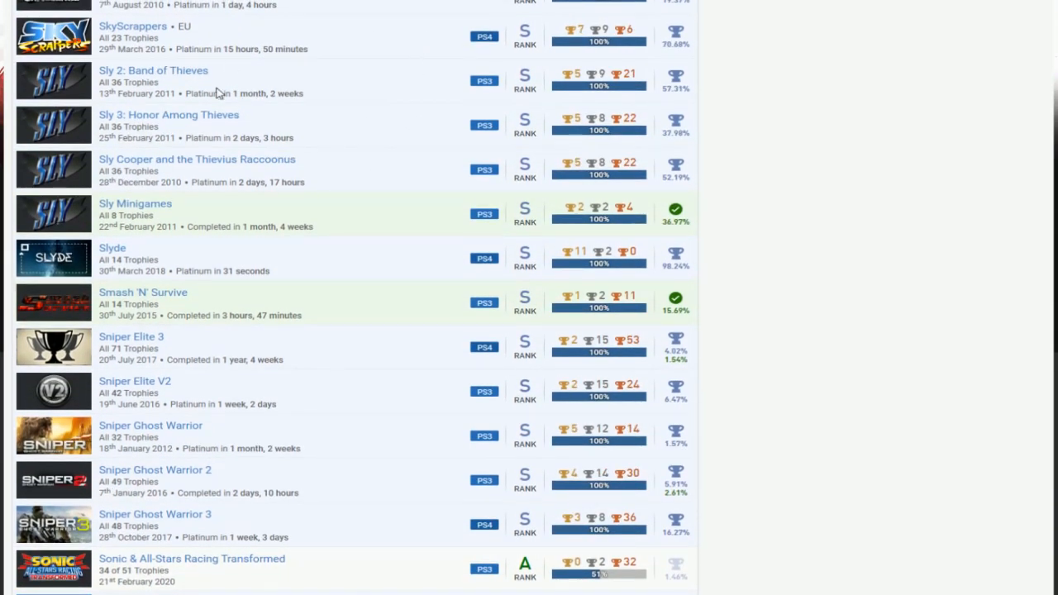
scroll(down, 3)
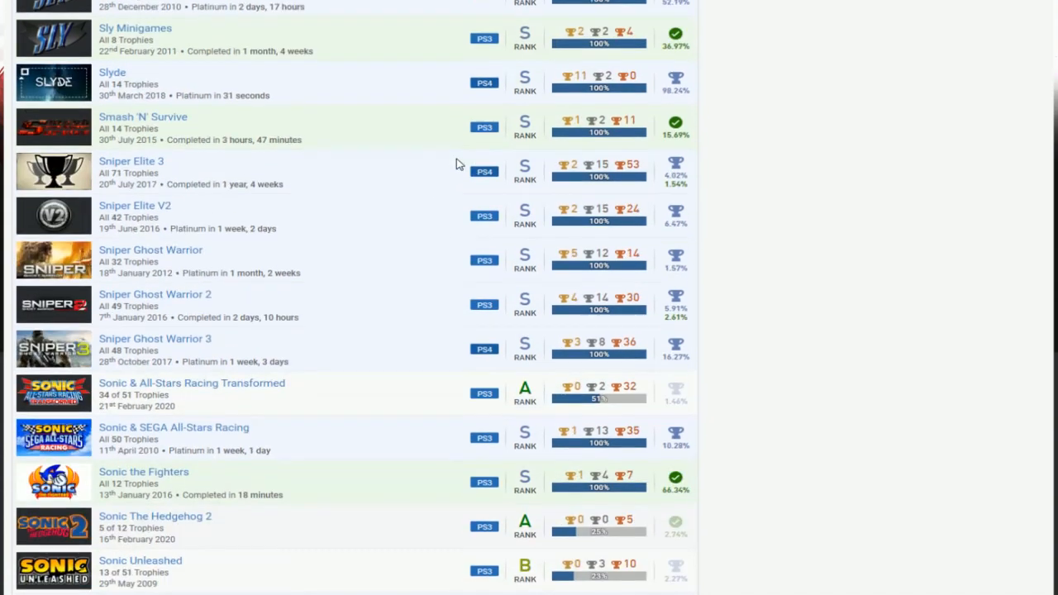
scroll(down, 3)
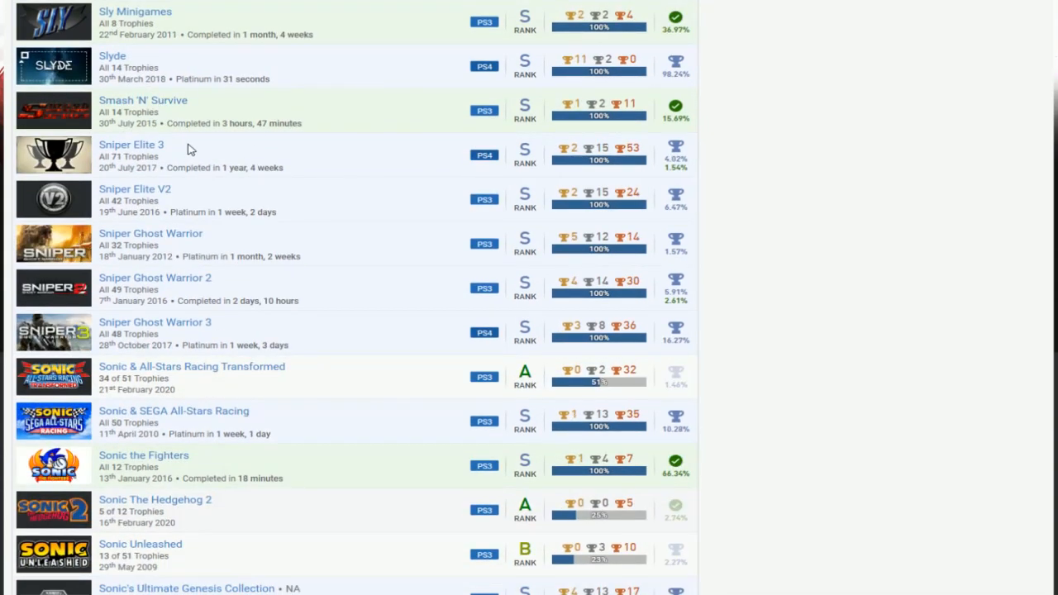
mouse_move(349, 144)
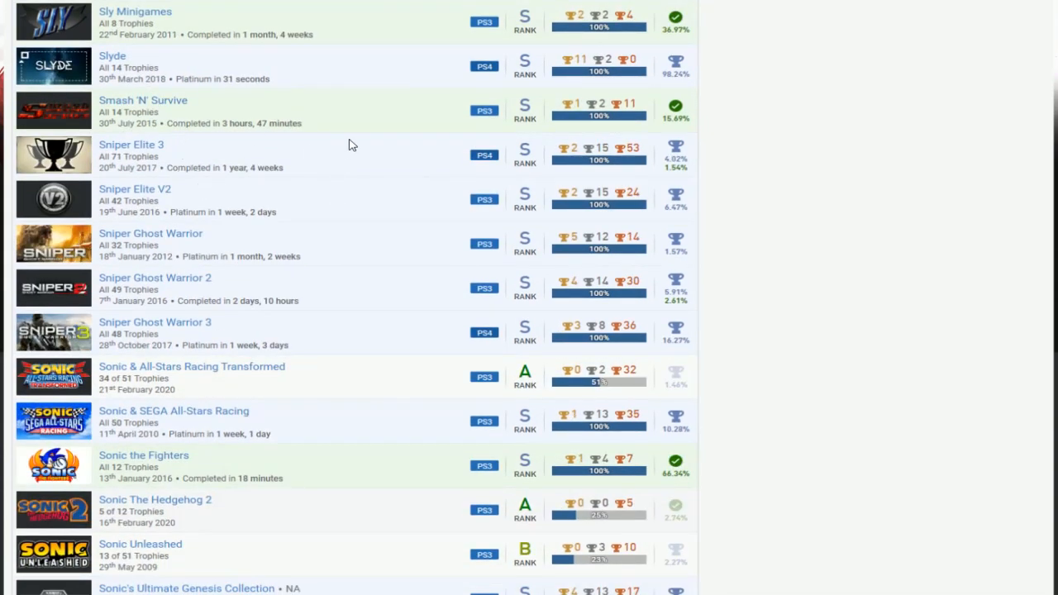
mouse_move(391, 263)
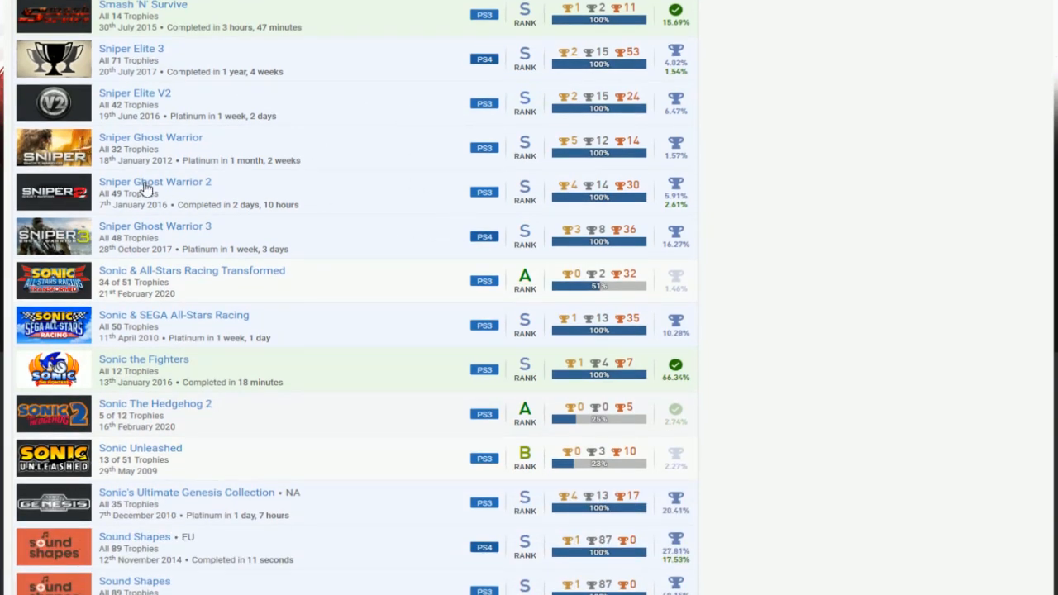
scroll(down, 3)
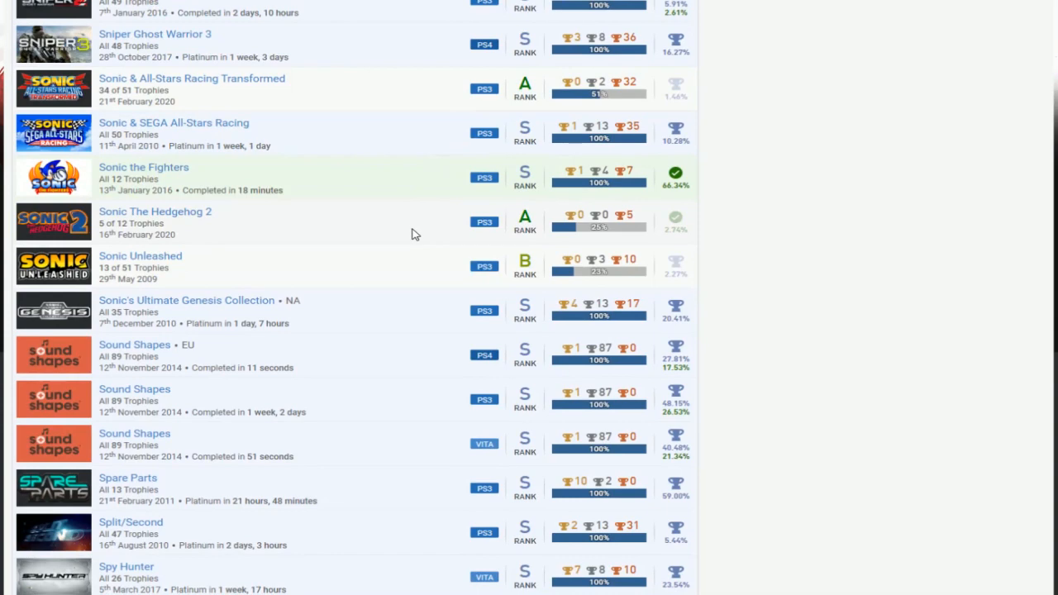
scroll(down, 3)
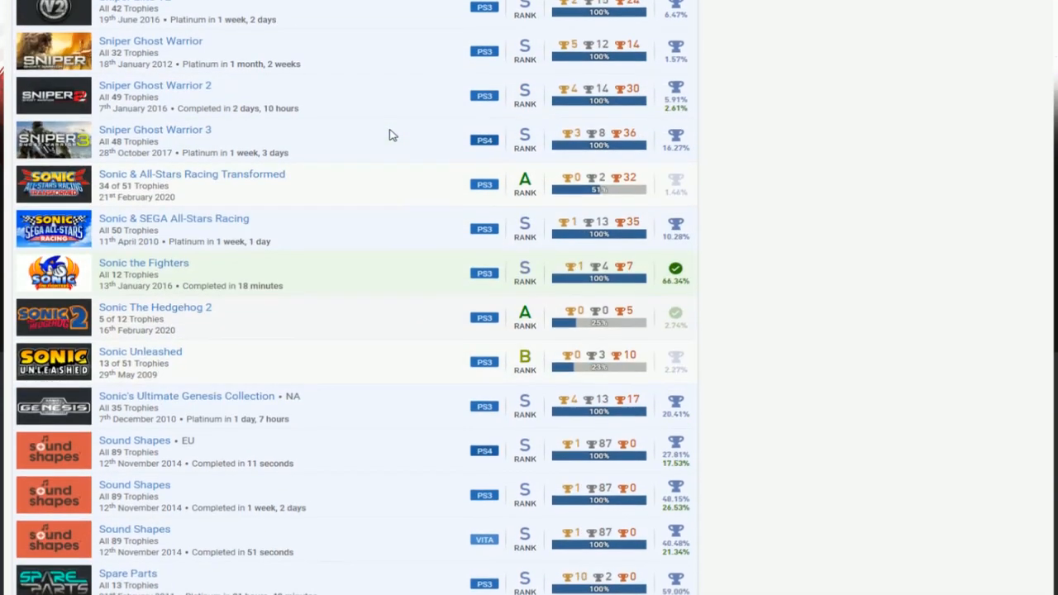
scroll(down, 3)
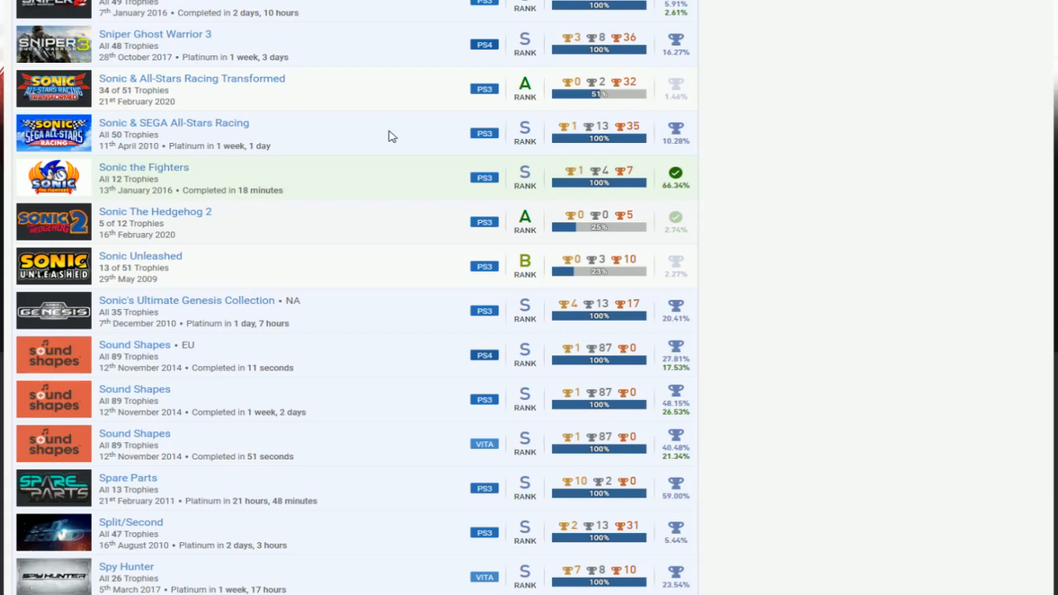
mouse_move(391, 146)
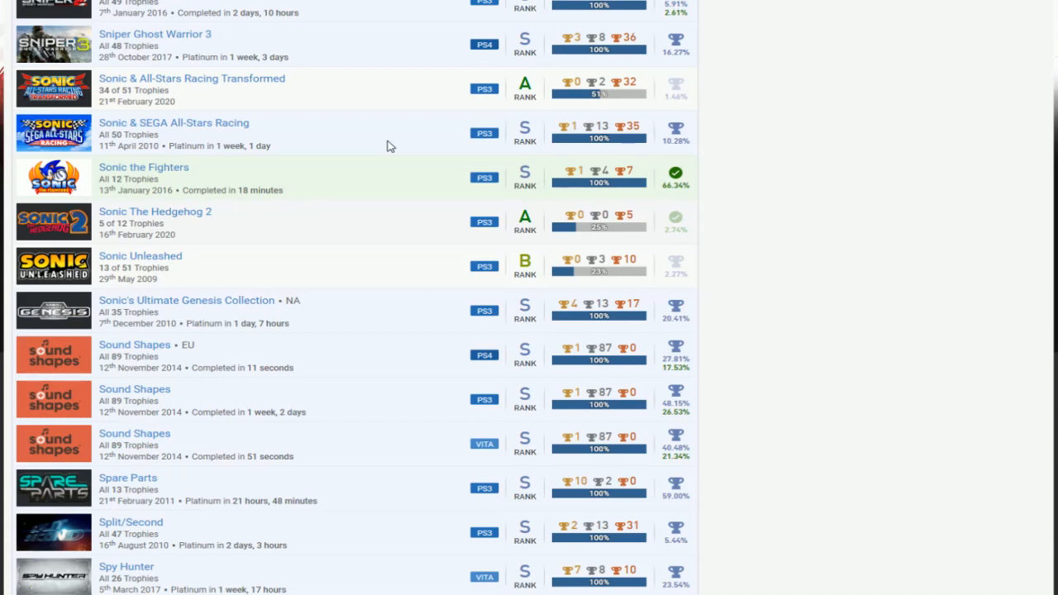
mouse_move(391, 149)
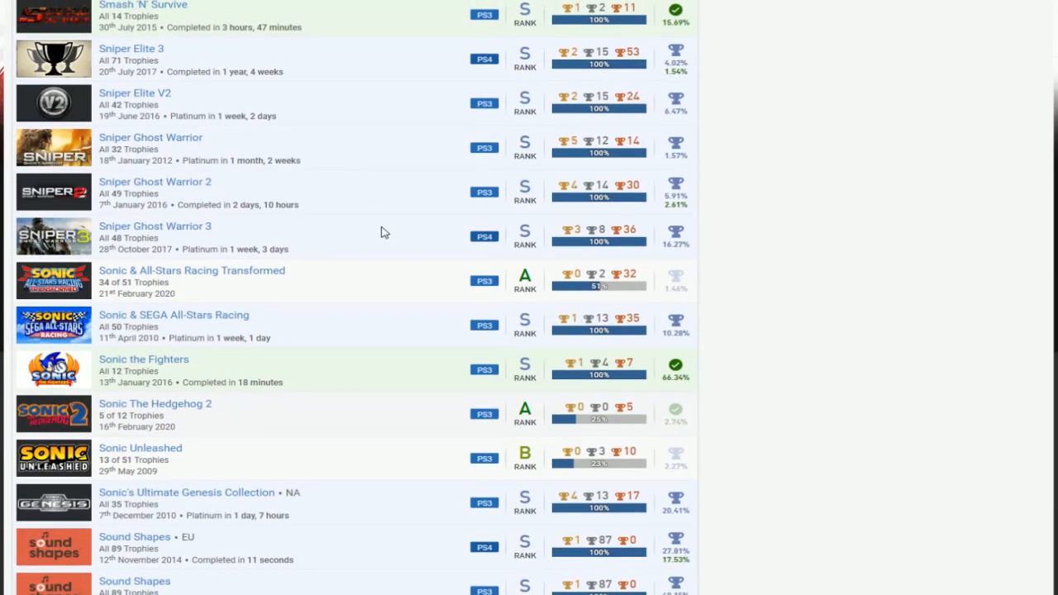
scroll(down, 3)
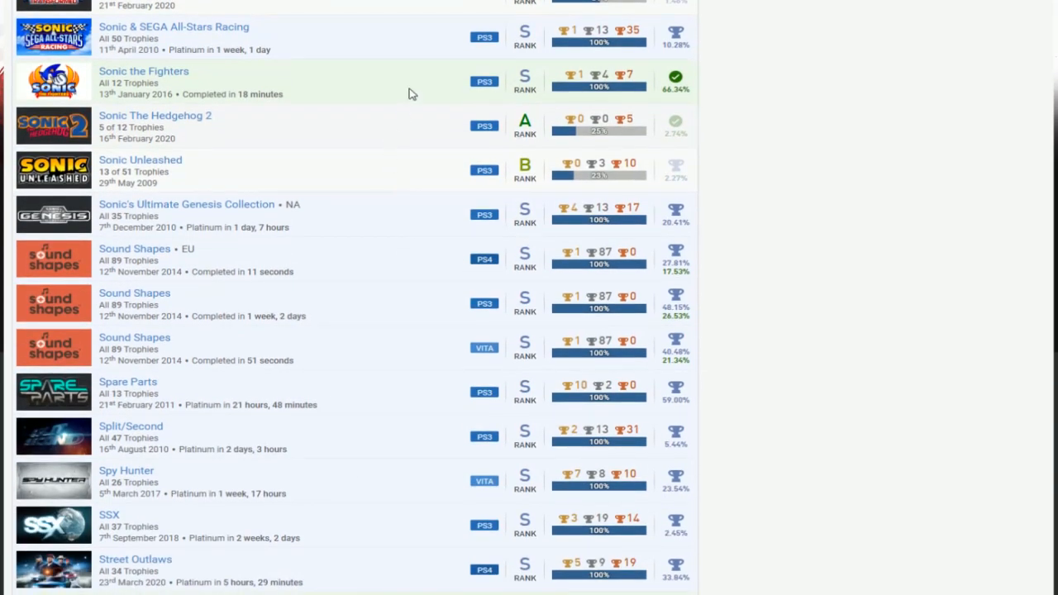
scroll(down, 3)
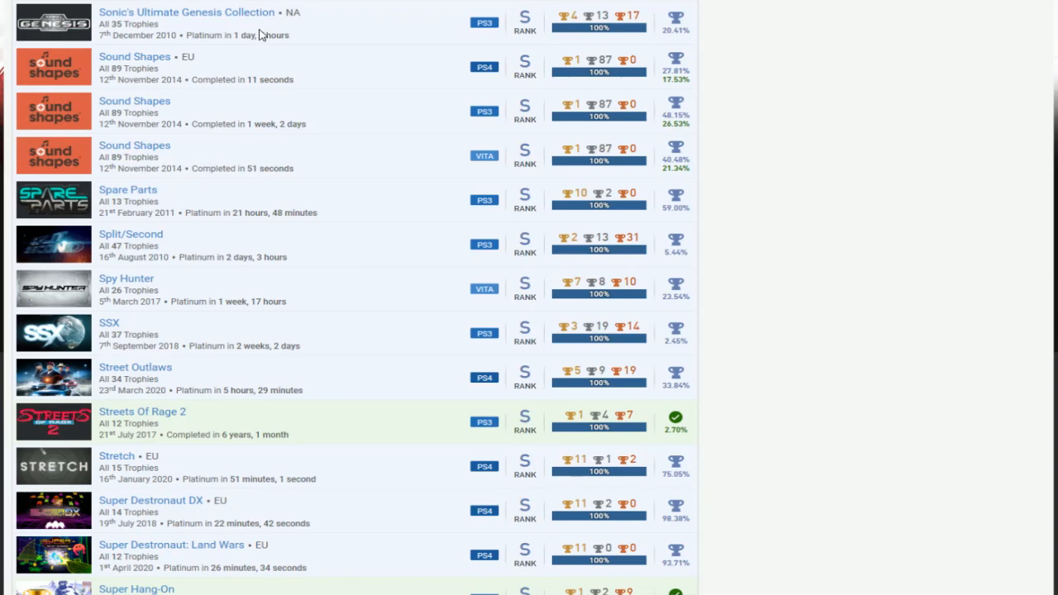
mouse_move(324, 108)
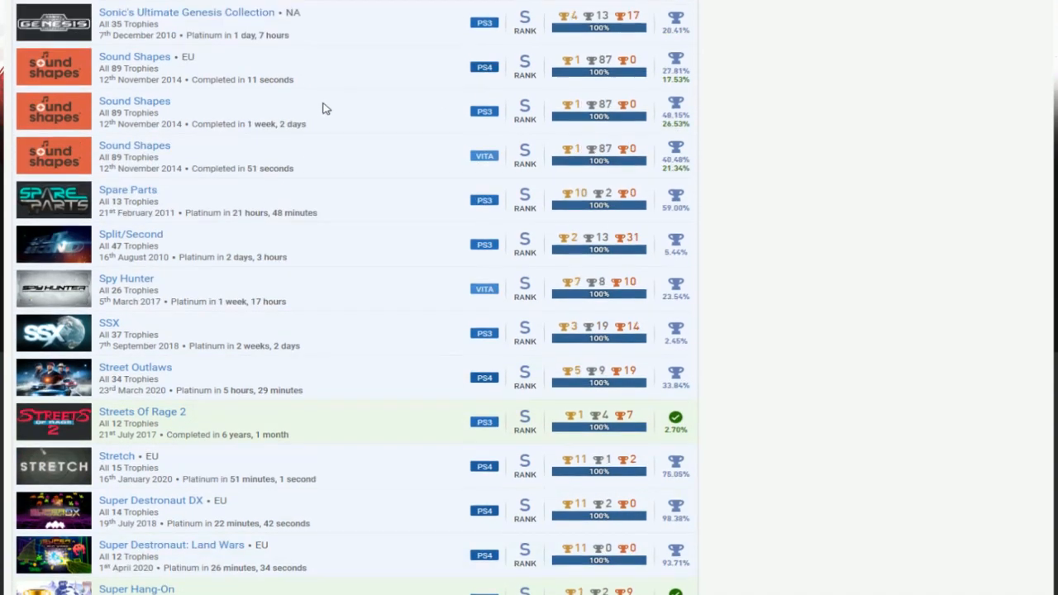
scroll(up, 3)
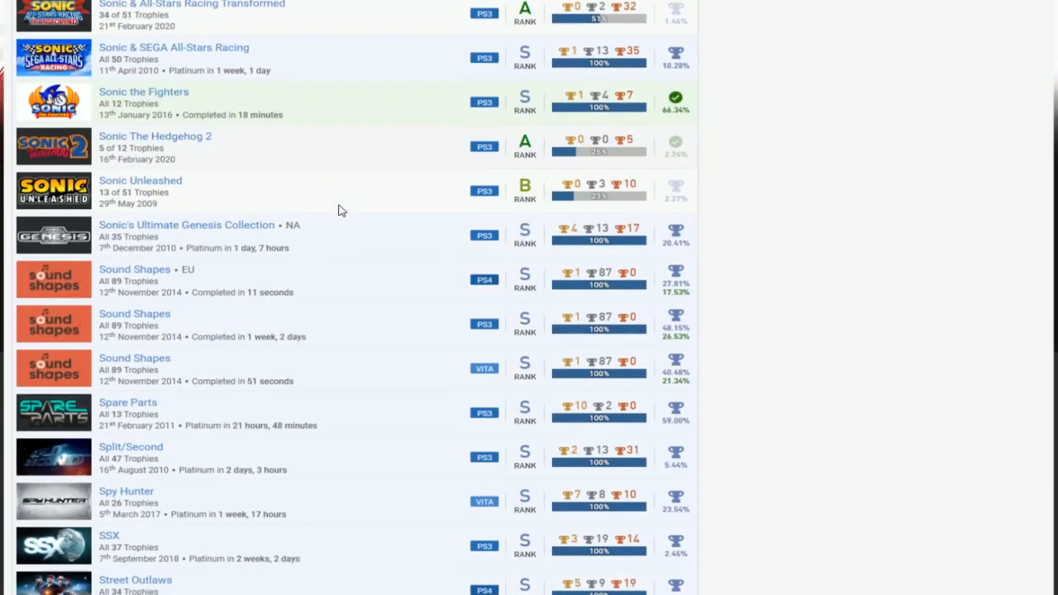
scroll(down, 3)
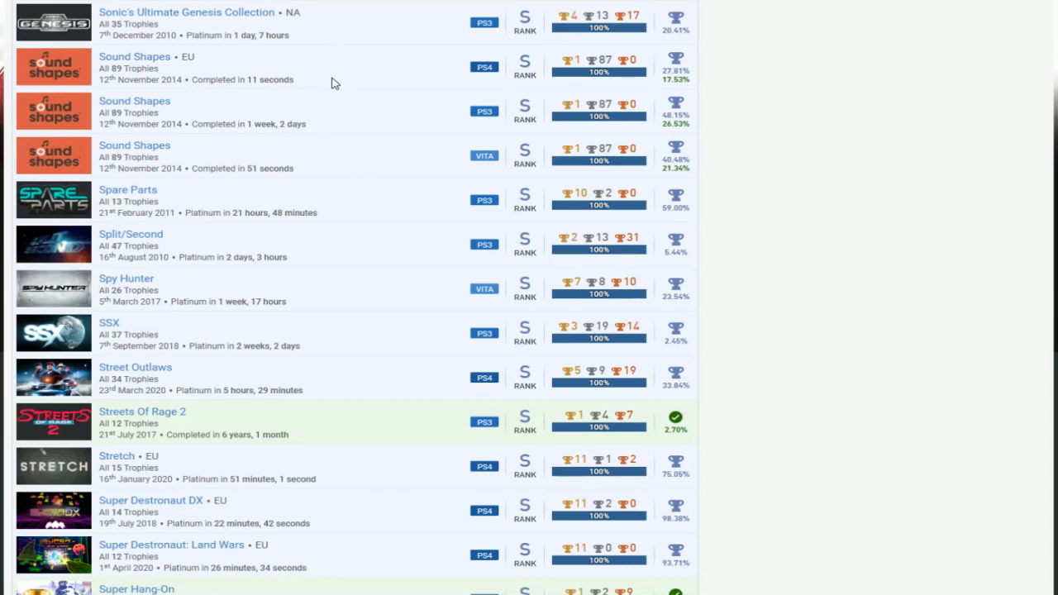
mouse_move(383, 59)
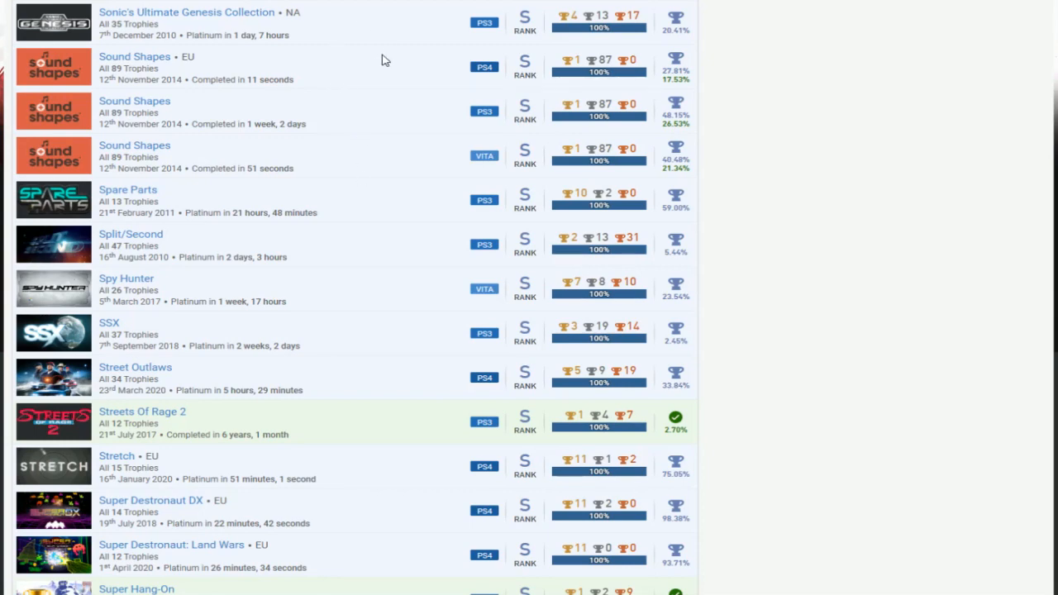
scroll(down, 3)
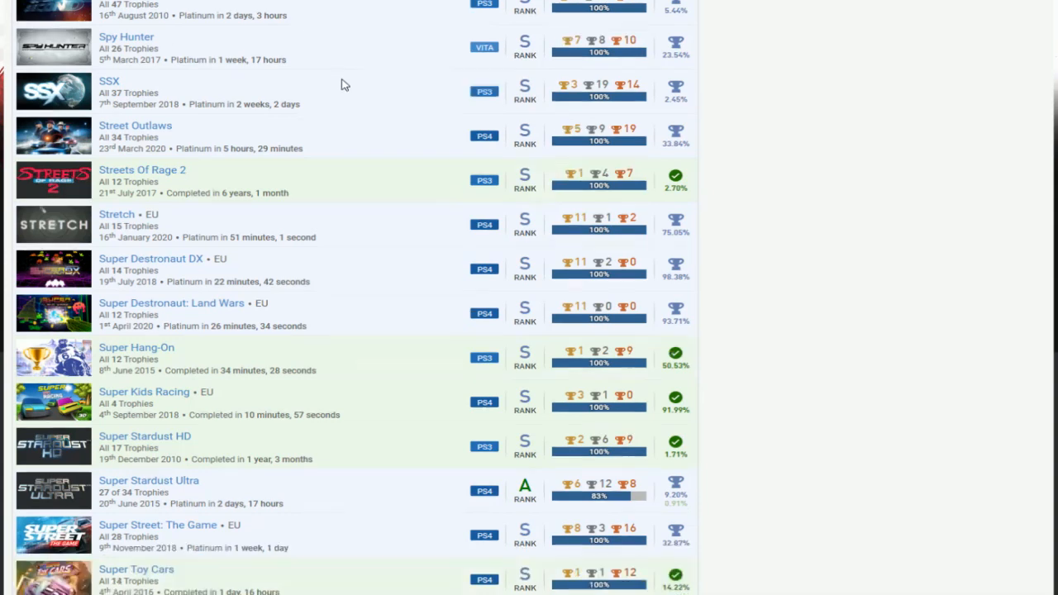
scroll(down, 3)
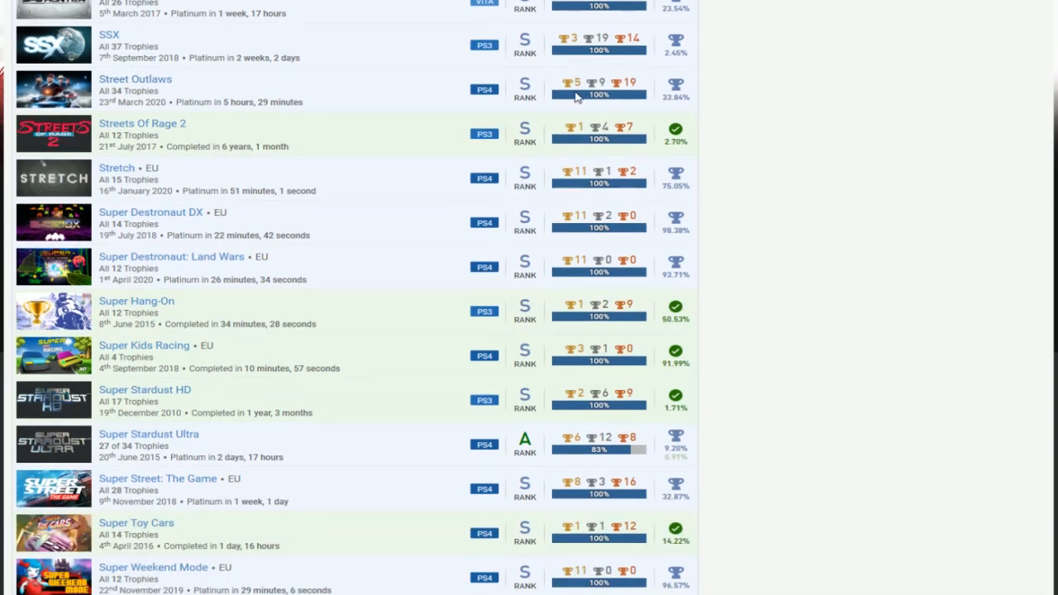
mouse_move(220, 143)
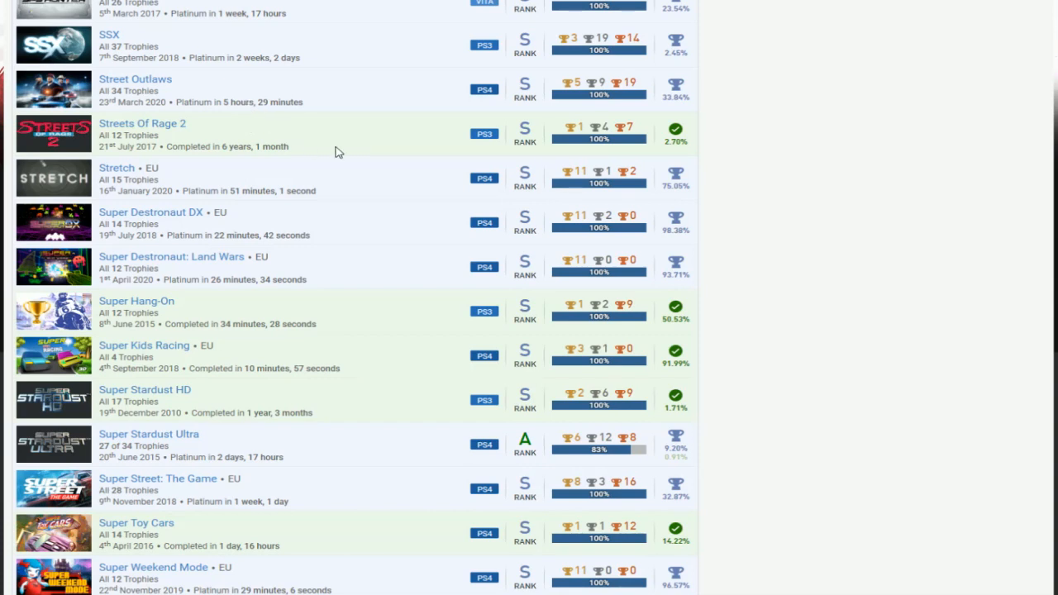
mouse_move(368, 141)
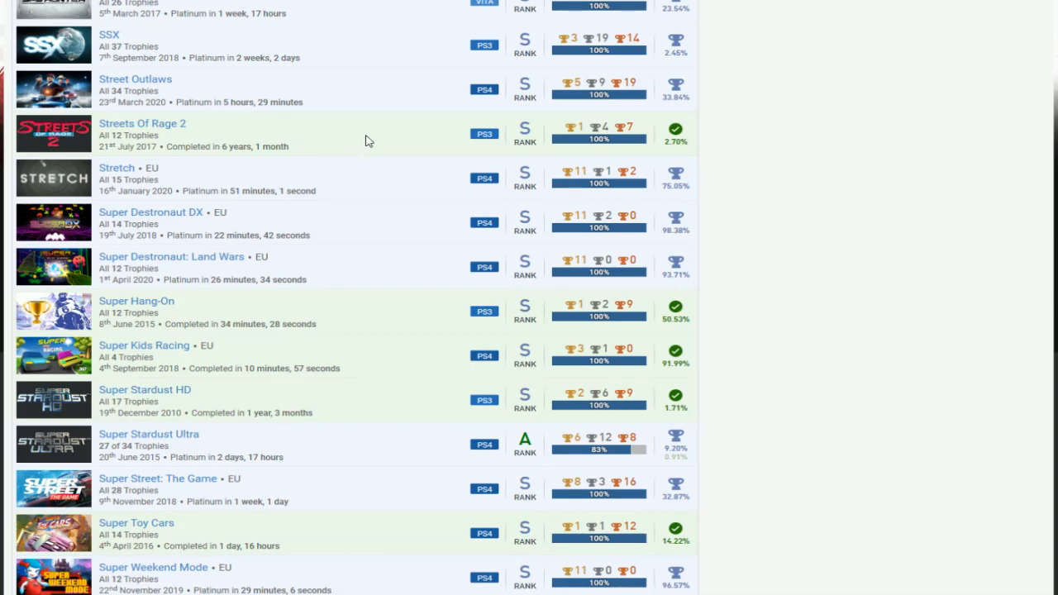
scroll(down, 3)
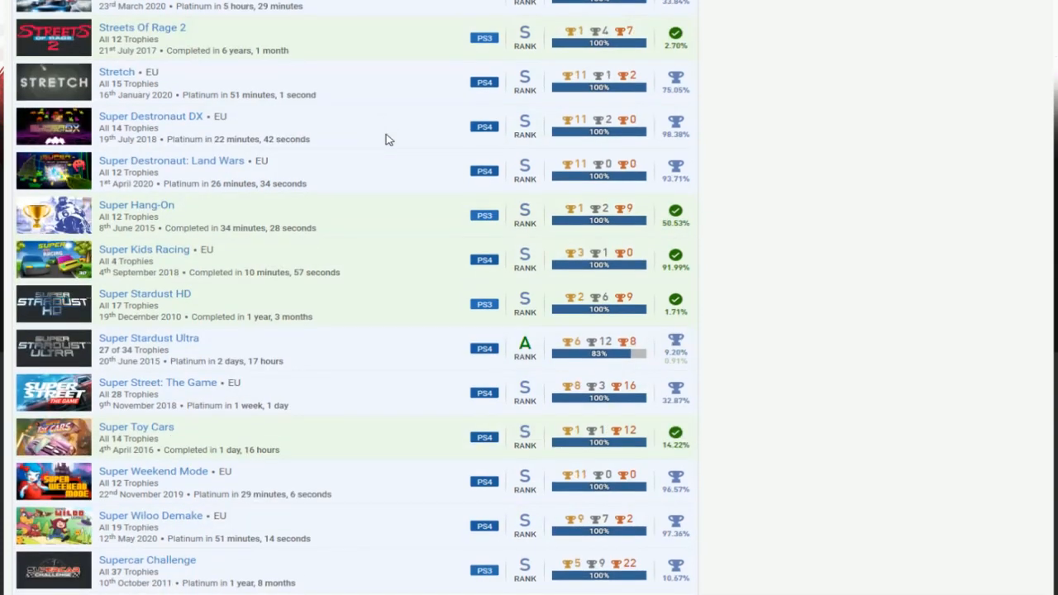
scroll(down, 3)
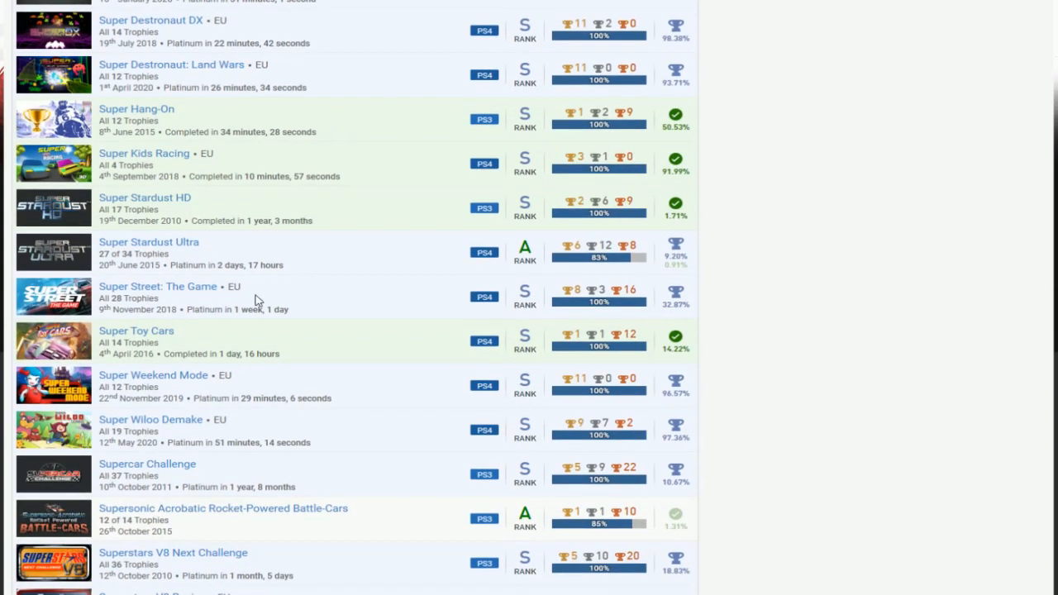
mouse_move(245, 186)
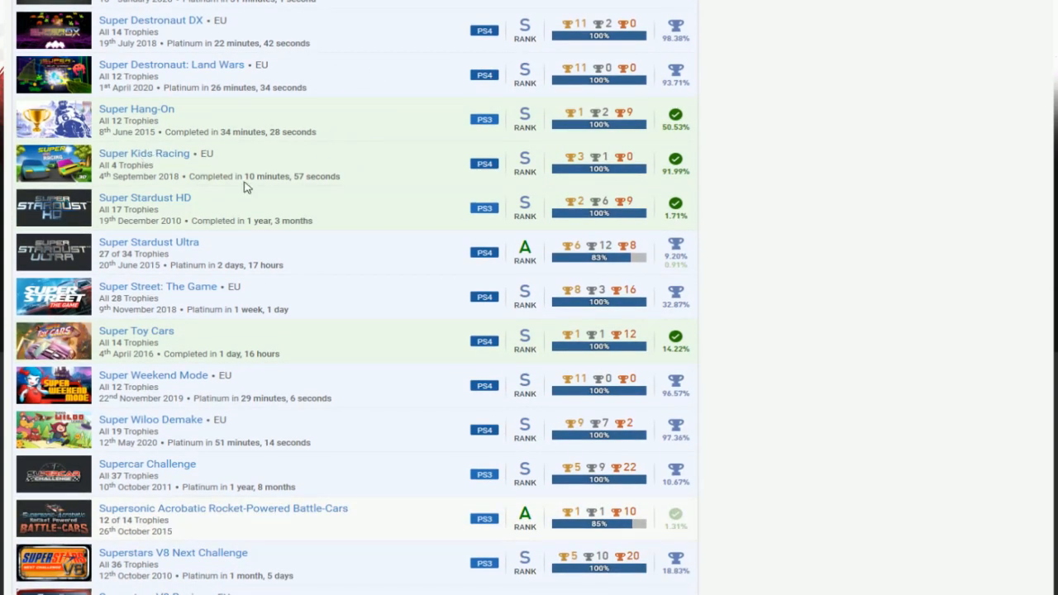
scroll(down, 3)
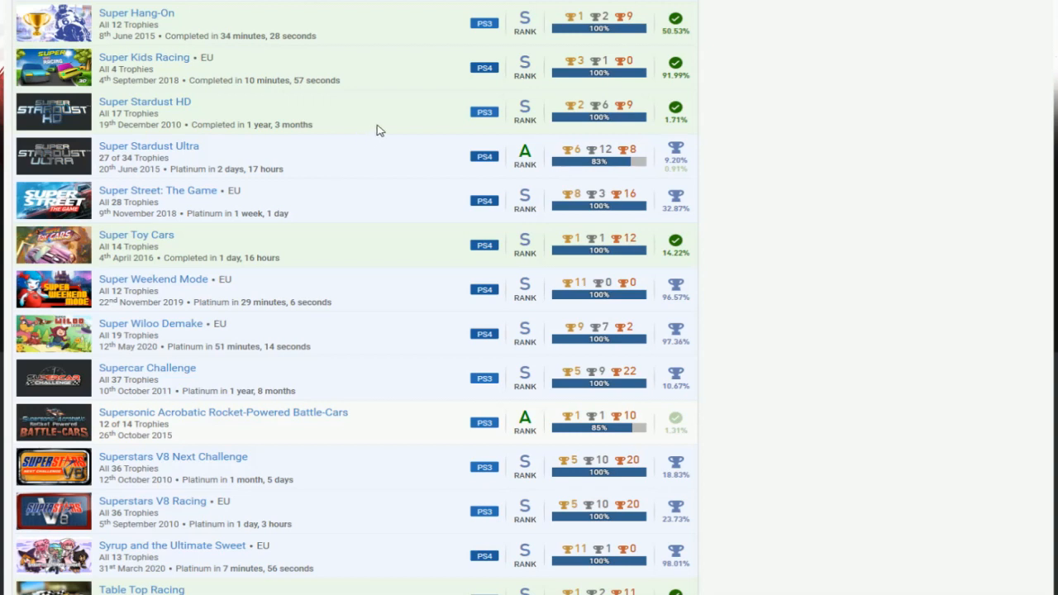
scroll(down, 3)
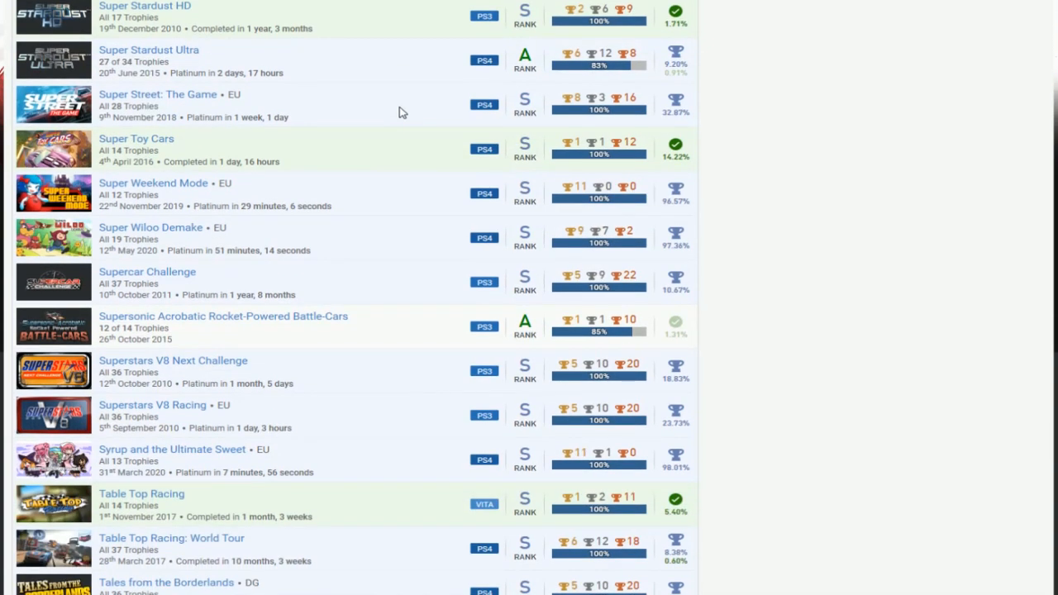
mouse_move(400, 118)
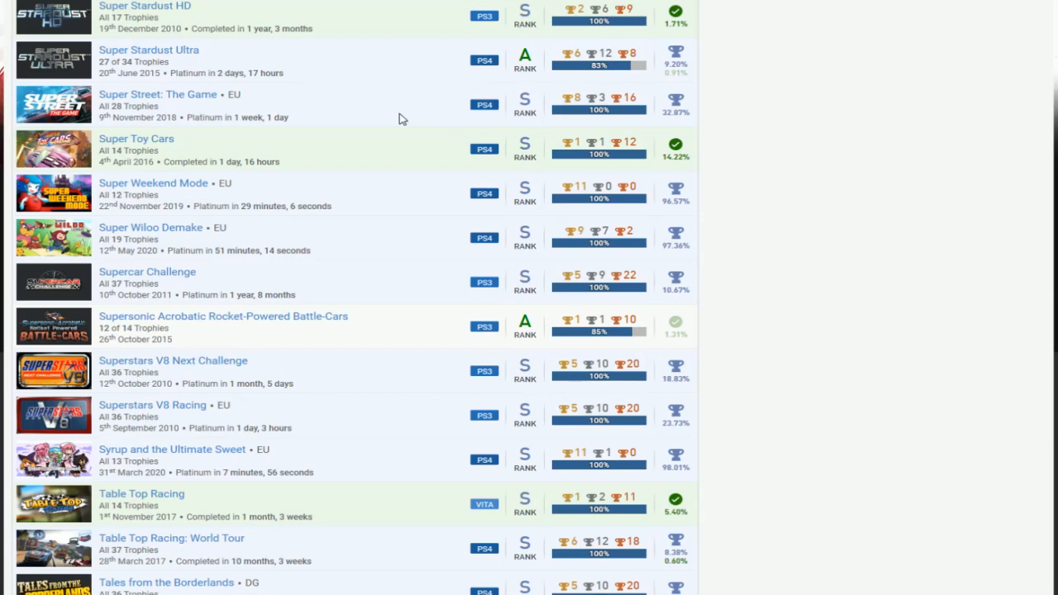
mouse_move(418, 210)
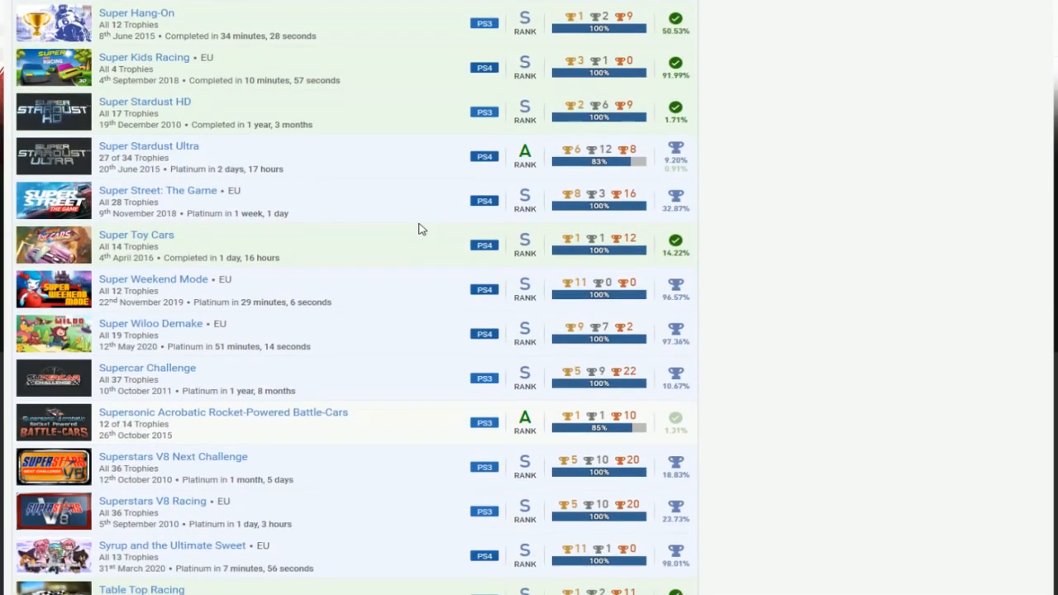
scroll(down, 3)
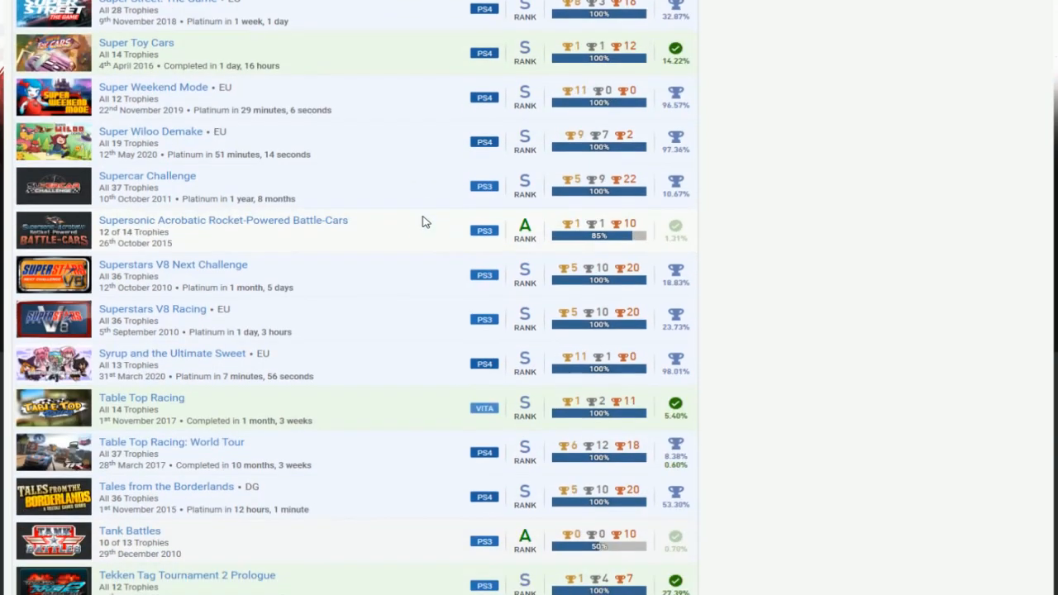
scroll(down, 3)
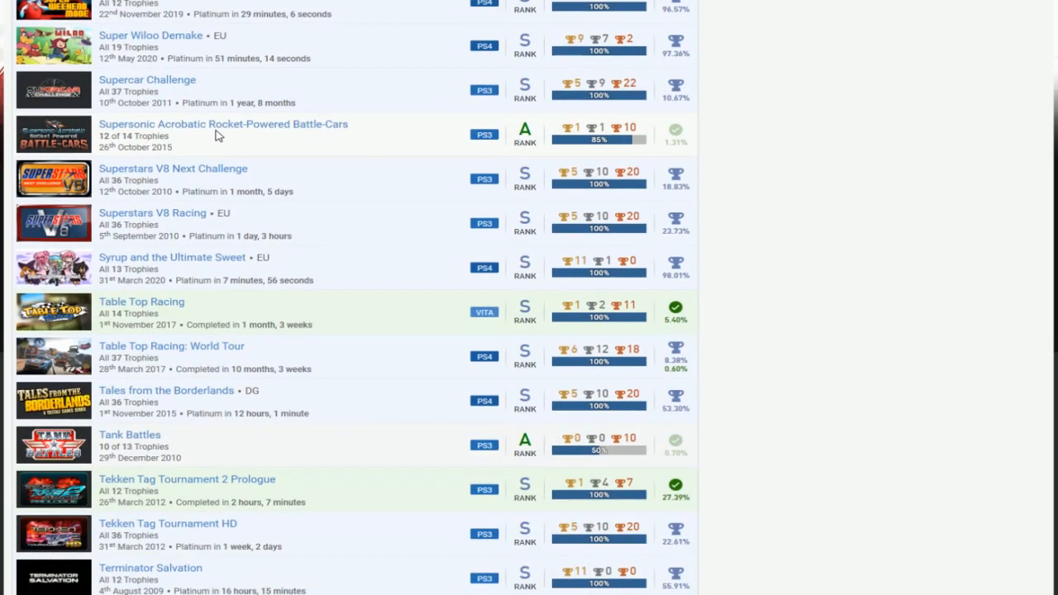
mouse_move(289, 126)
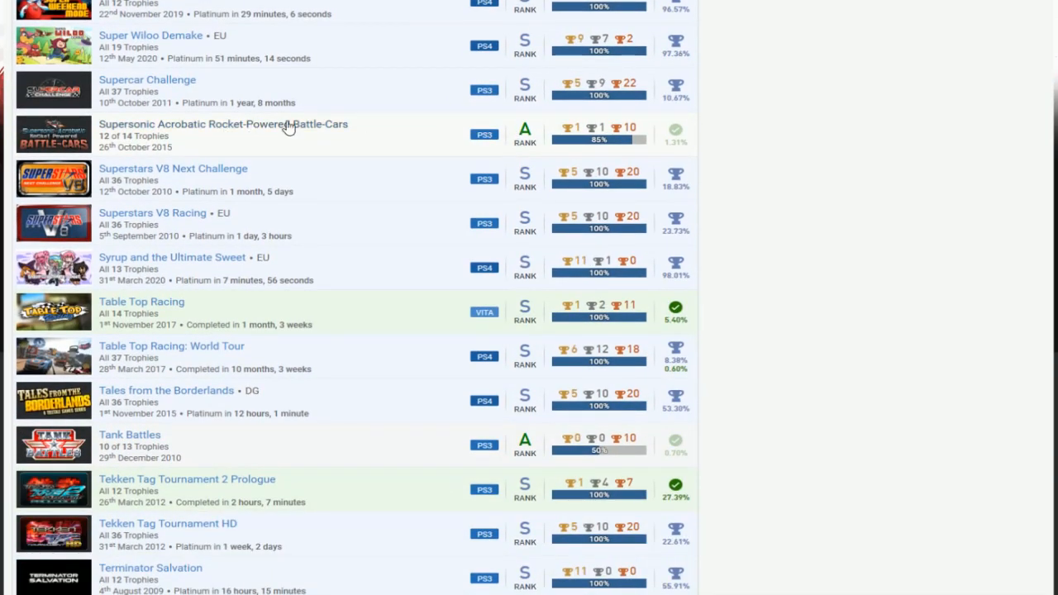
scroll(down, 3)
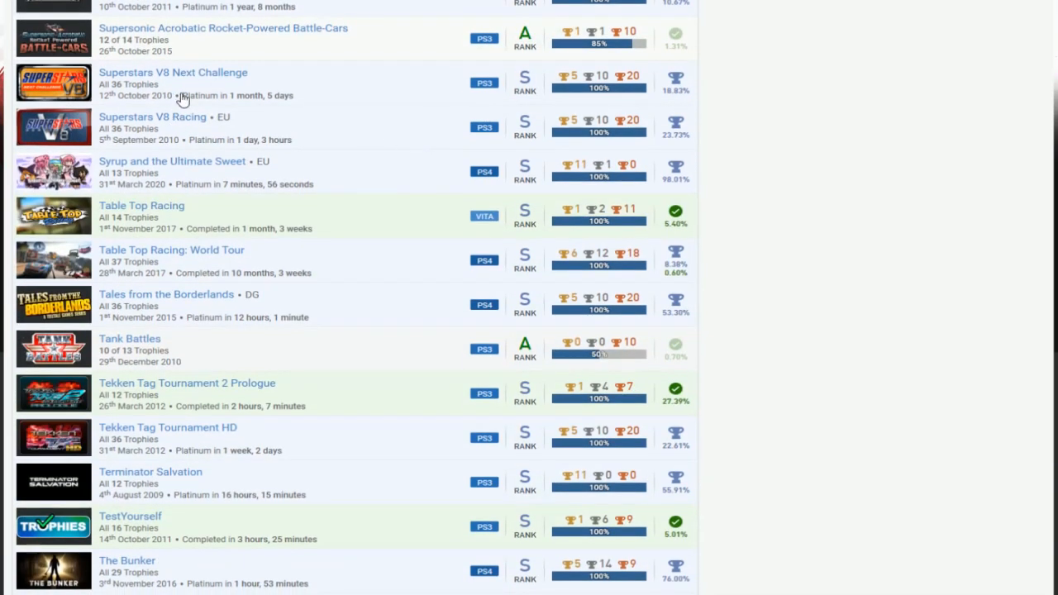
mouse_move(109, 183)
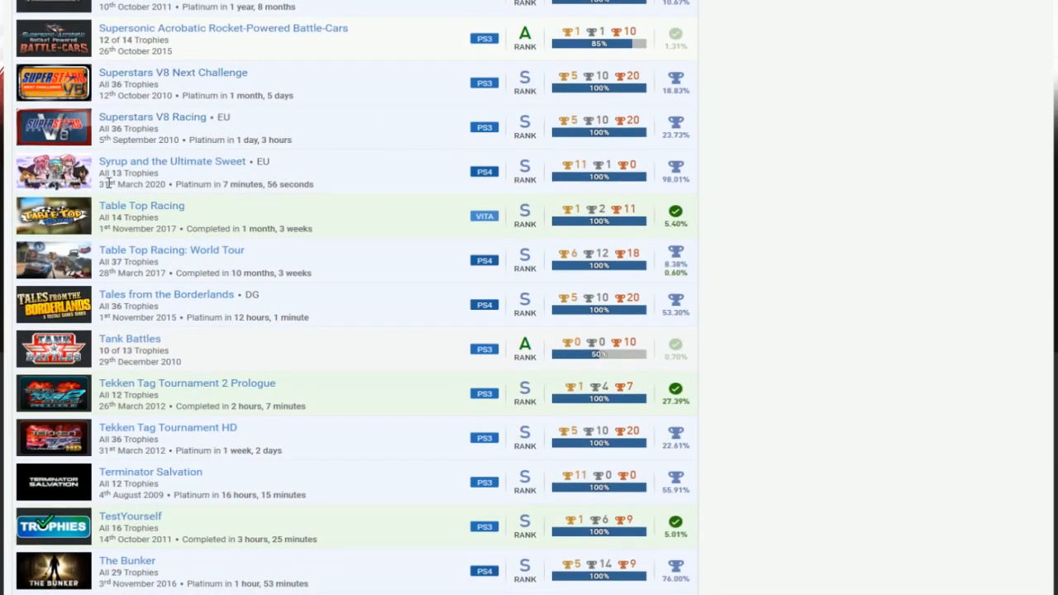
mouse_move(388, 173)
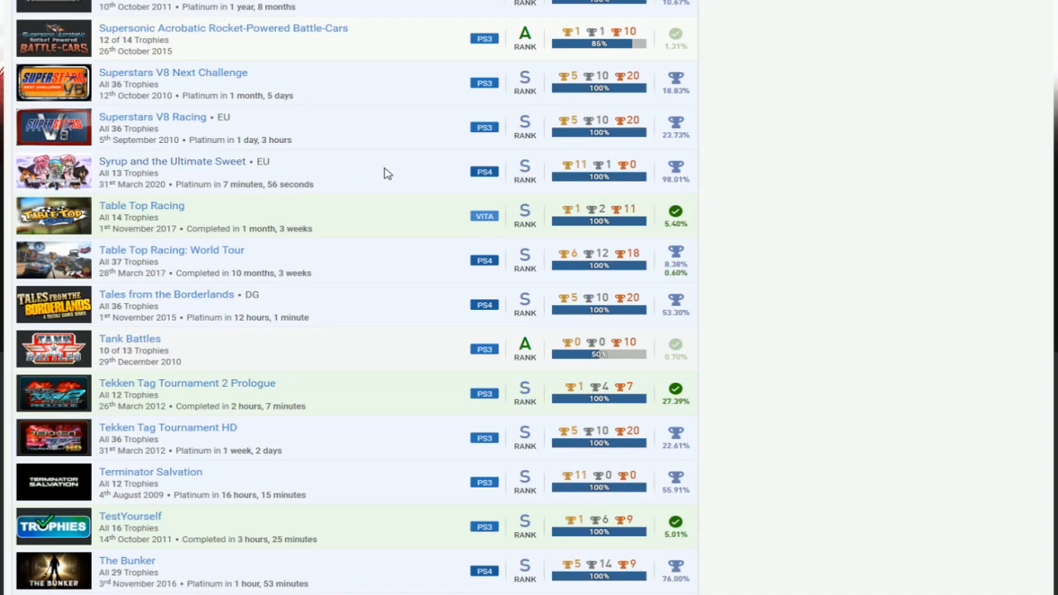
scroll(down, 3)
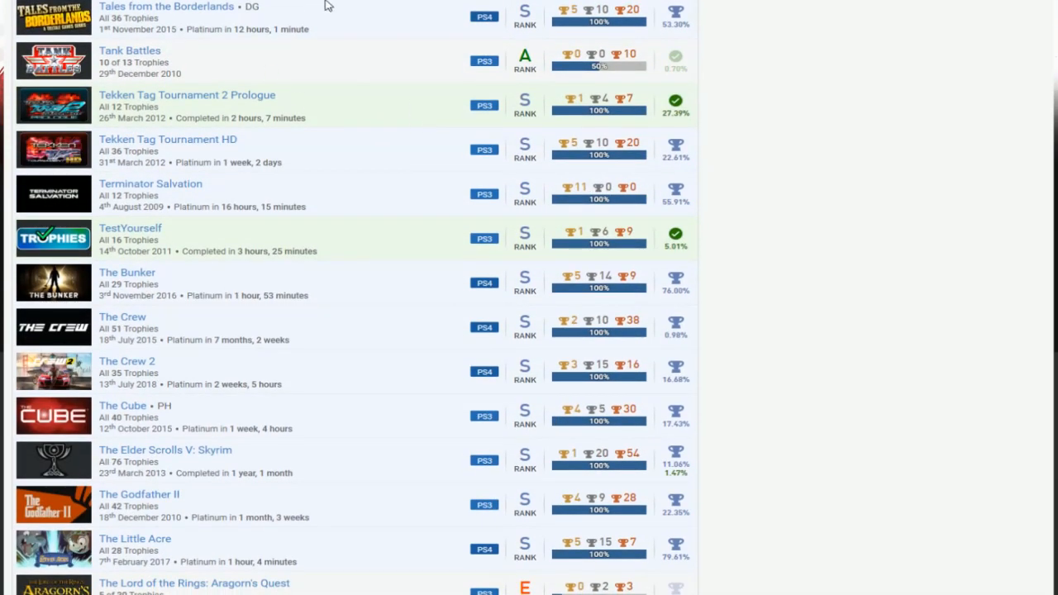
mouse_move(533, 51)
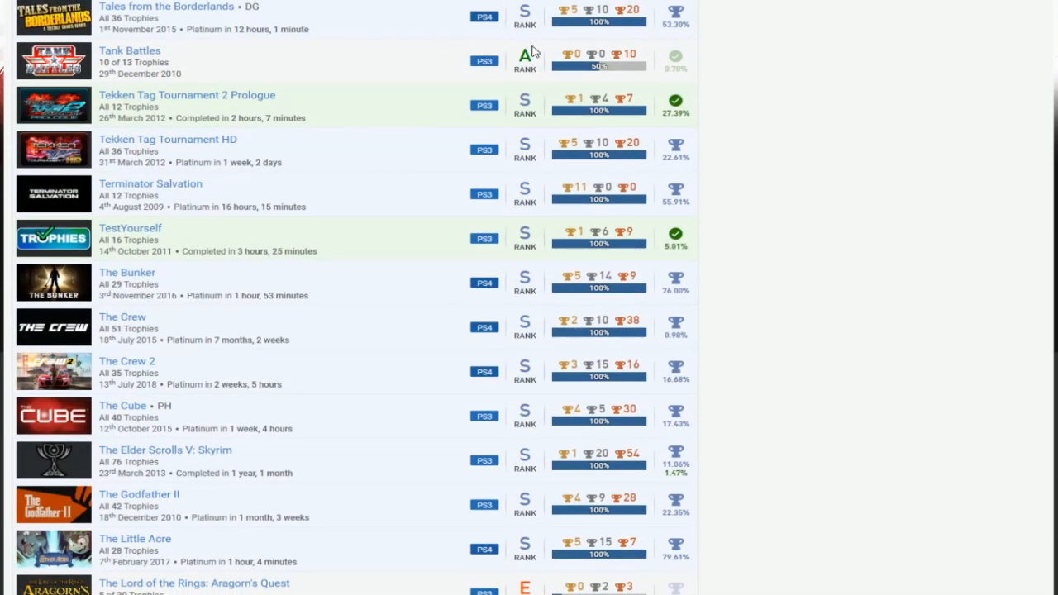
mouse_move(521, 81)
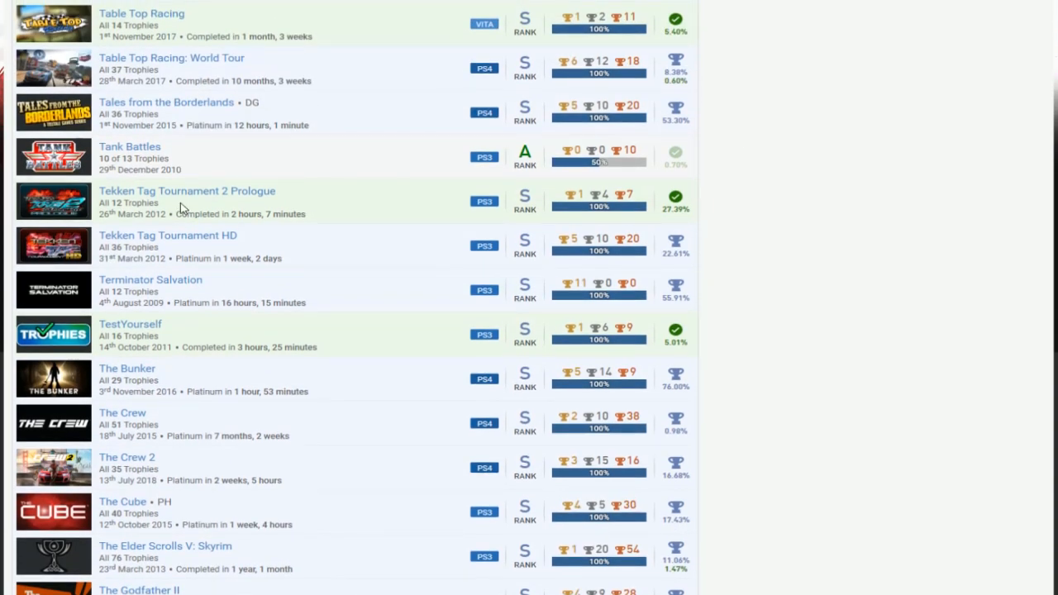
mouse_move(231, 258)
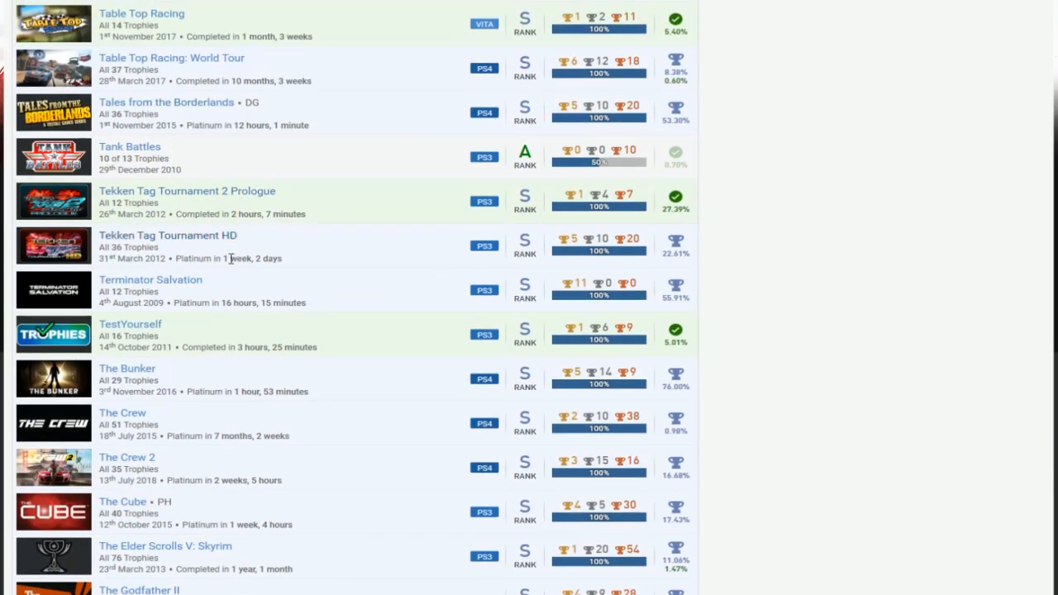
scroll(down, 3)
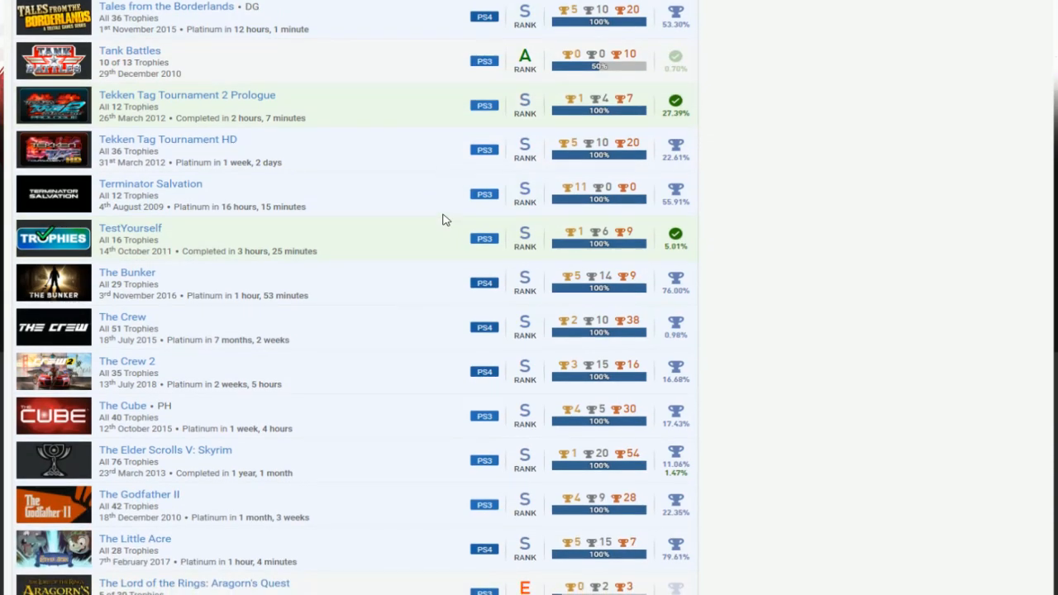
scroll(down, 3)
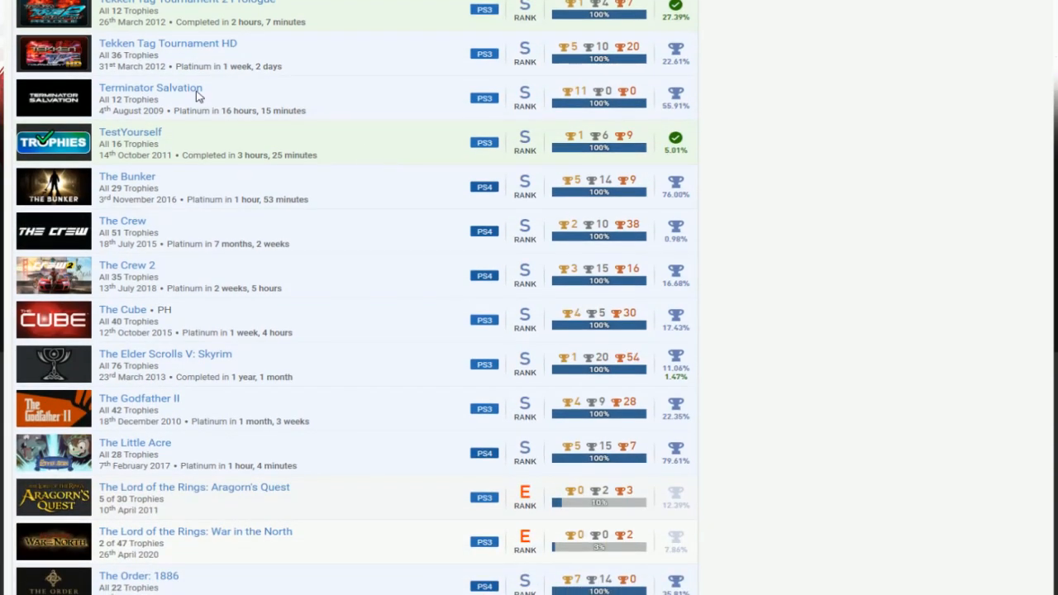
scroll(down, 3)
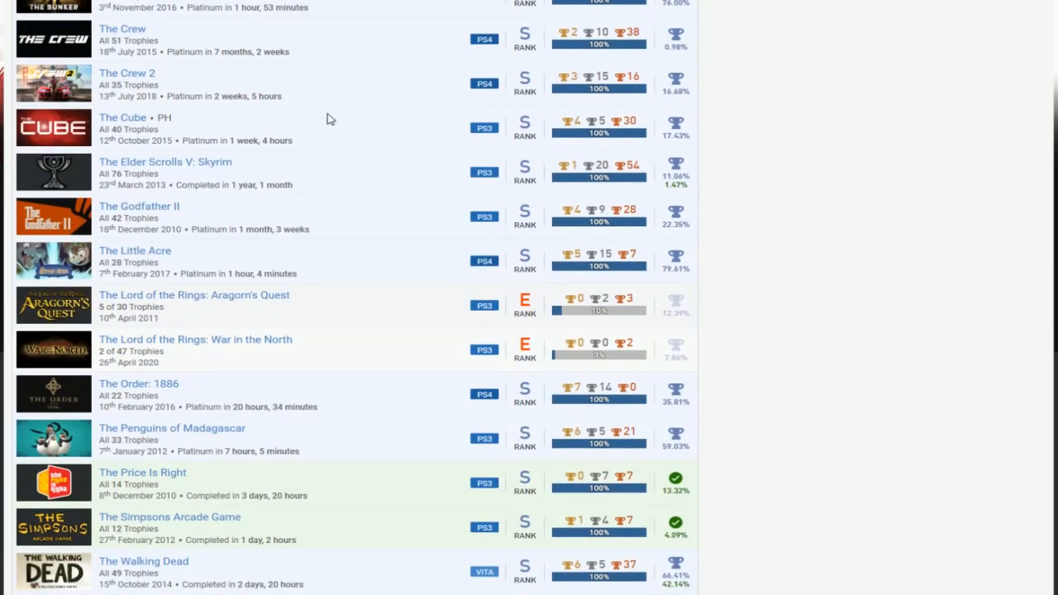
mouse_move(332, 172)
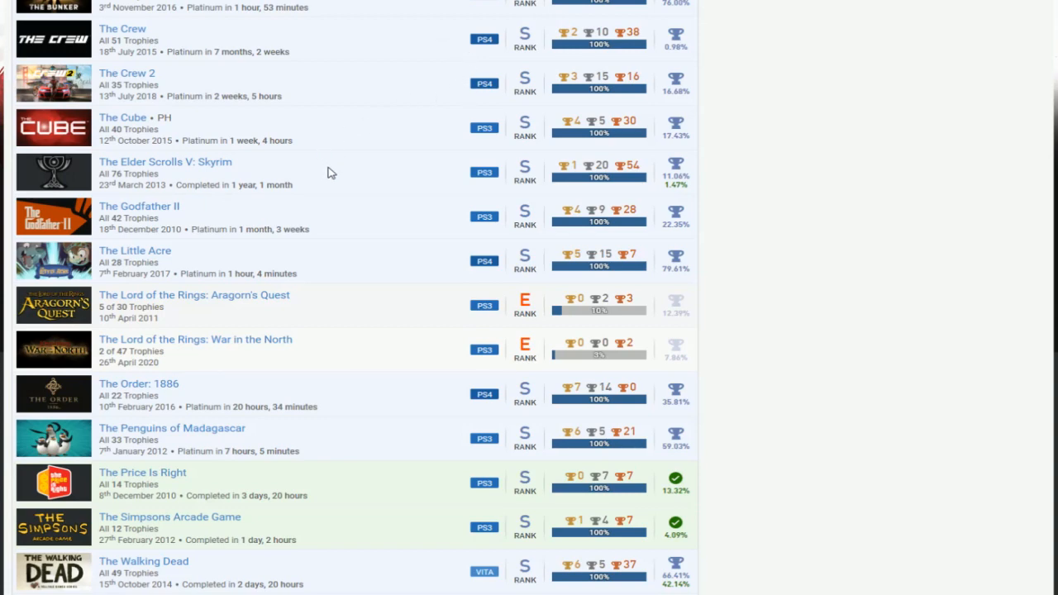
scroll(down, 3)
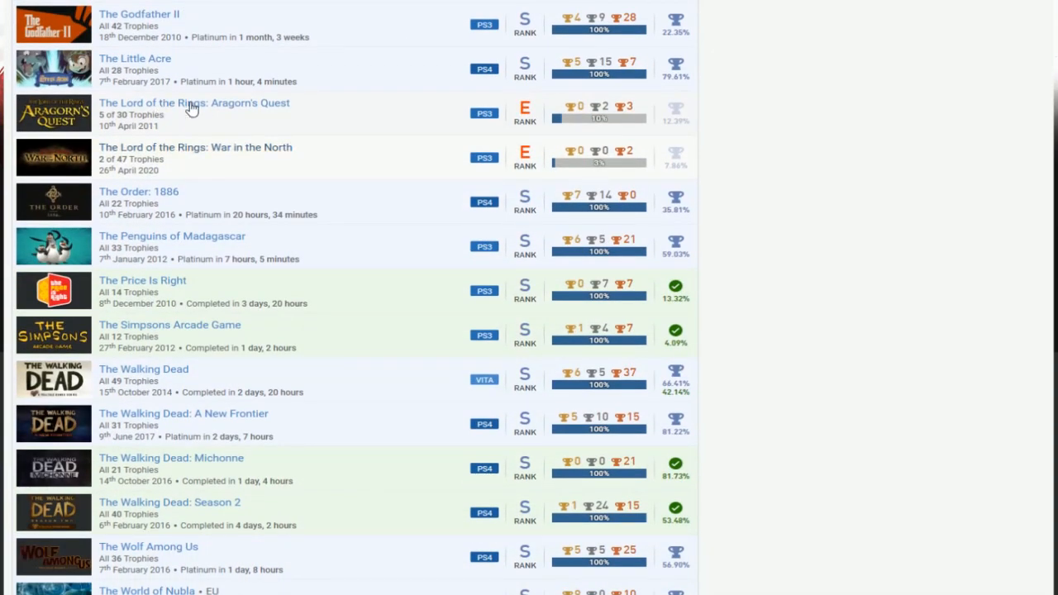
mouse_move(359, 108)
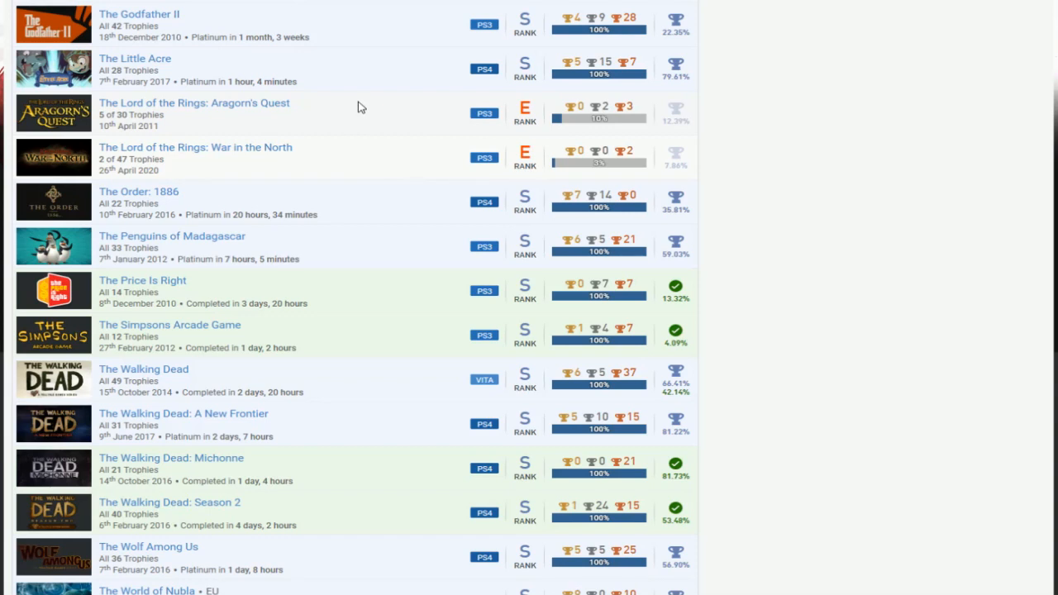
scroll(down, 3)
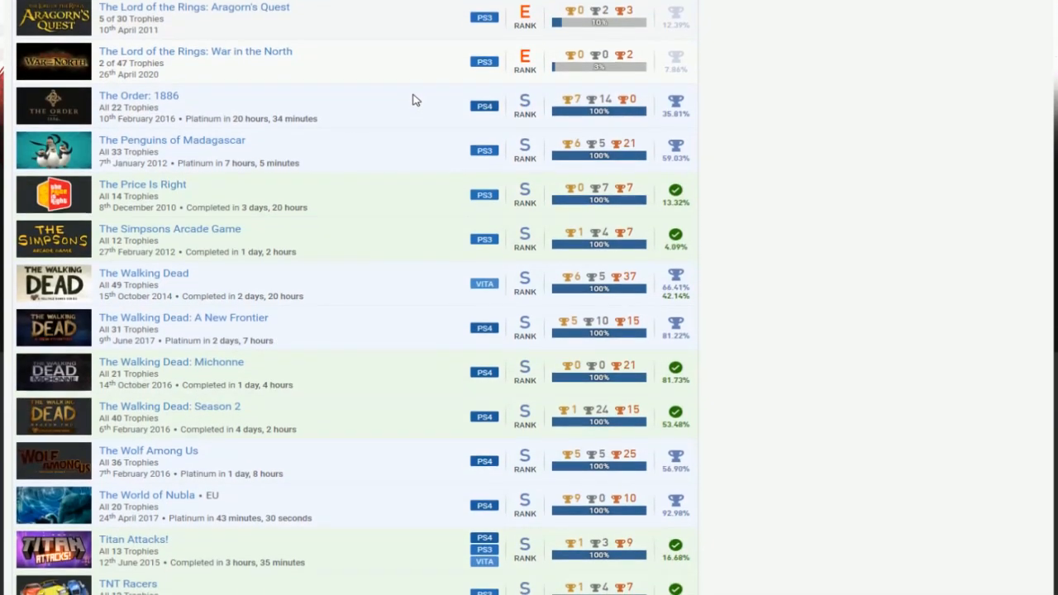
mouse_move(279, 194)
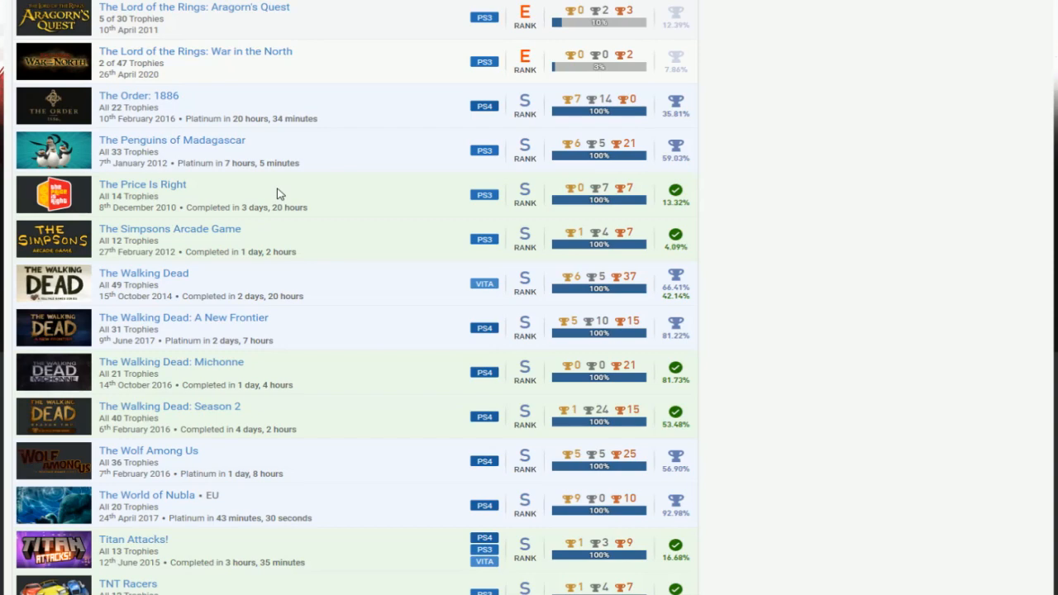
mouse_move(341, 148)
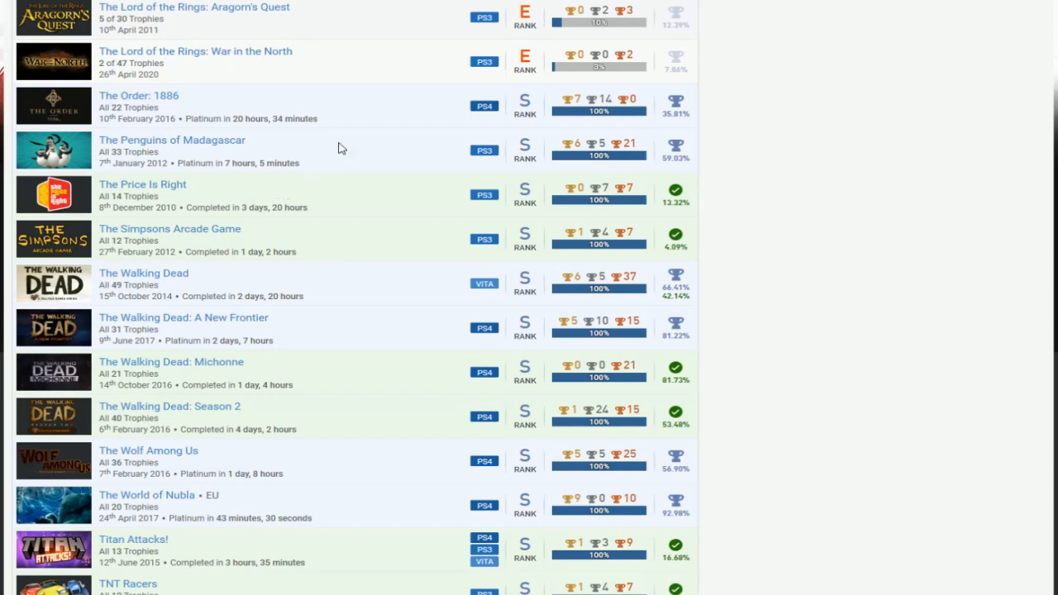
scroll(down, 3)
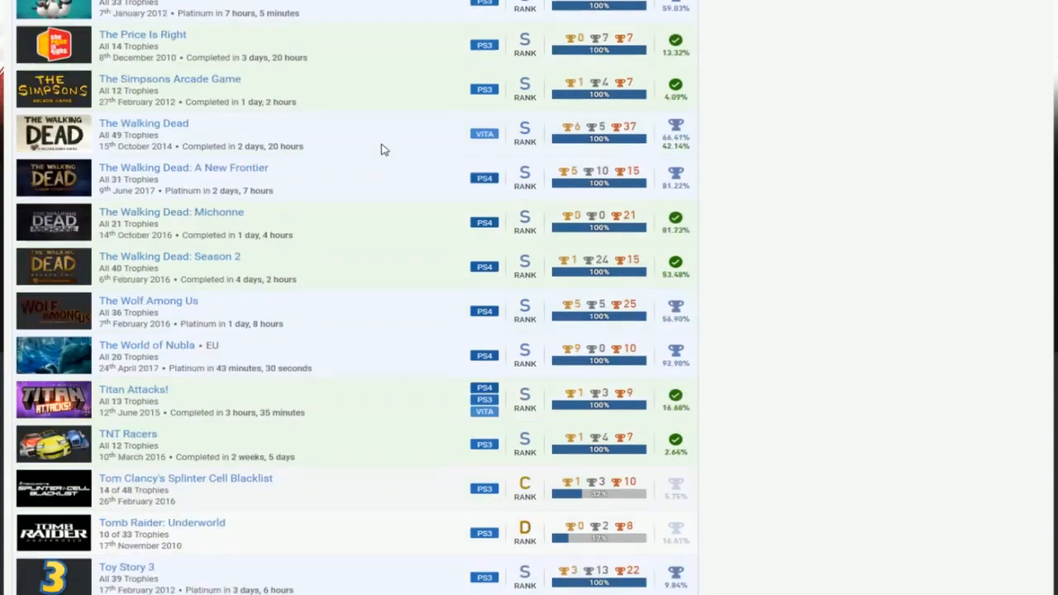
scroll(down, 3)
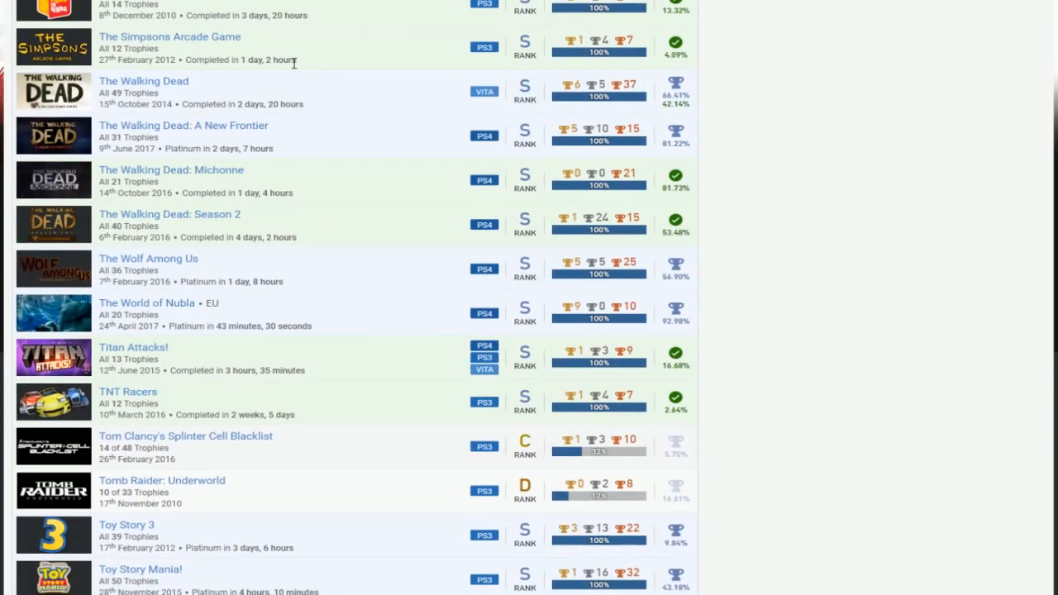
scroll(down, 3)
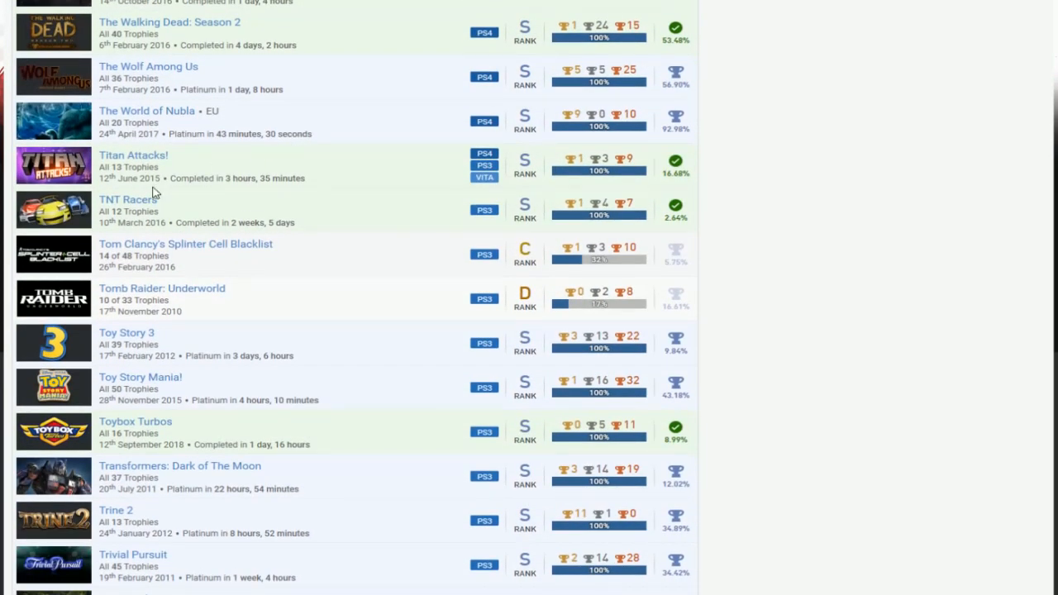
scroll(down, 3)
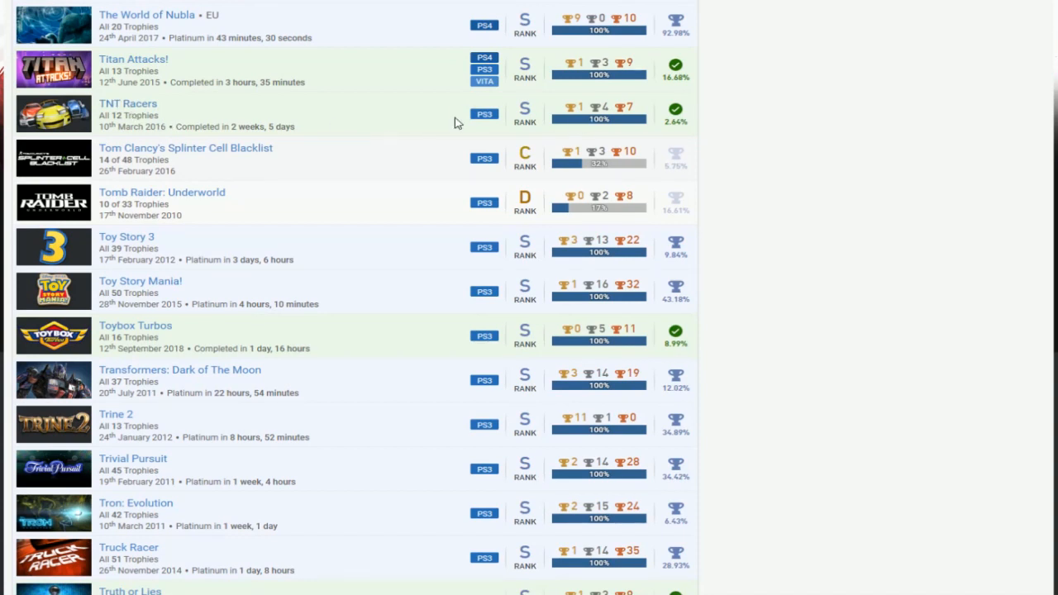
scroll(down, 3)
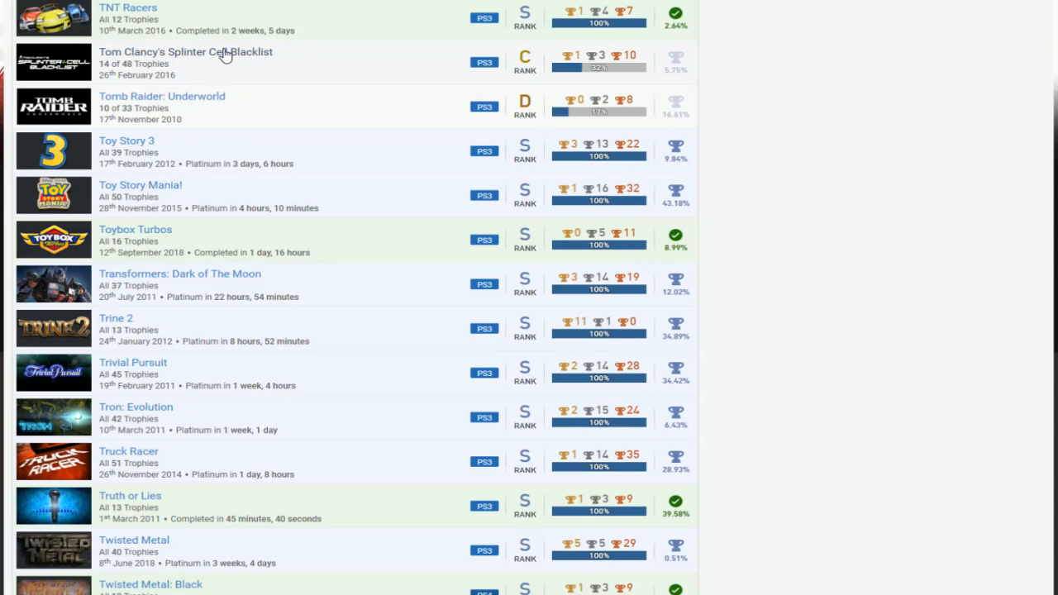
mouse_move(397, 67)
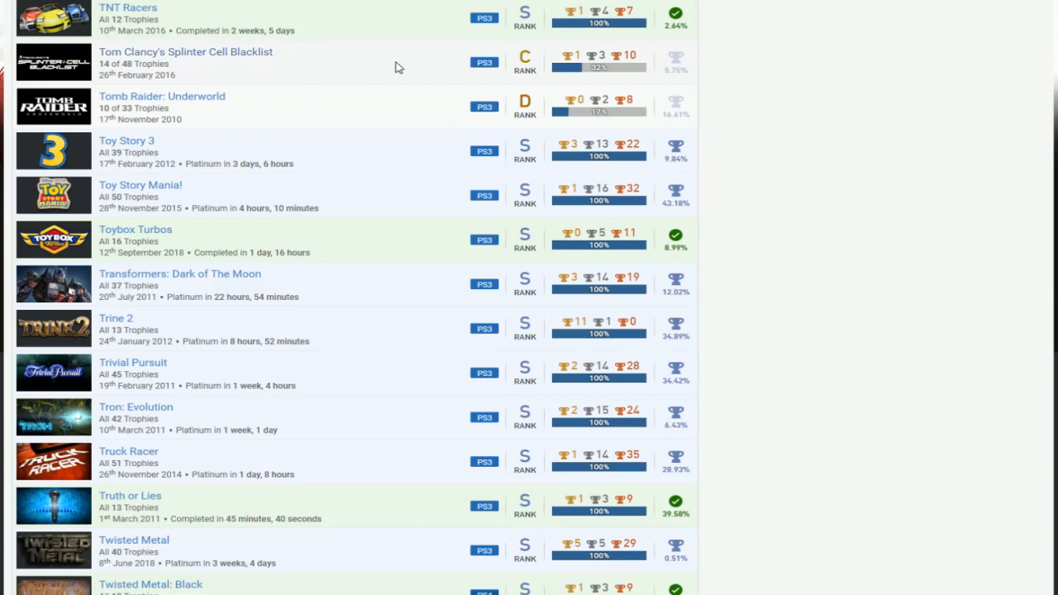
mouse_move(335, 152)
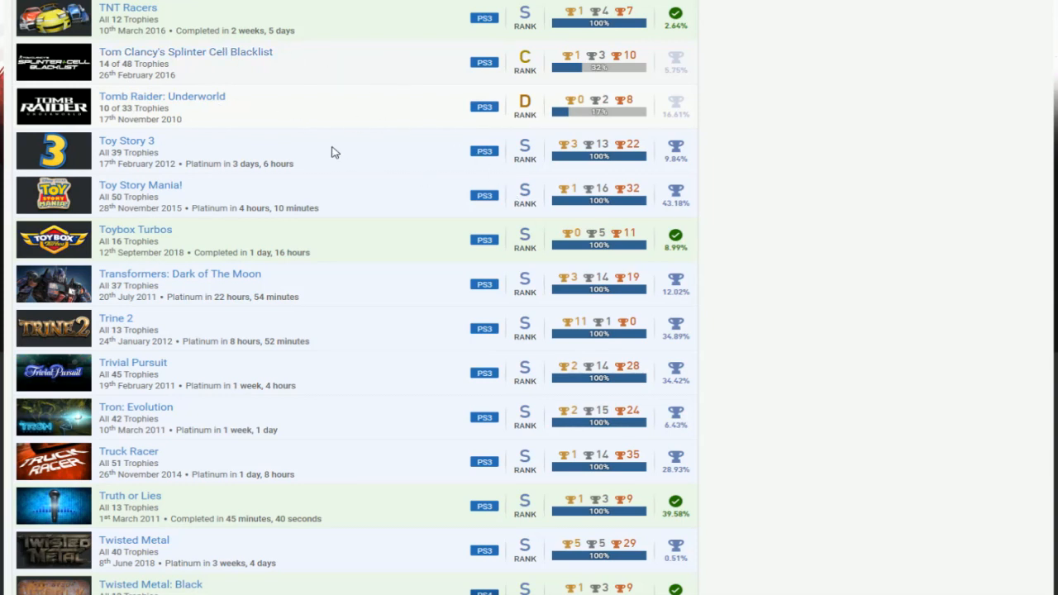
scroll(down, 3)
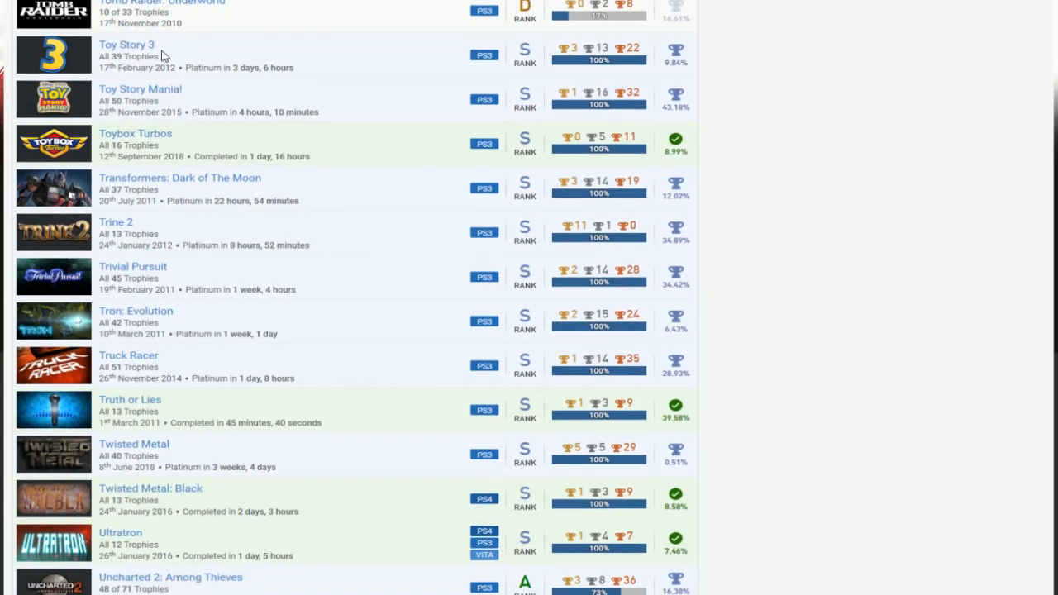
scroll(down, 3)
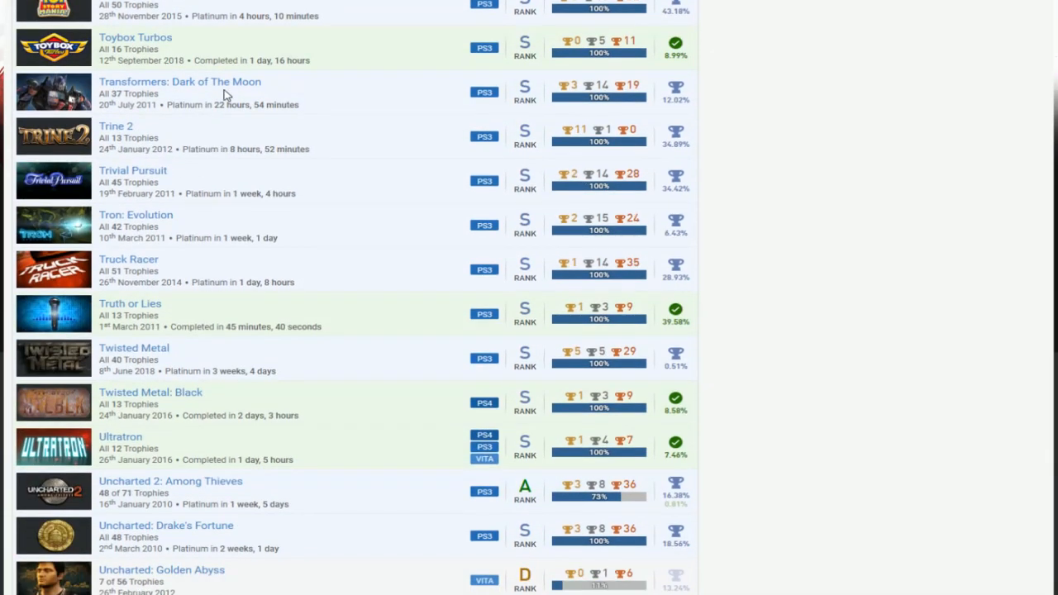
mouse_move(222, 135)
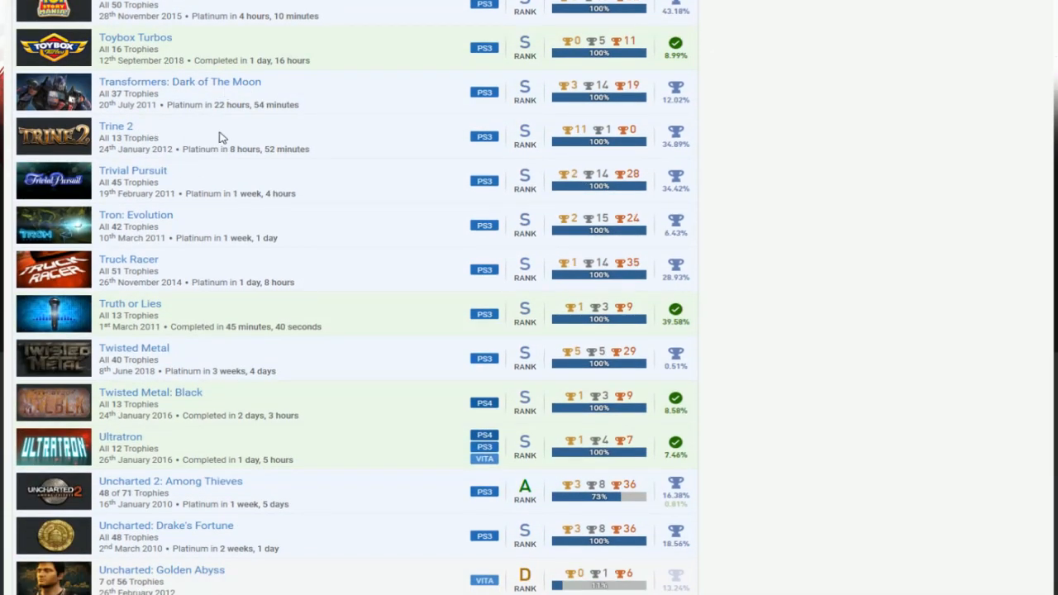
scroll(down, 3)
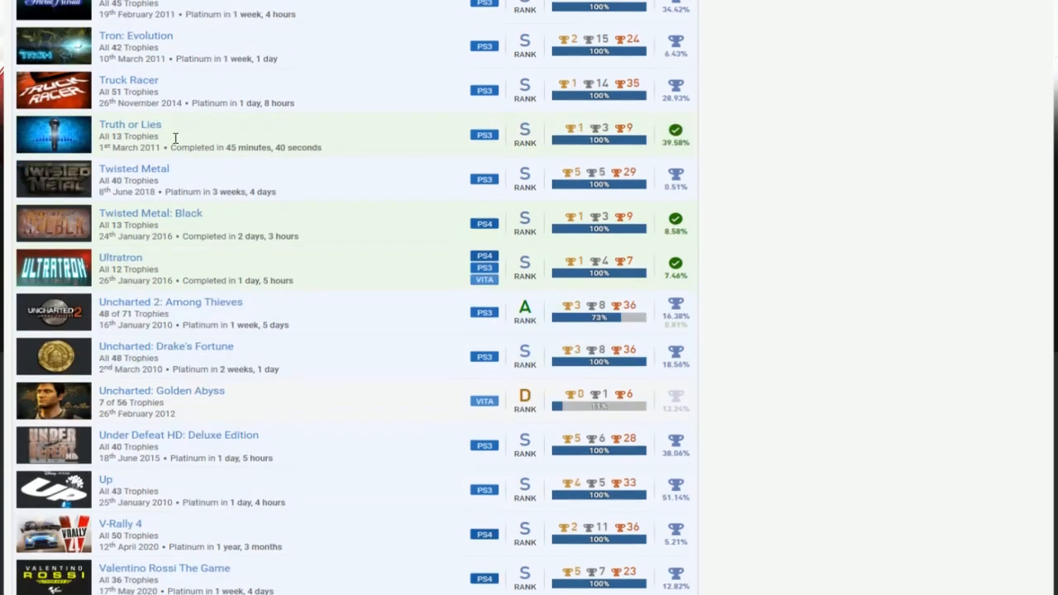
scroll(down, 3)
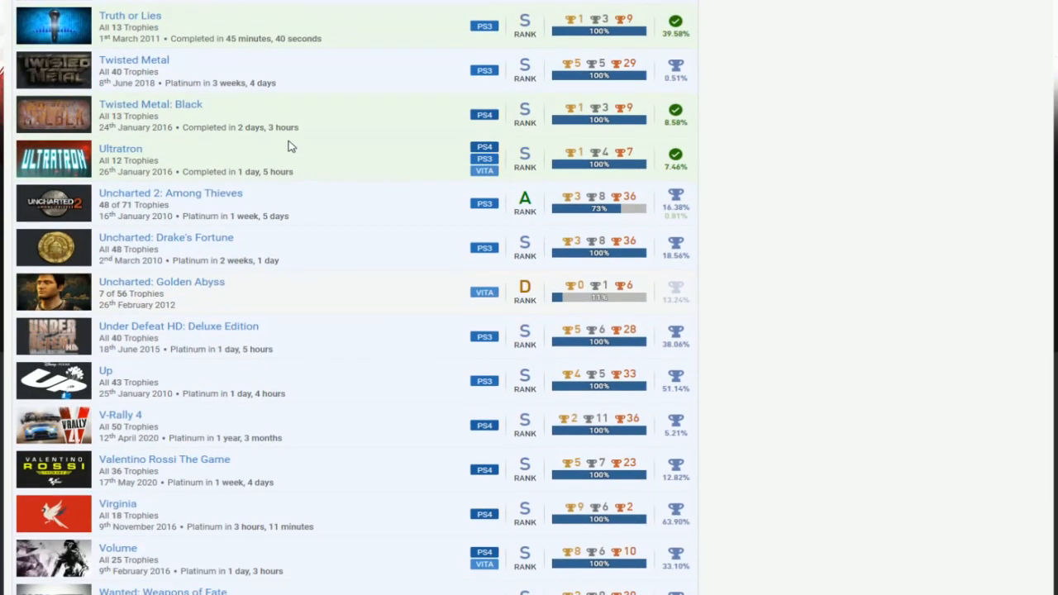
mouse_move(403, 113)
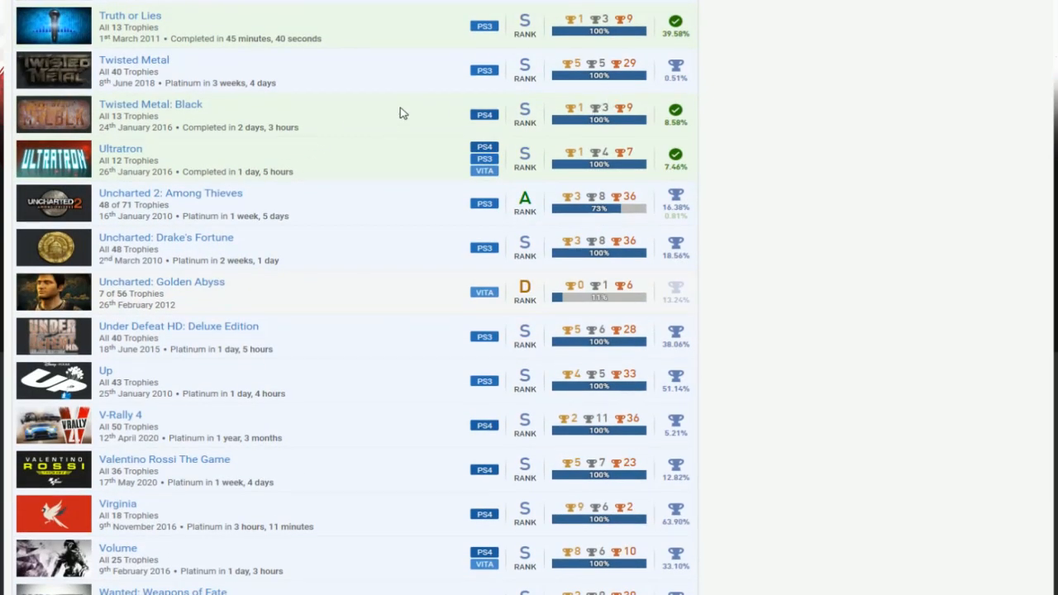
scroll(down, 3)
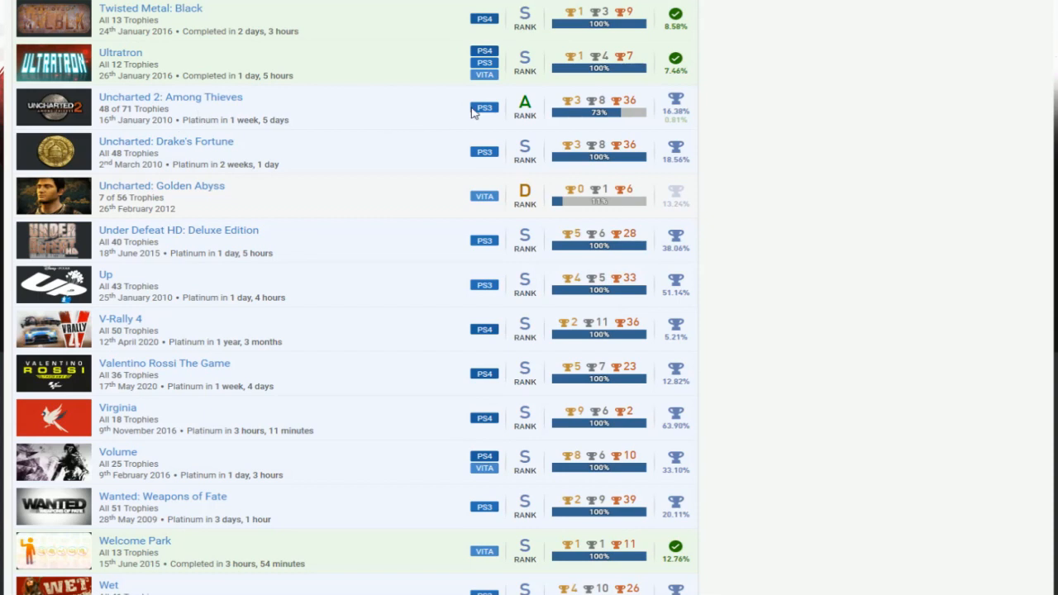
mouse_move(430, 161)
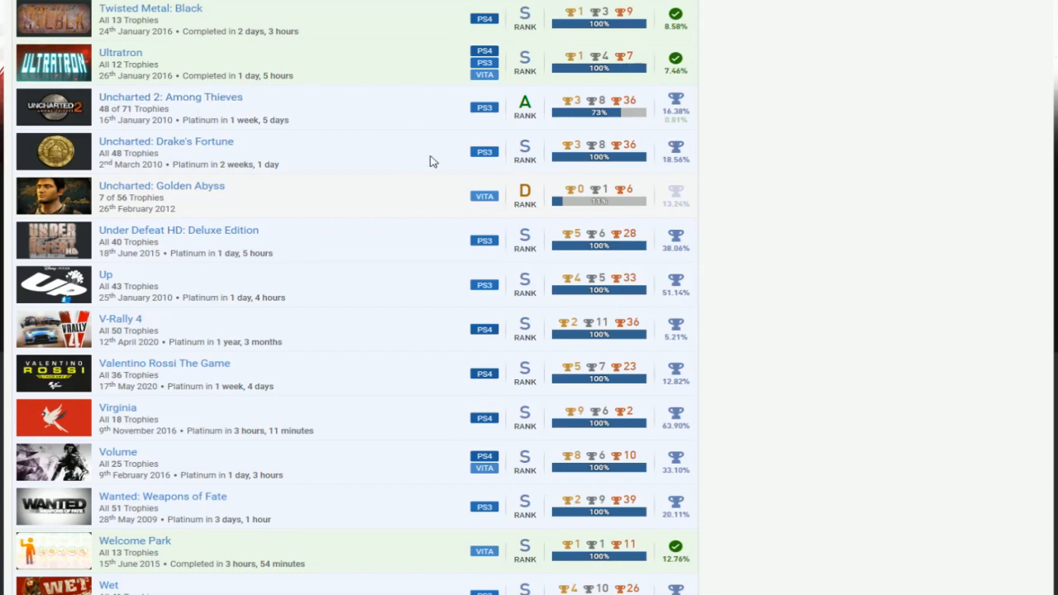
scroll(up, 3)
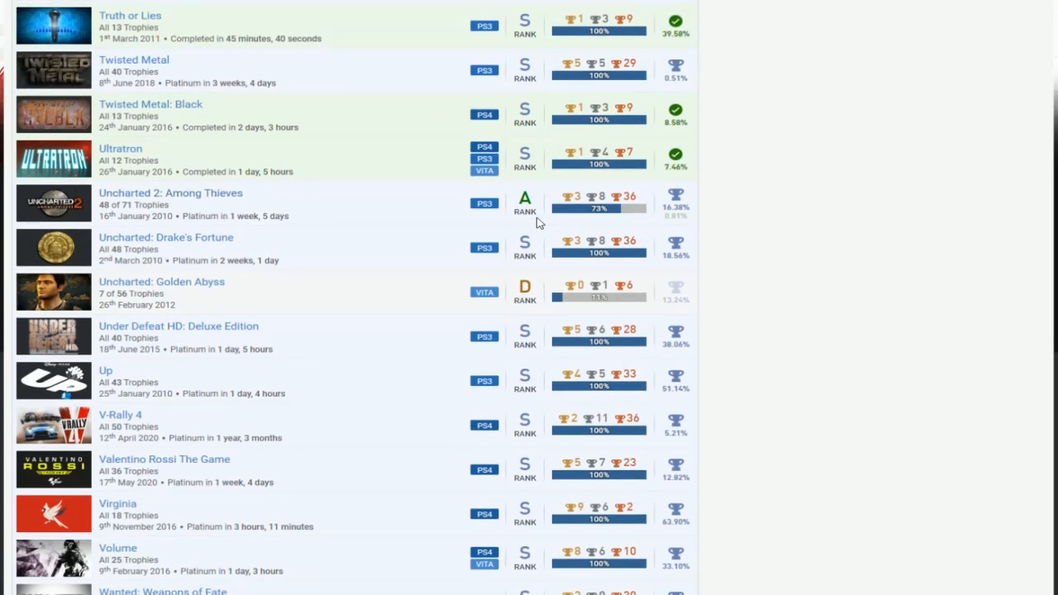
mouse_move(206, 145)
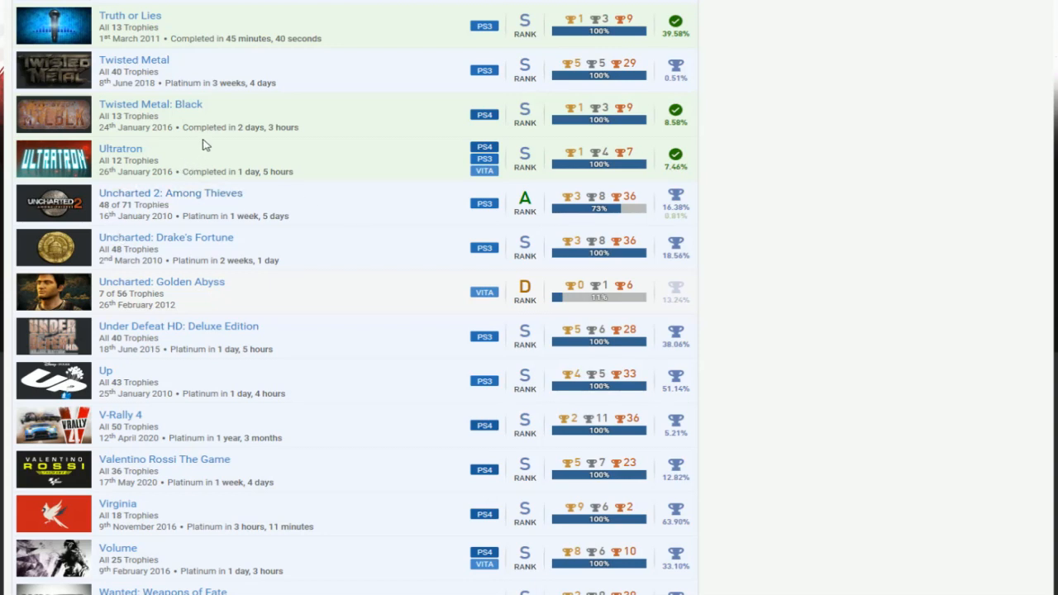
mouse_move(414, 205)
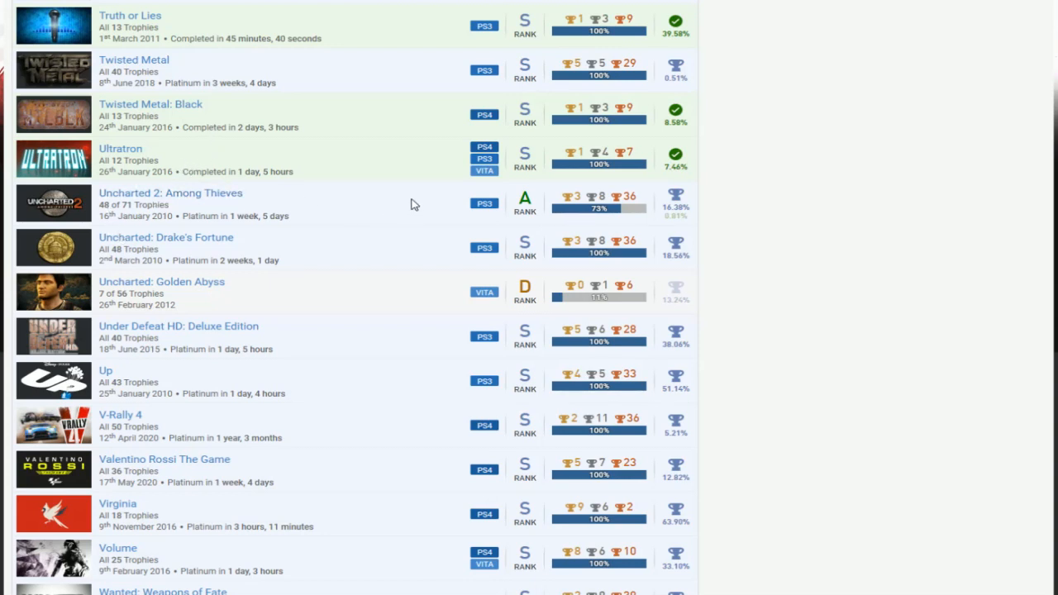
scroll(down, 3)
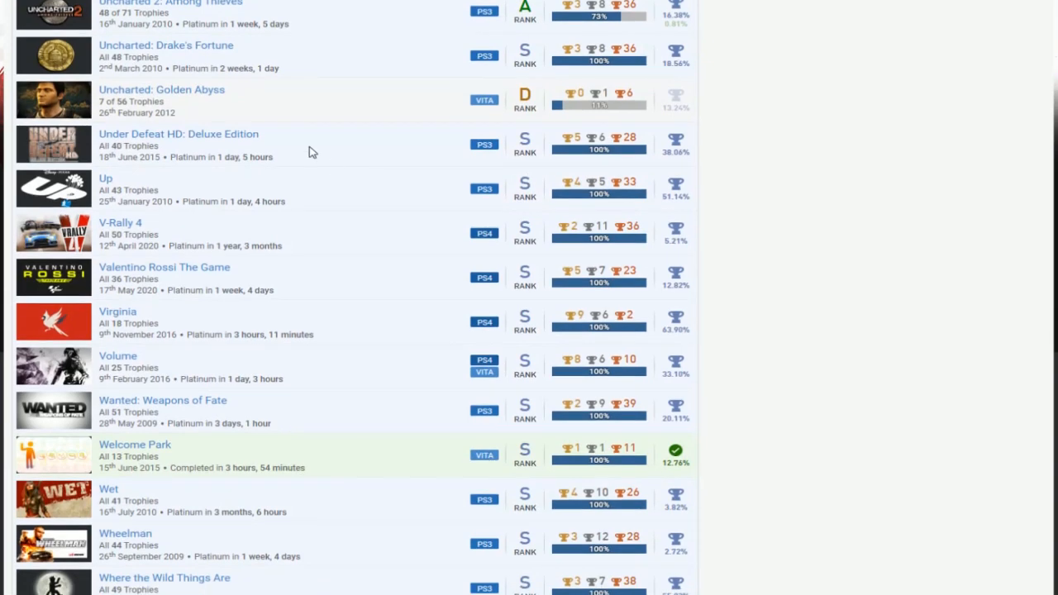
scroll(down, 3)
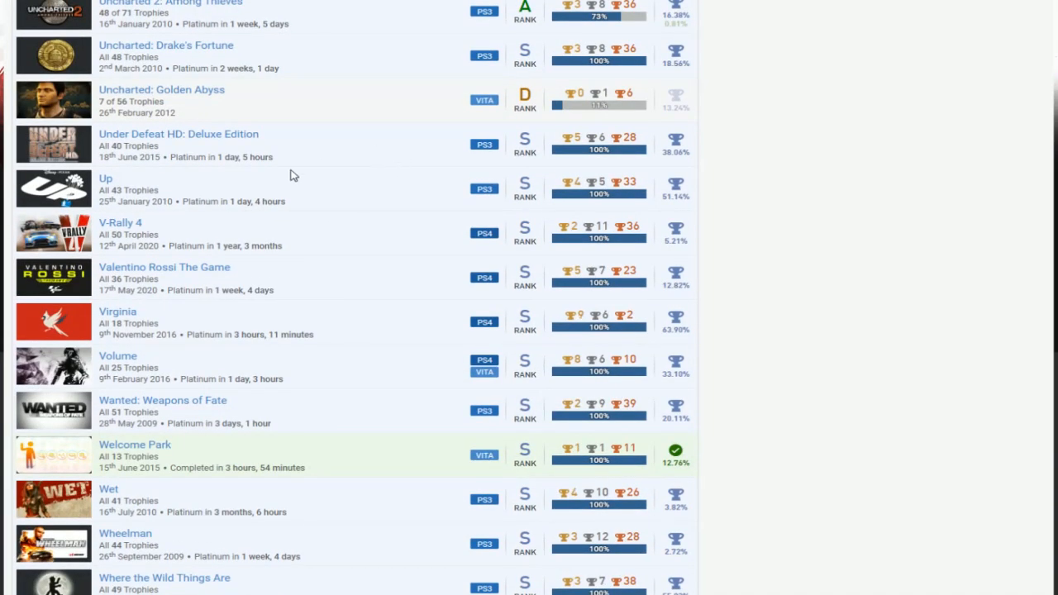
scroll(down, 3)
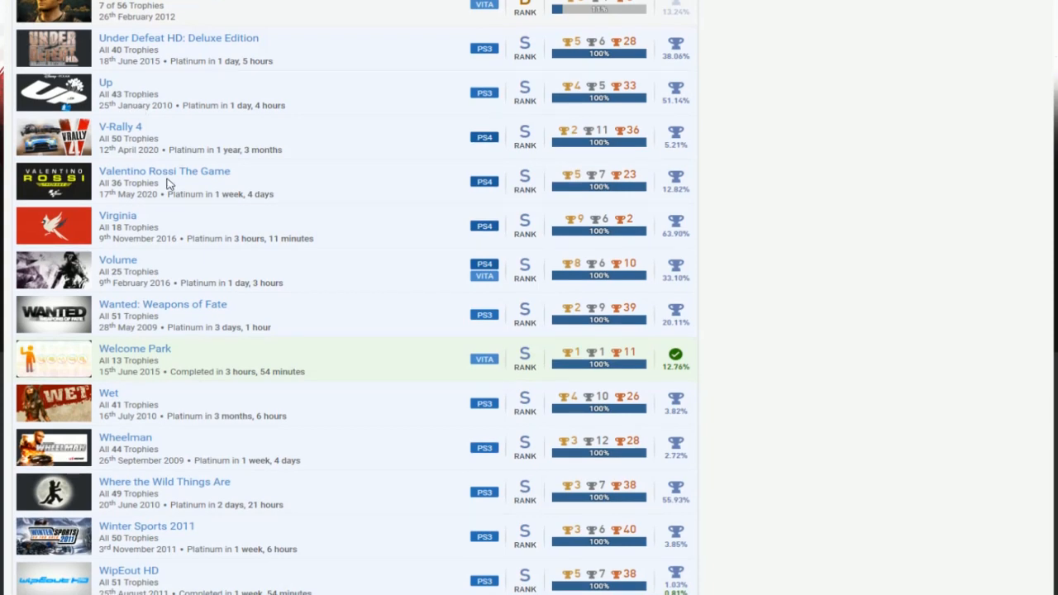
scroll(down, 3)
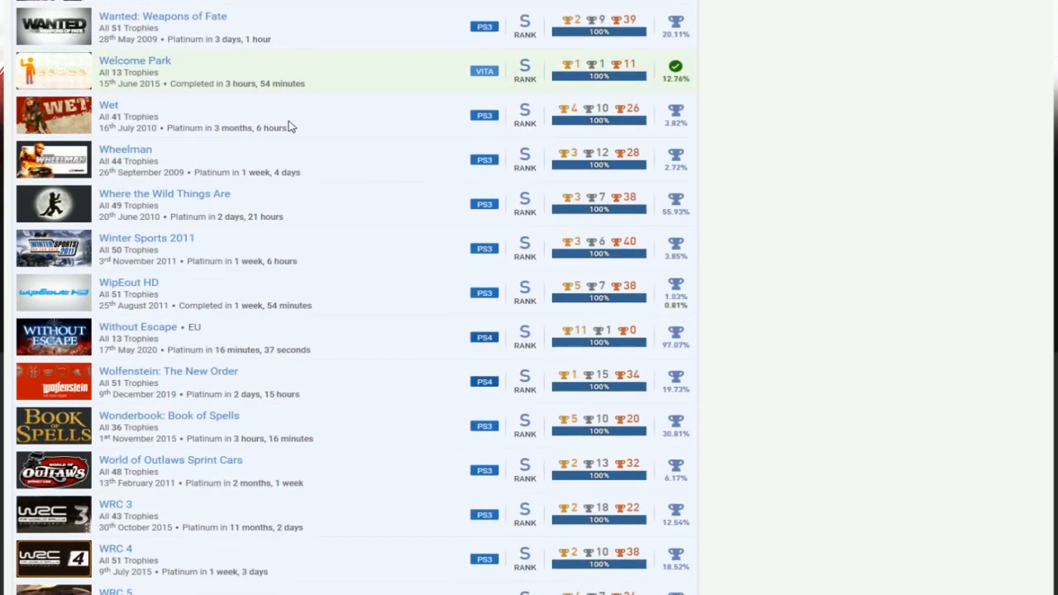
scroll(down, 3)
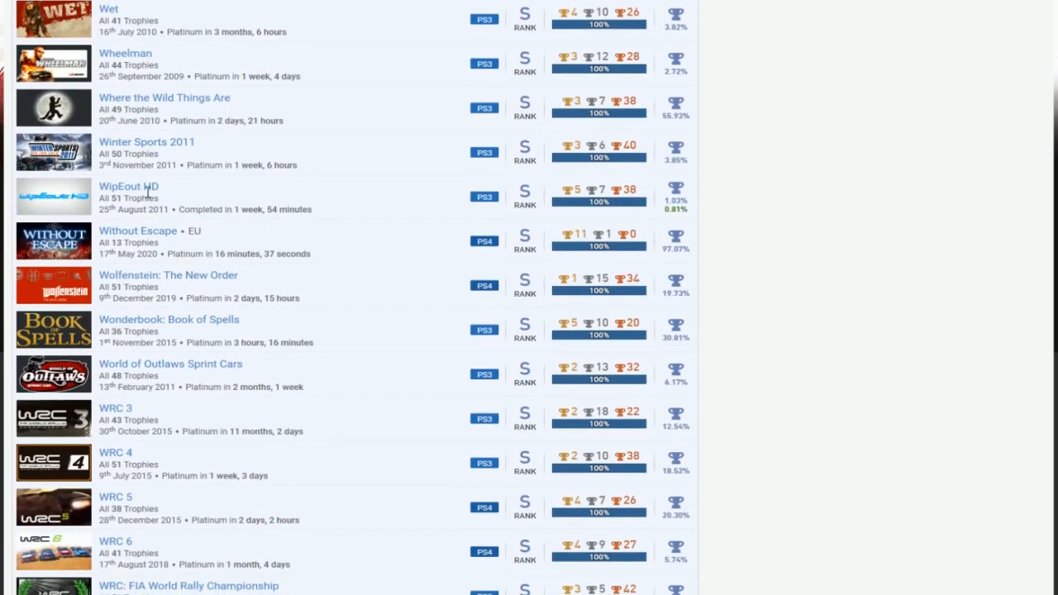
mouse_move(382, 183)
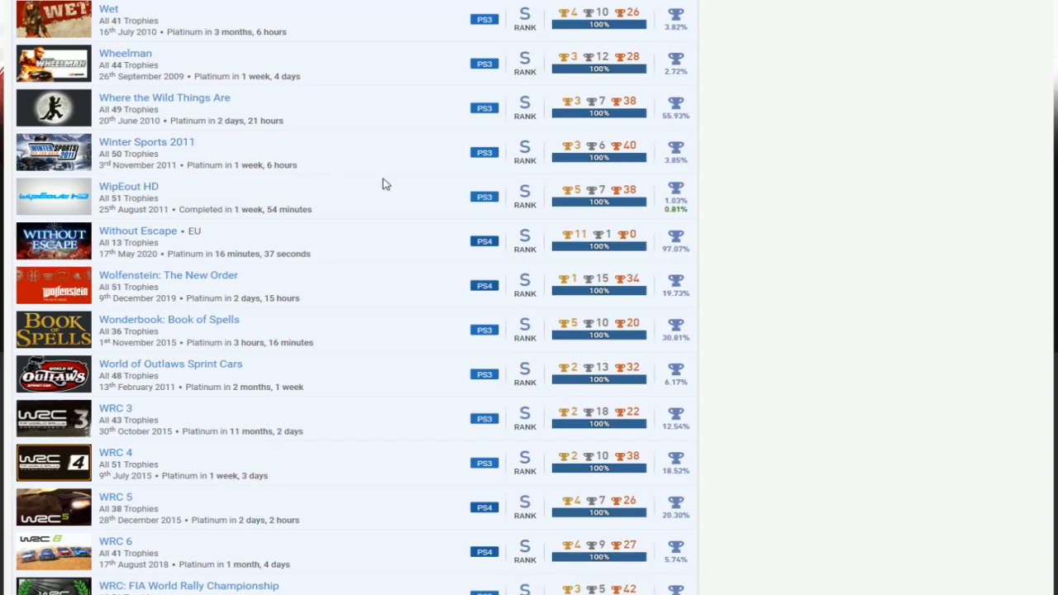
scroll(down, 3)
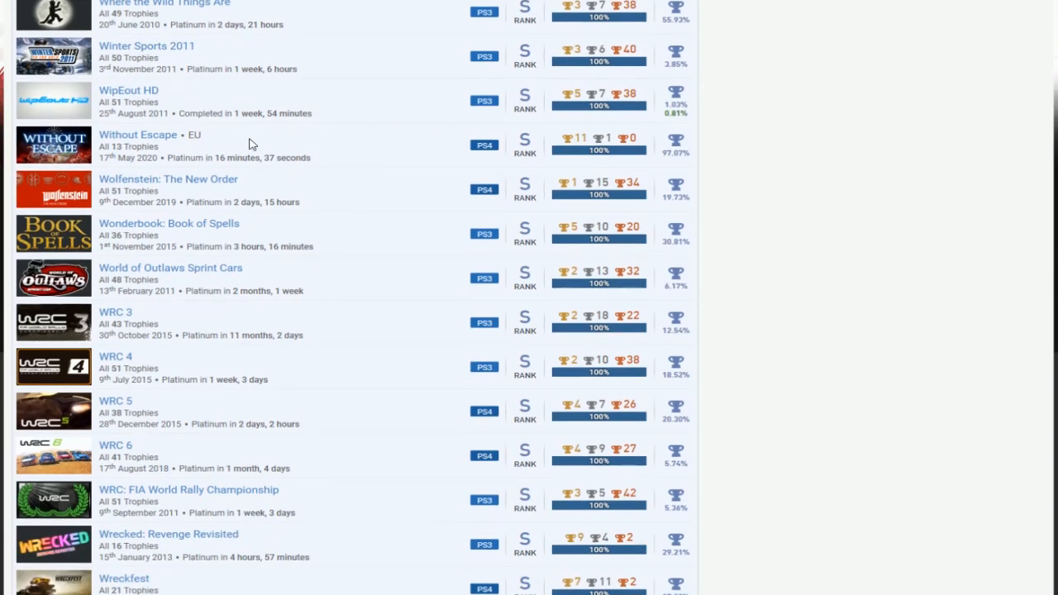
scroll(down, 3)
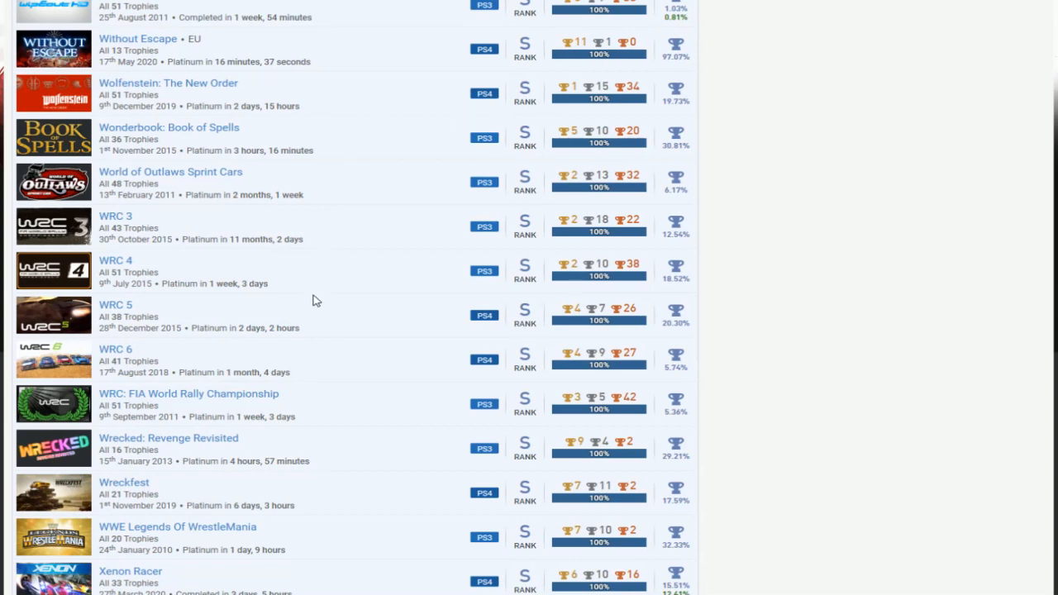
scroll(down, 3)
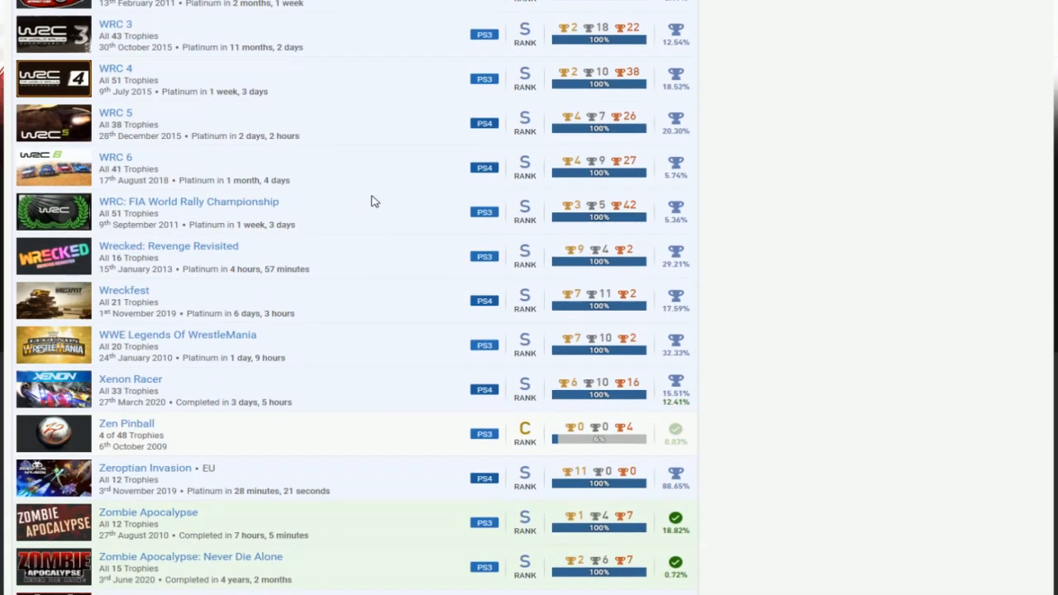
mouse_move(186, 245)
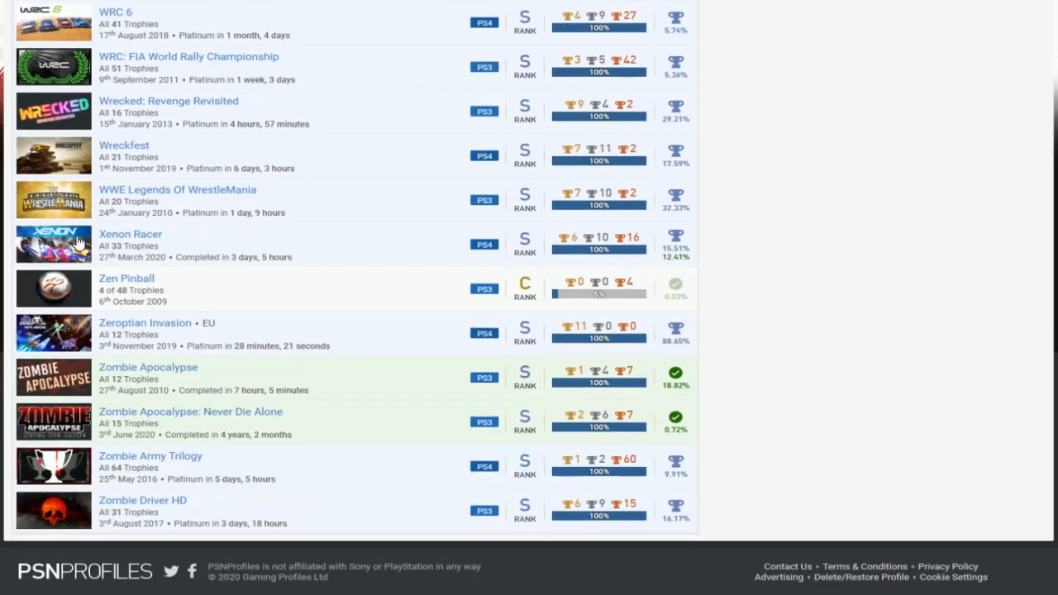
mouse_move(165, 295)
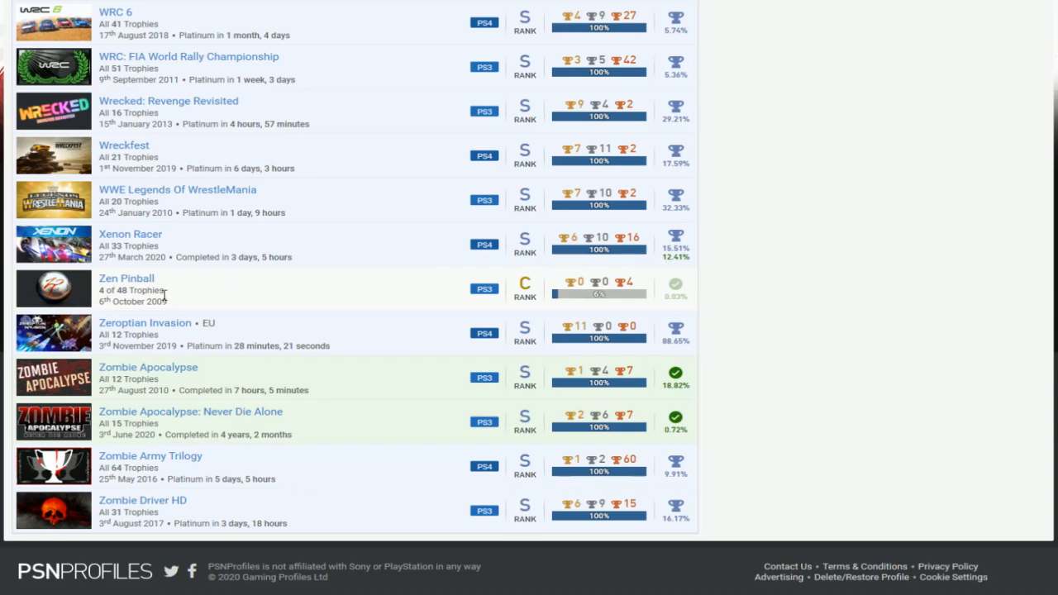
mouse_move(499, 285)
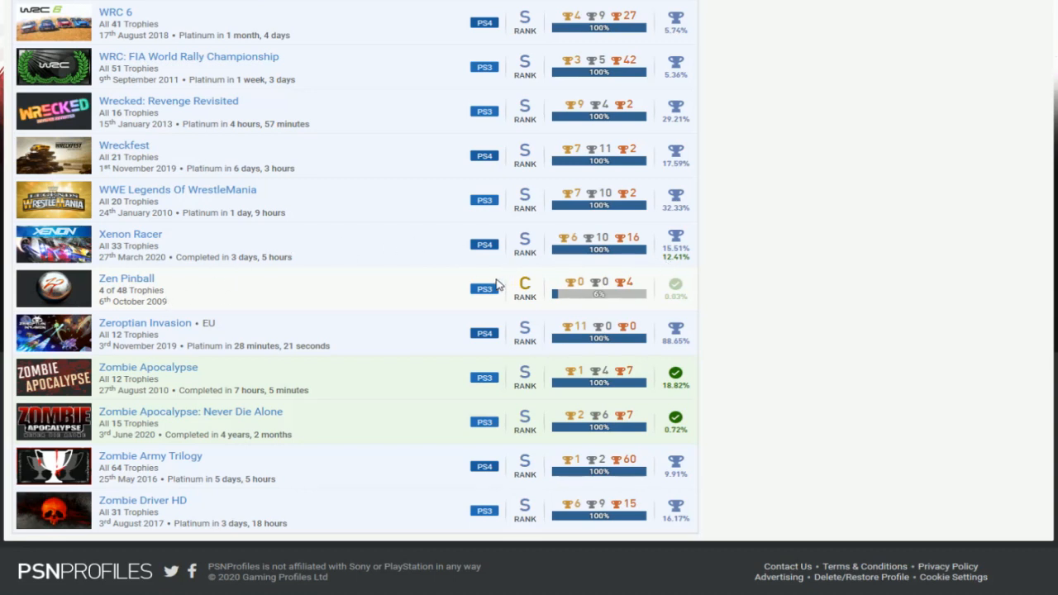
mouse_move(331, 434)
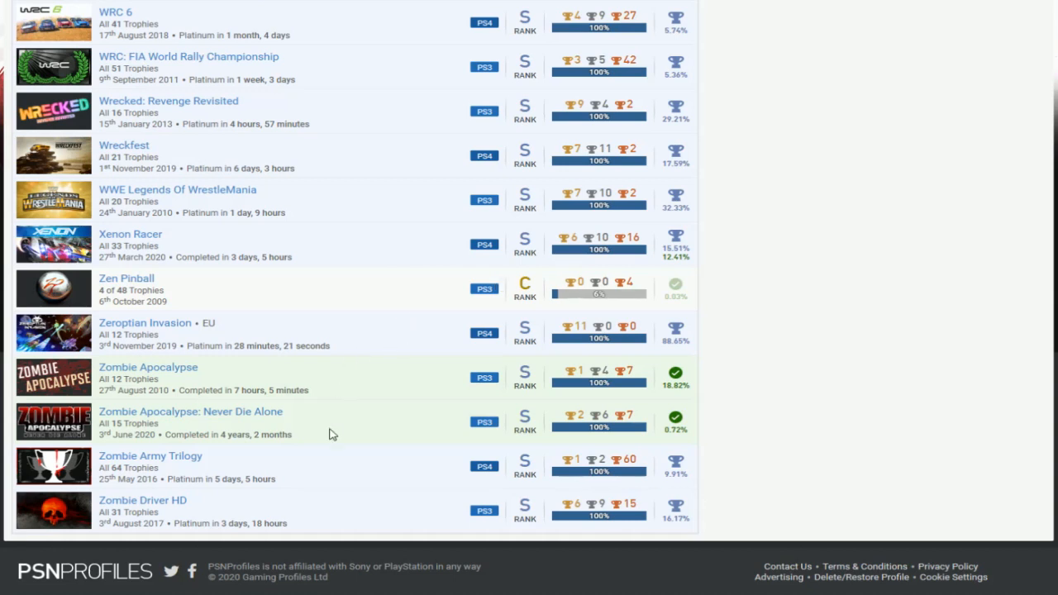
mouse_move(316, 473)
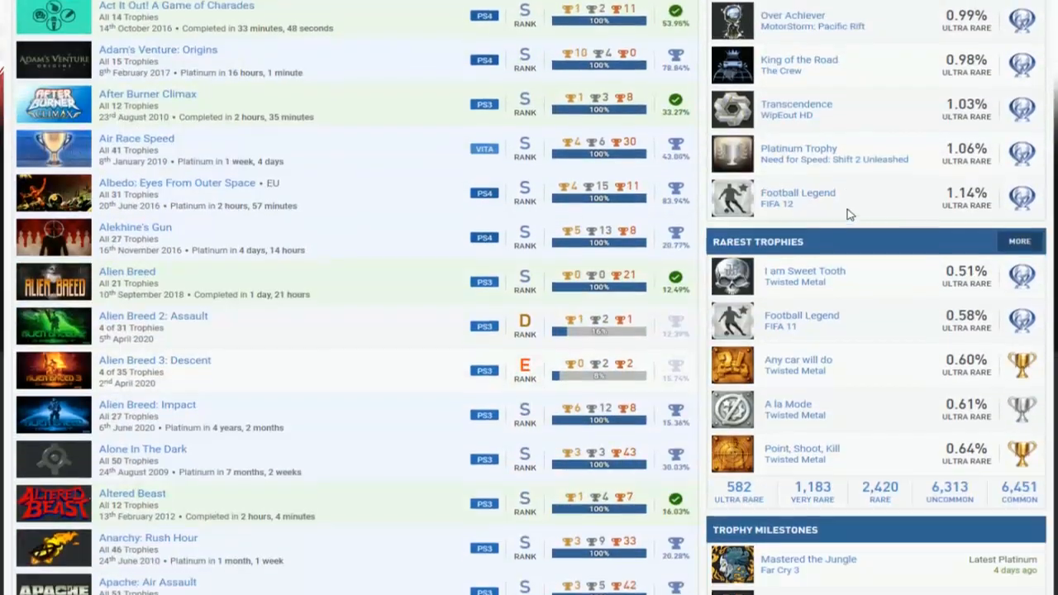
scroll(down, 3)
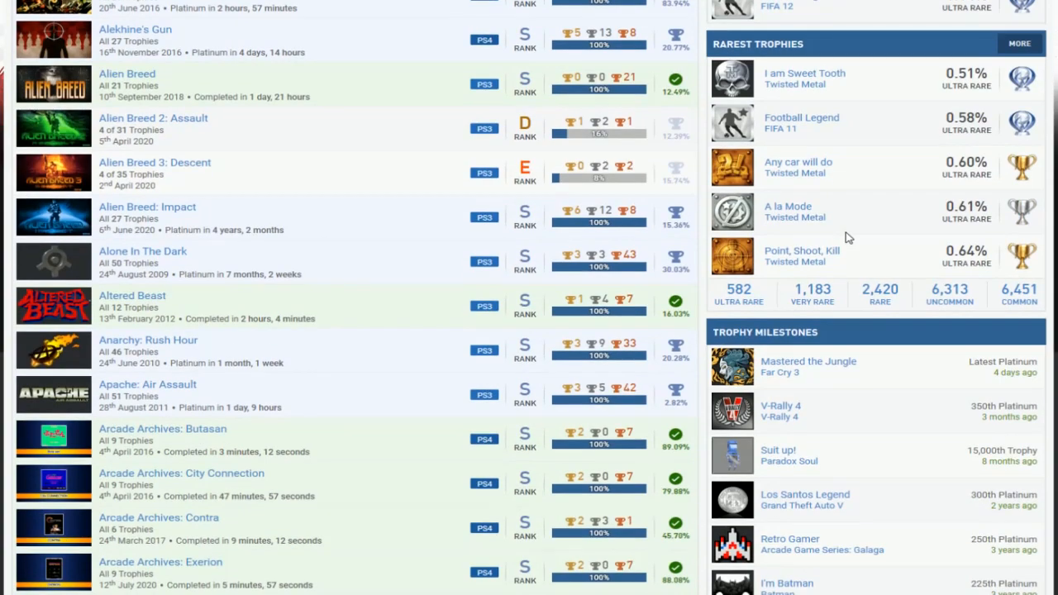
mouse_move(862, 240)
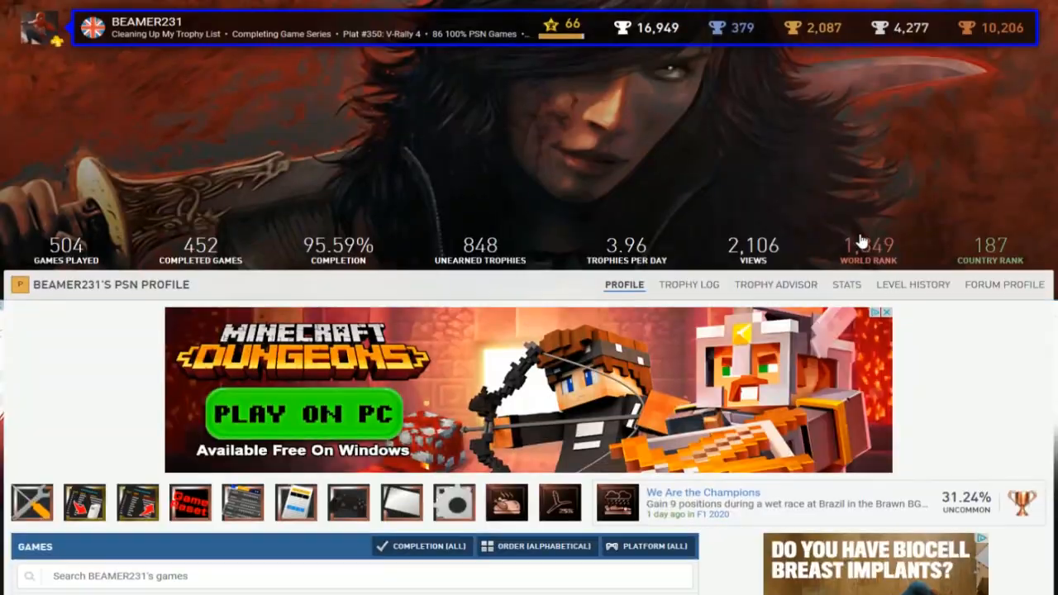
scroll(down, 3)
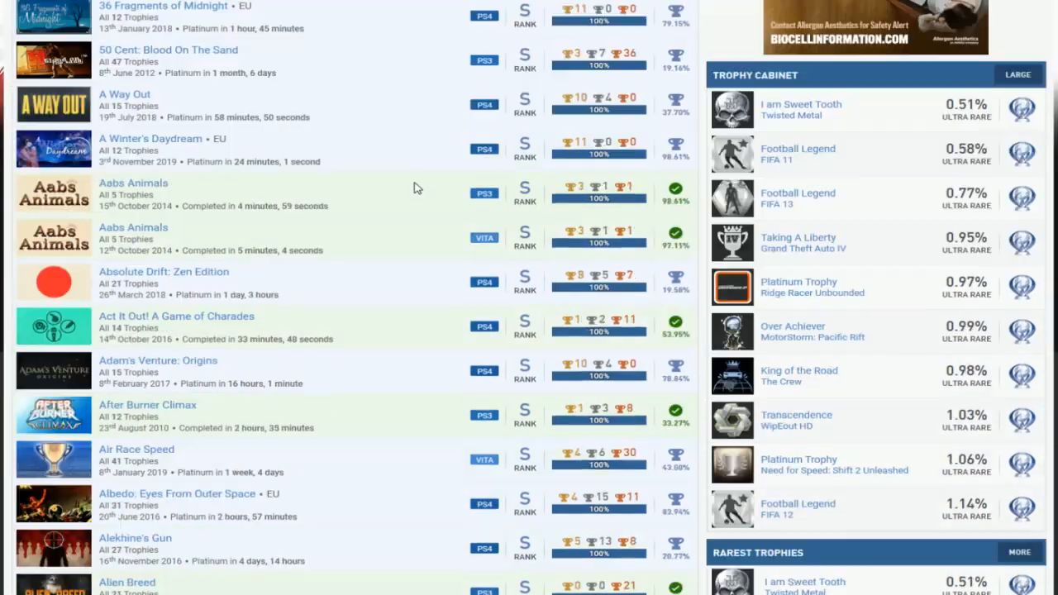
scroll(down, 3)
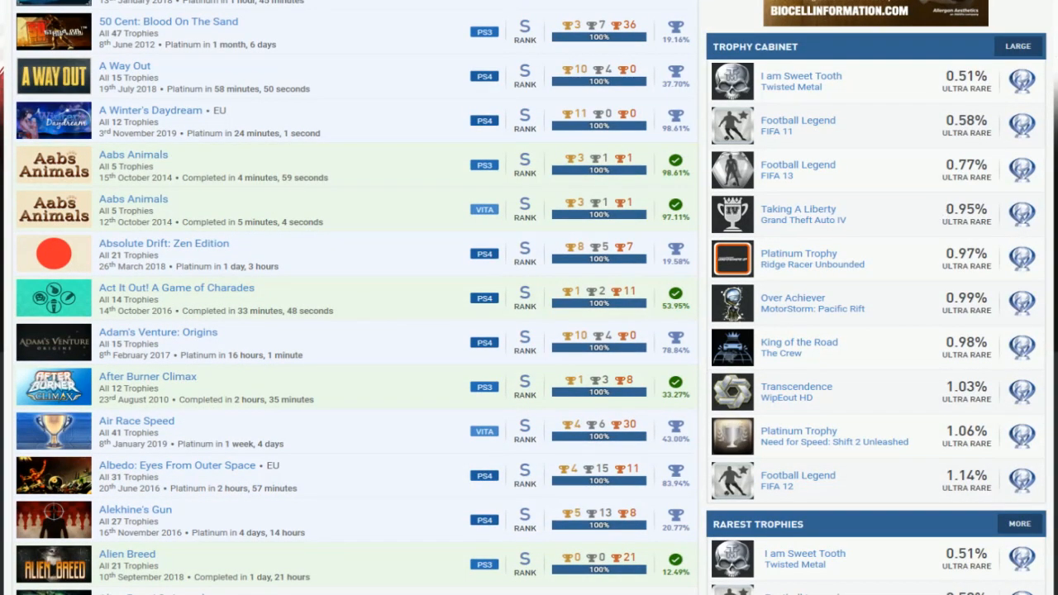
scroll(down, 3)
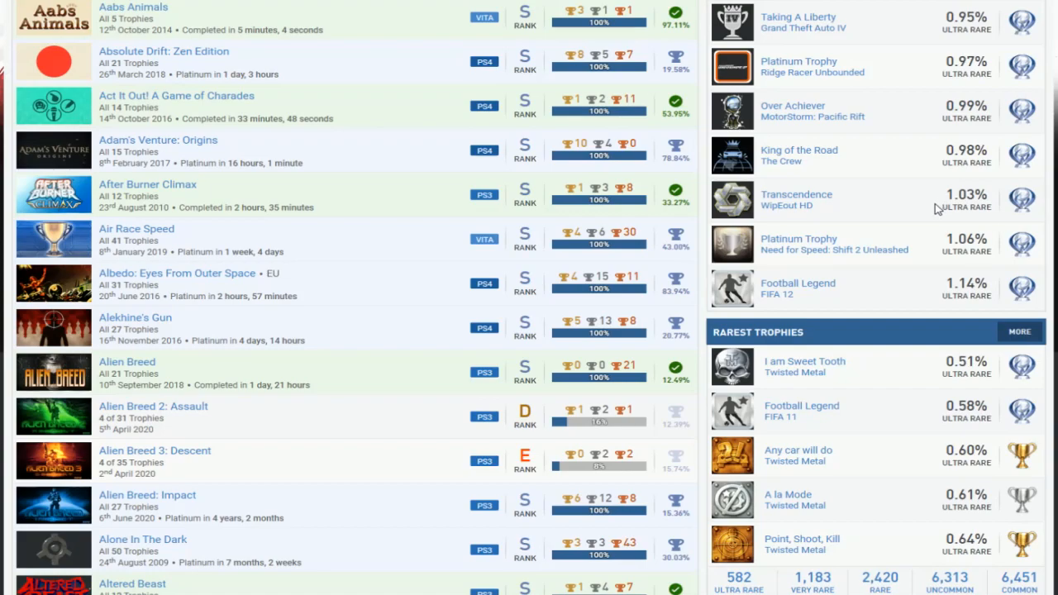
scroll(down, 3)
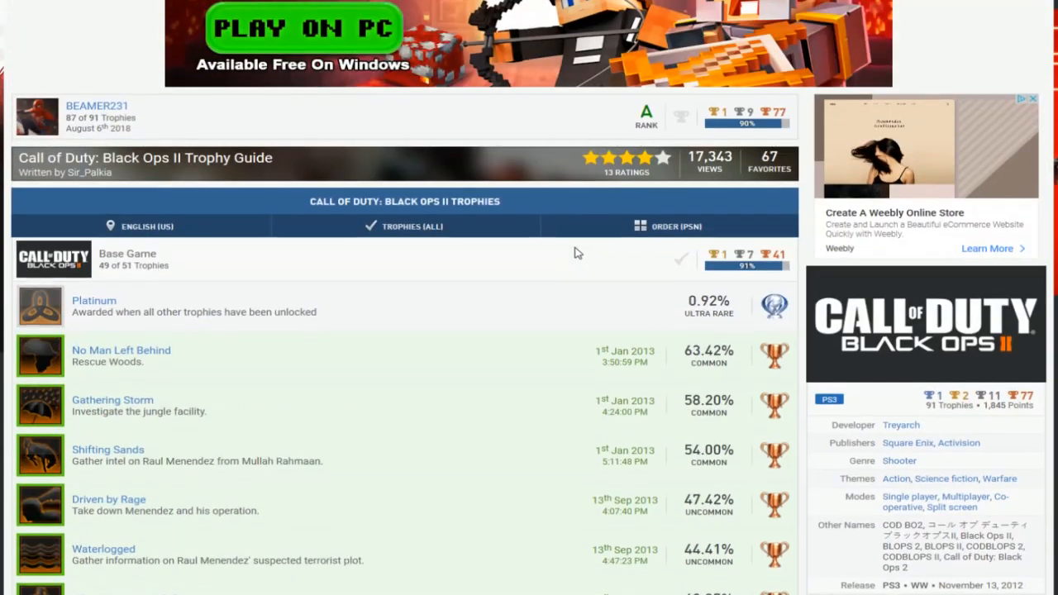
scroll(down, 3)
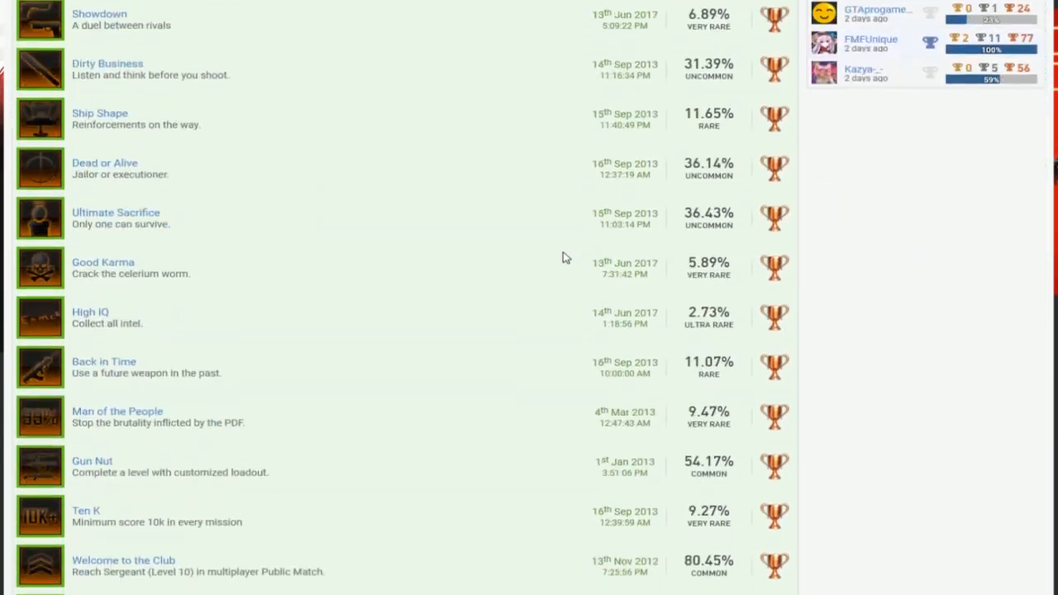
scroll(down, 3)
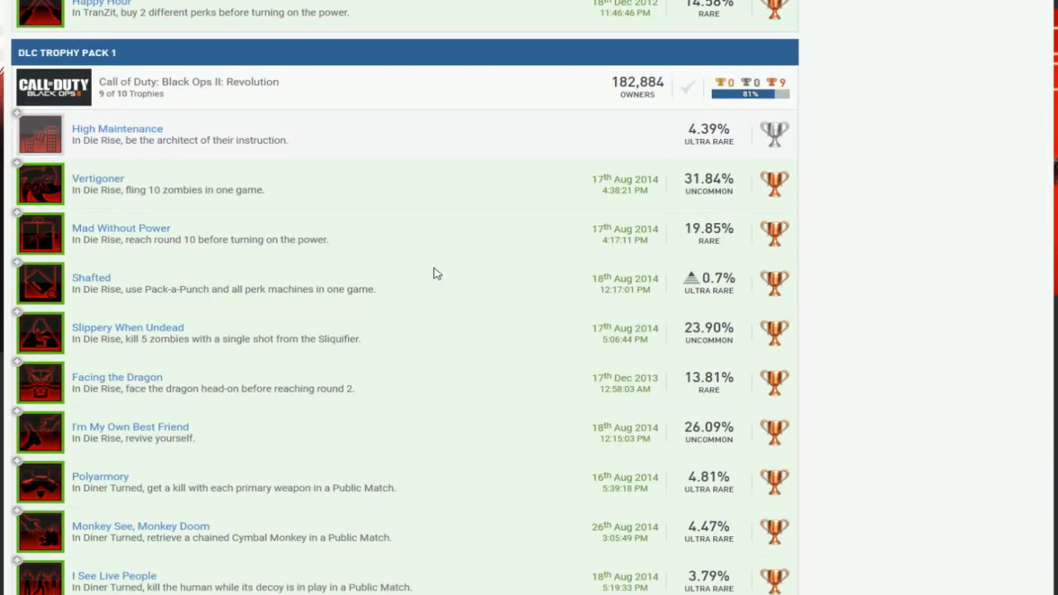
scroll(down, 3)
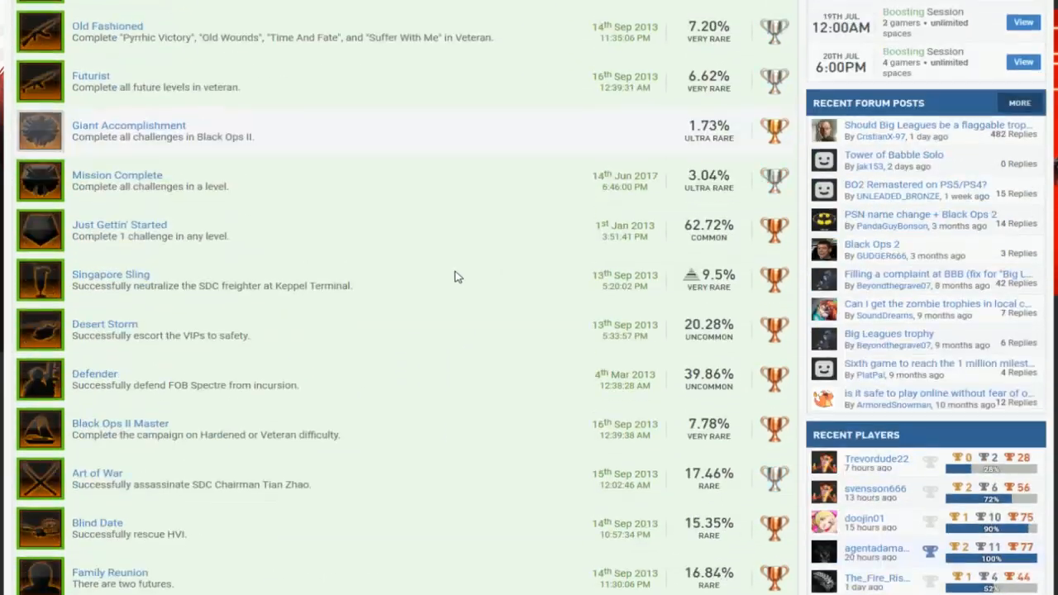
scroll(down, 3)
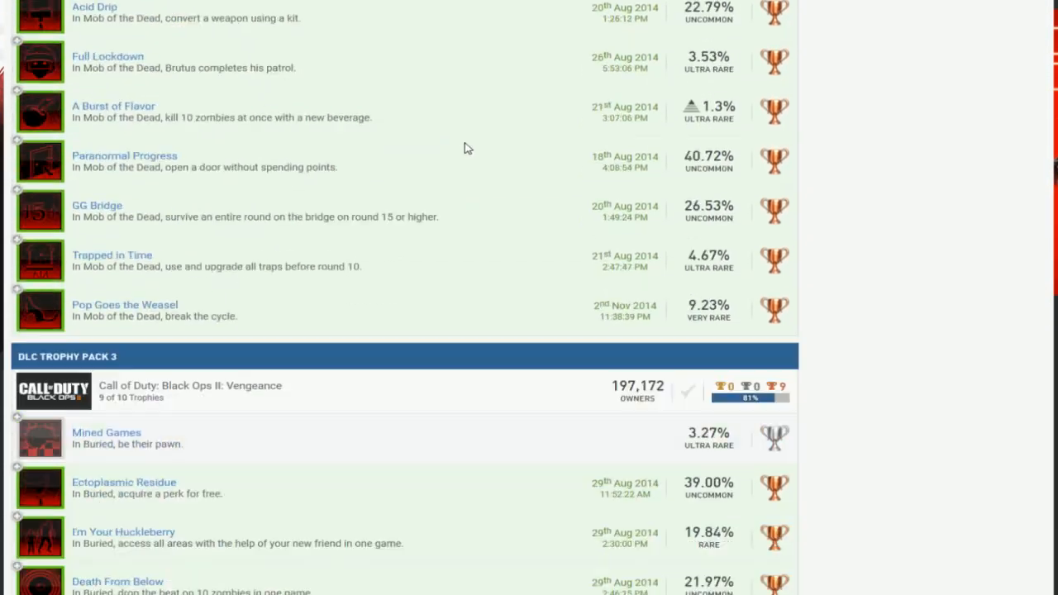
scroll(down, 3)
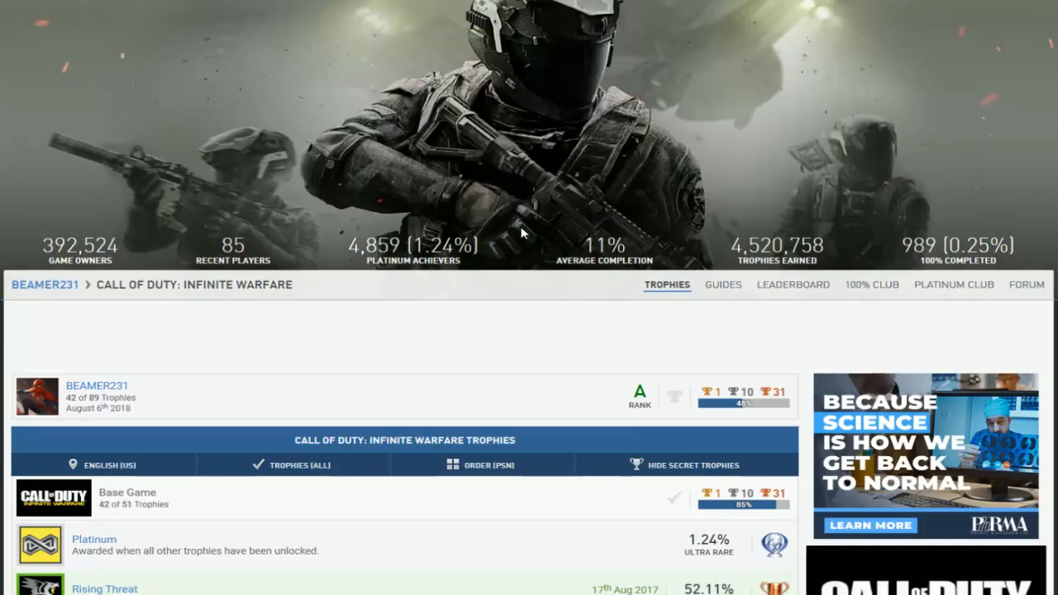
mouse_move(529, 147)
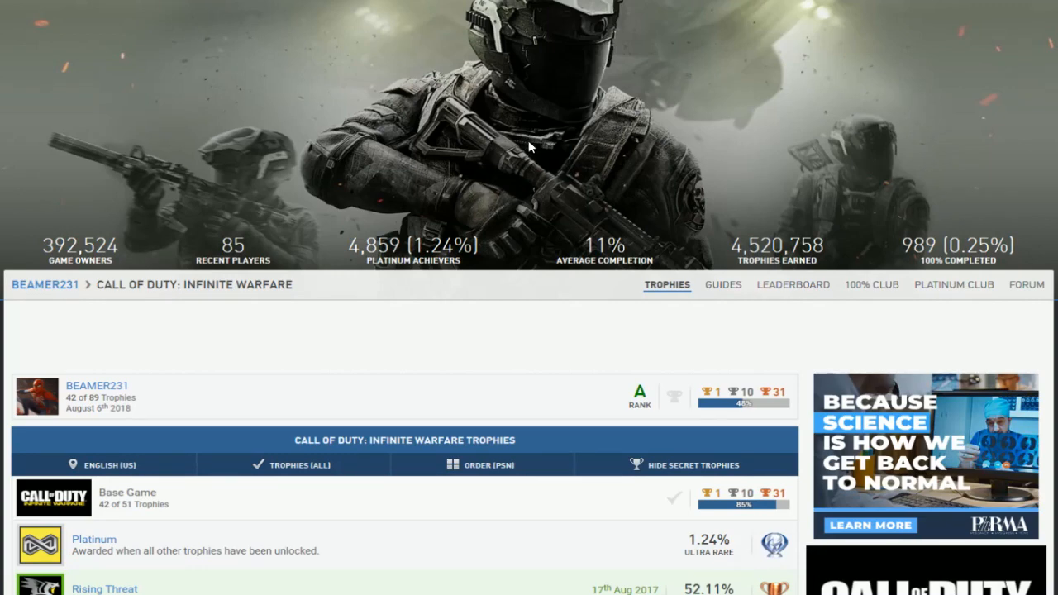
scroll(down, 3)
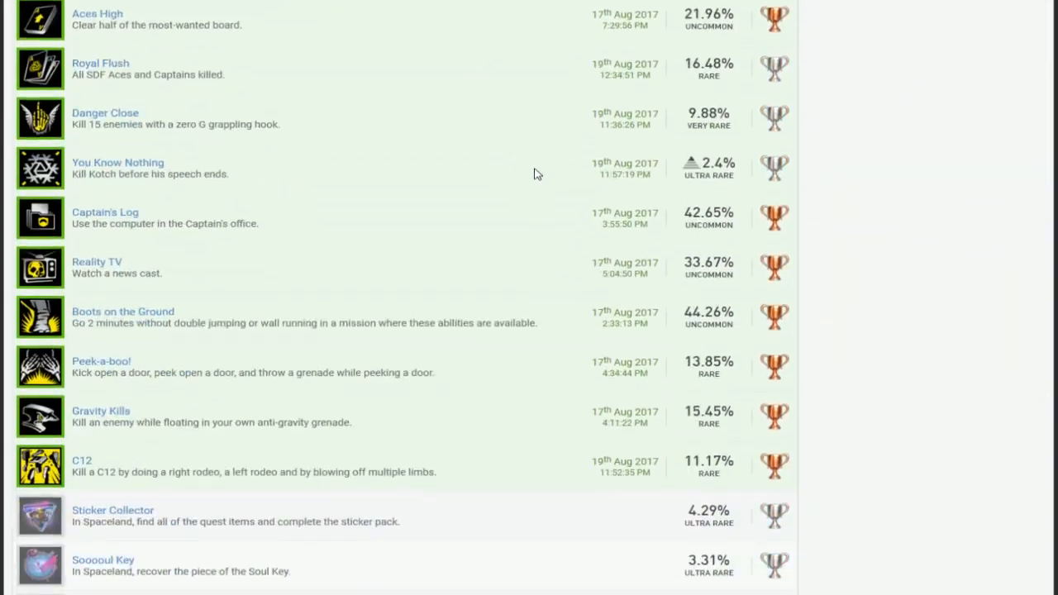
scroll(down, 3)
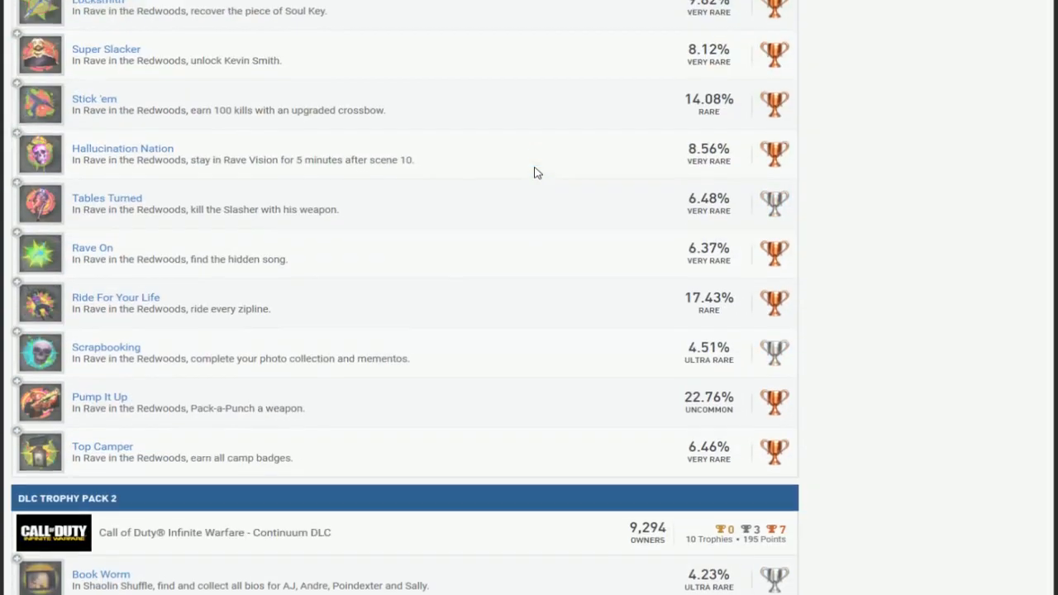
scroll(down, 3)
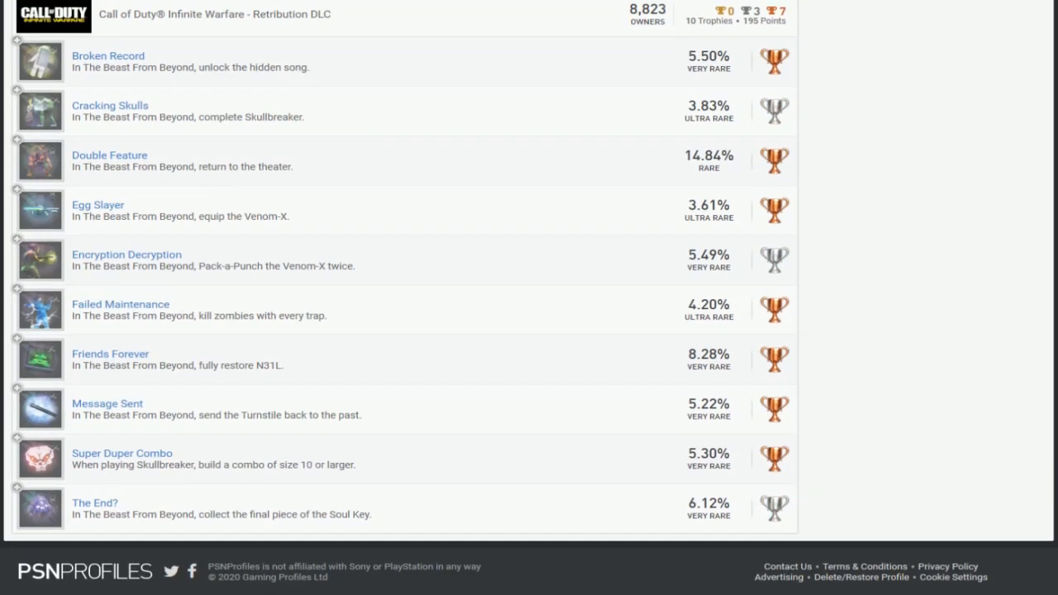
mouse_move(224, 20)
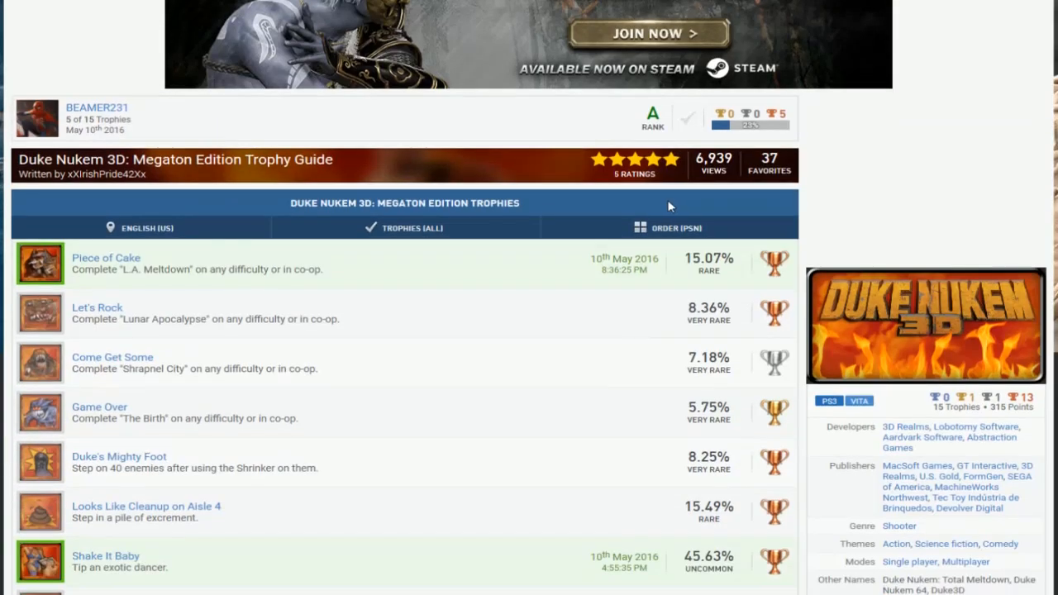
scroll(down, 3)
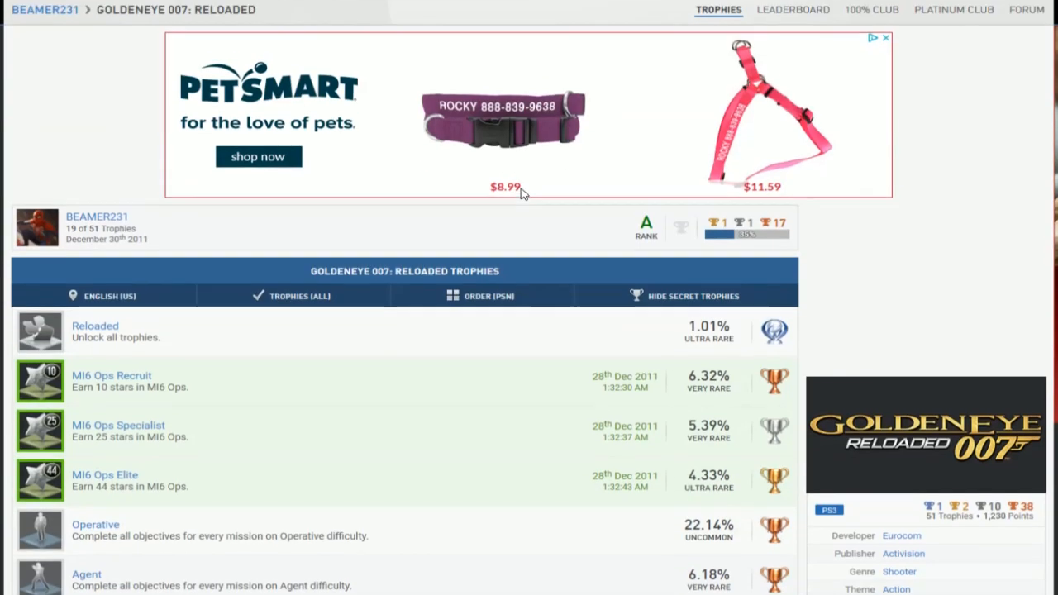
scroll(down, 3)
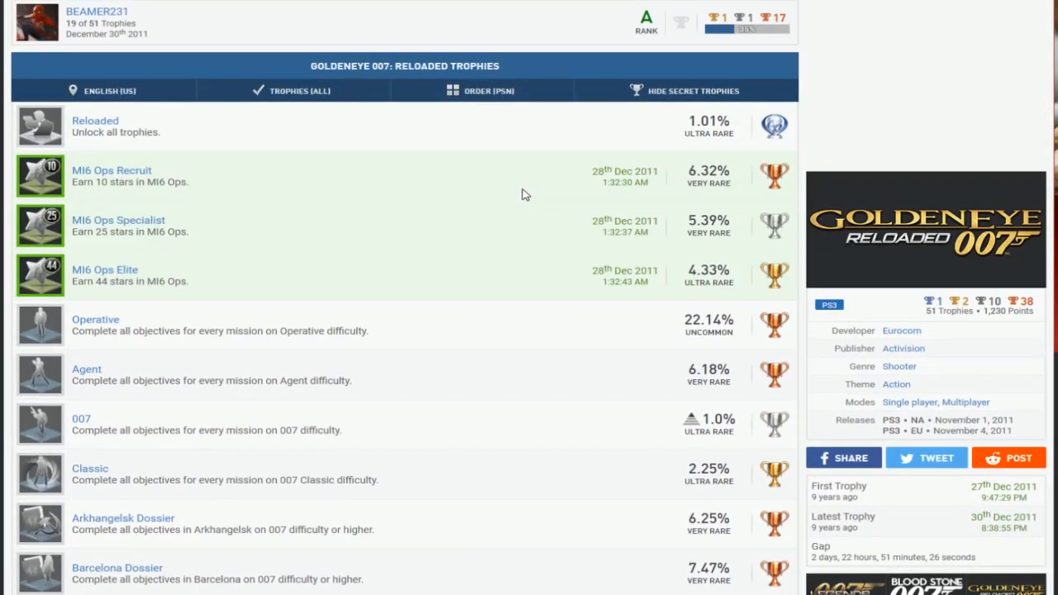
scroll(down, 3)
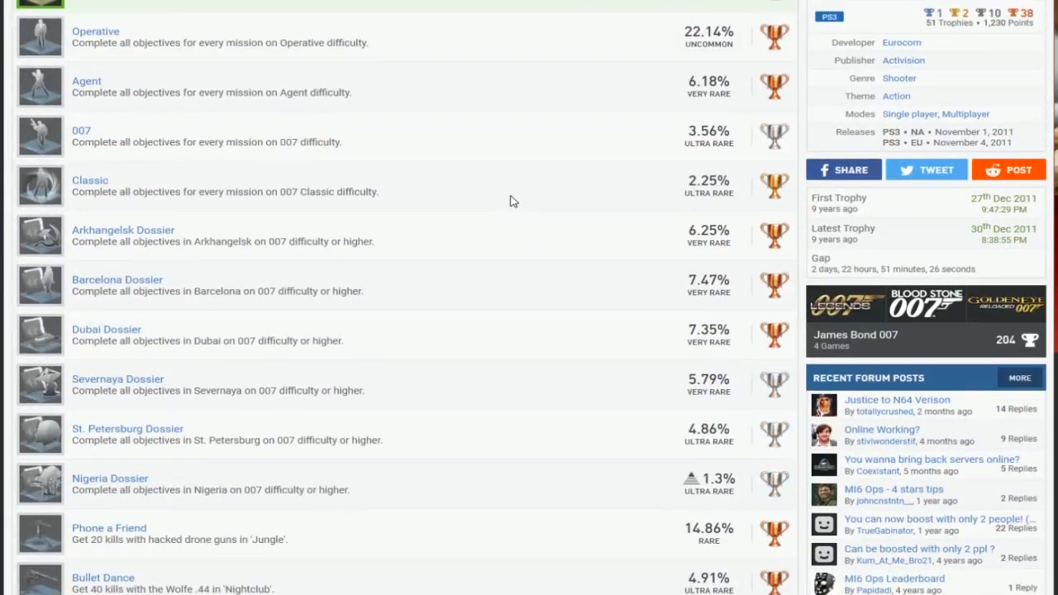
scroll(down, 3)
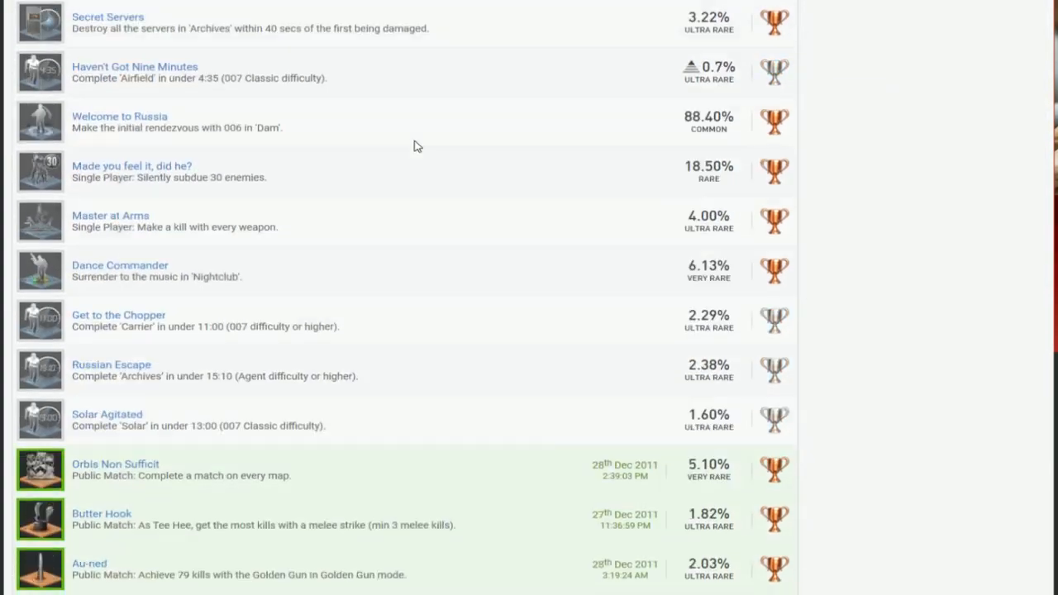
scroll(down, 3)
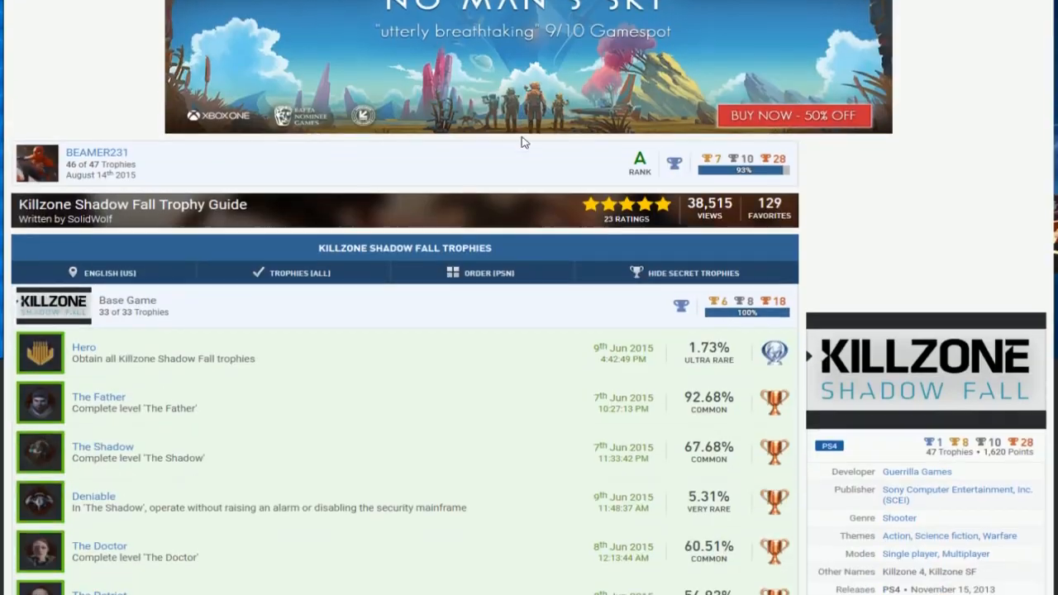
scroll(down, 3)
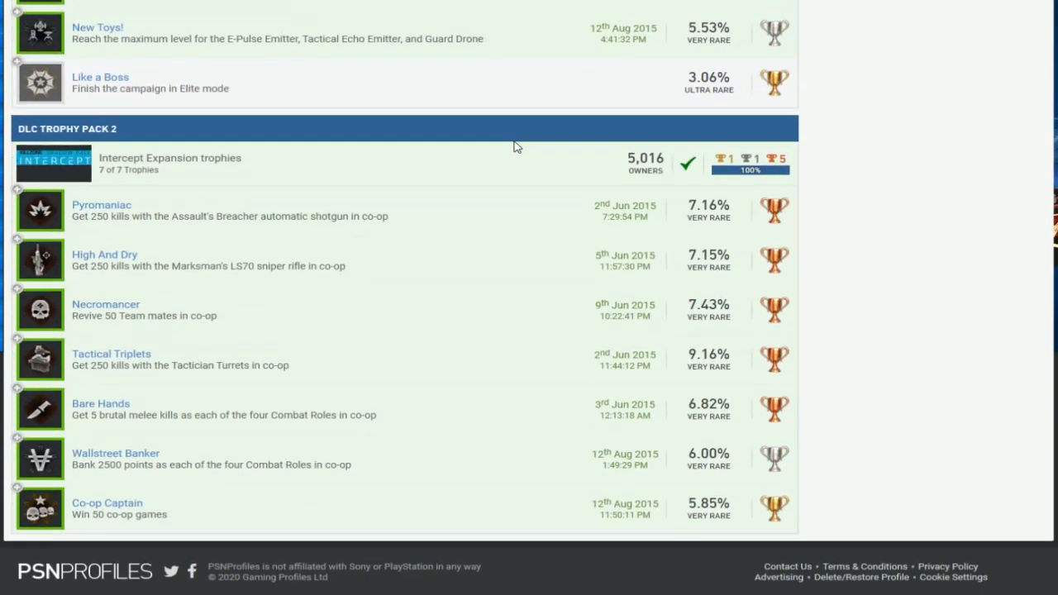
scroll(down, 3)
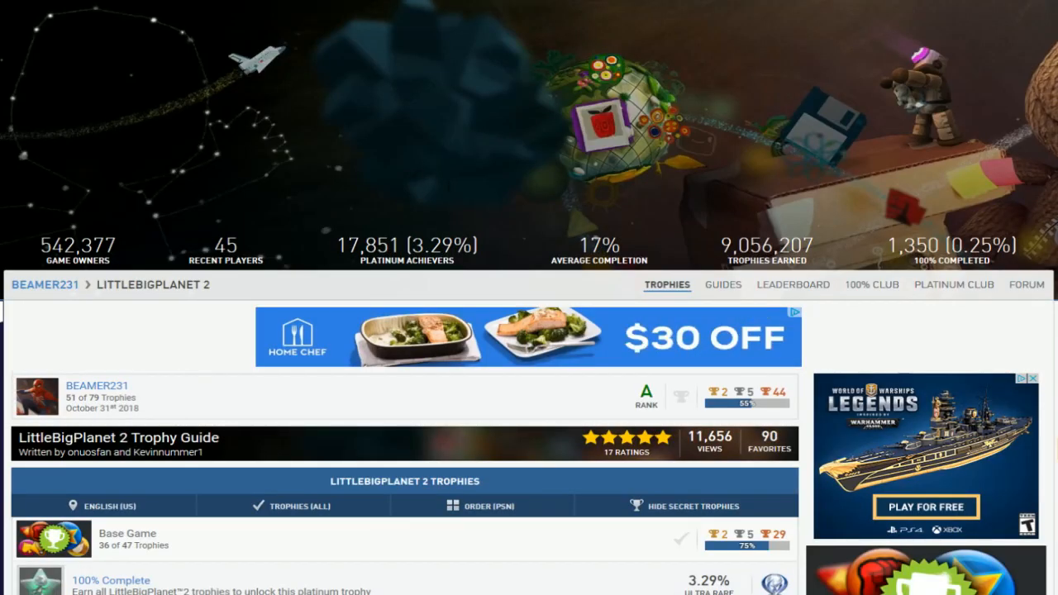
scroll(down, 3)
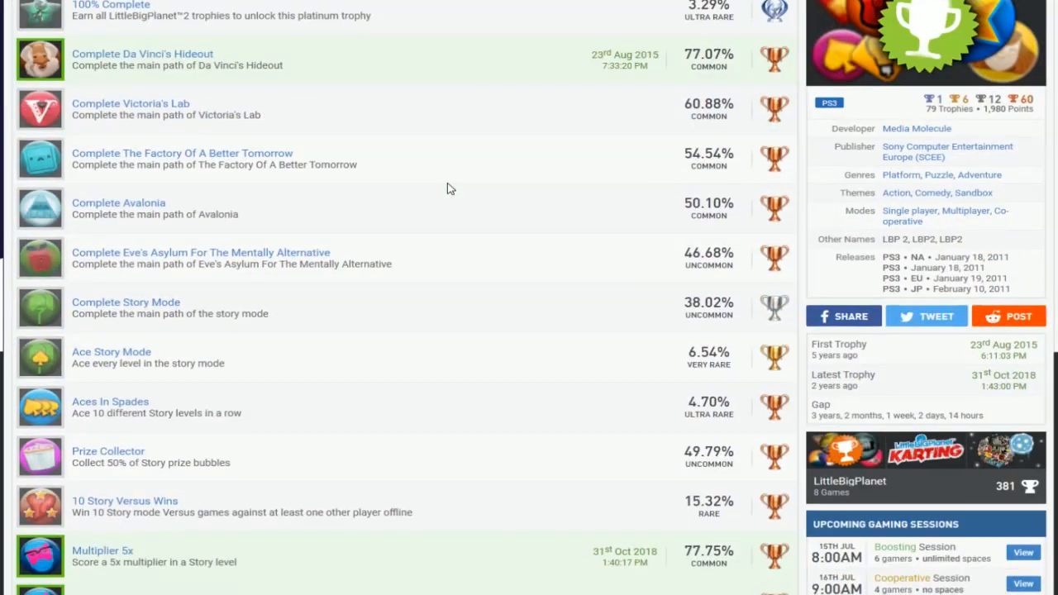
scroll(down, 3)
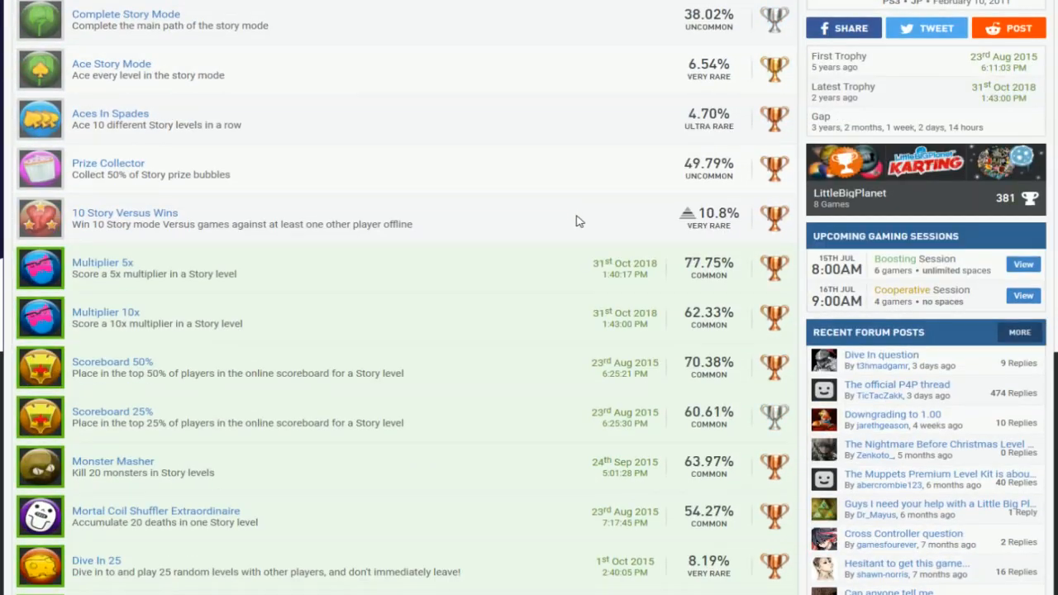
scroll(down, 3)
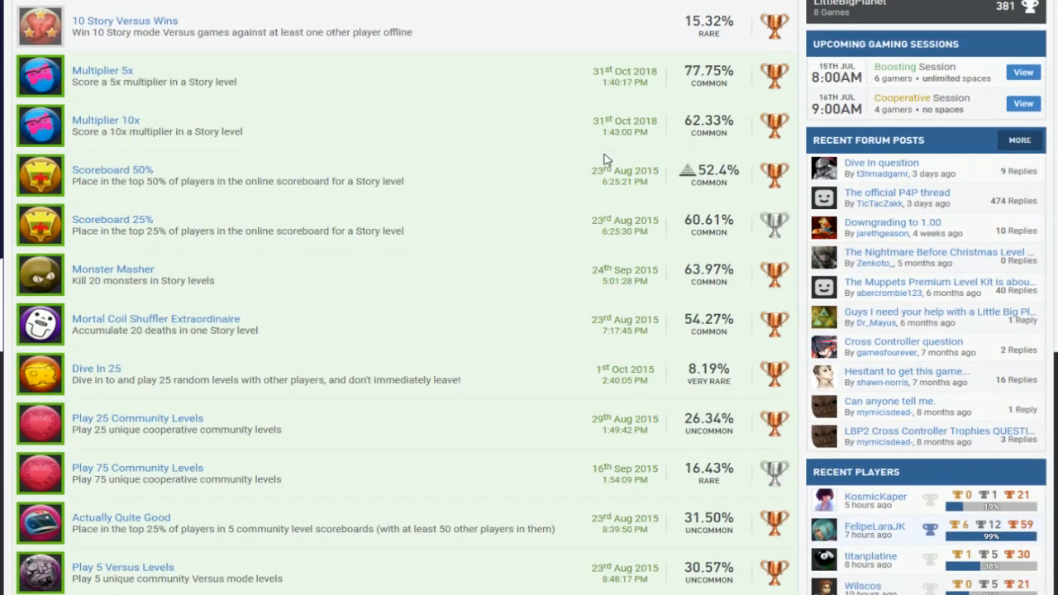
scroll(down, 3)
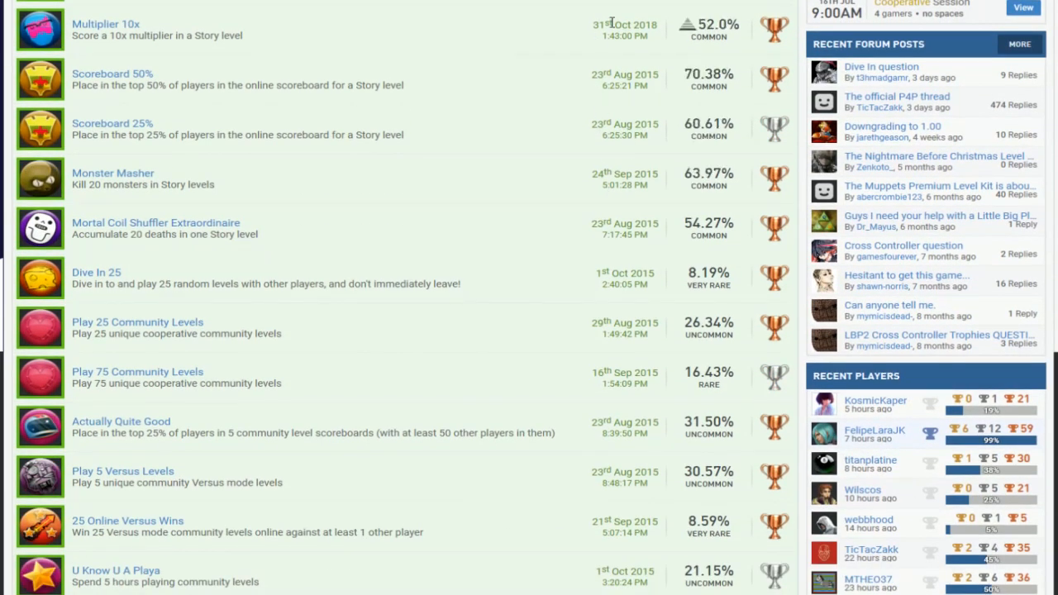
scroll(down, 3)
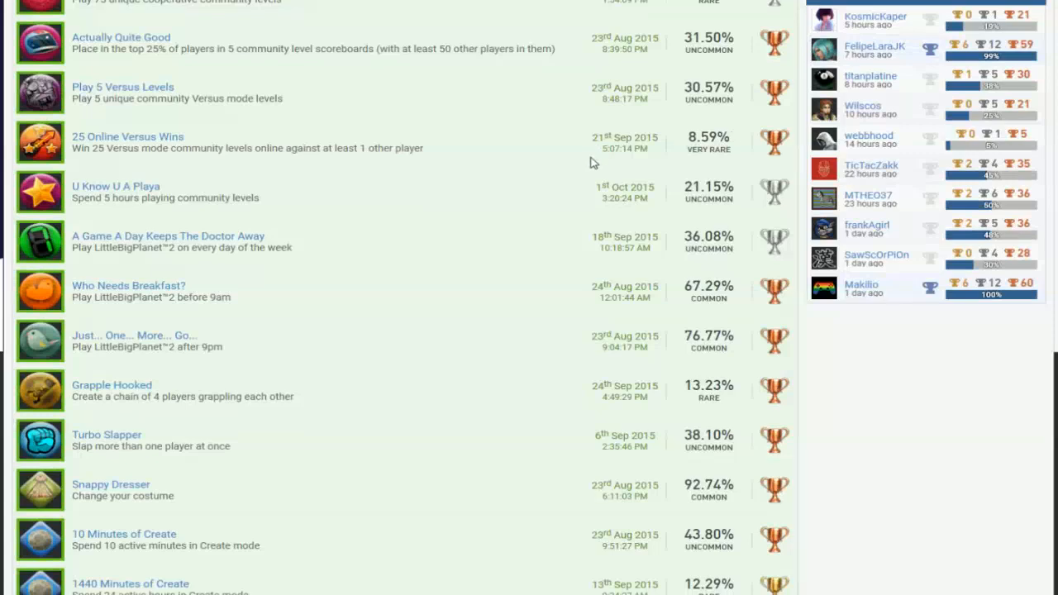
scroll(down, 3)
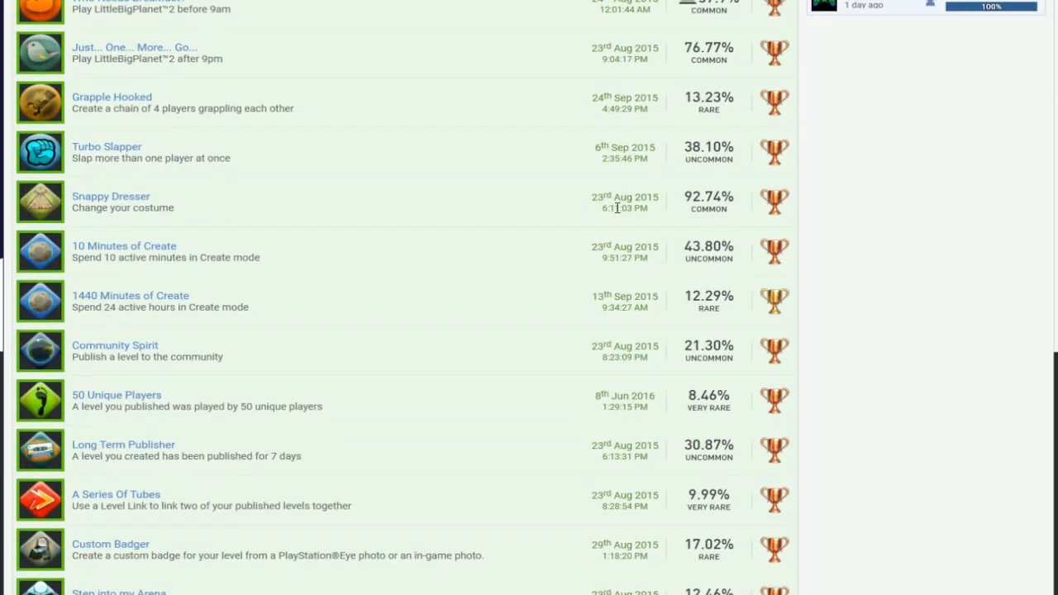
scroll(down, 3)
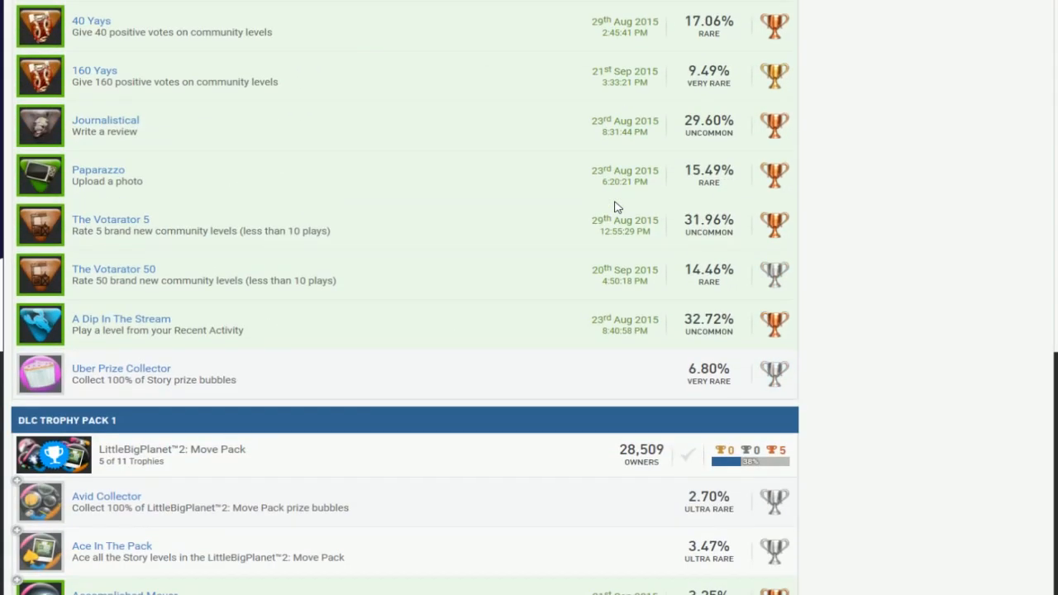
scroll(down, 3)
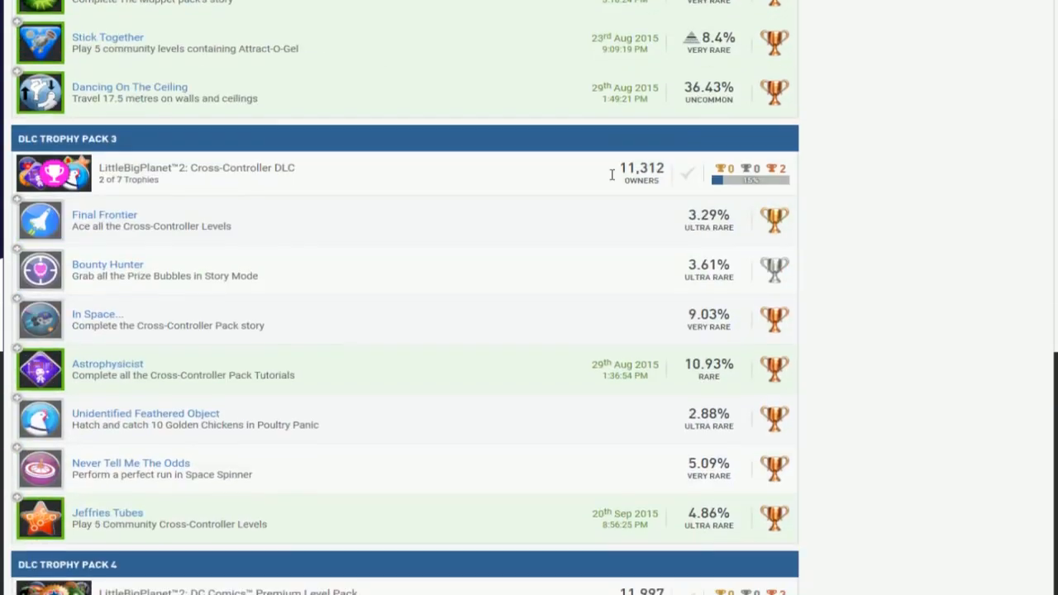
scroll(up, 3)
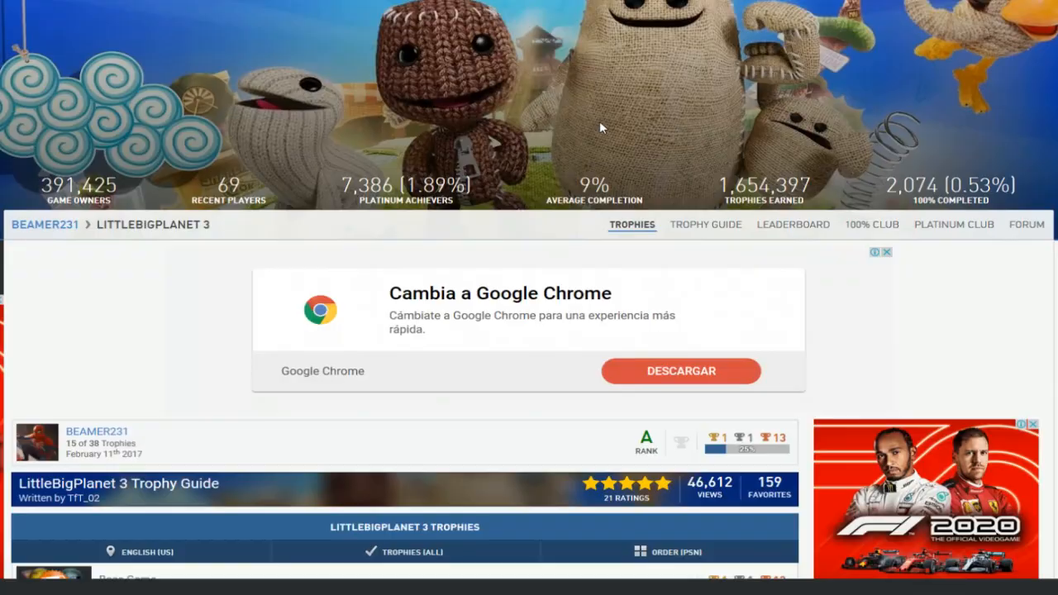
scroll(down, 3)
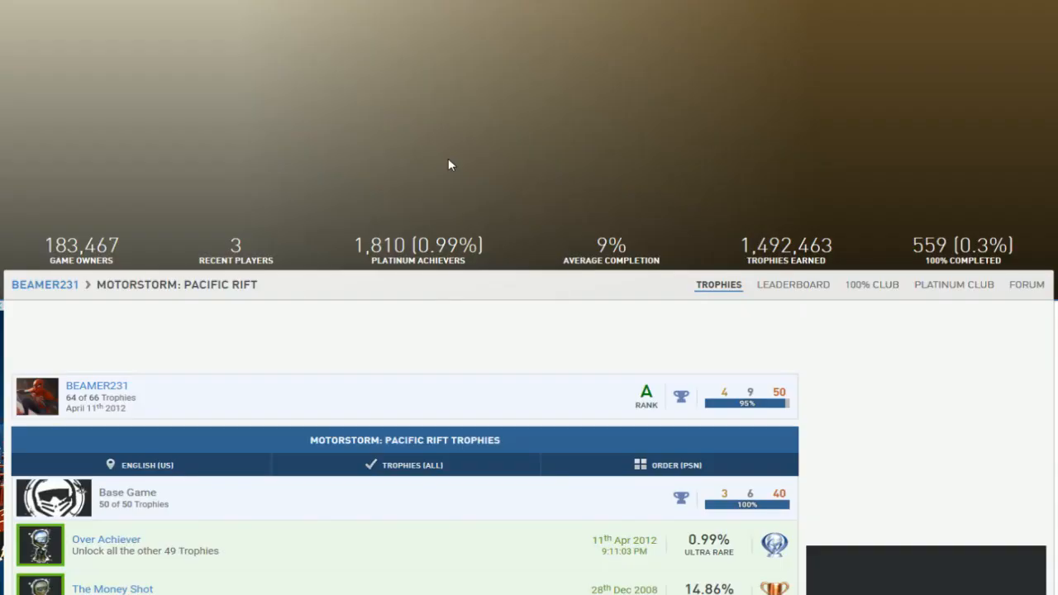
scroll(down, 3)
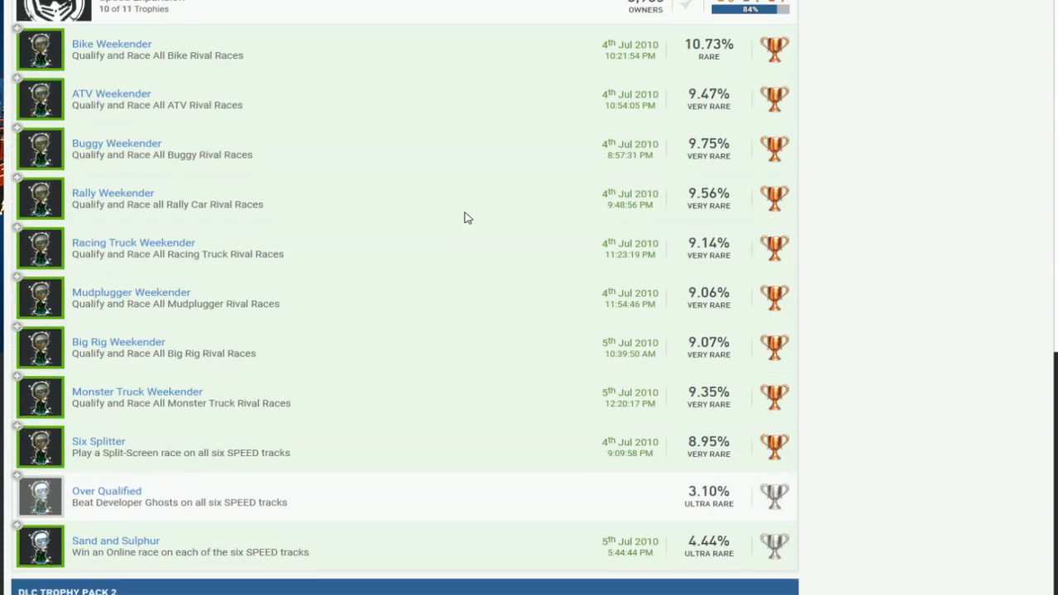
scroll(down, 3)
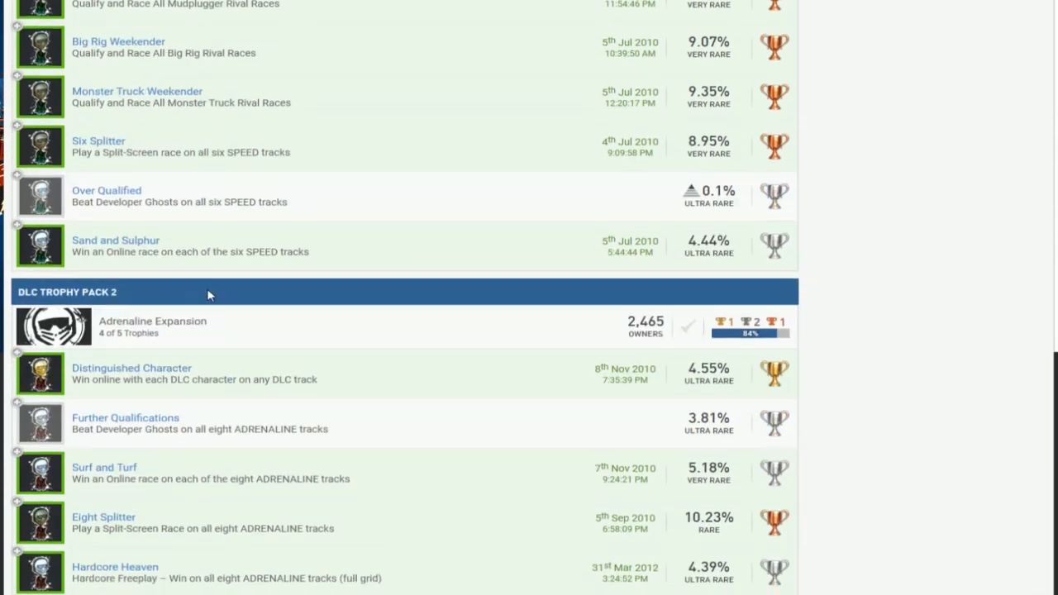
scroll(down, 3)
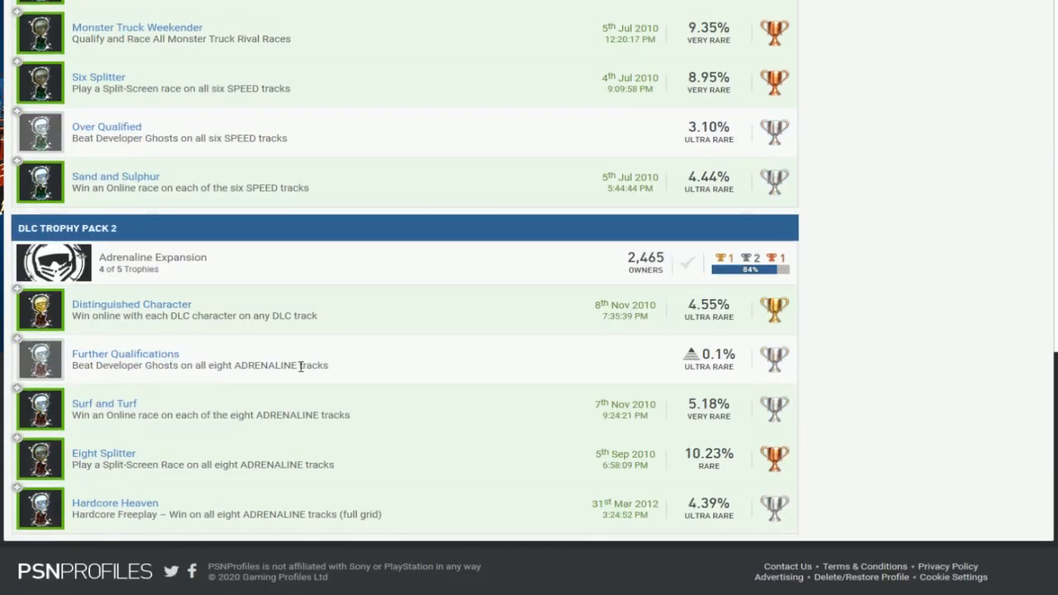
scroll(up, 3)
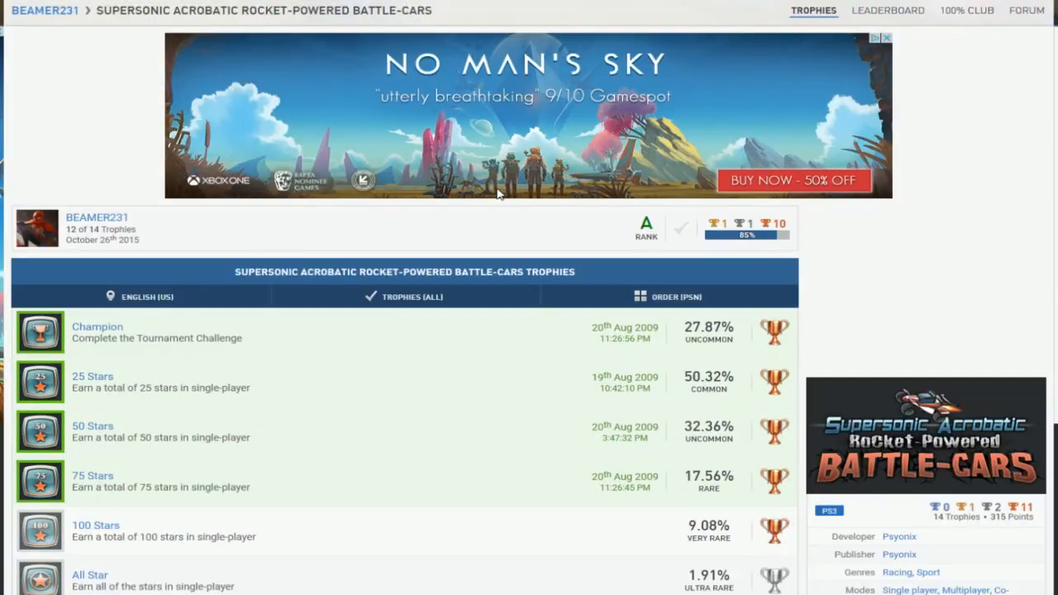
scroll(down, 3)
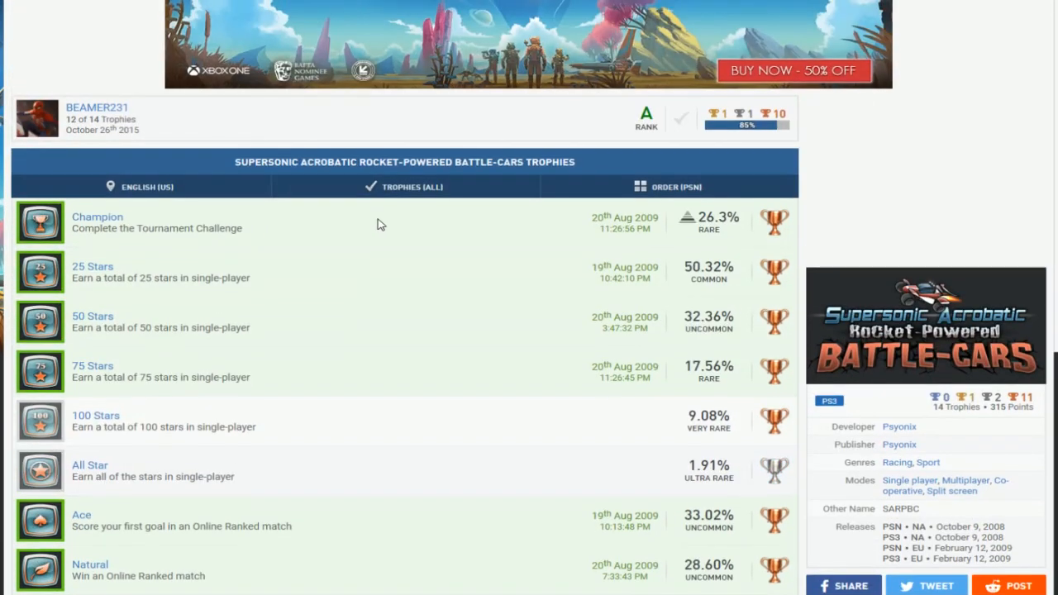
scroll(up, 3)
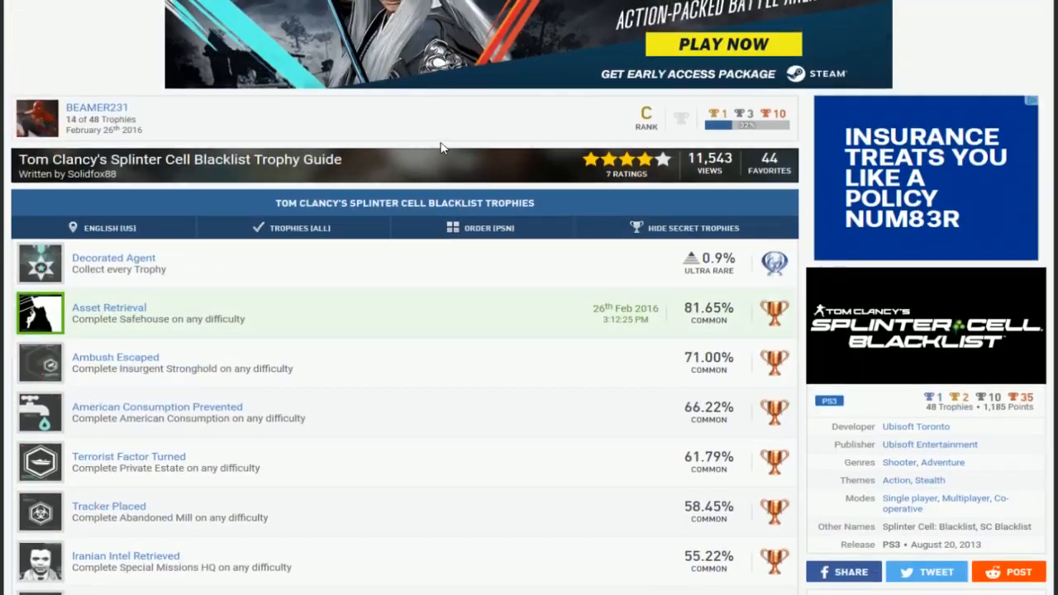
scroll(down, 3)
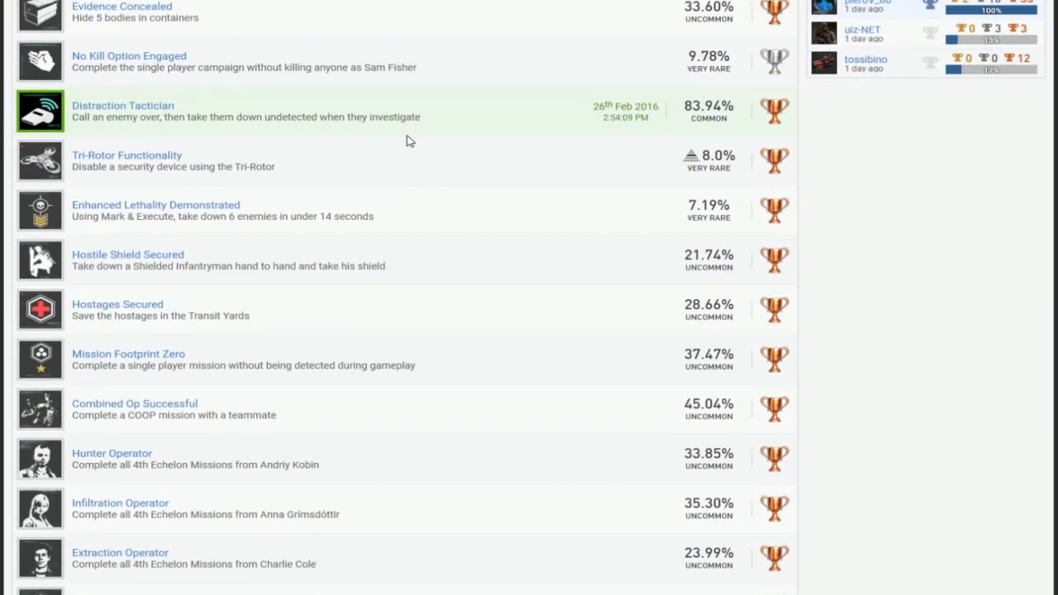
scroll(down, 3)
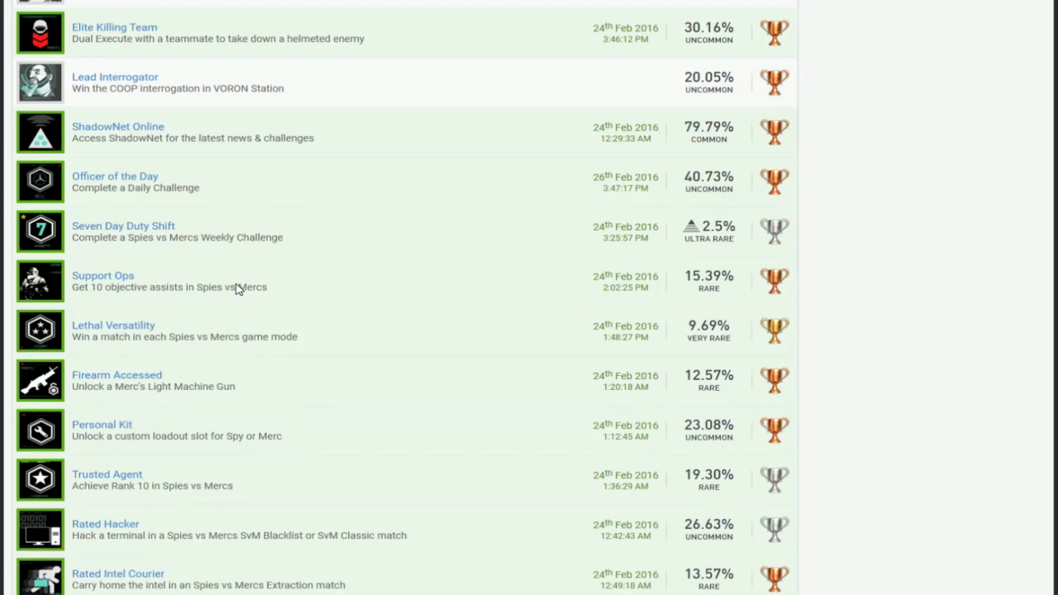